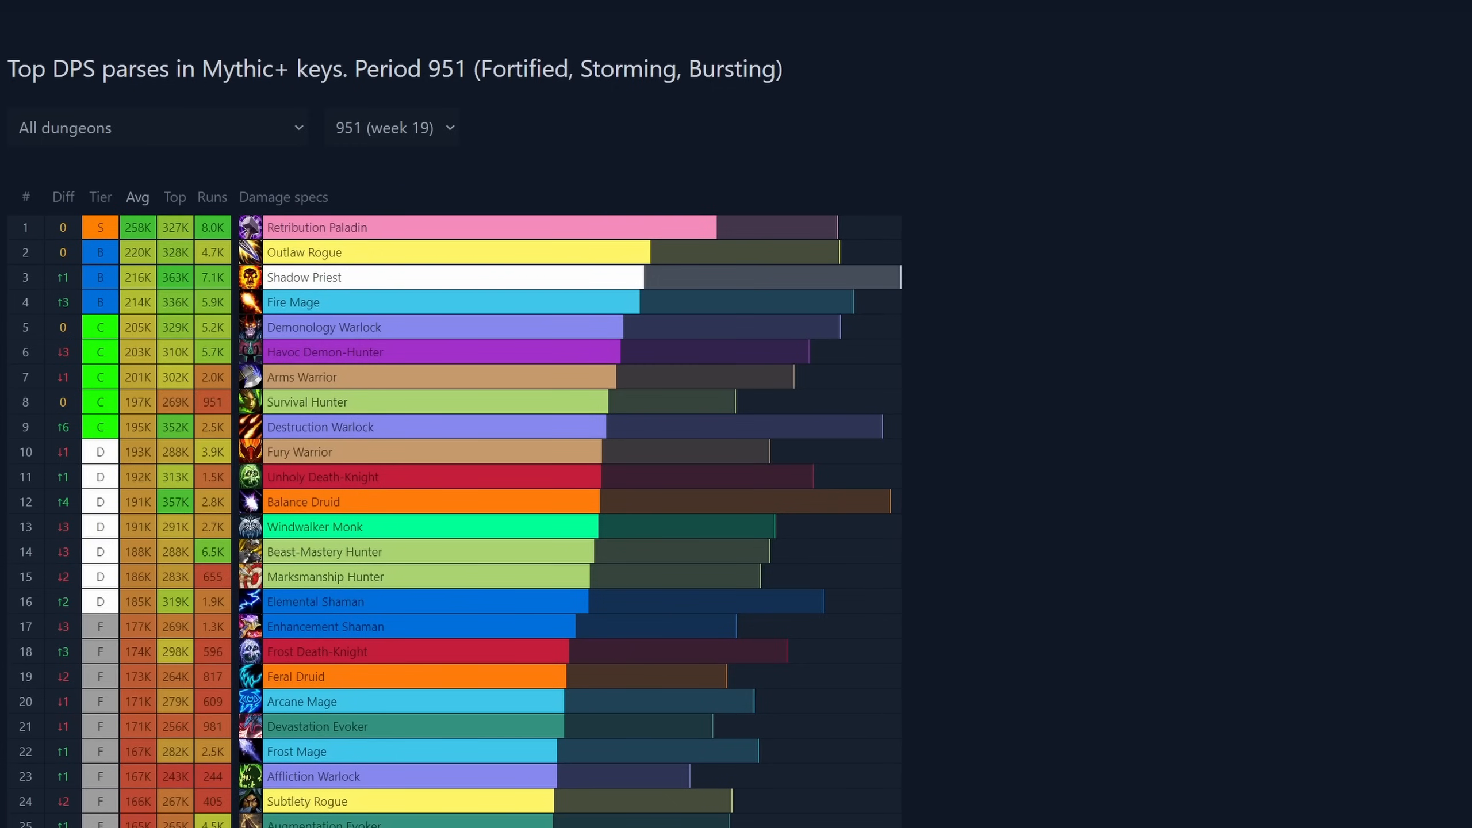
mouse_move(93, 342)
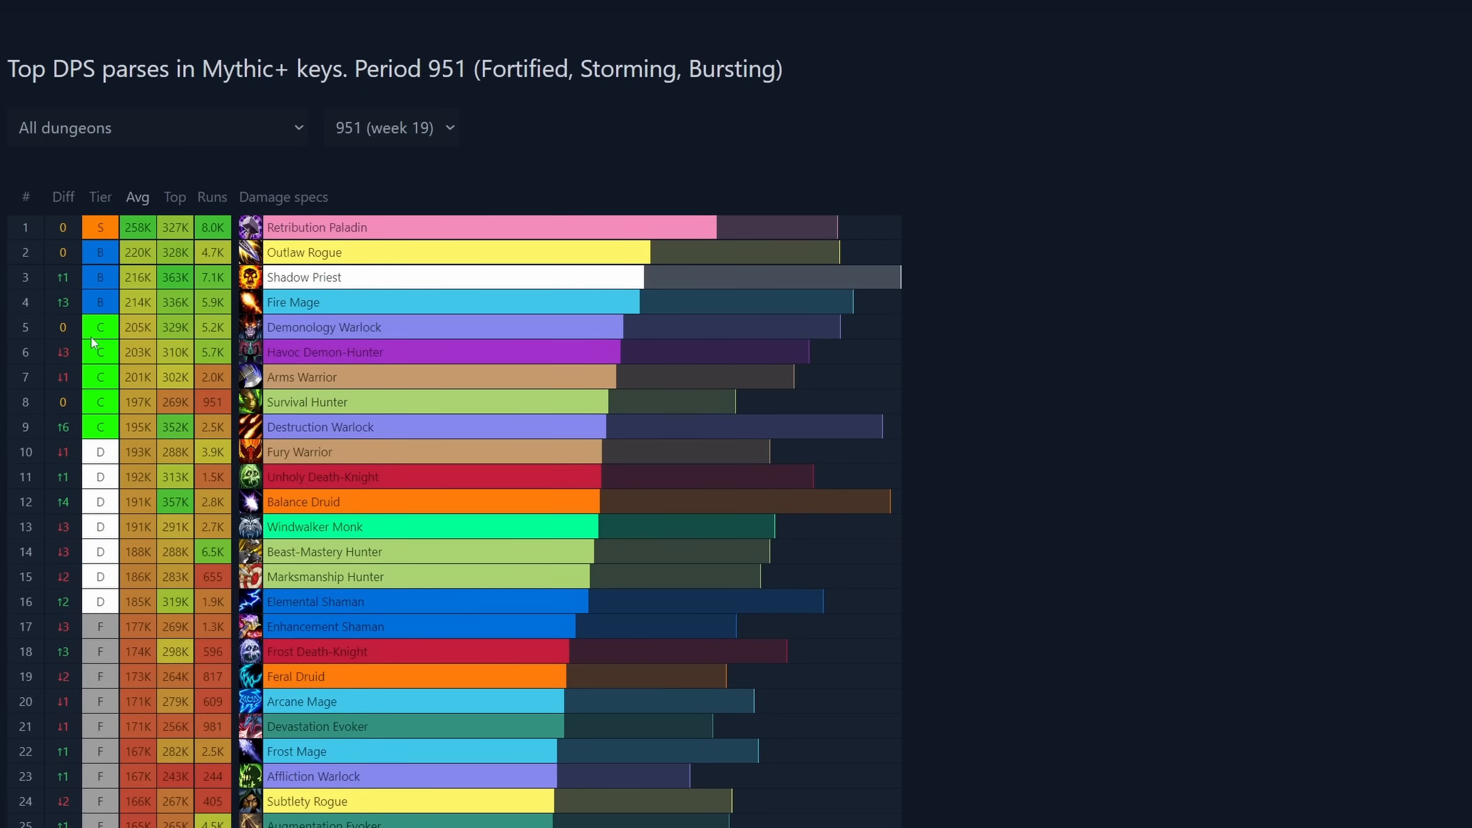
Step: Compare the rankings for periods 949, 948 and an earlier week, then return to 951 (week 19)
left_click(391, 127)
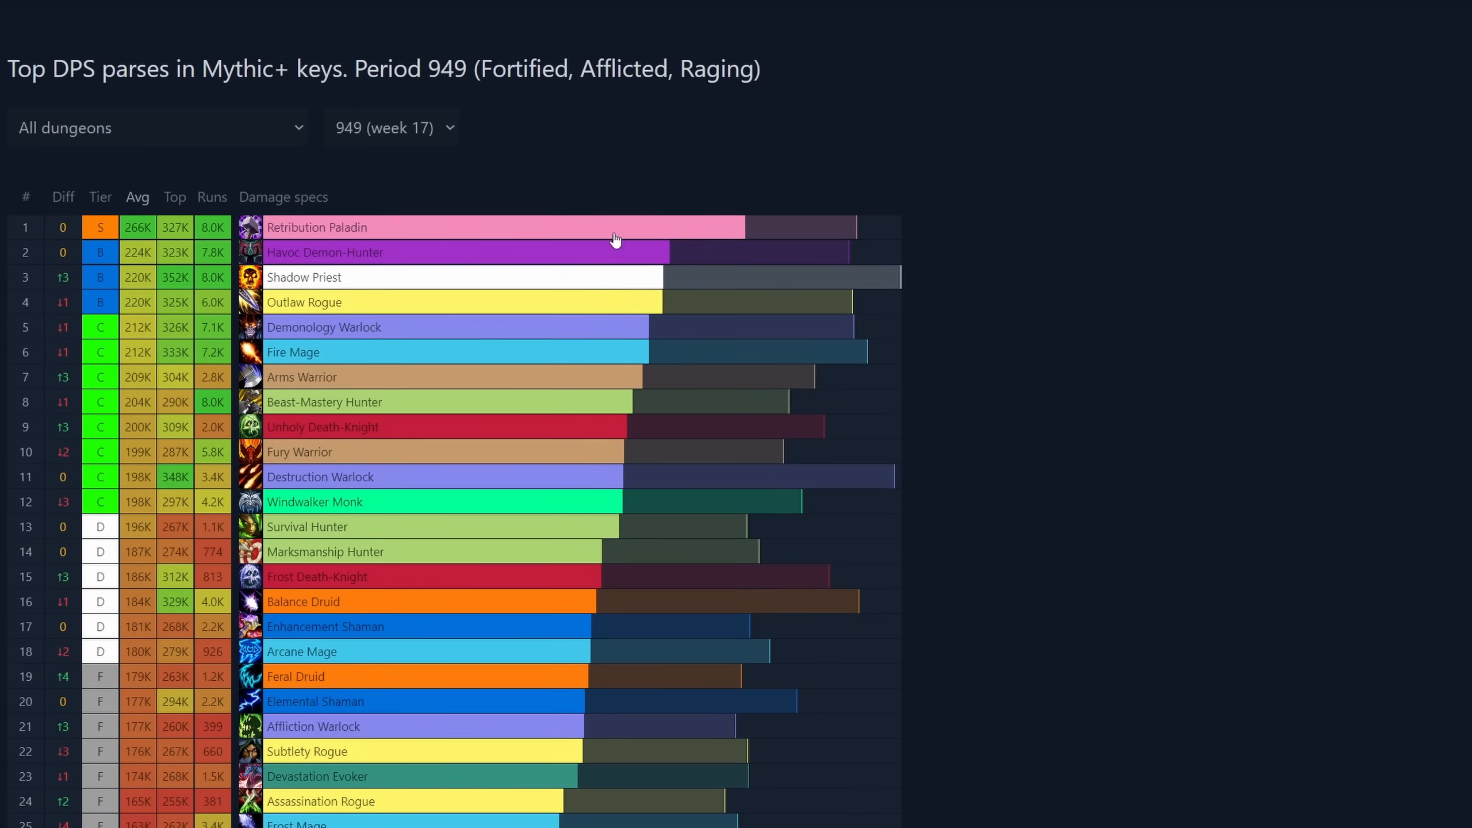
left_click(391, 126)
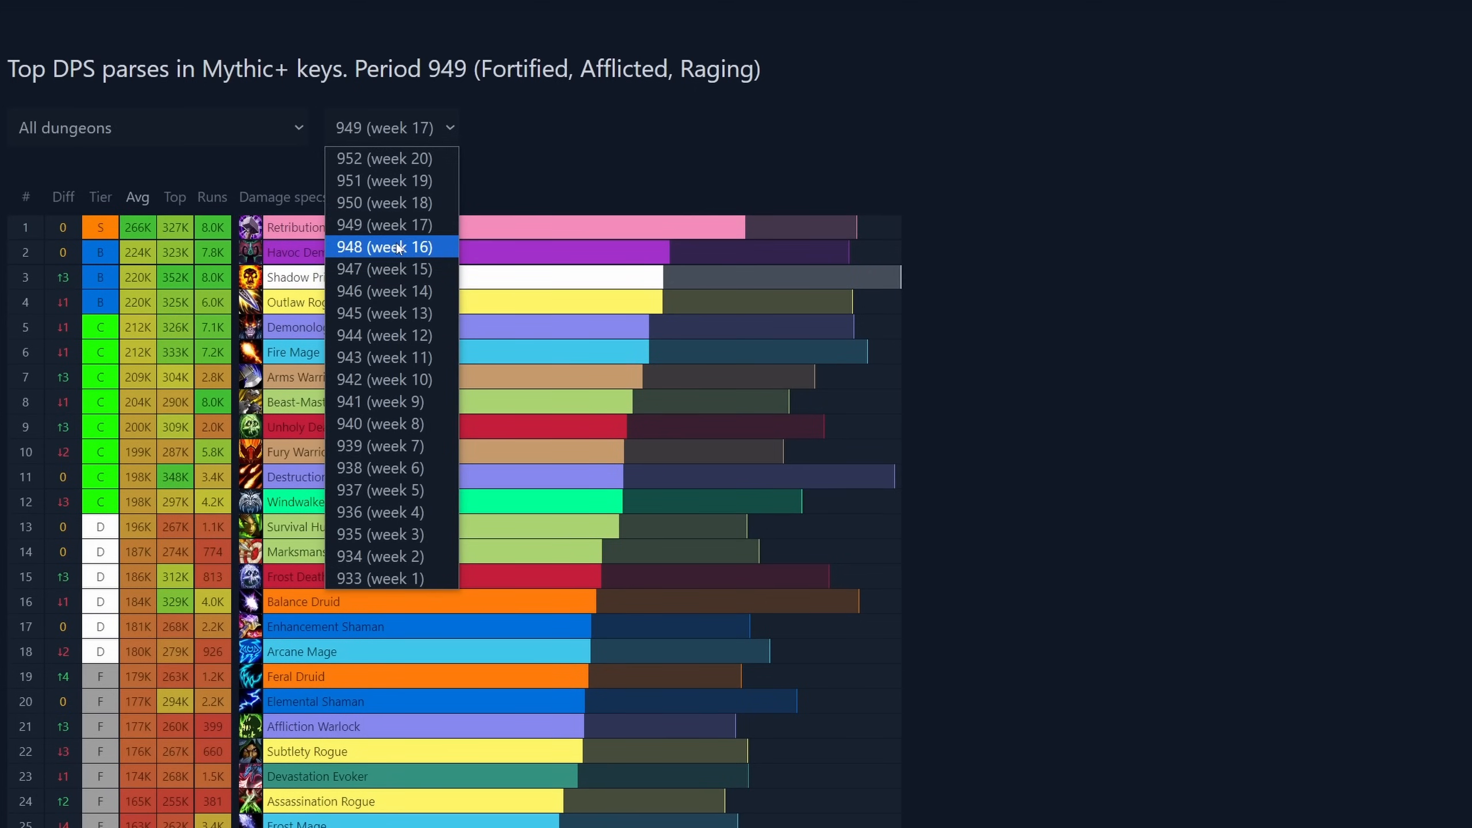
left_click(386, 247)
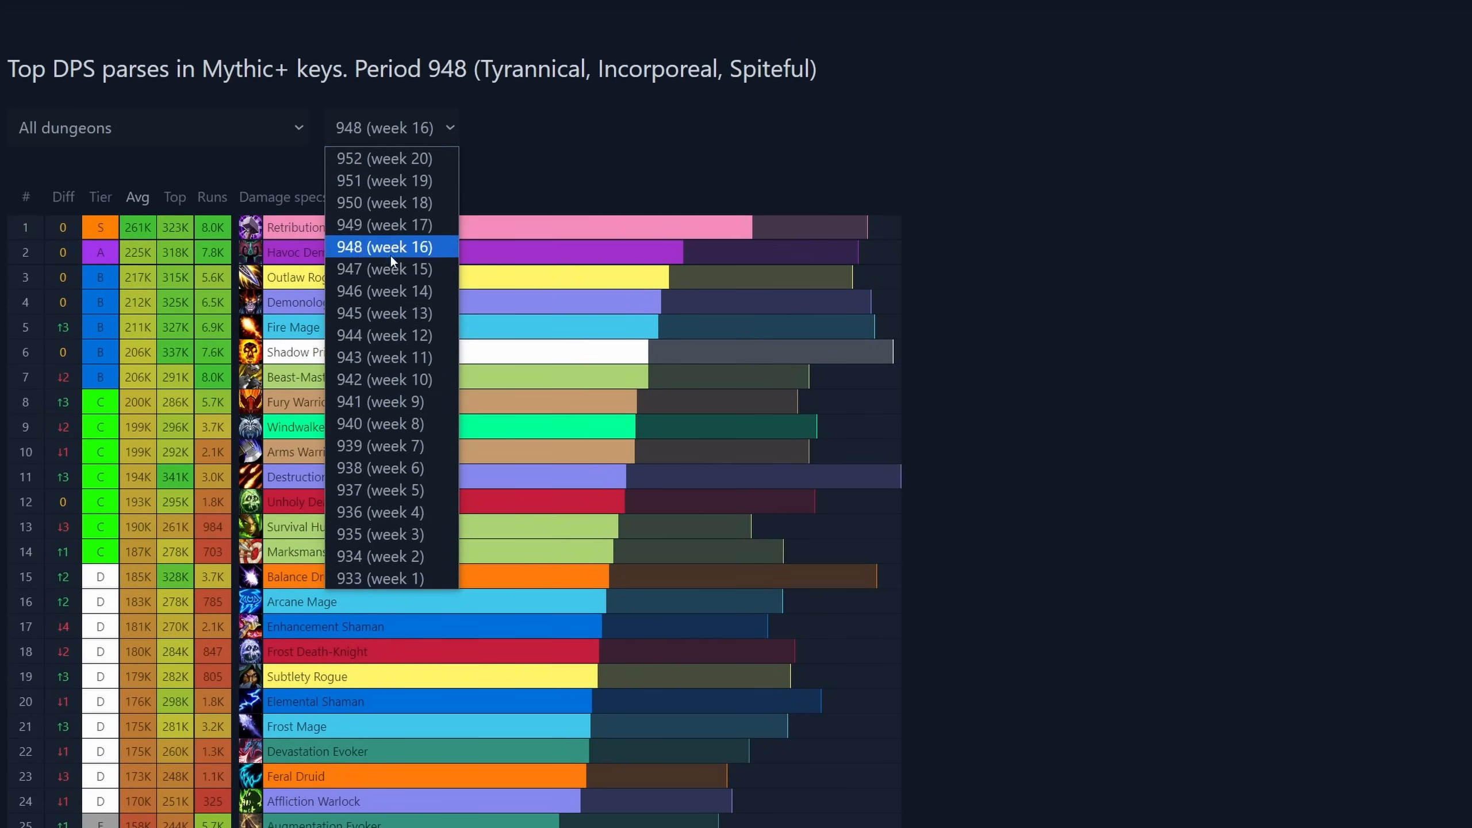
left_click(384, 402)
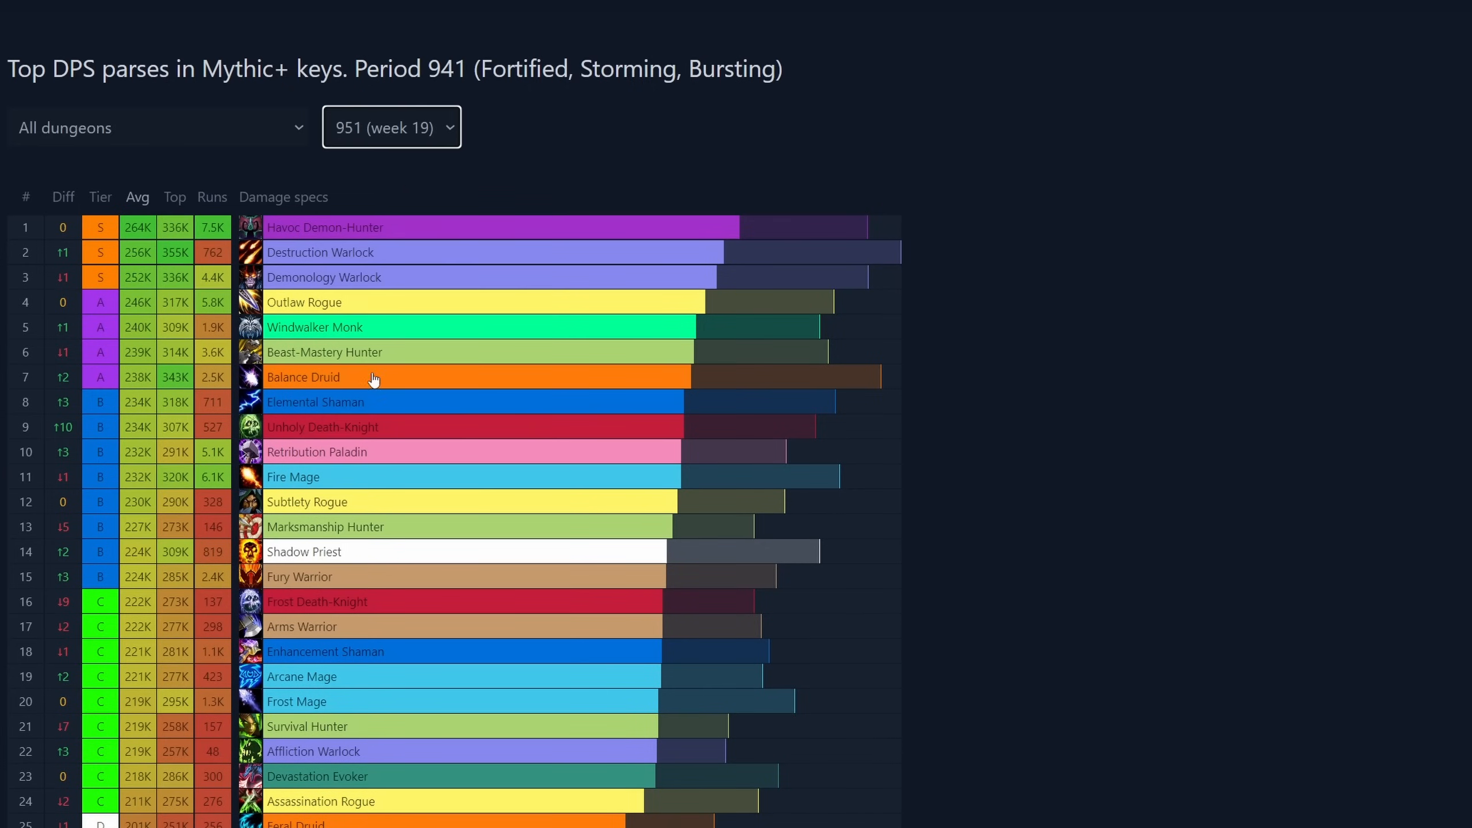
left_click(391, 127)
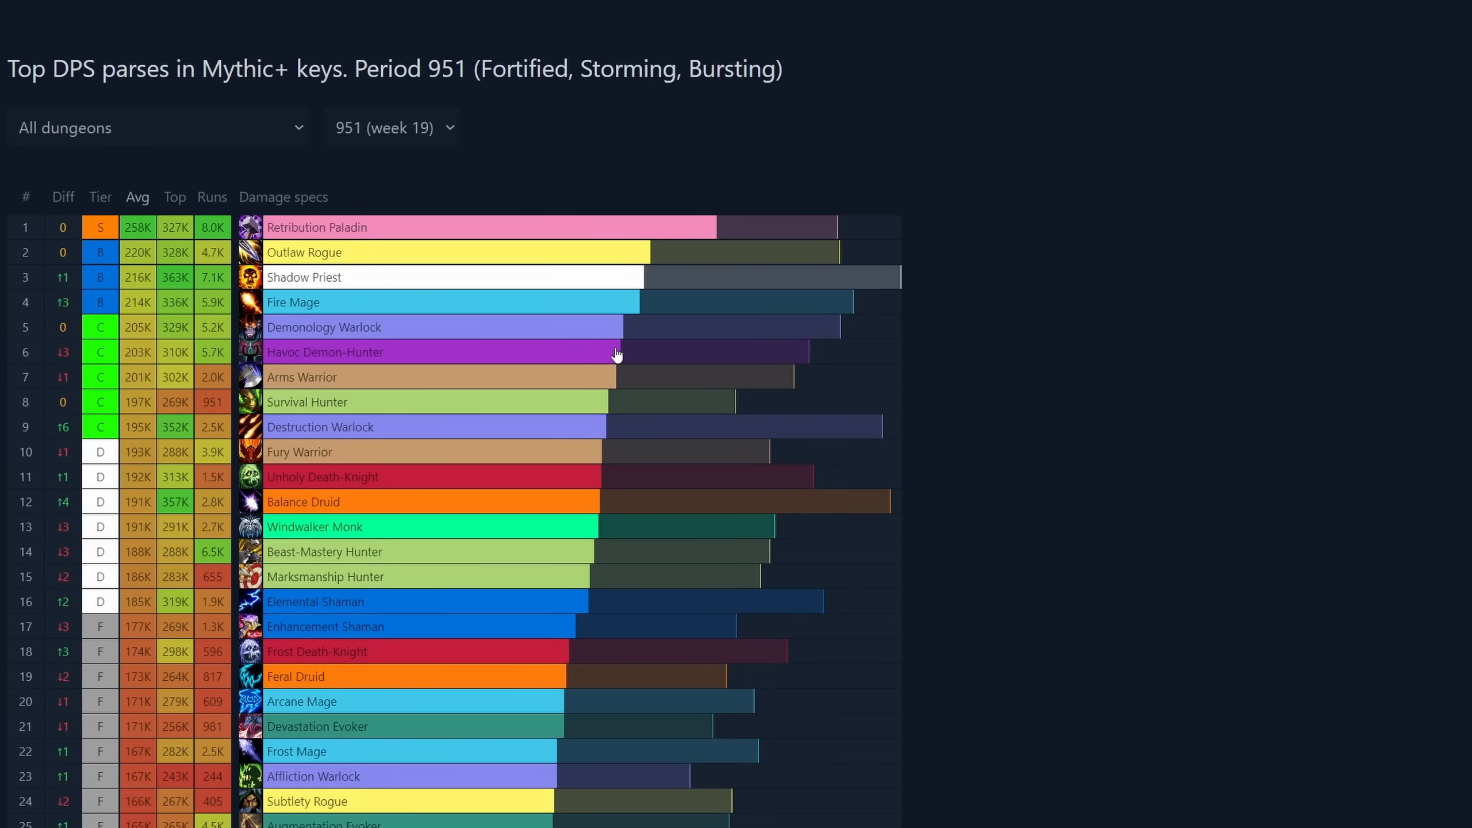
Step: Show period 952 (week 20) top DPS parses and review the tank and healer tables
left_click(390, 126)
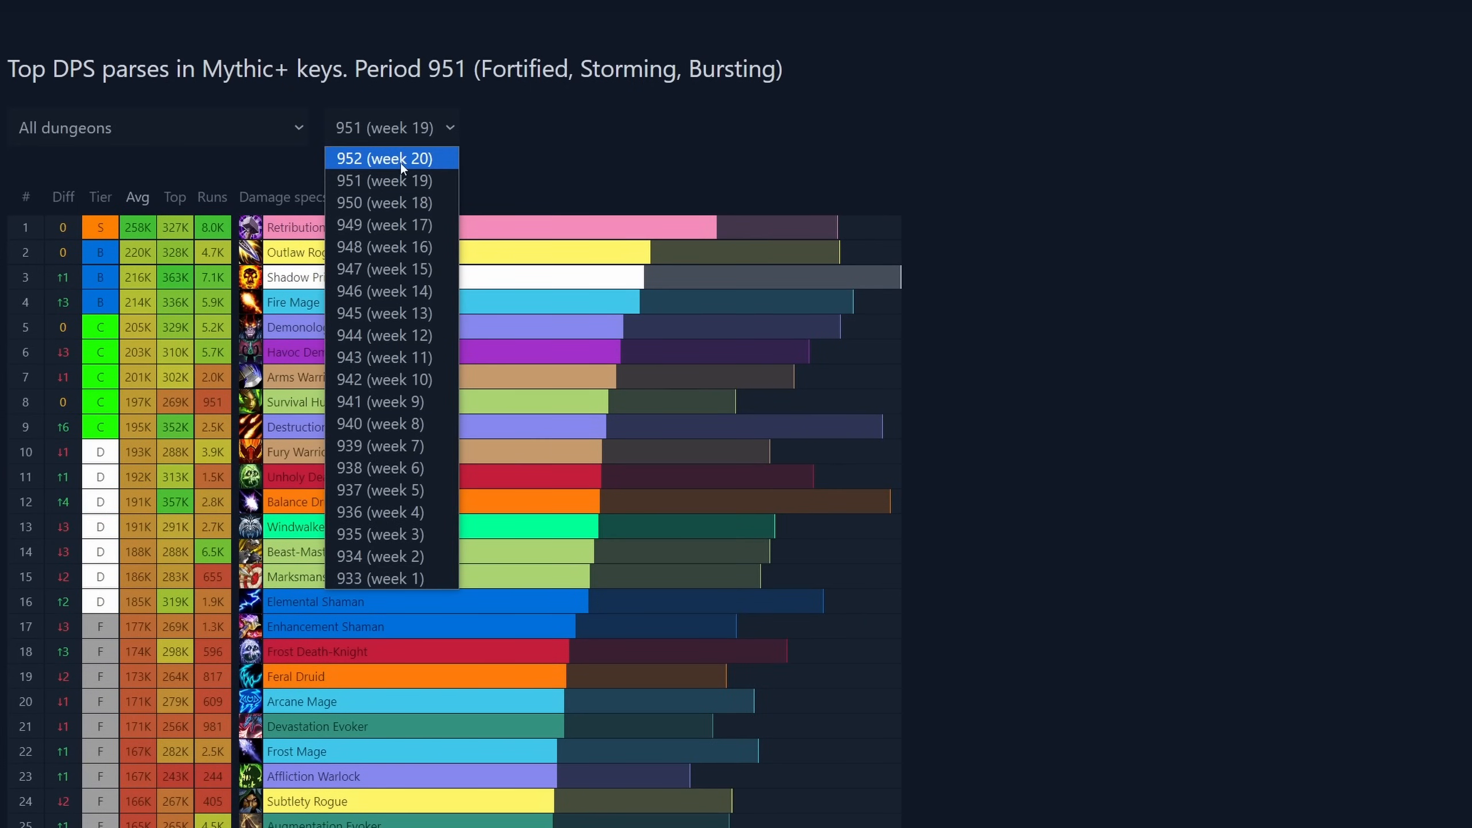
left_click(385, 157)
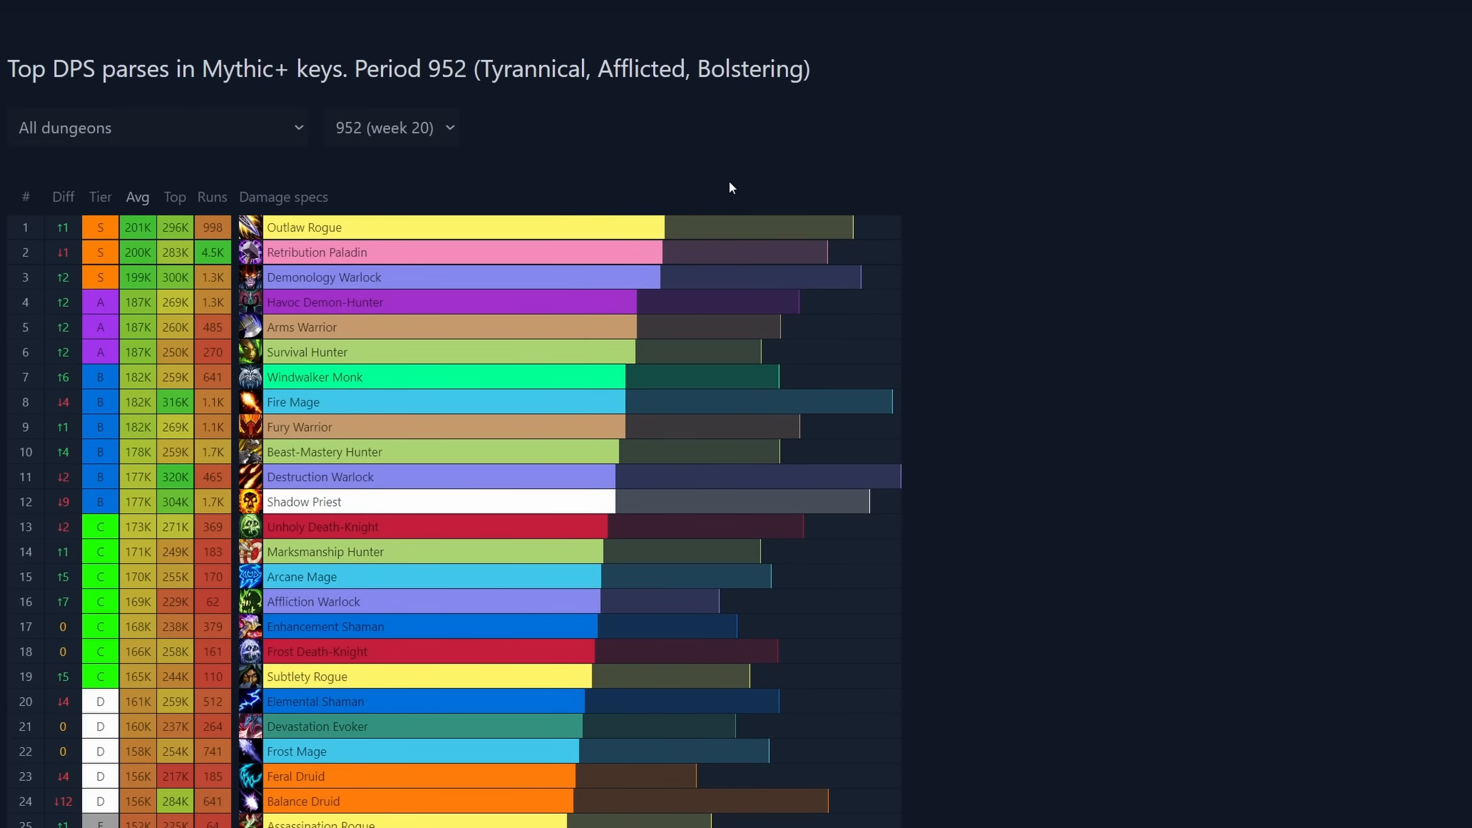
mouse_move(667, 263)
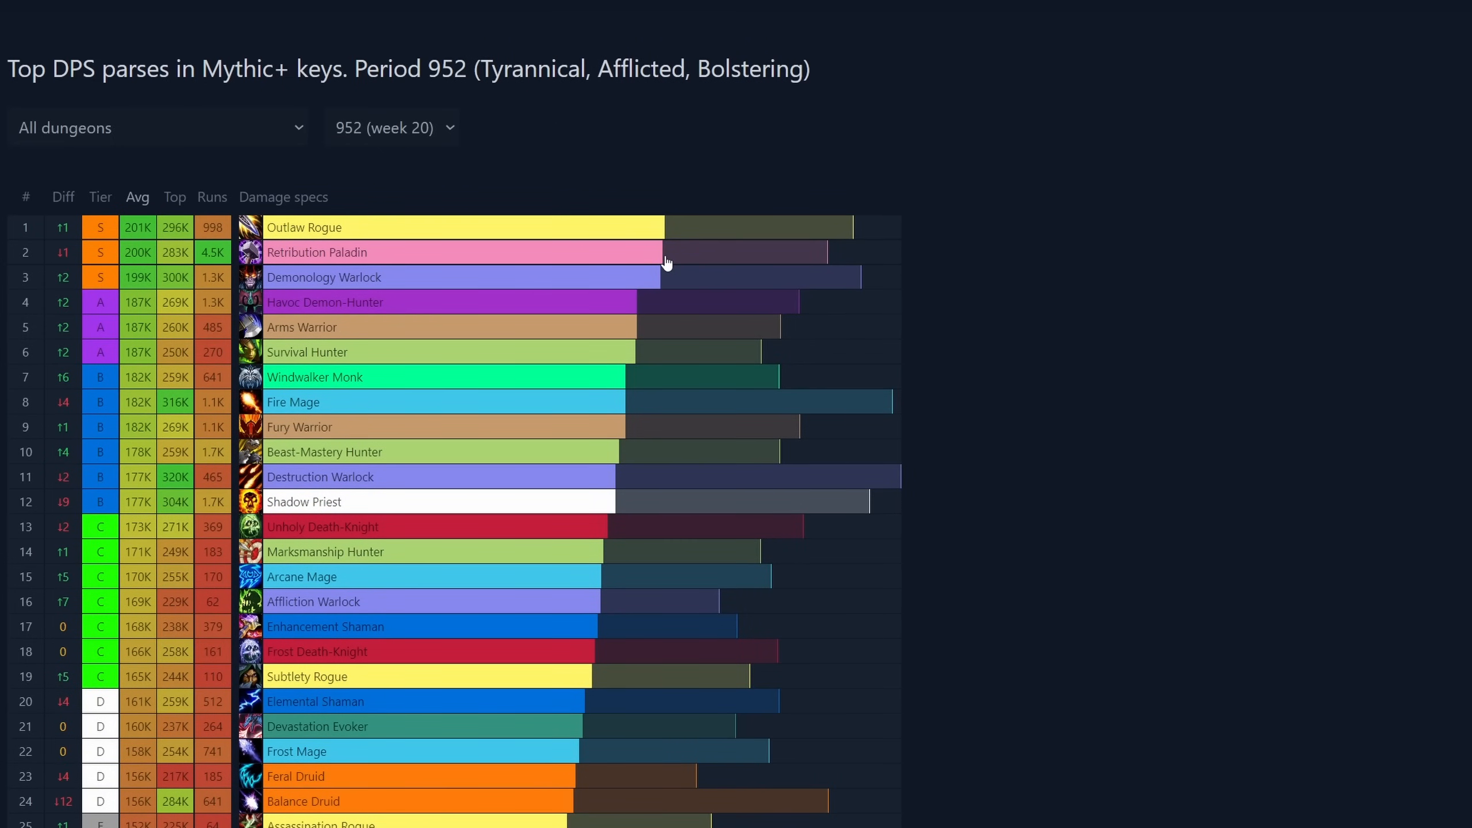
mouse_move(397, 198)
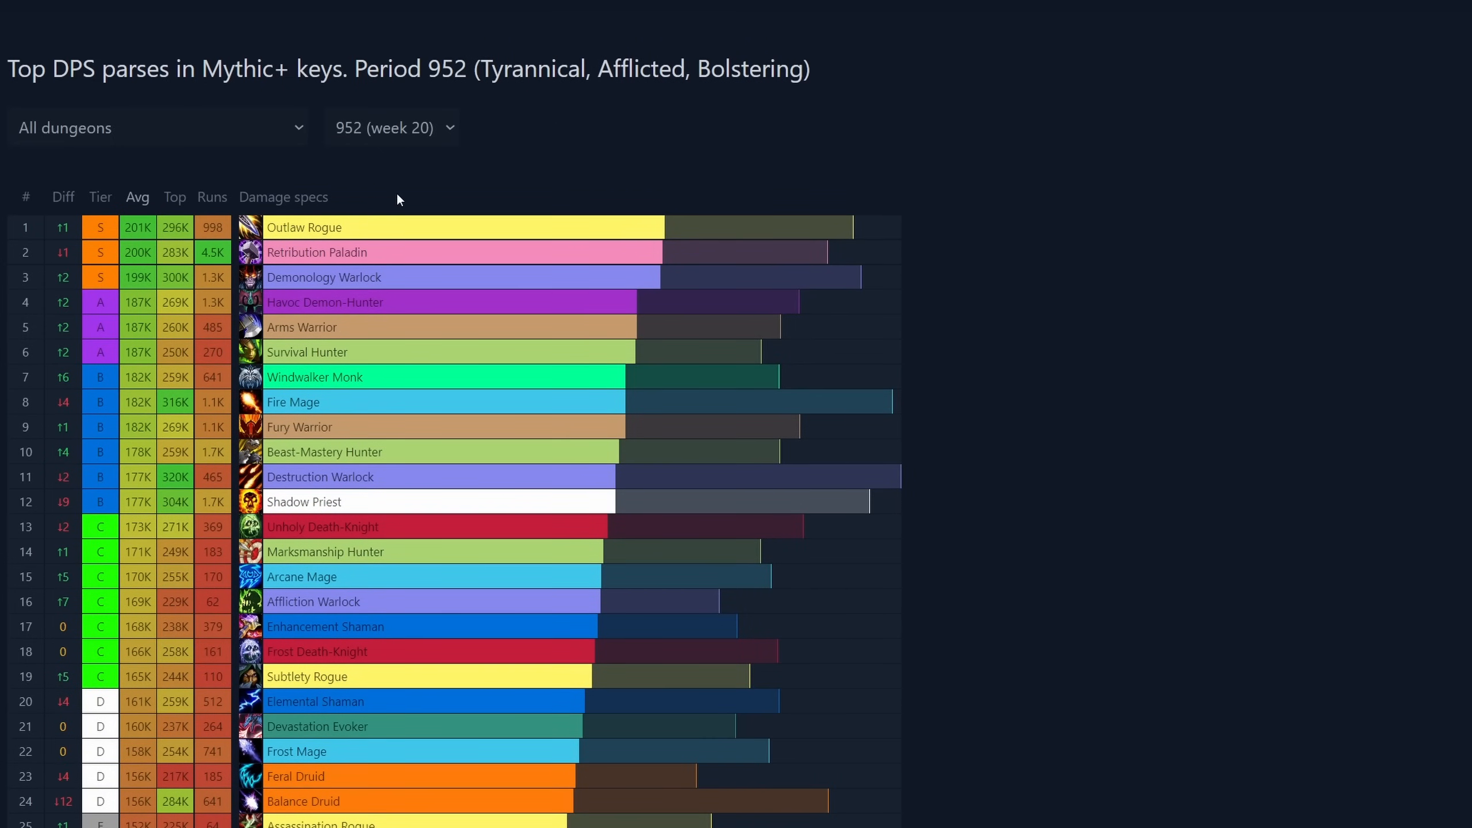
mouse_move(928, 300)
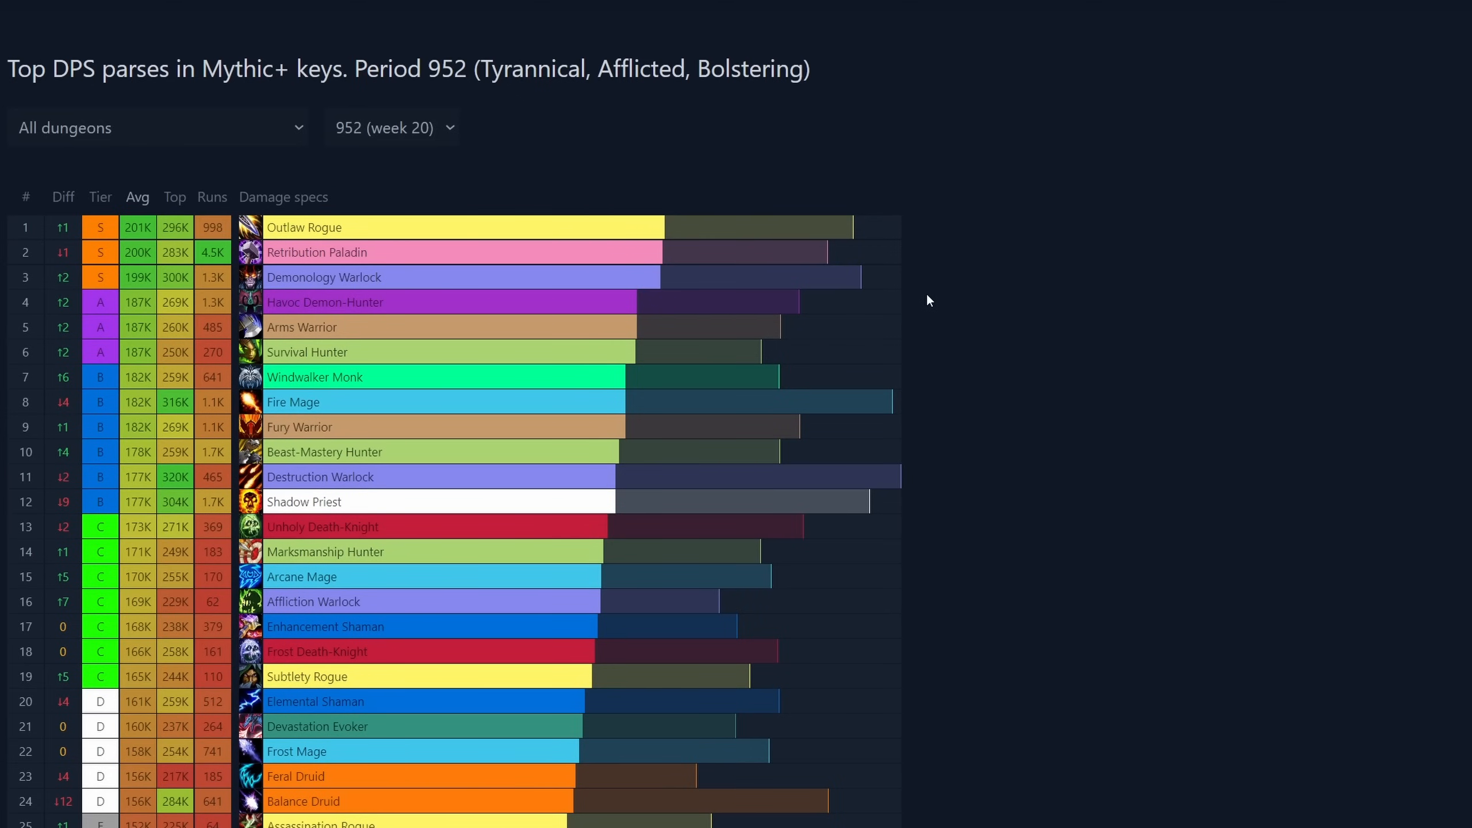
mouse_move(430, 376)
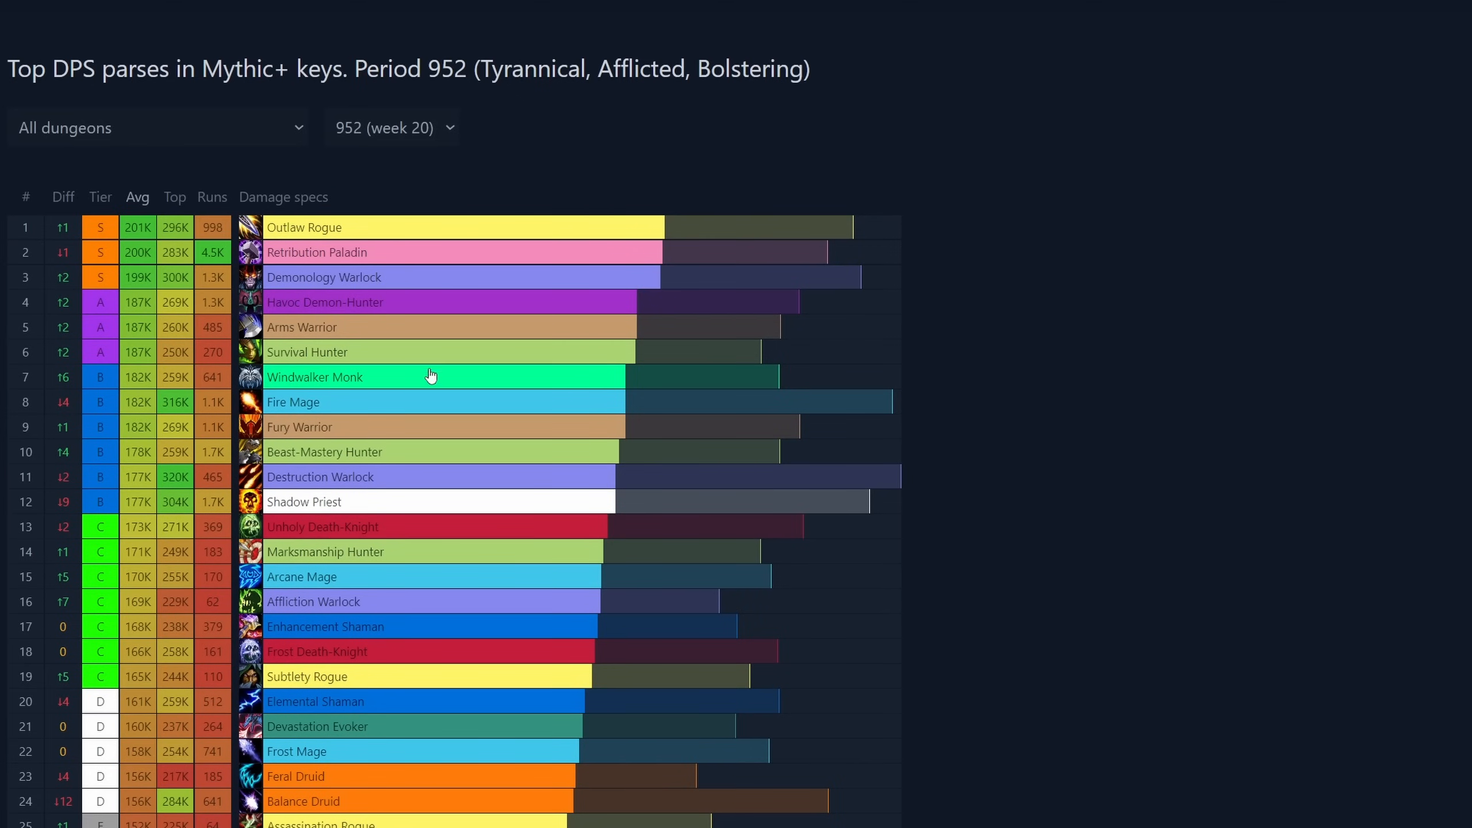
scroll("down", 3)
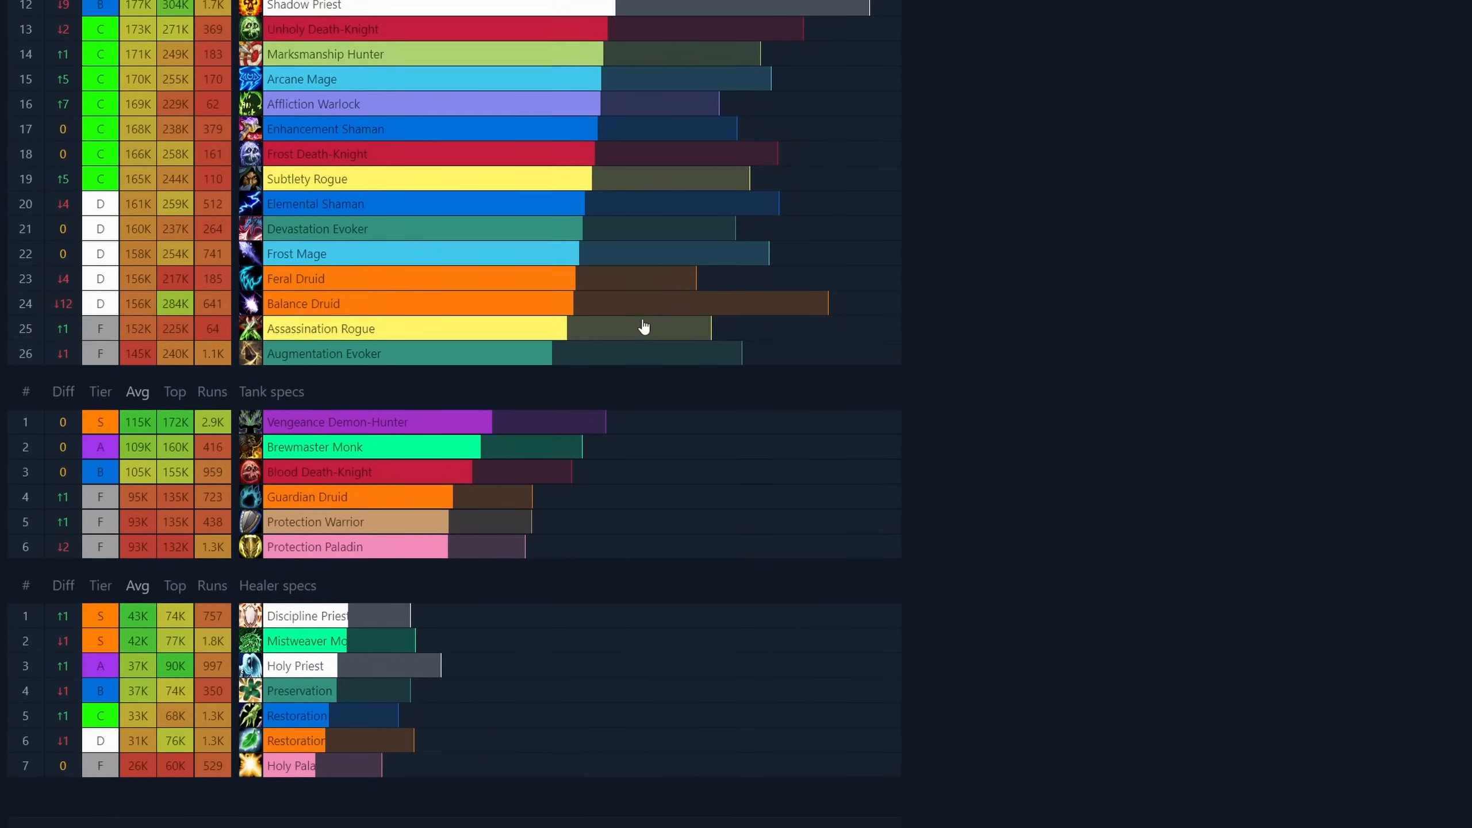
scroll("up", 3)
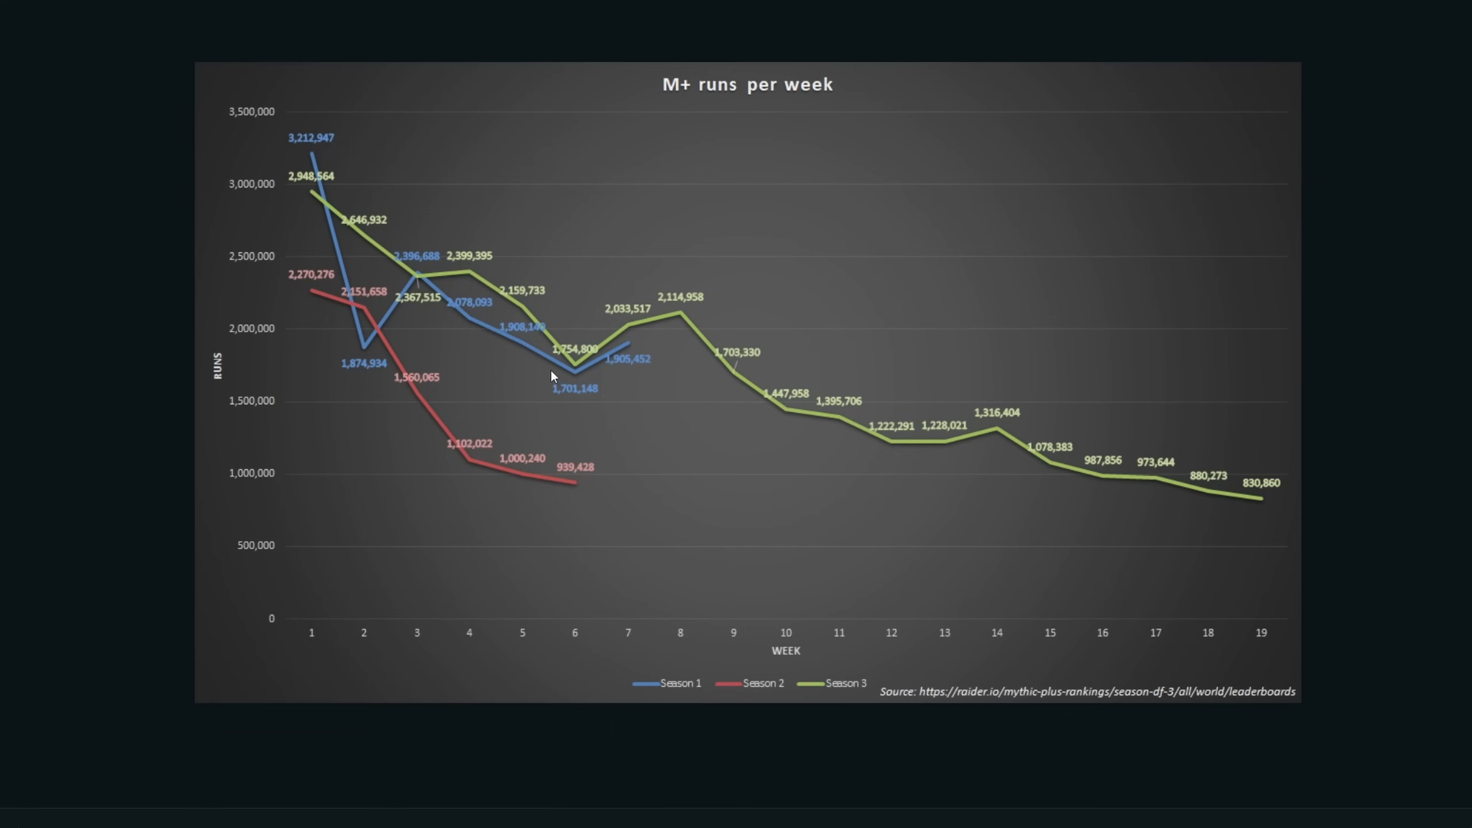
mouse_move(1092, 536)
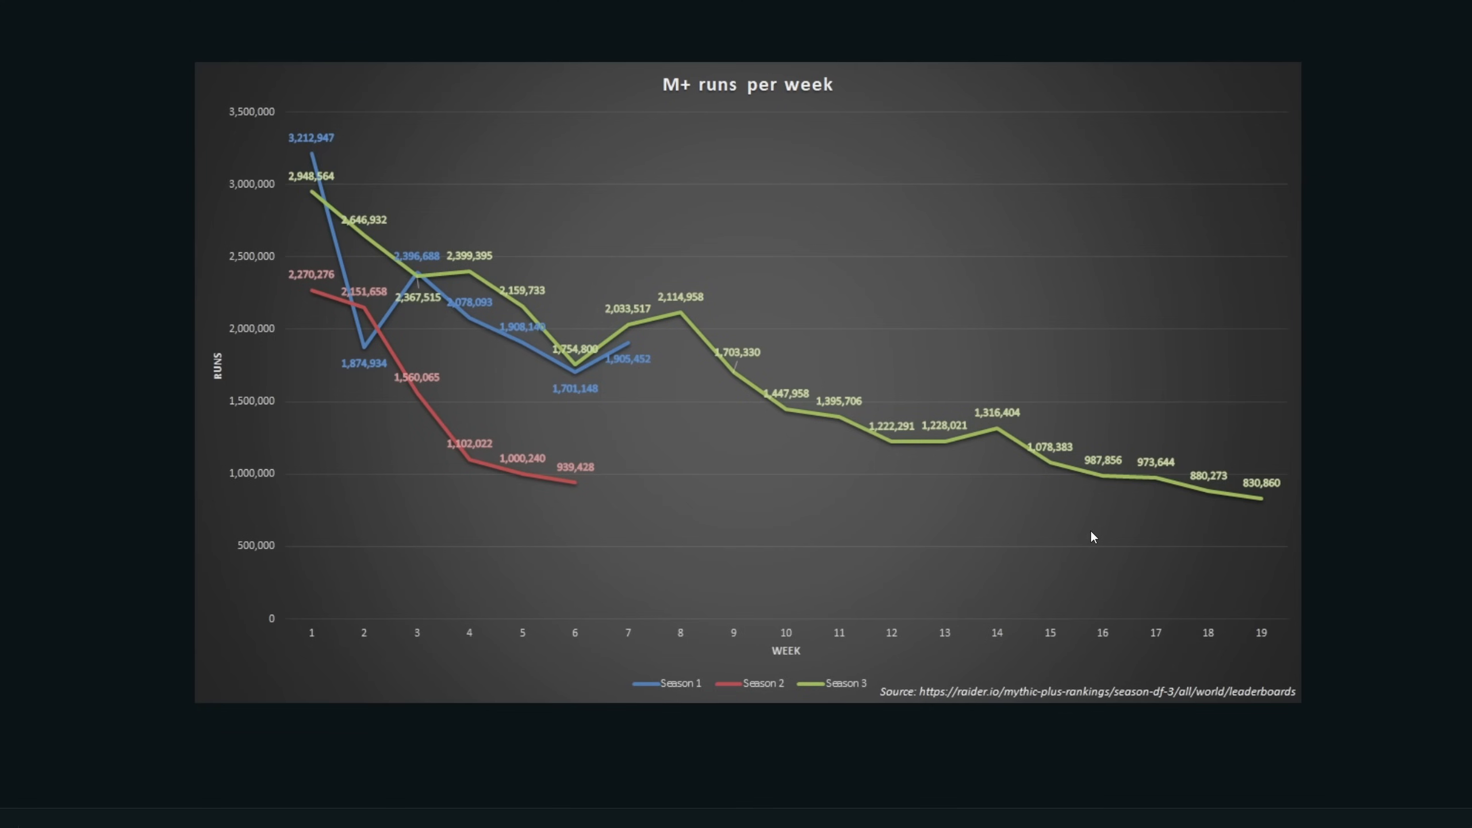
mouse_move(621, 515)
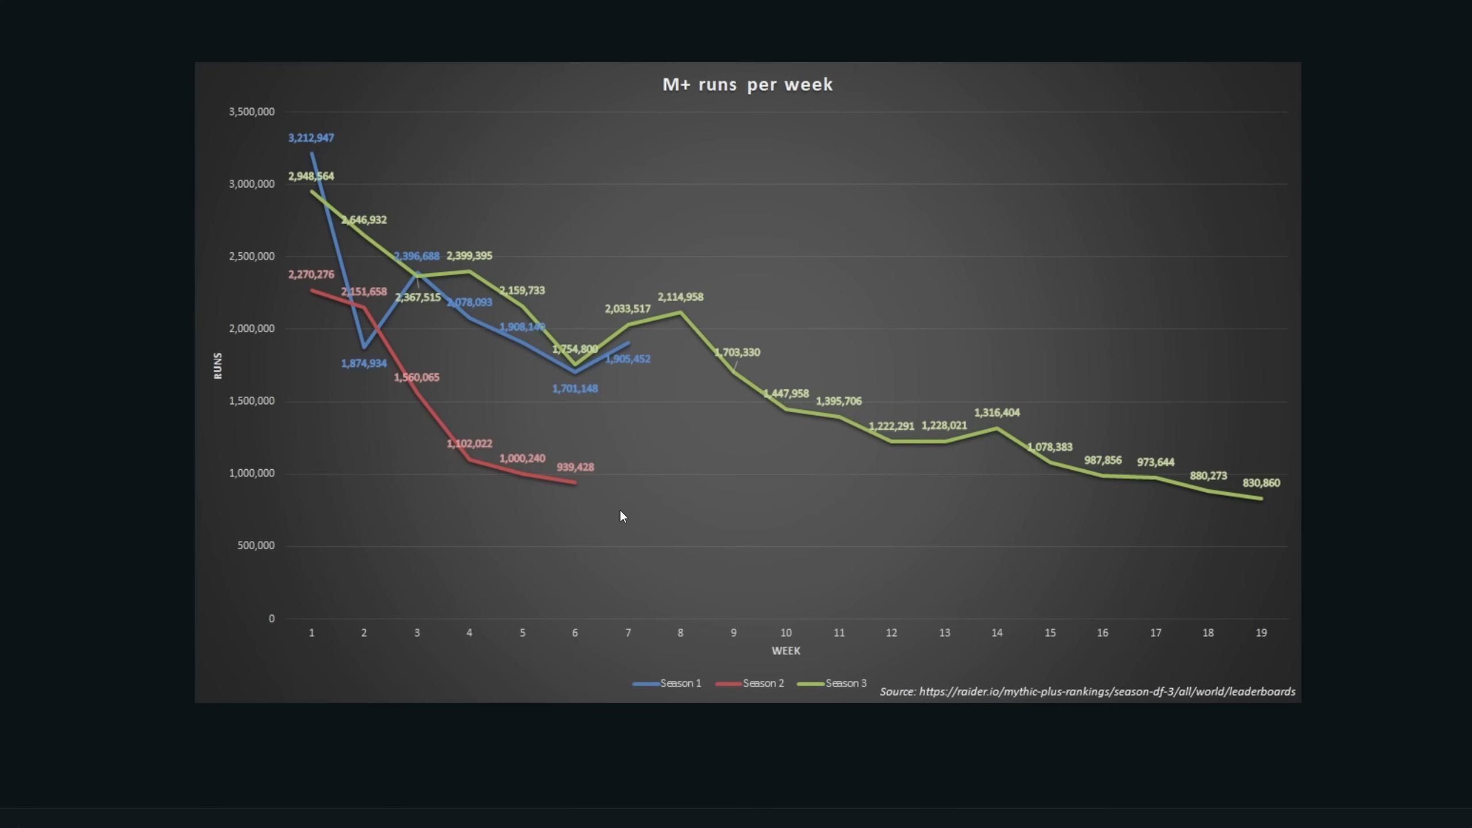
mouse_move(1261, 490)
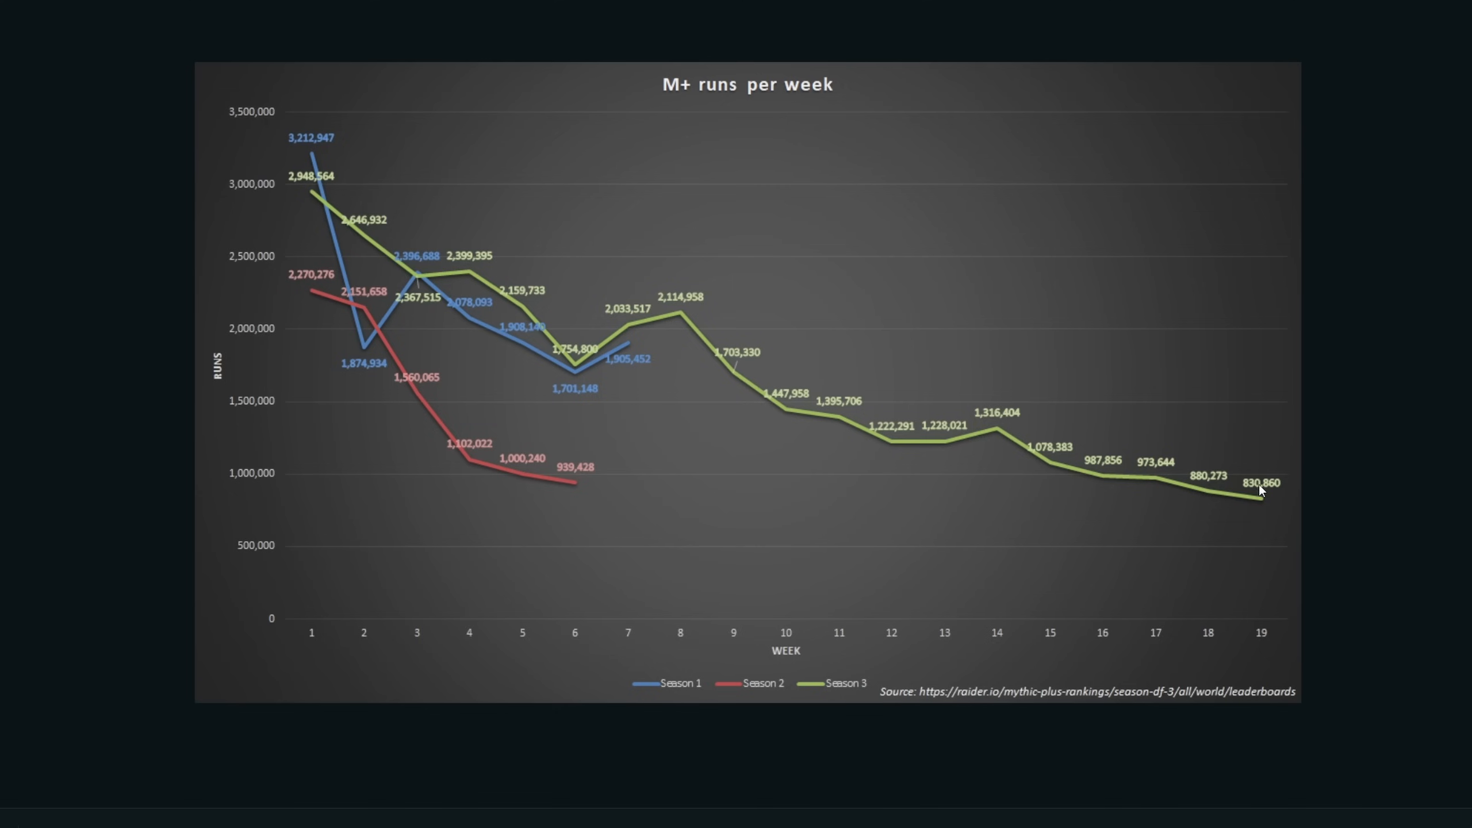
mouse_move(1259, 503)
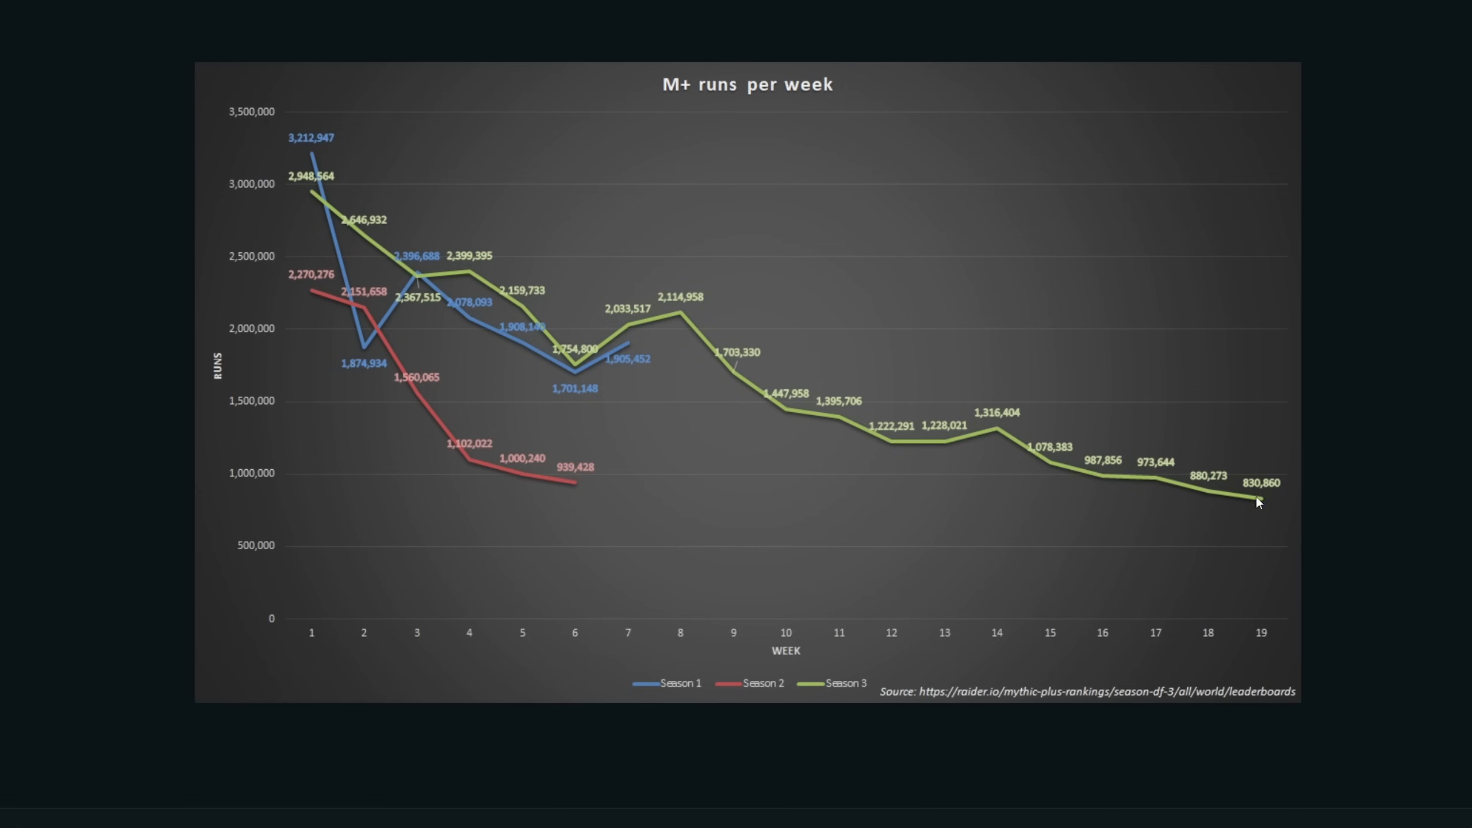
mouse_move(1208, 499)
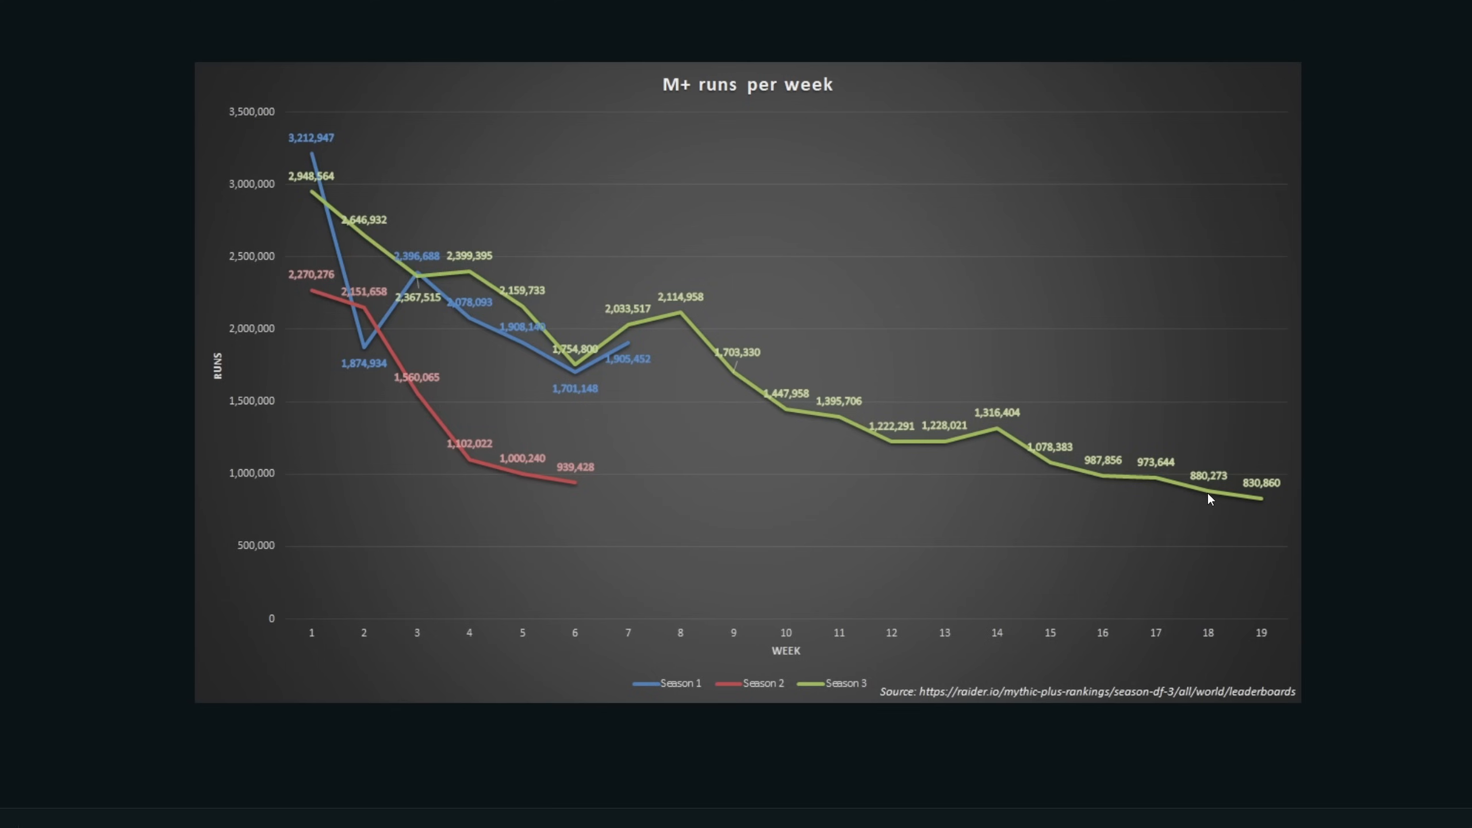
mouse_move(1163, 481)
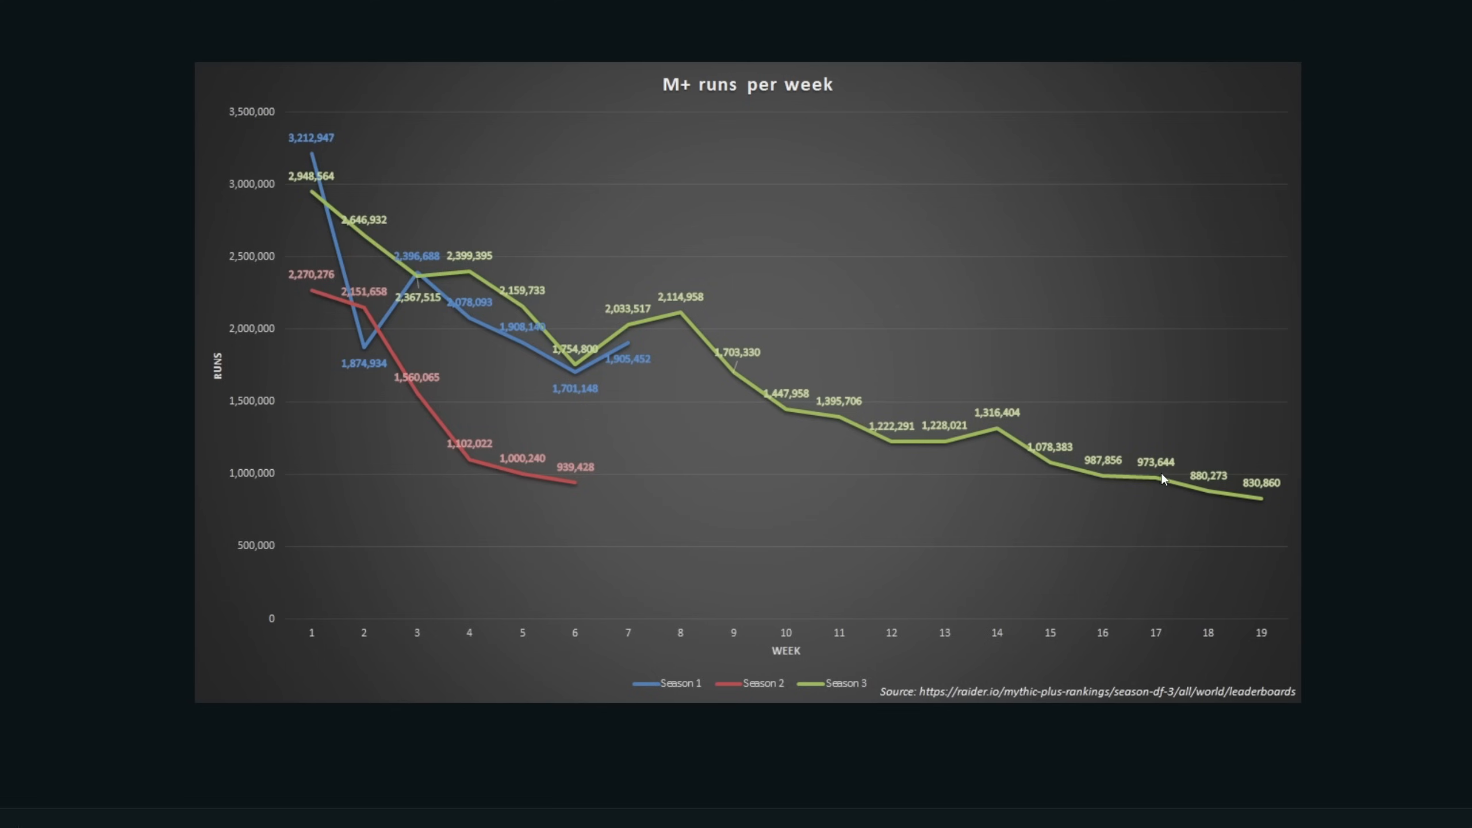
mouse_move(563, 467)
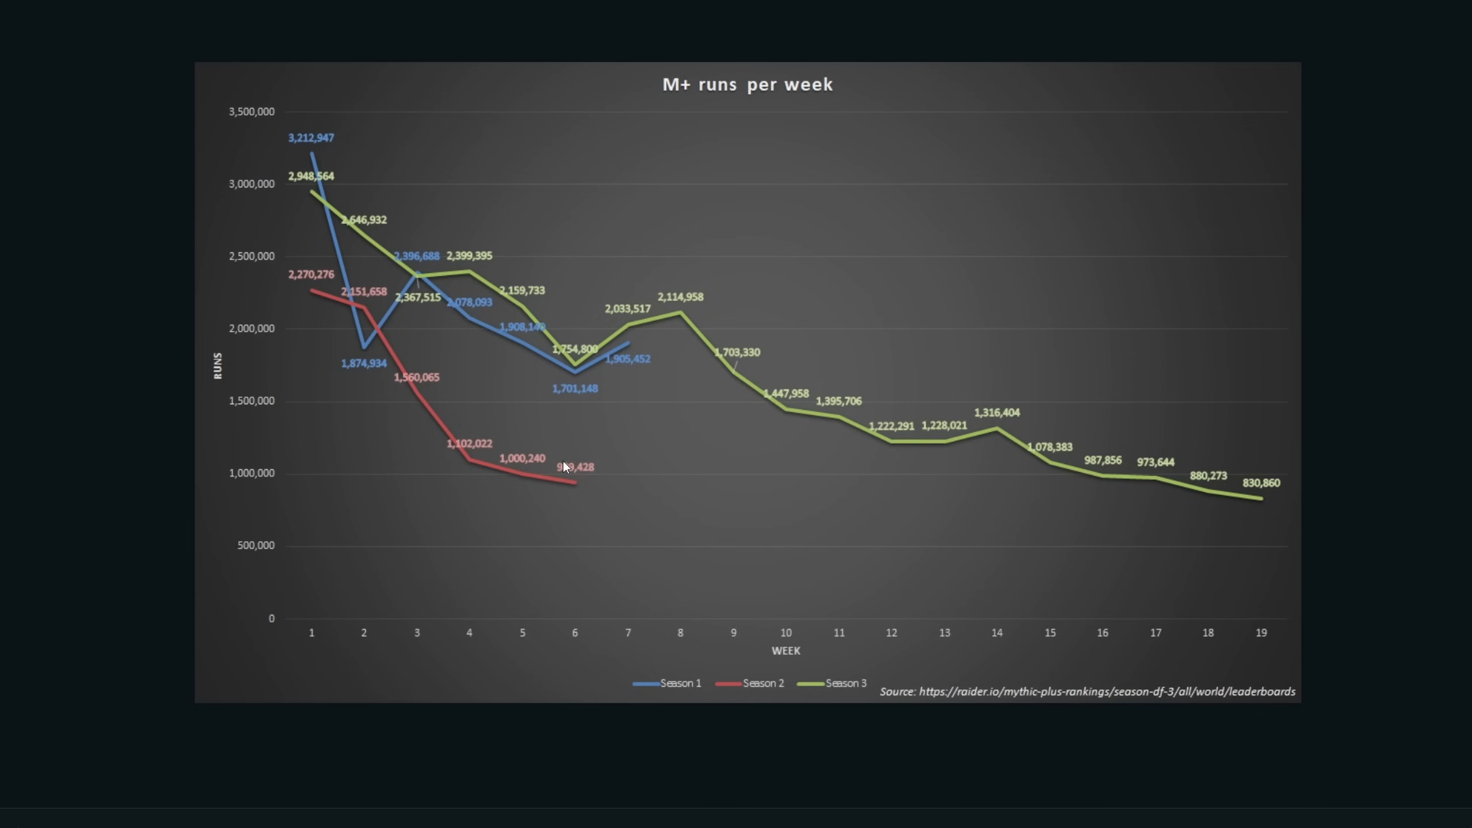
mouse_move(566, 488)
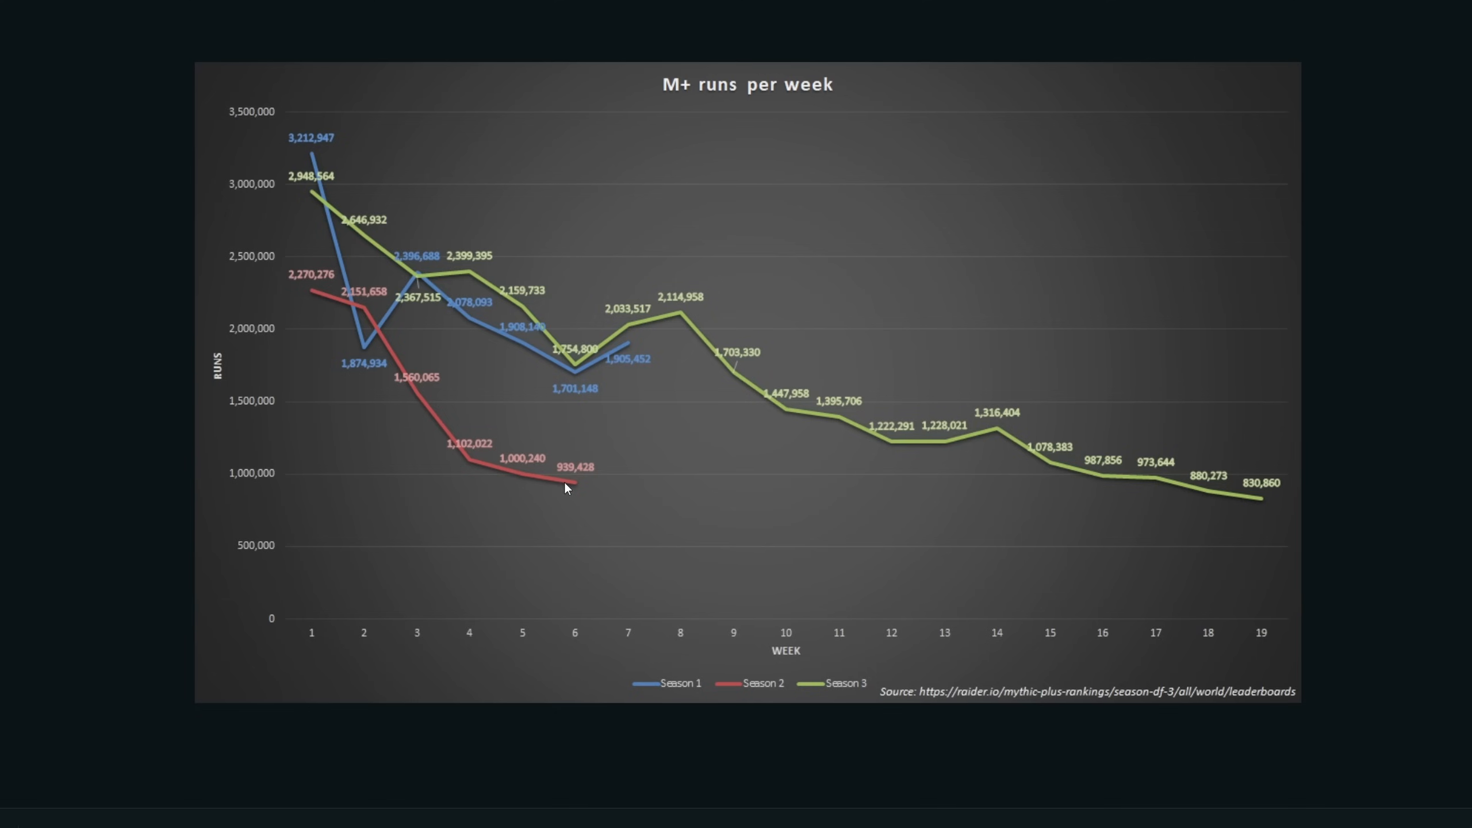
mouse_move(267, 145)
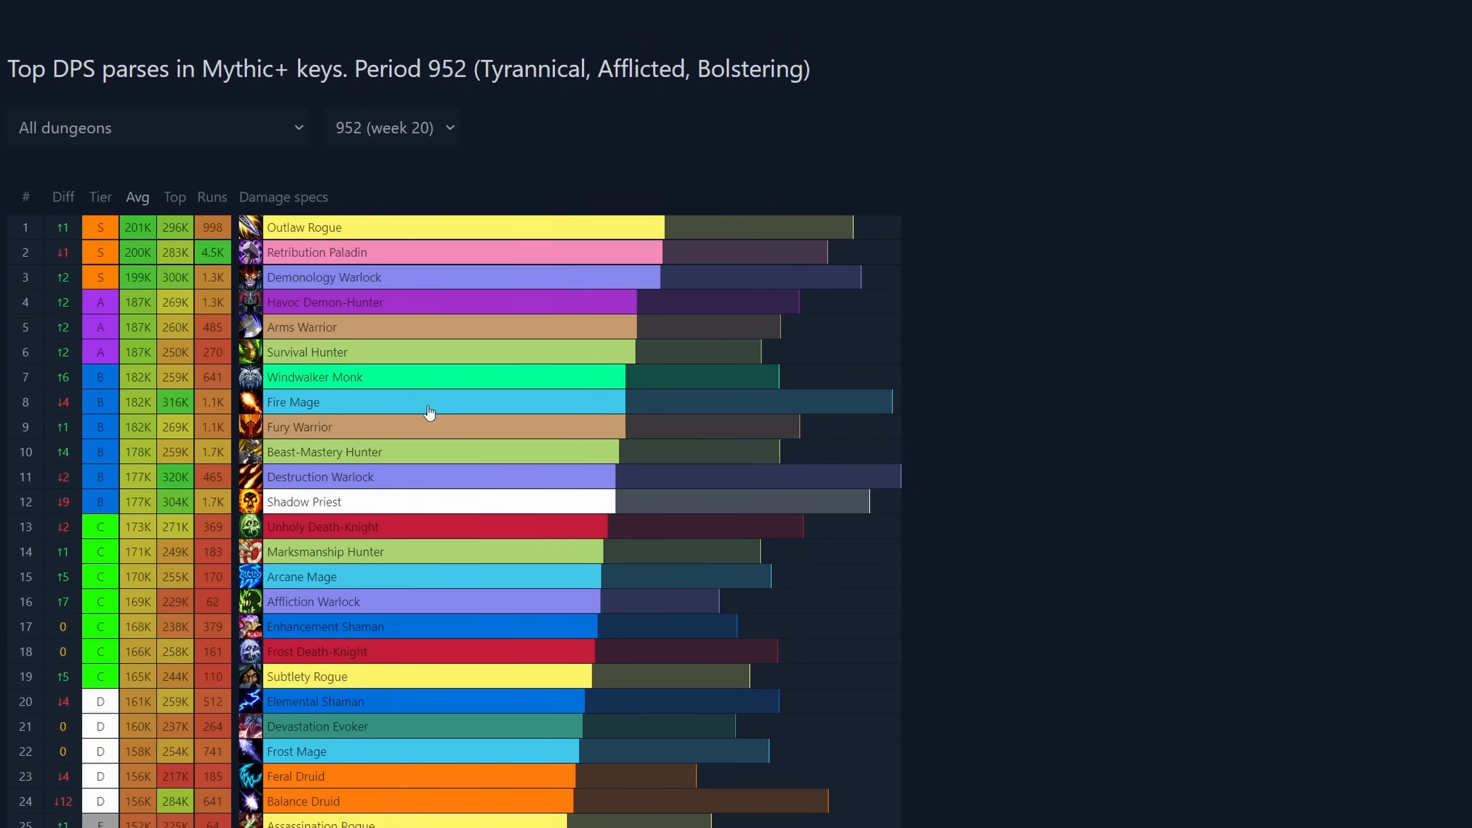
mouse_move(396, 112)
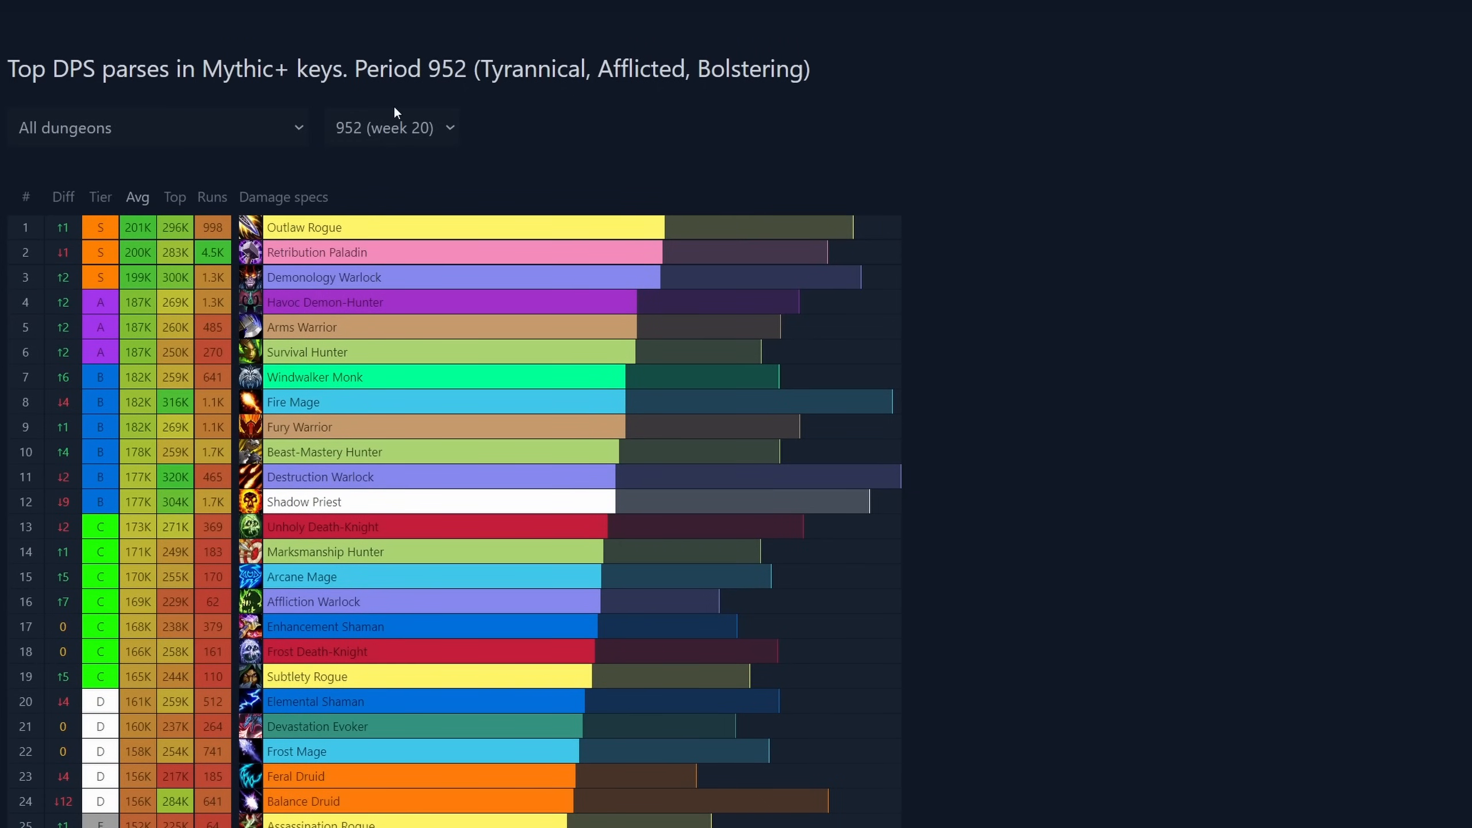
Step: Step through periods 948, 949 and 950, then return the table to period 952 (week 20)
left_click(391, 128)
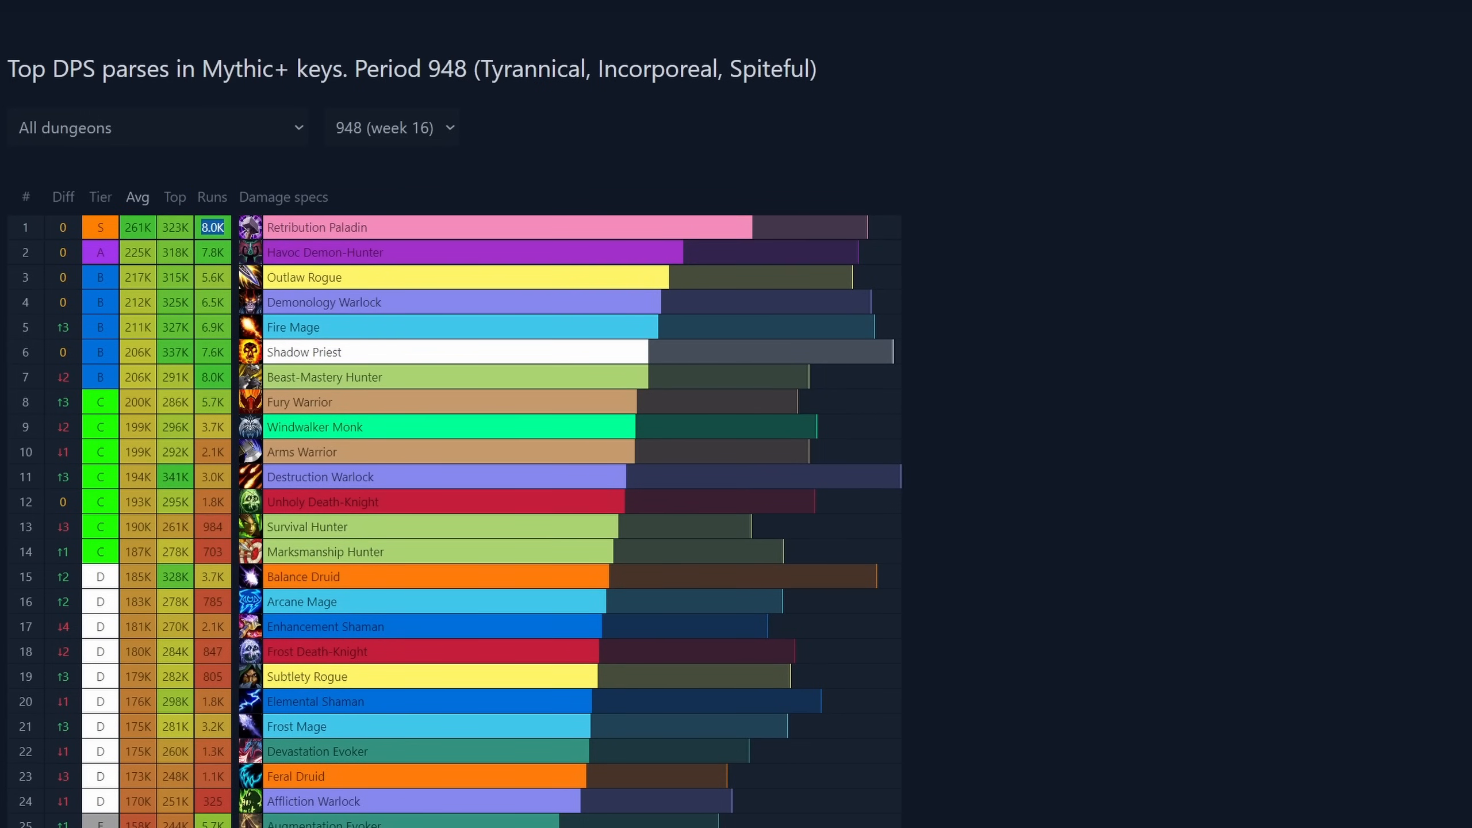
mouse_move(212, 227)
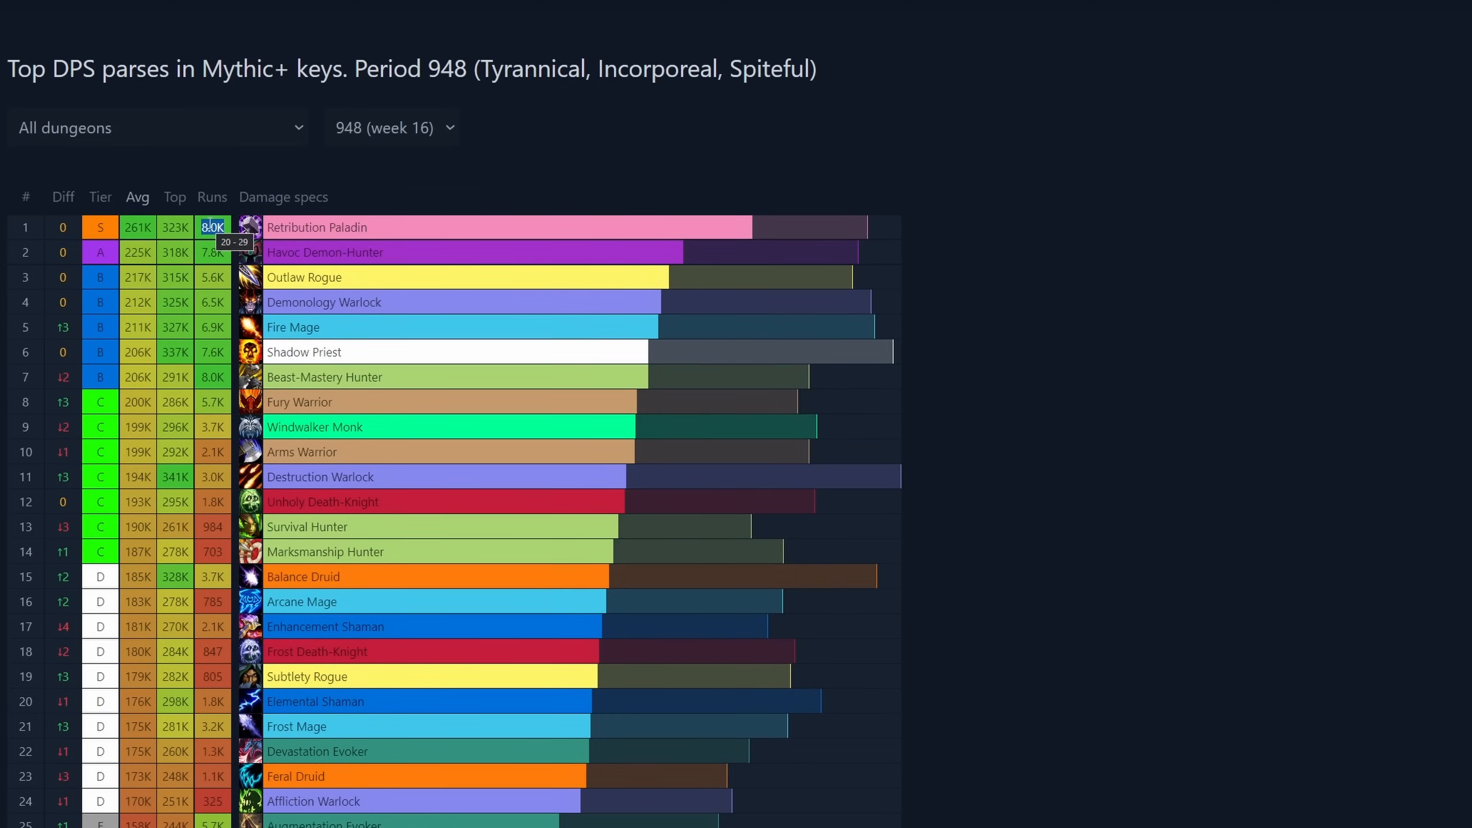
mouse_move(211, 299)
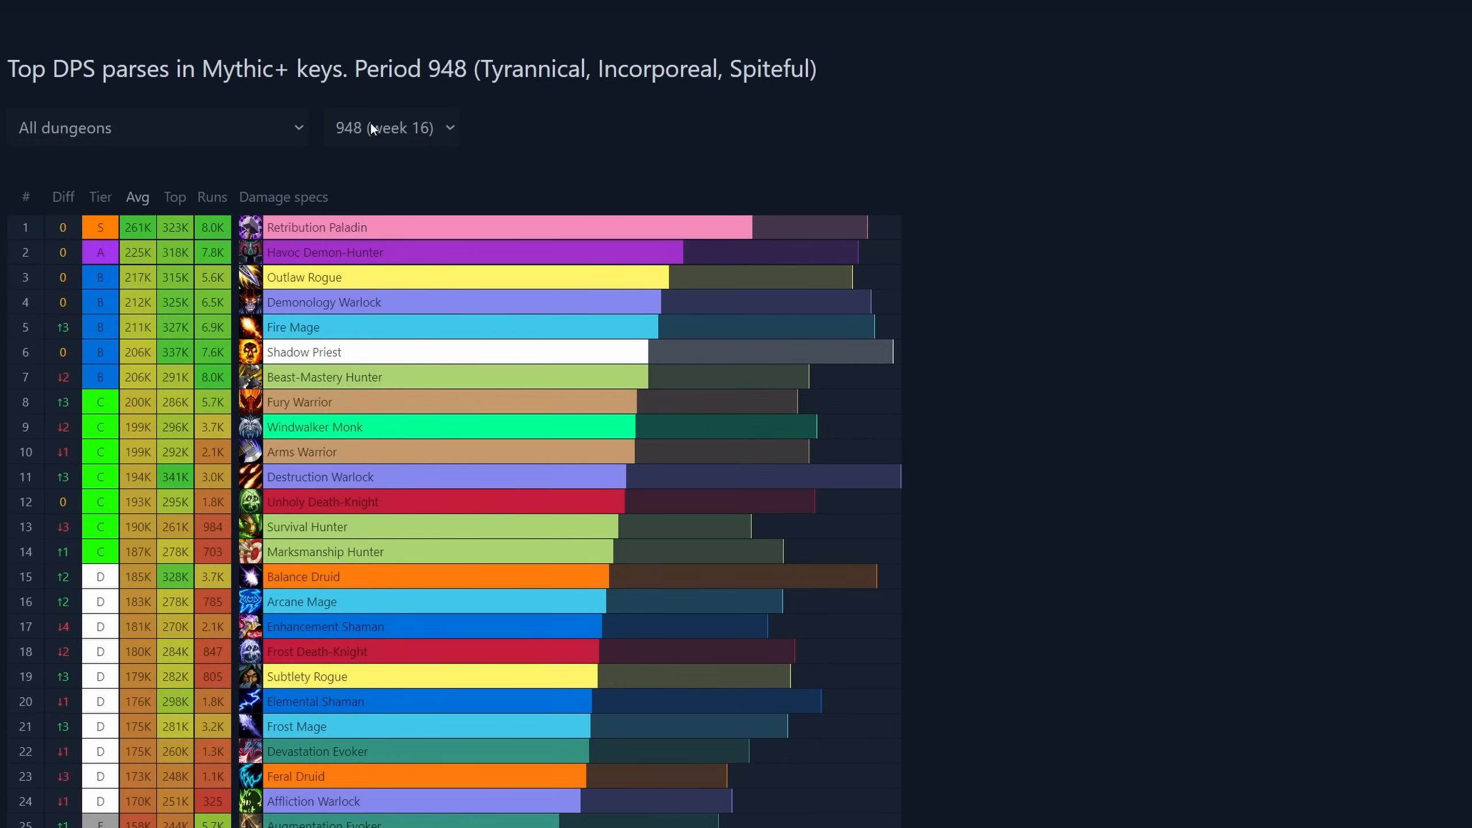
left_click(391, 128)
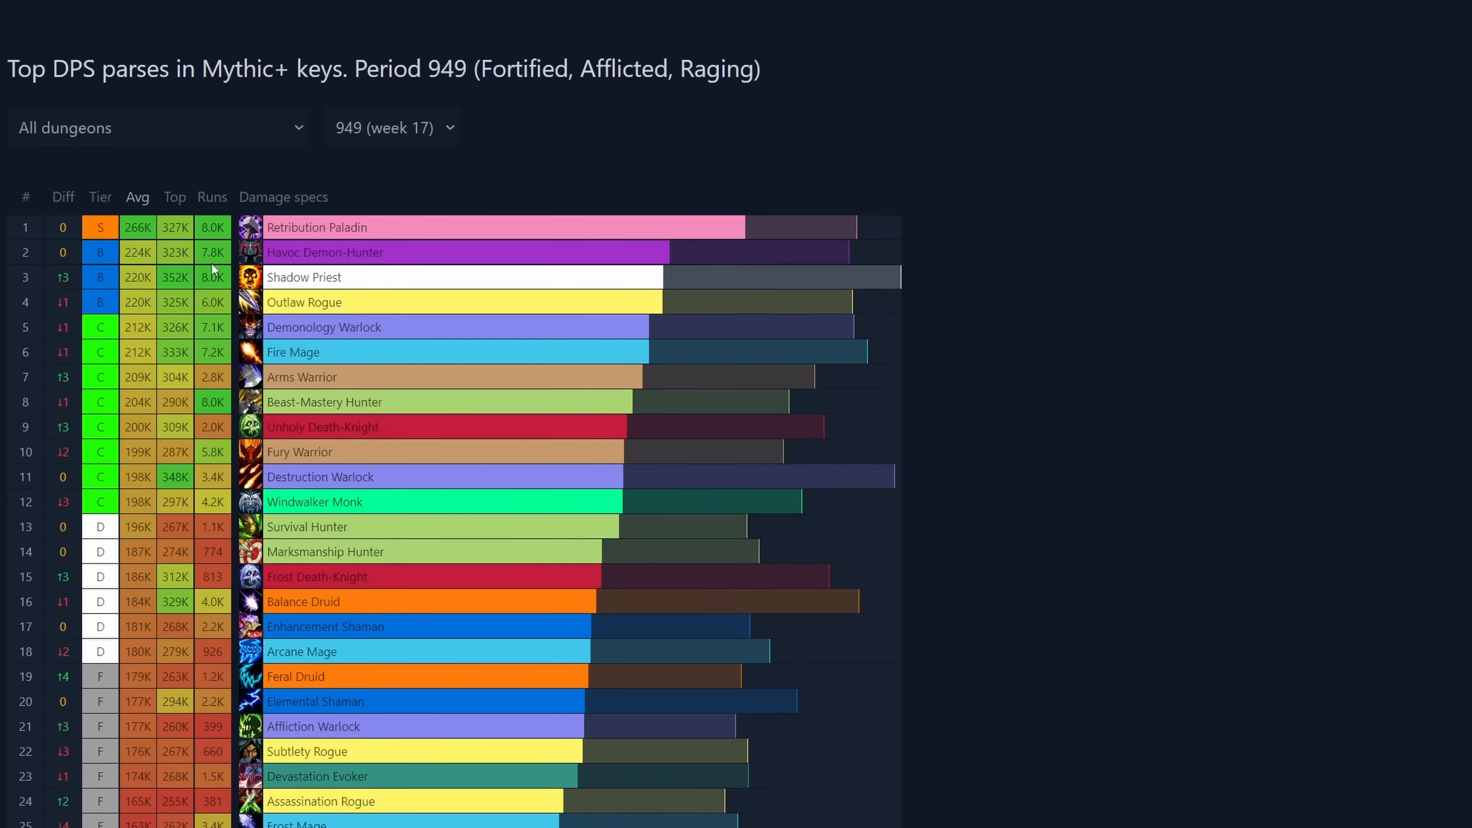
mouse_move(214, 317)
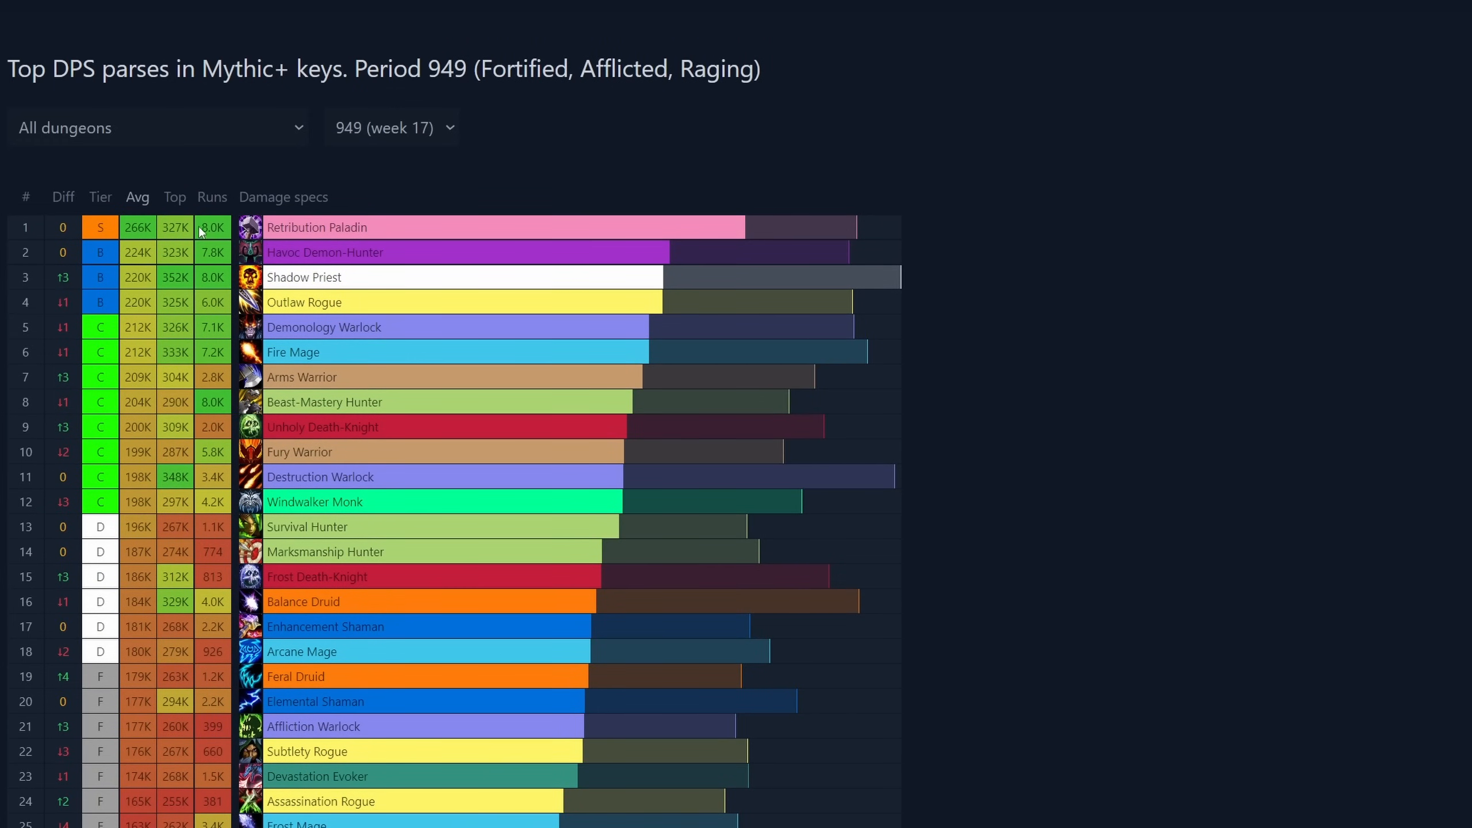
left_click(391, 126)
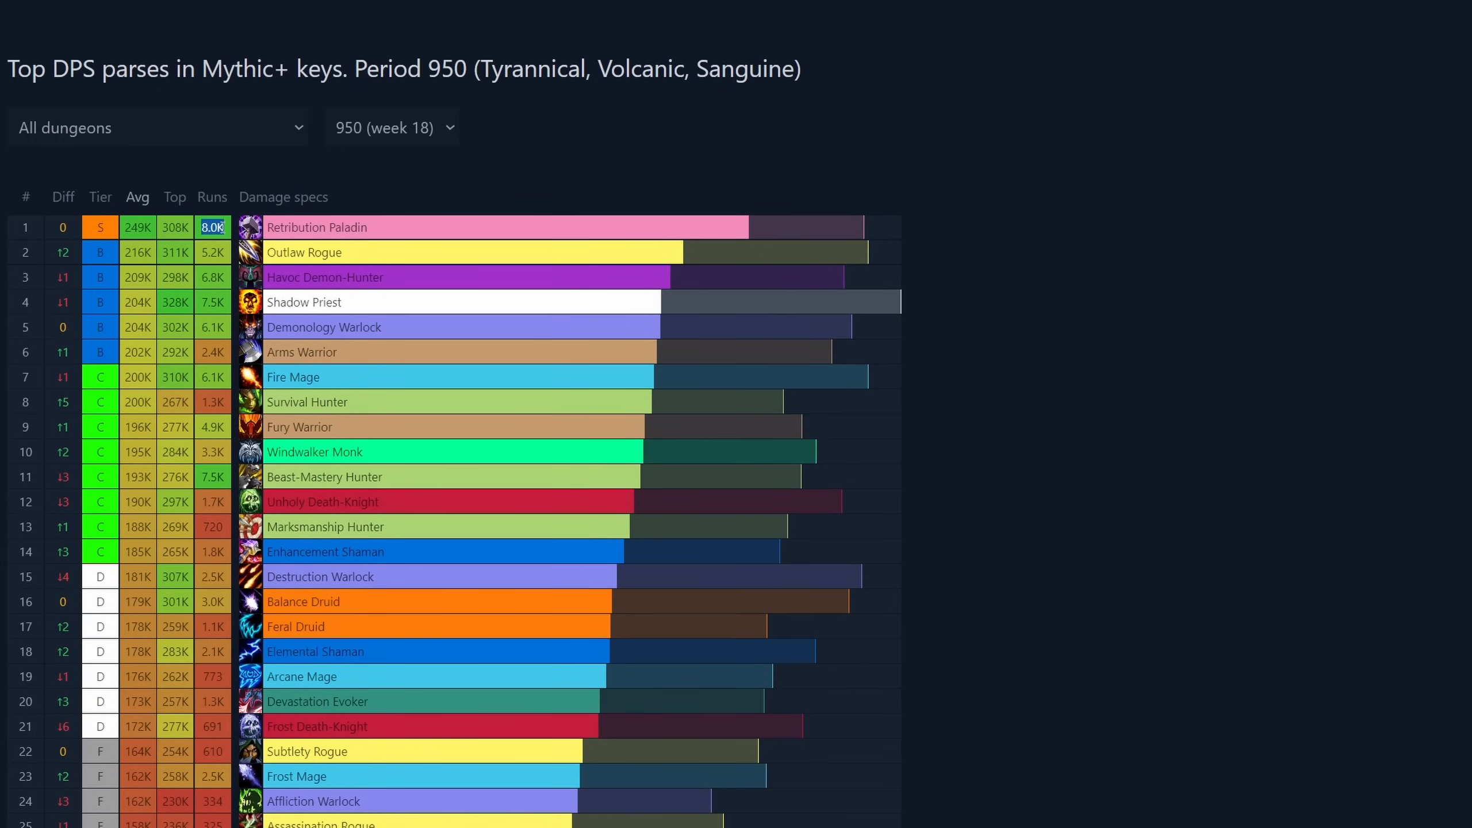
mouse_move(199, 197)
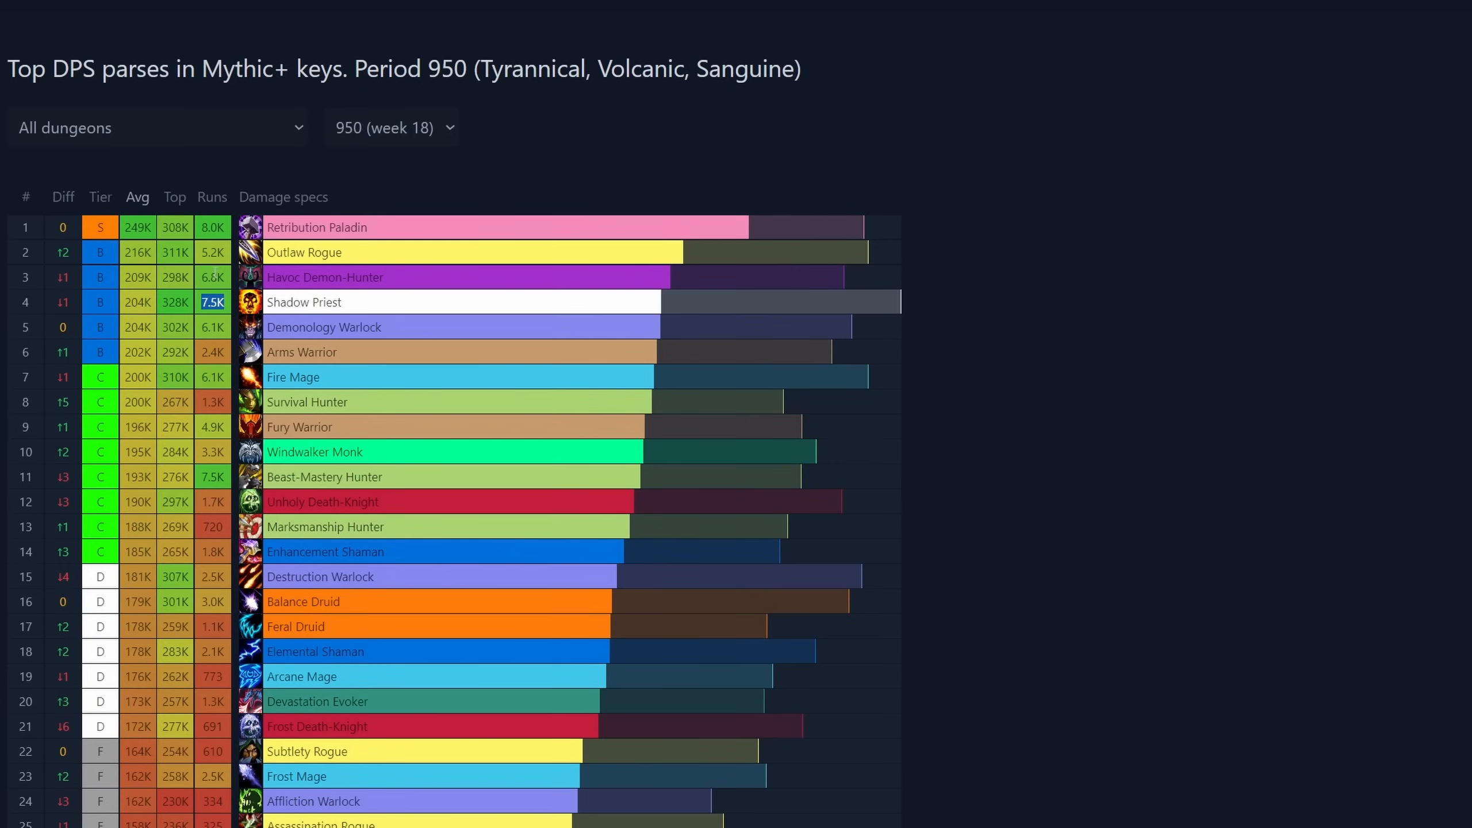
left_click(391, 126)
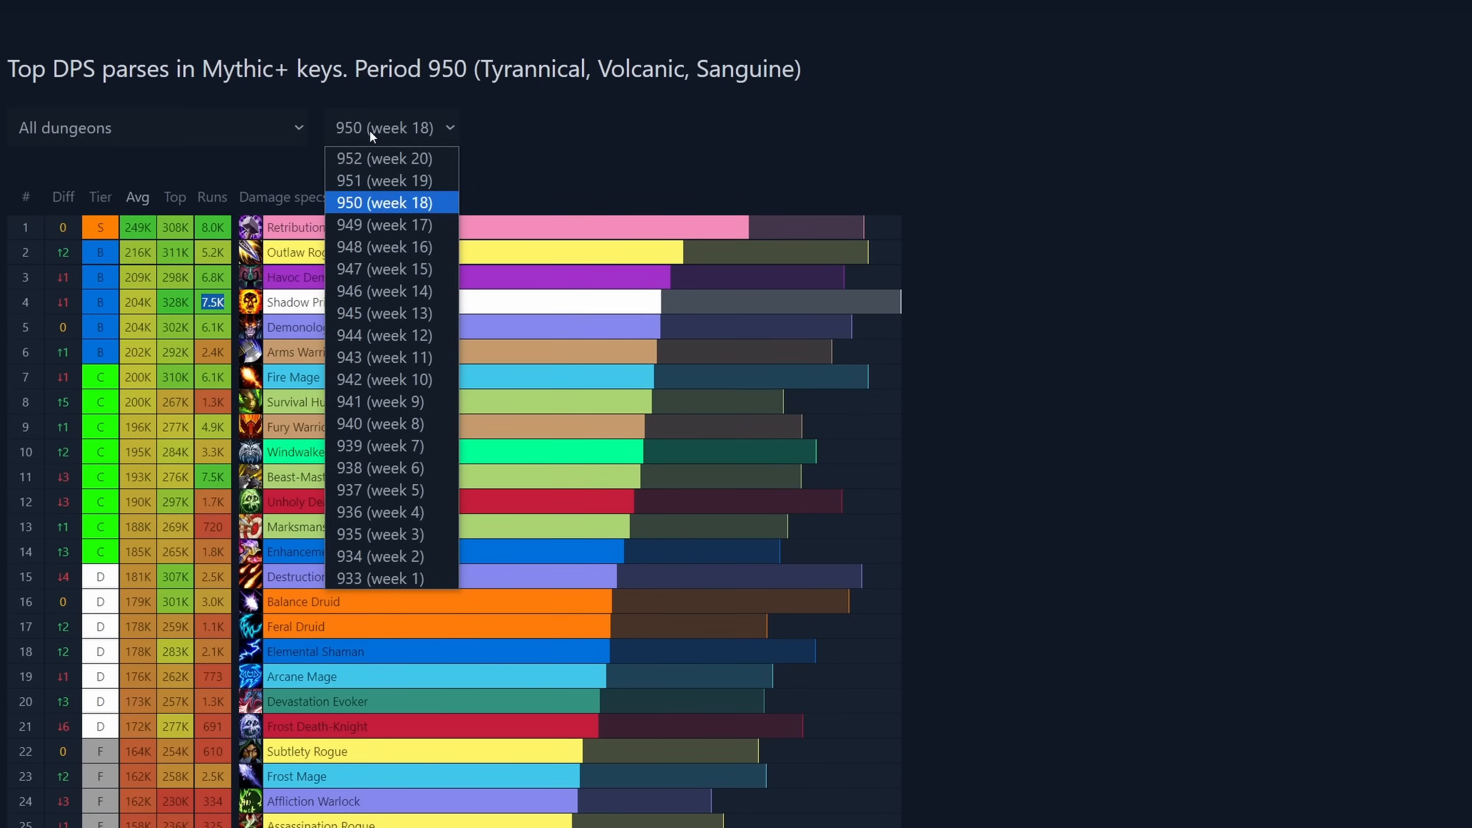
mouse_move(383, 180)
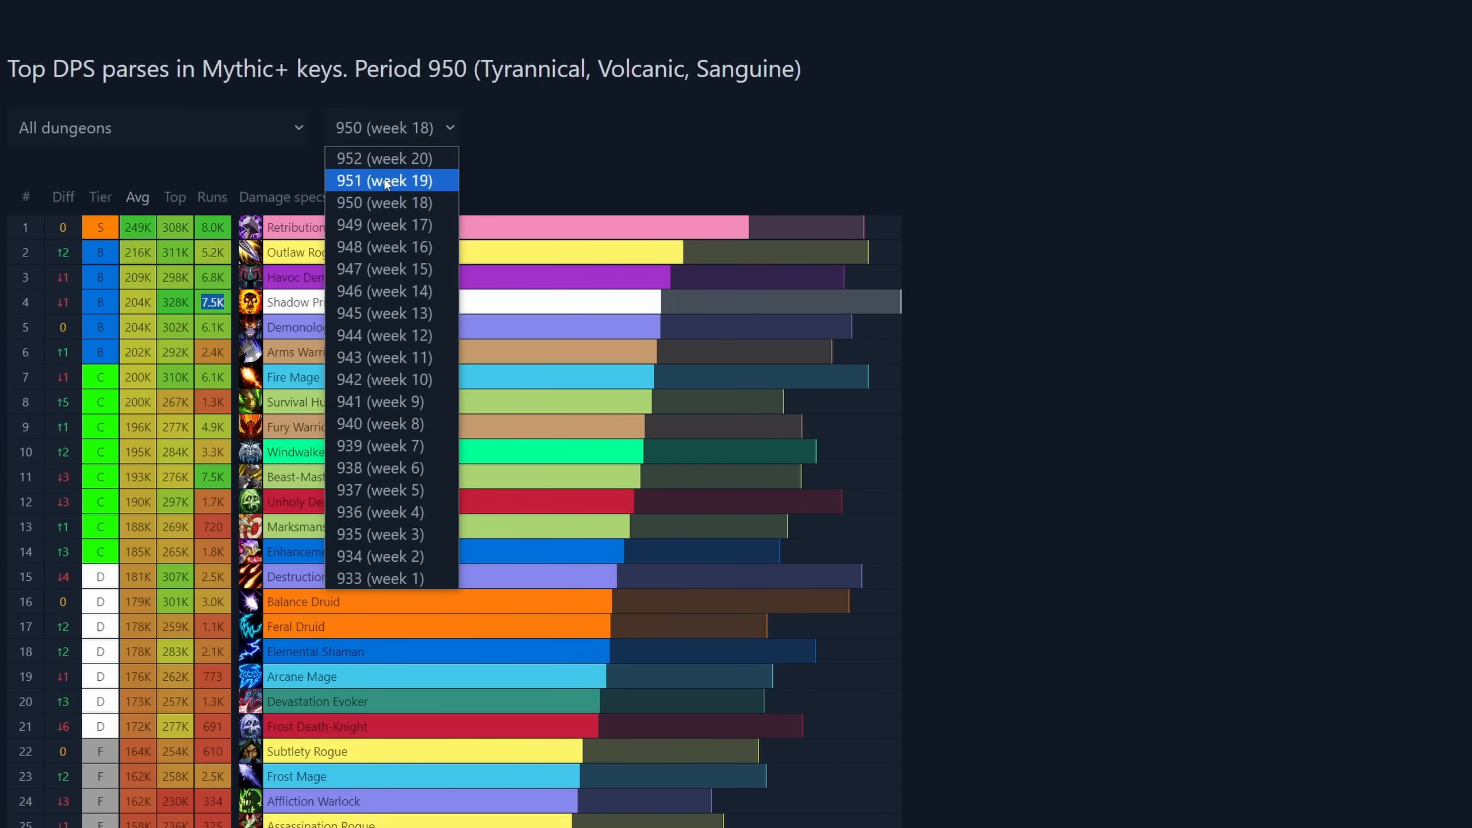
left_click(385, 181)
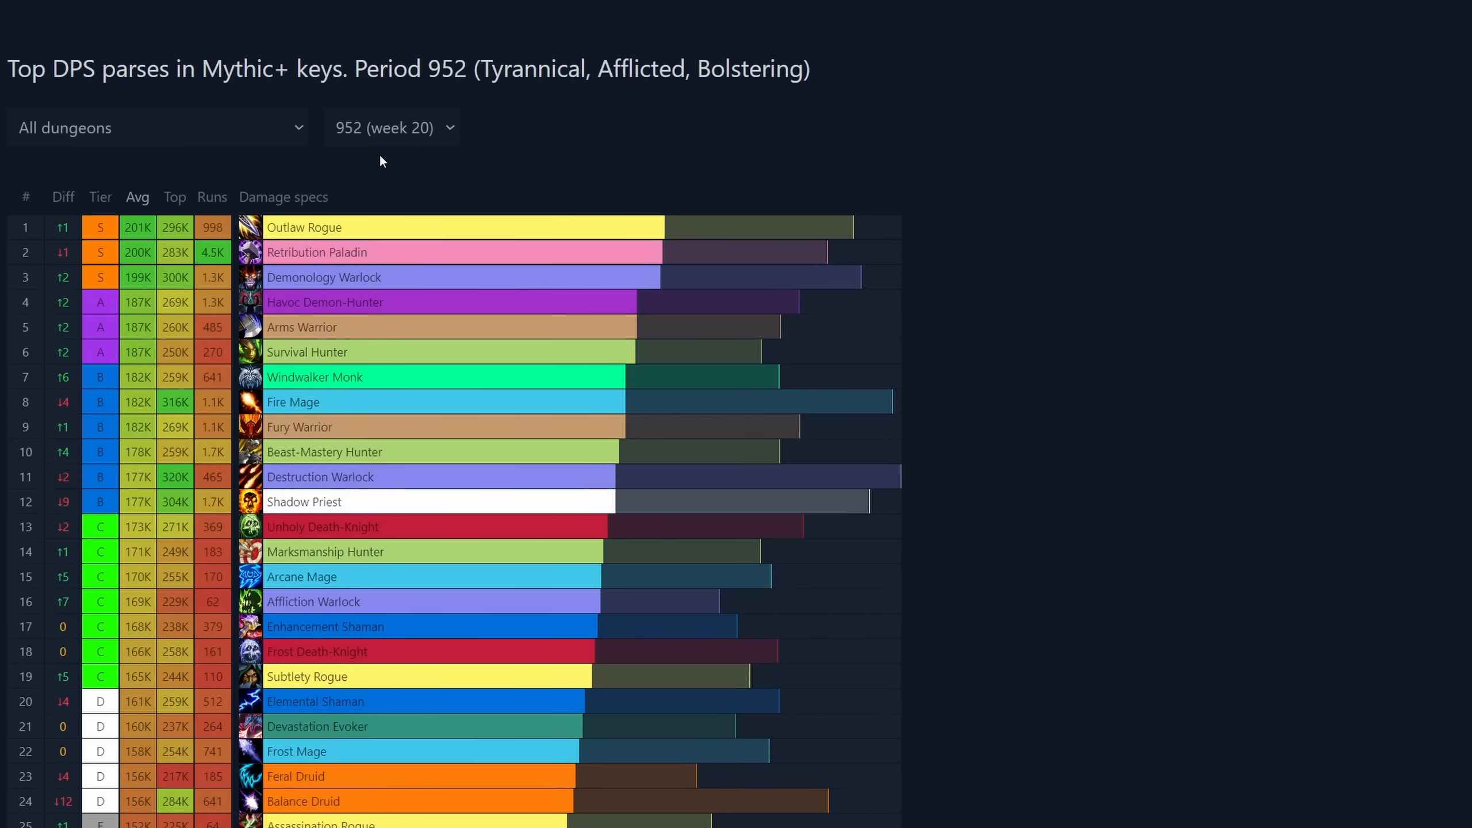
mouse_move(212, 268)
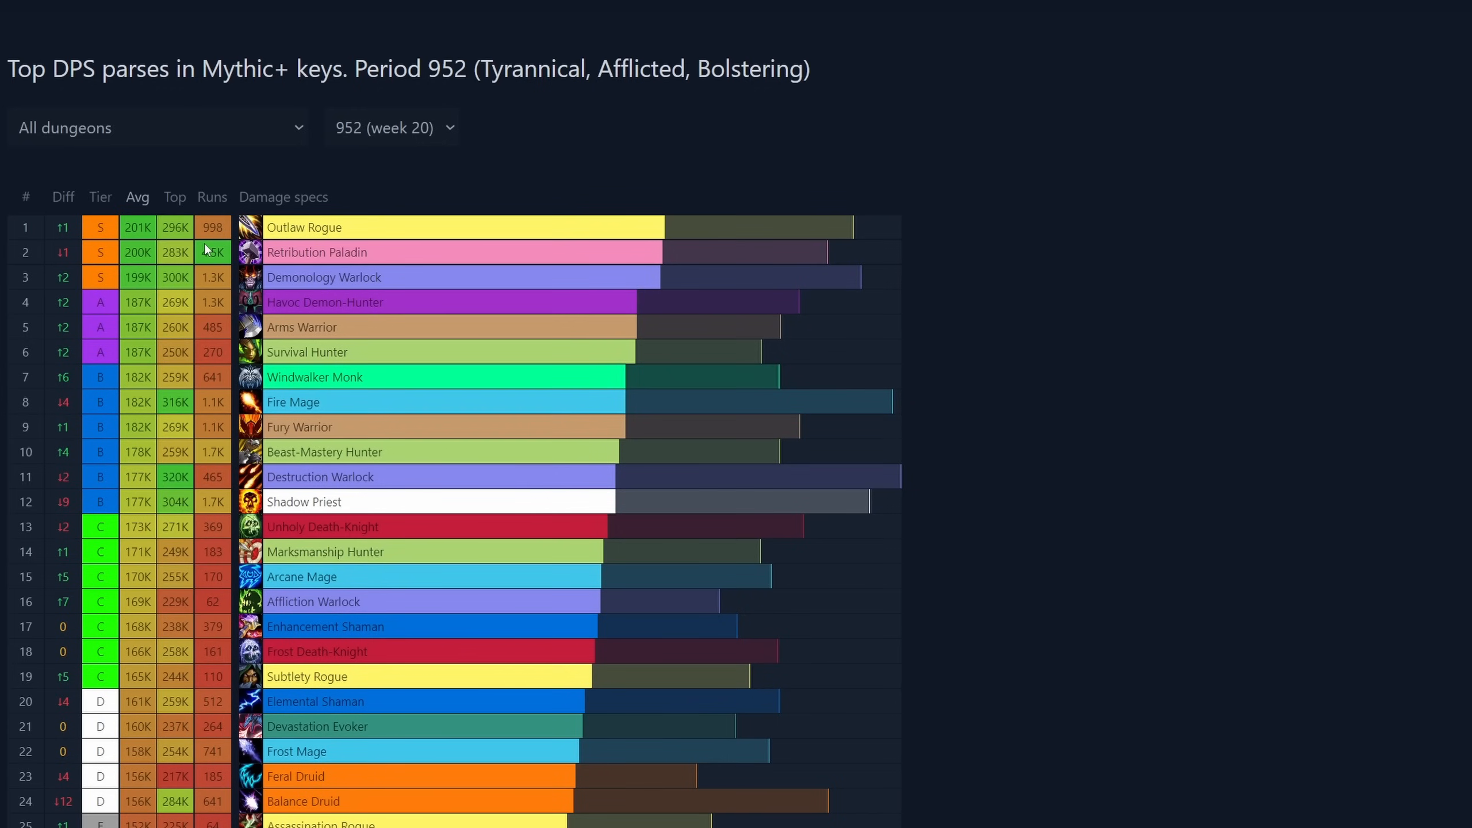
mouse_move(348, 281)
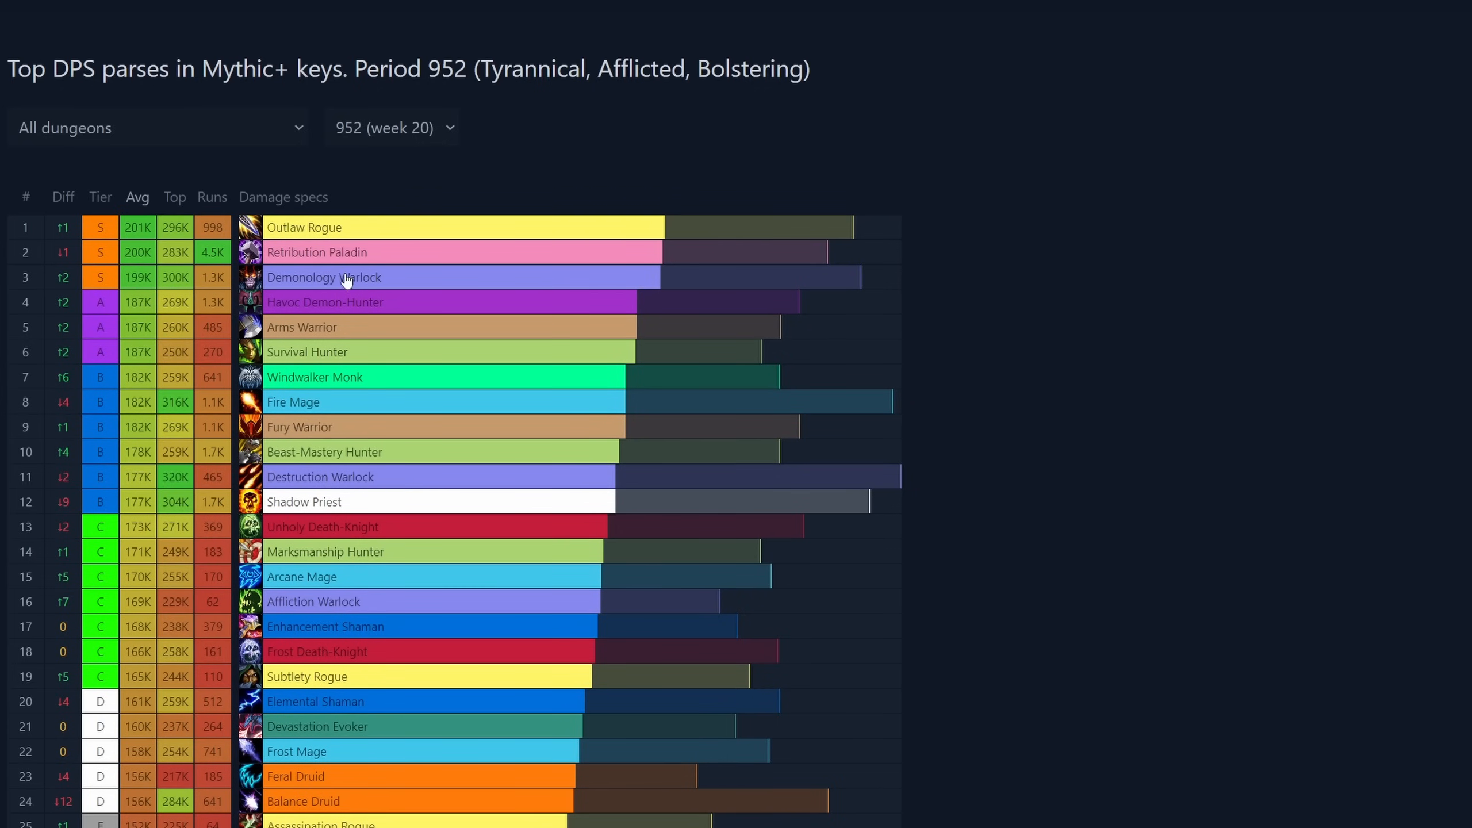
mouse_move(202, 329)
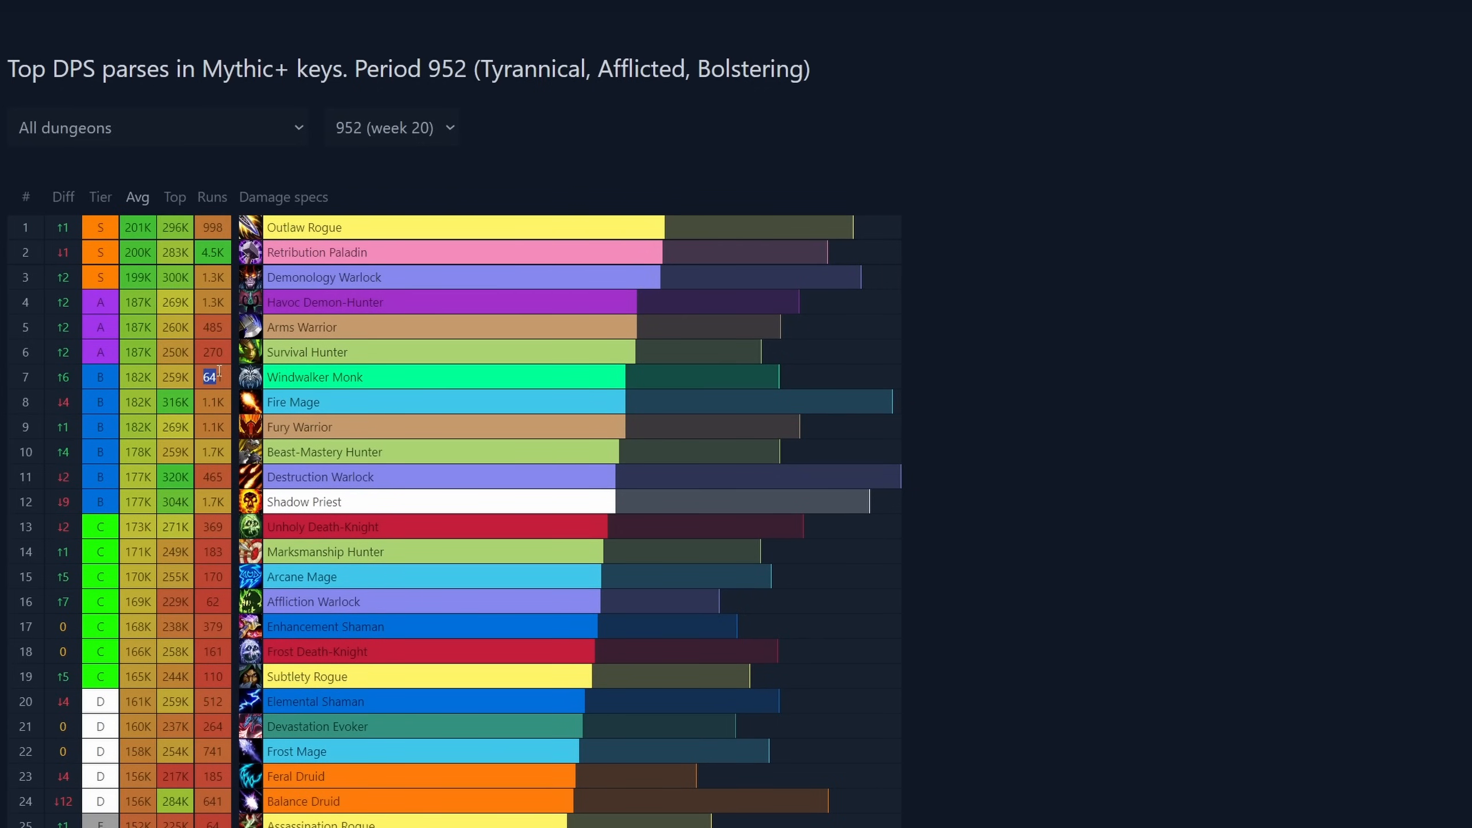
scroll("down", 3)
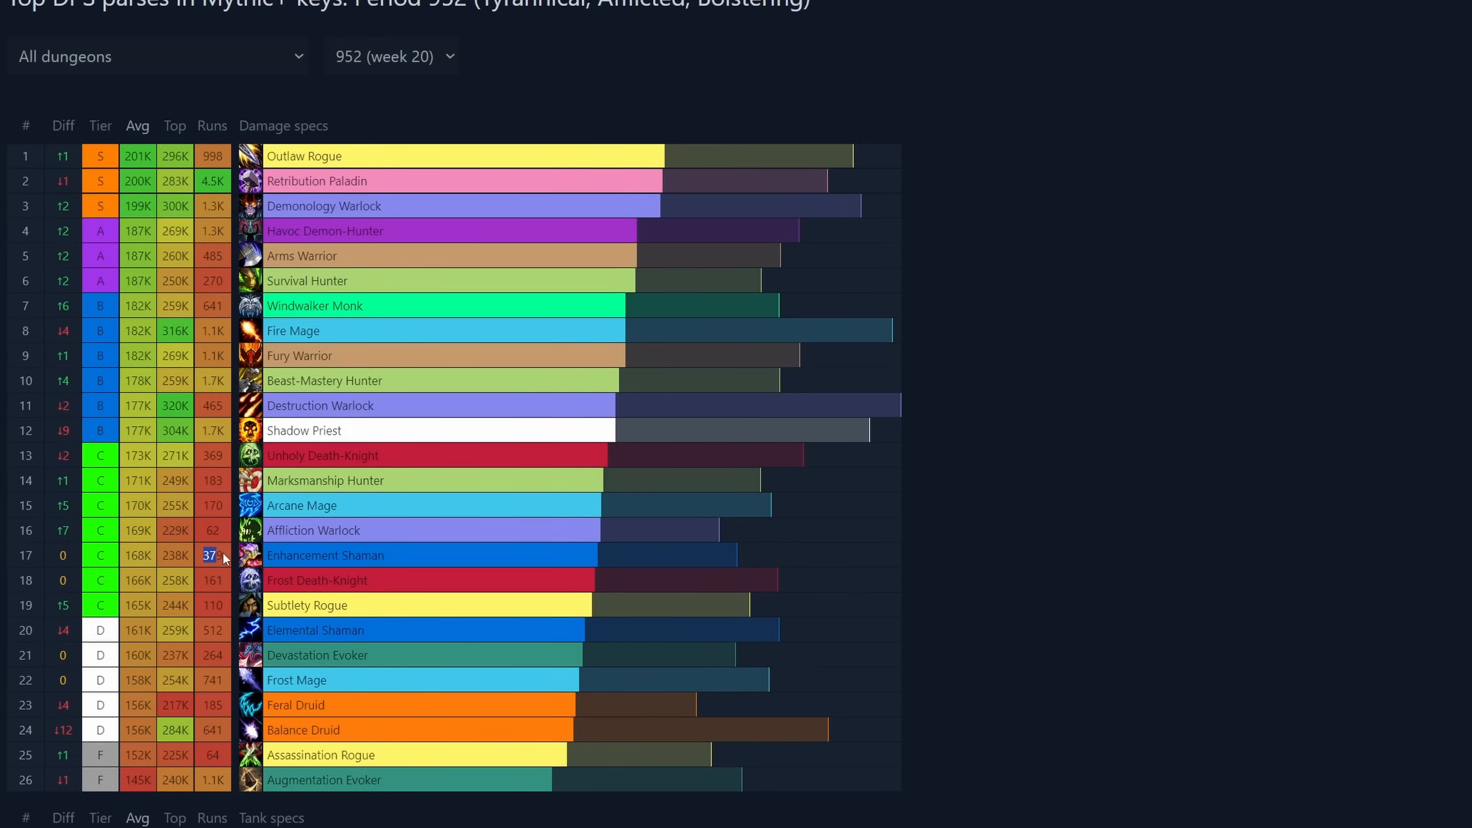
mouse_move(1021, 308)
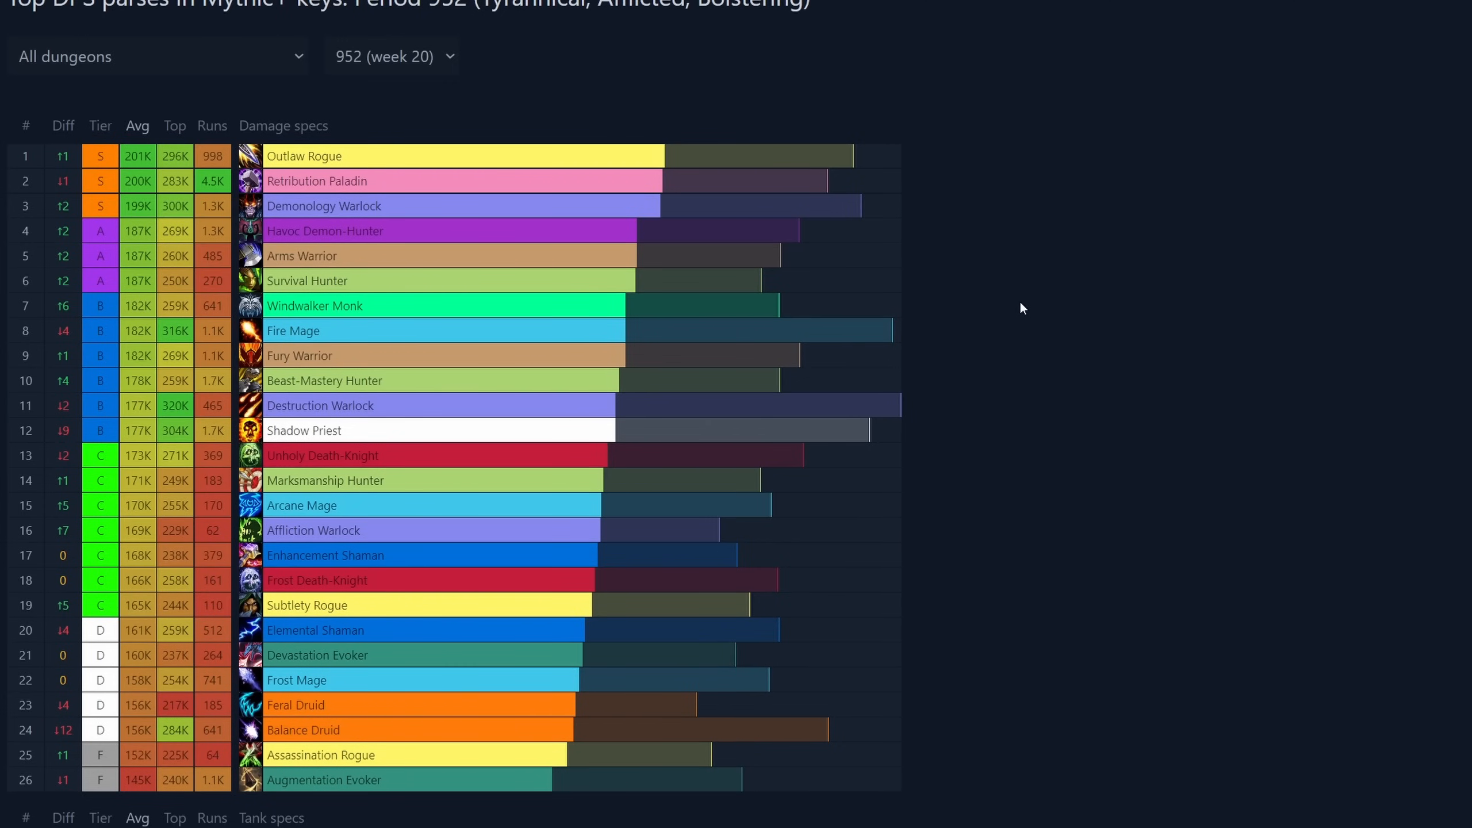
mouse_move(1037, 501)
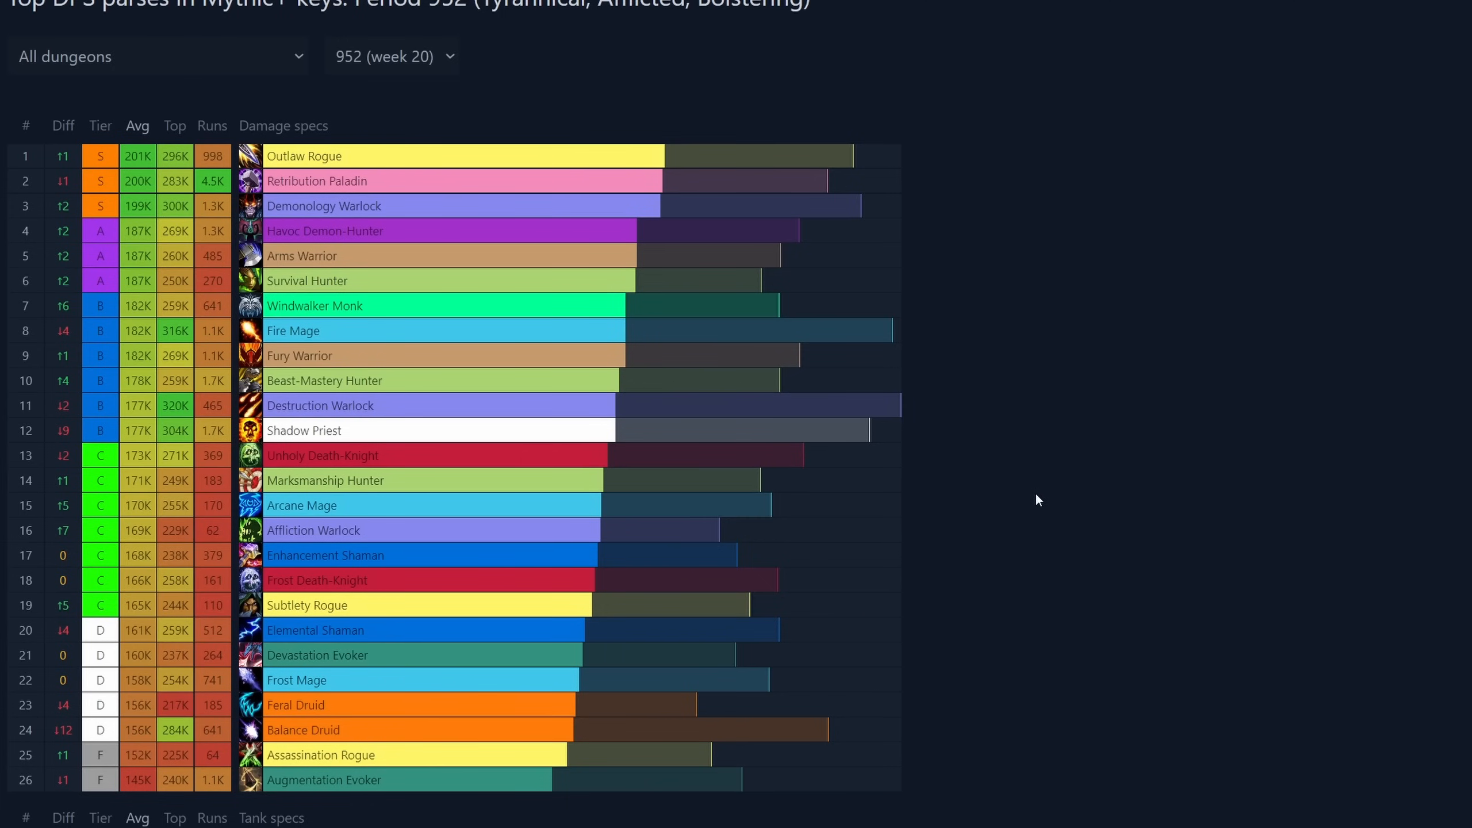
mouse_move(294, 433)
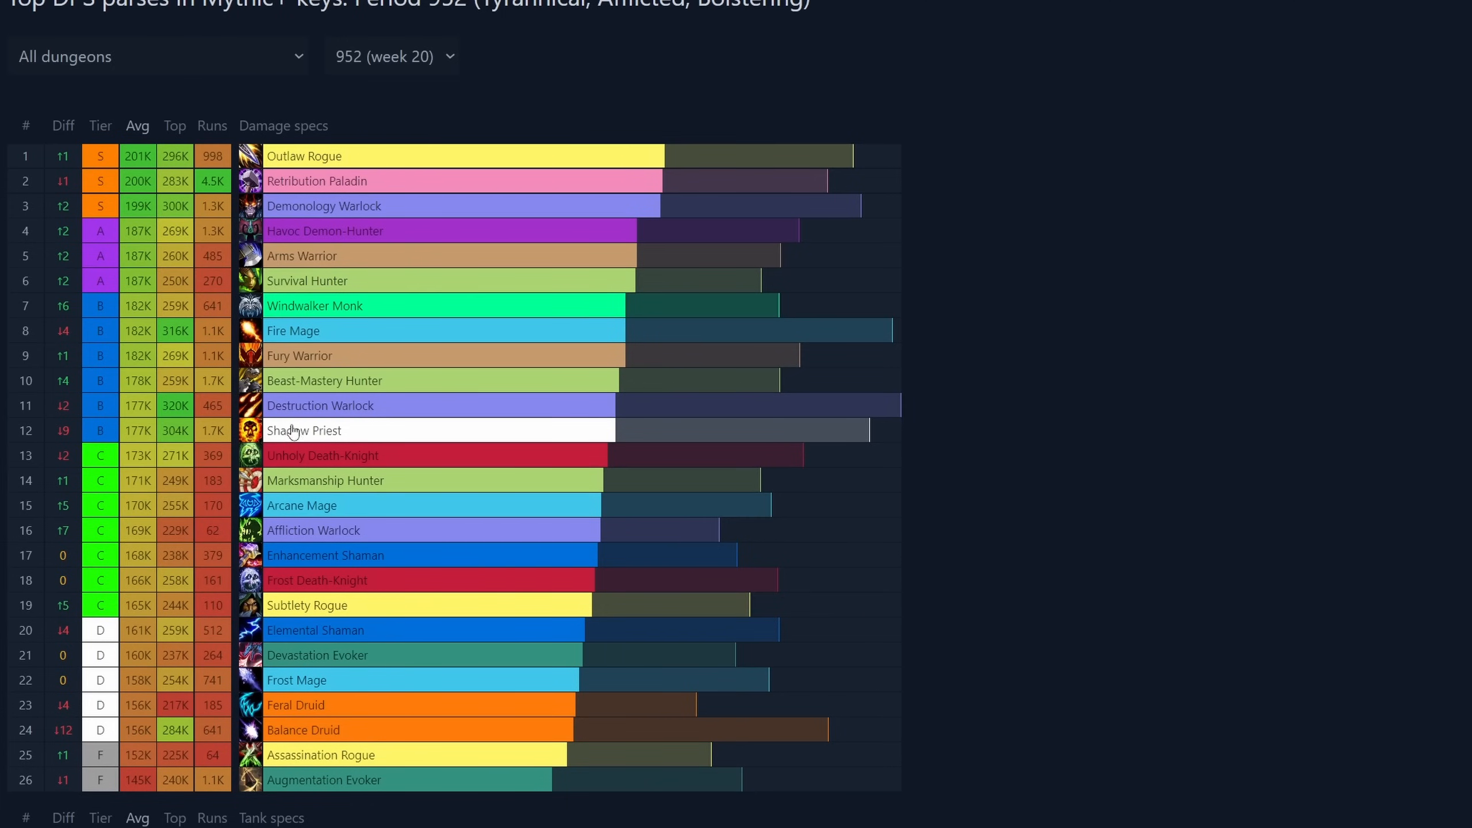
mouse_move(295, 433)
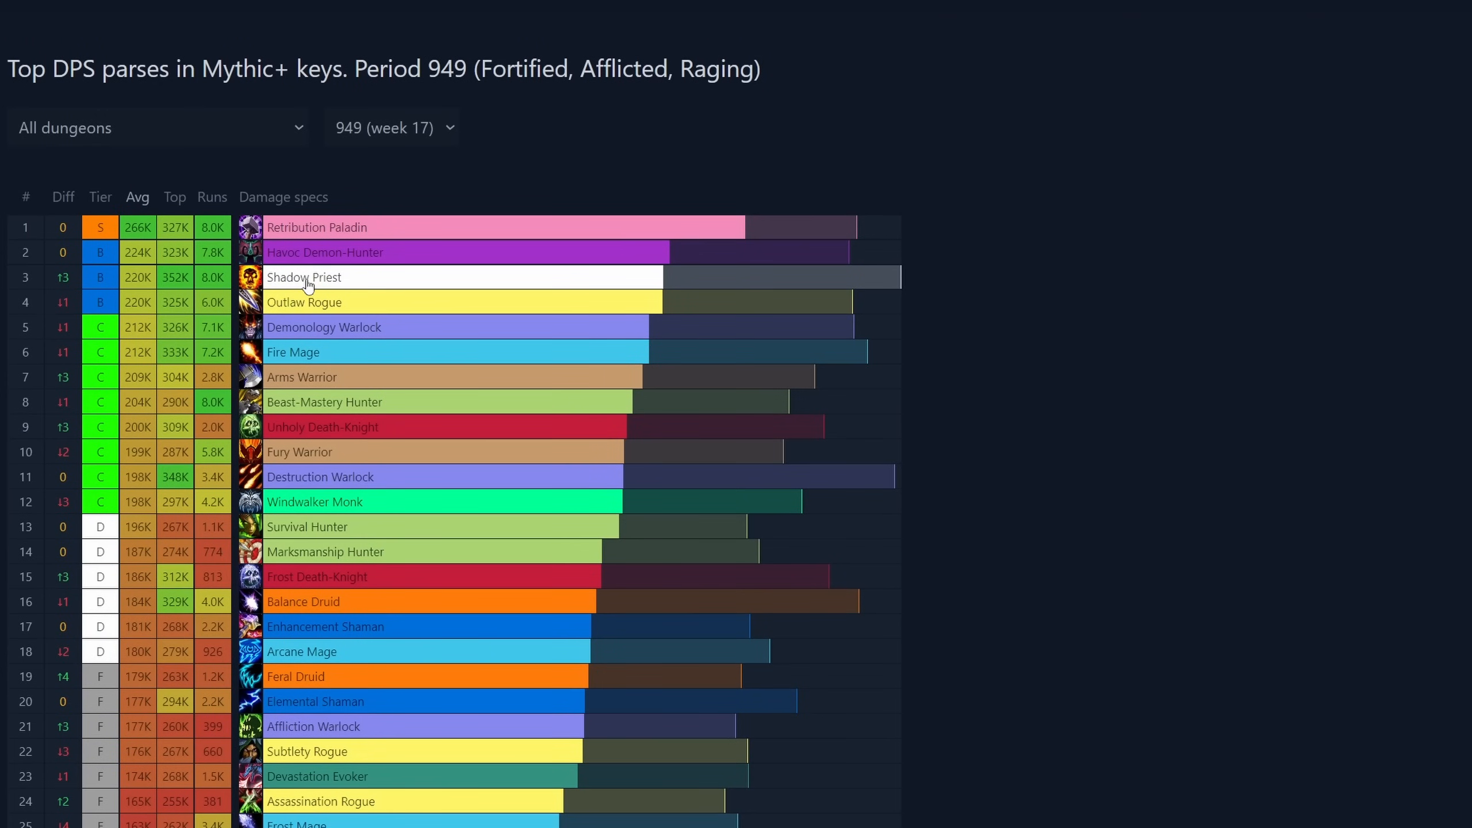
left_click(391, 126)
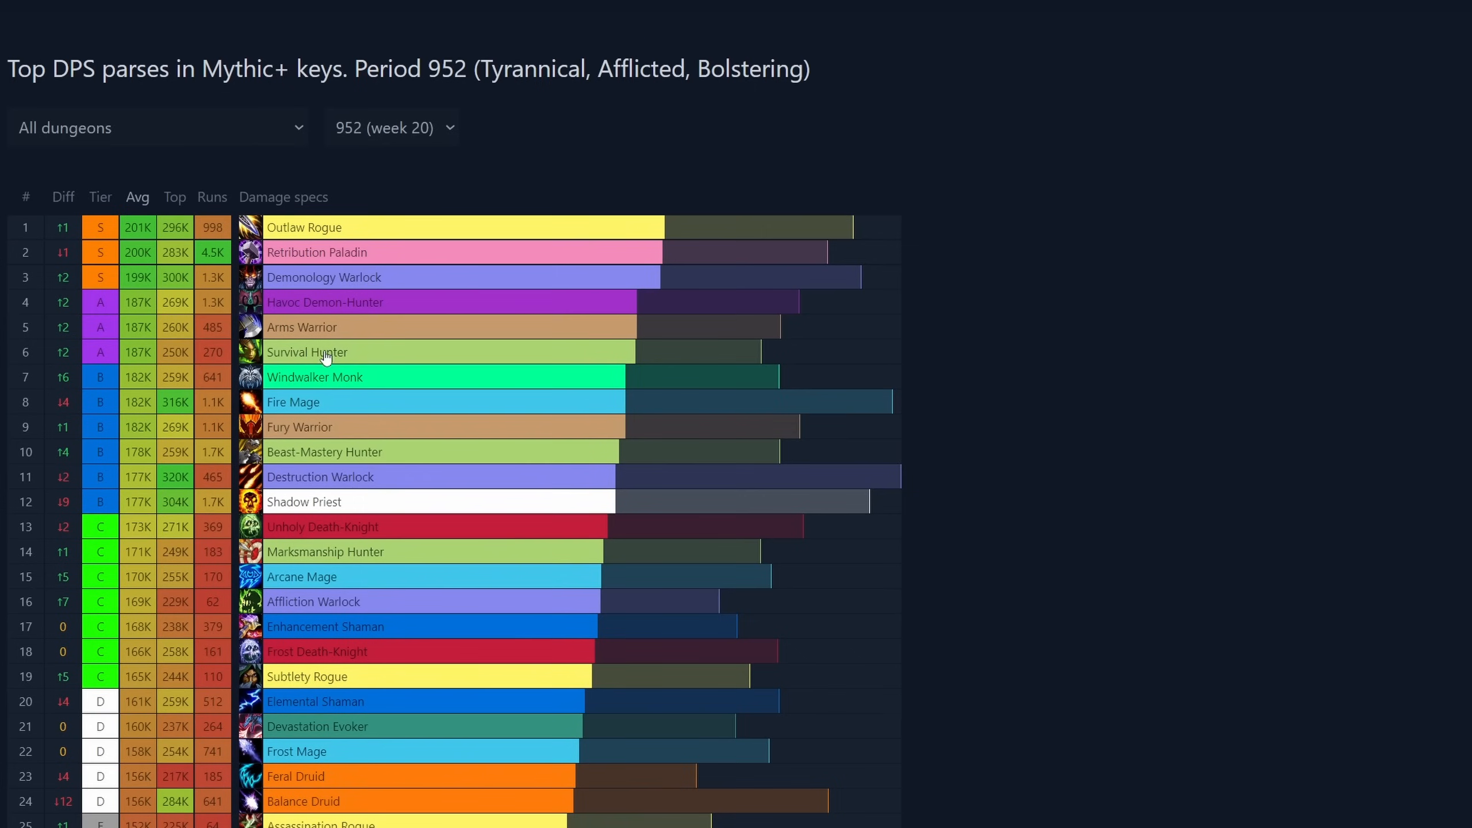
mouse_move(369, 352)
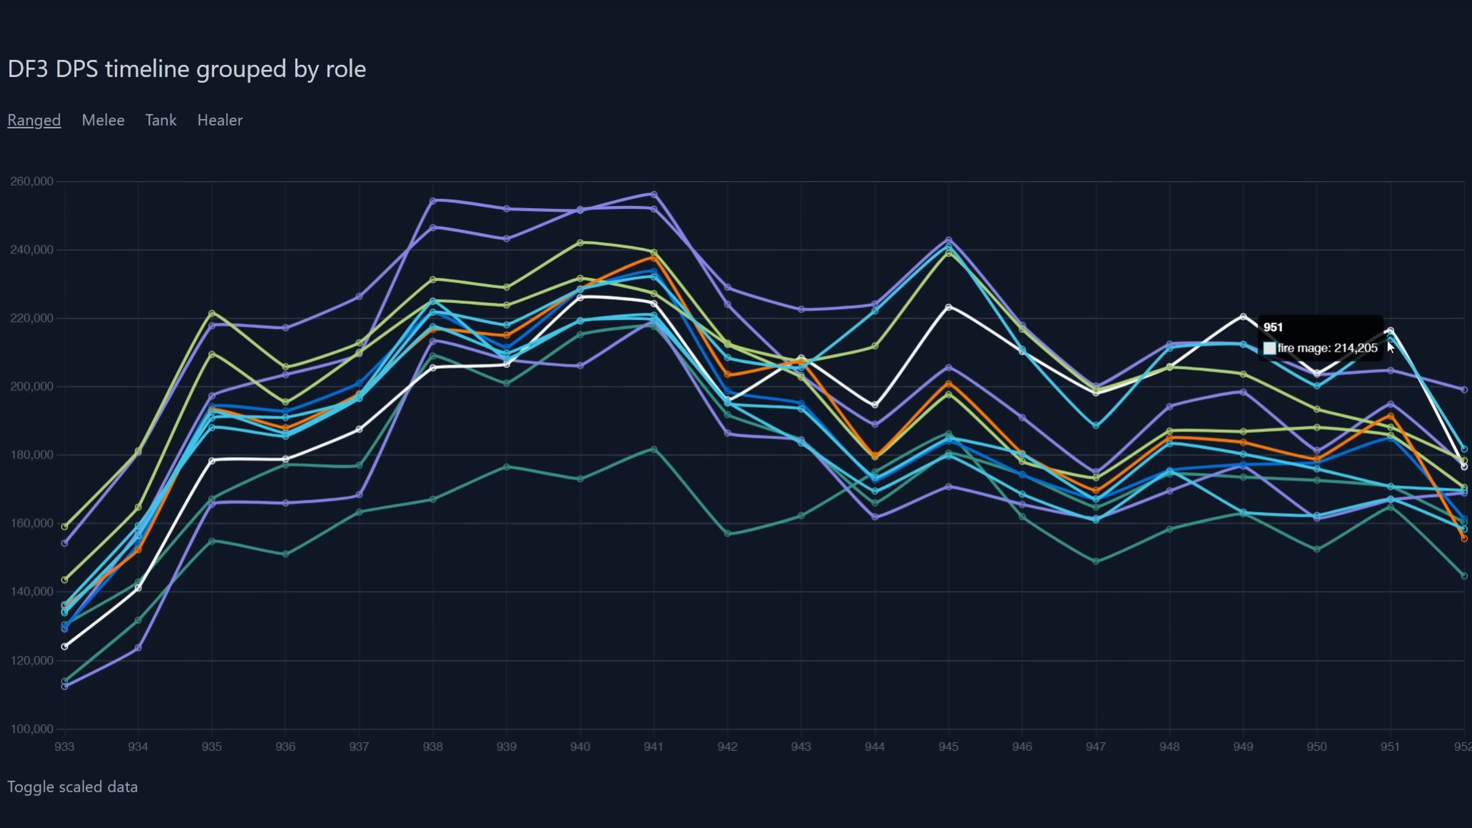
Step: Show the DF3 DPS timeline chart for melee specs
left_click(103, 120)
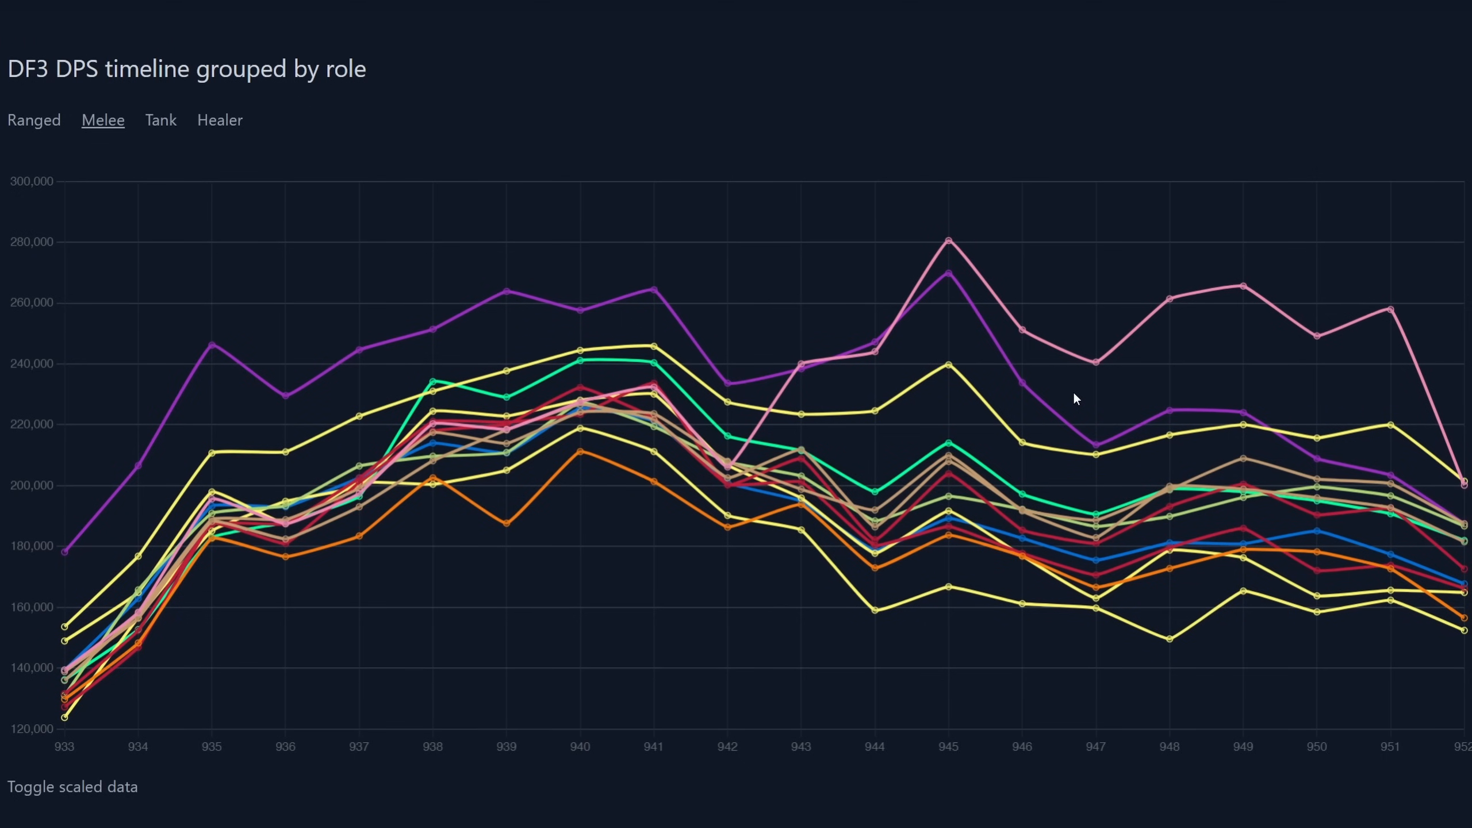
mouse_move(1392, 313)
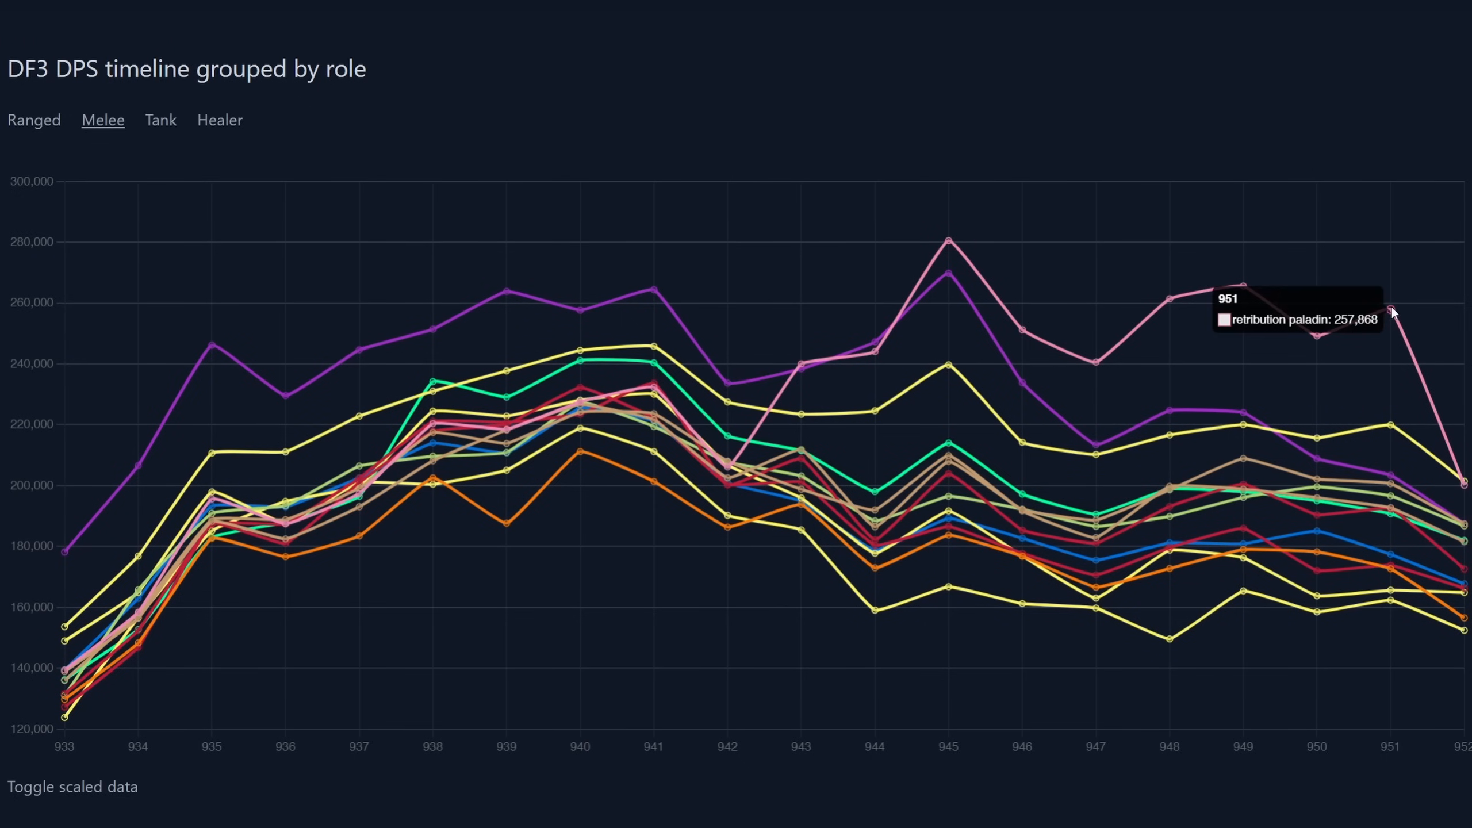
mouse_move(422, 380)
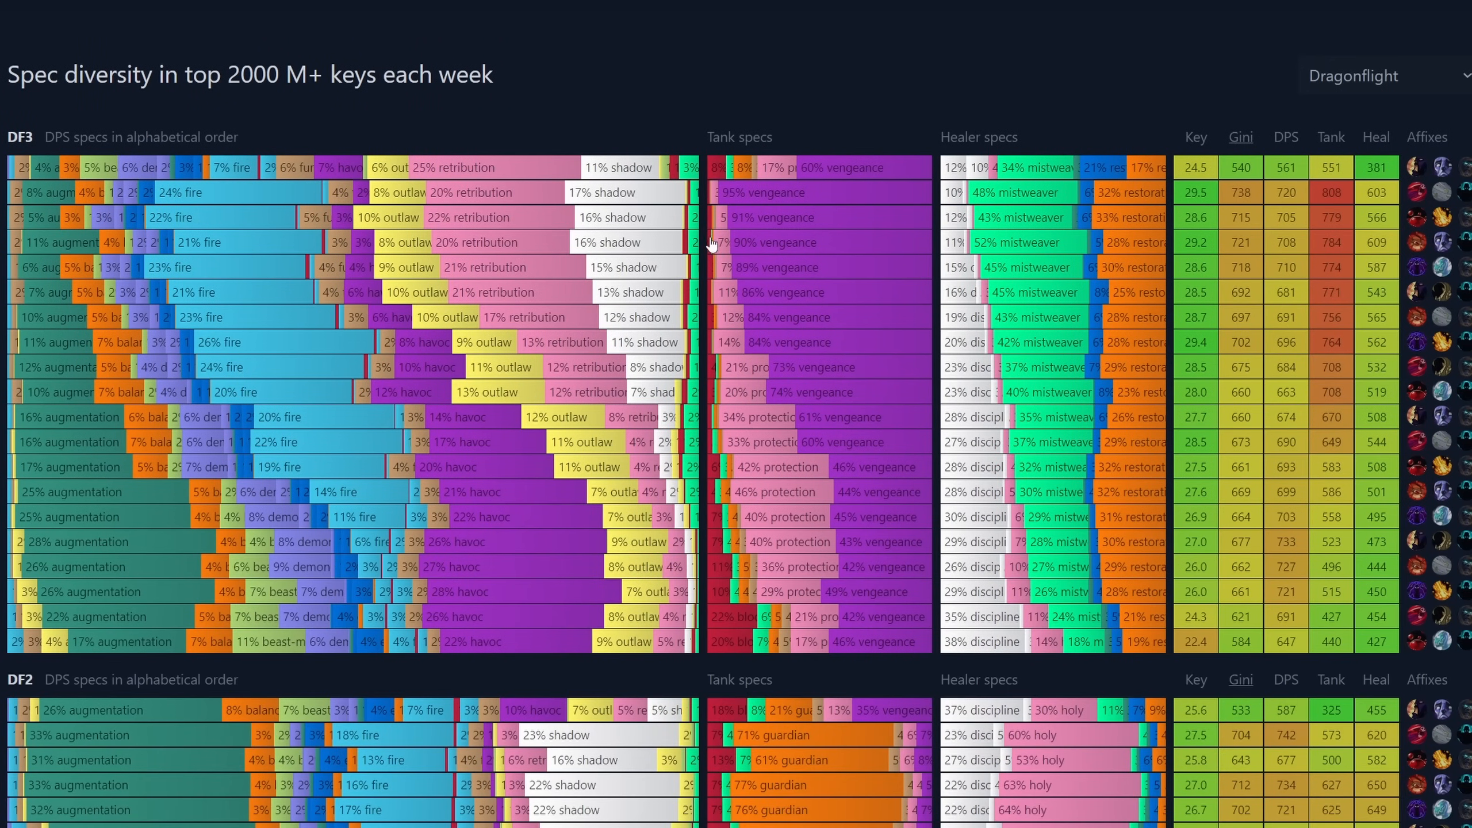
mouse_move(744, 78)
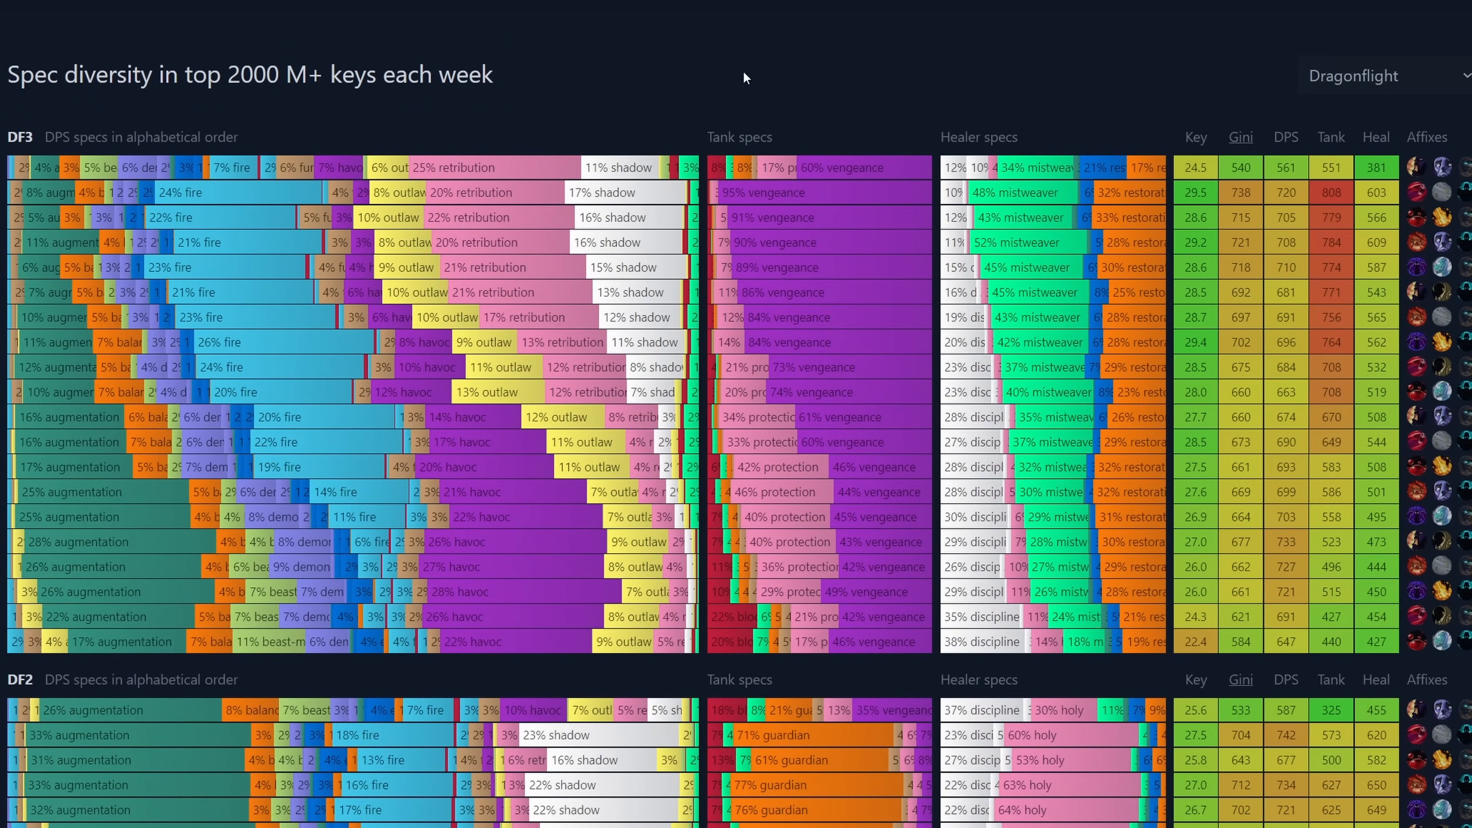
mouse_move(770, 110)
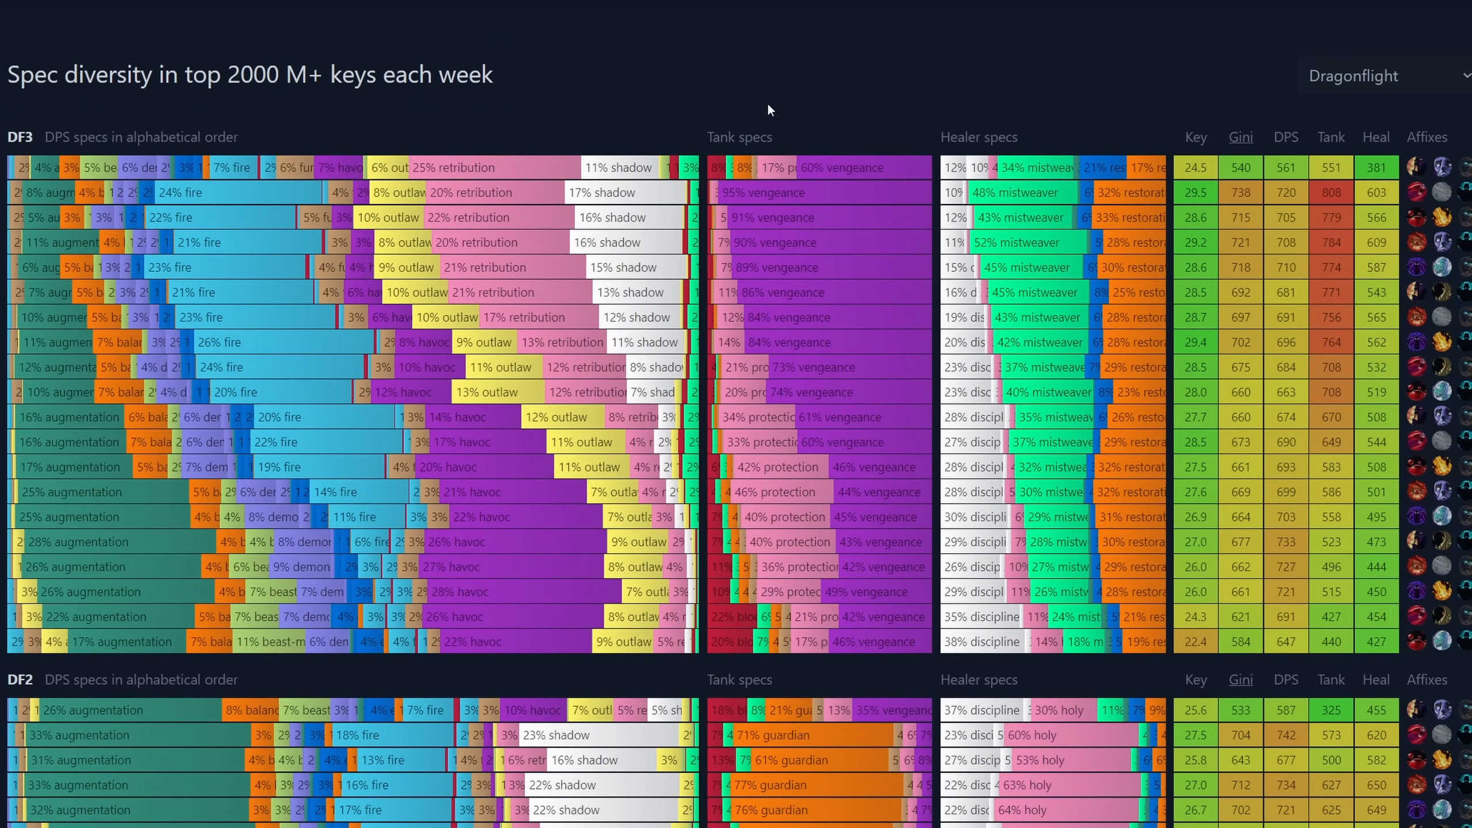
mouse_move(814, 179)
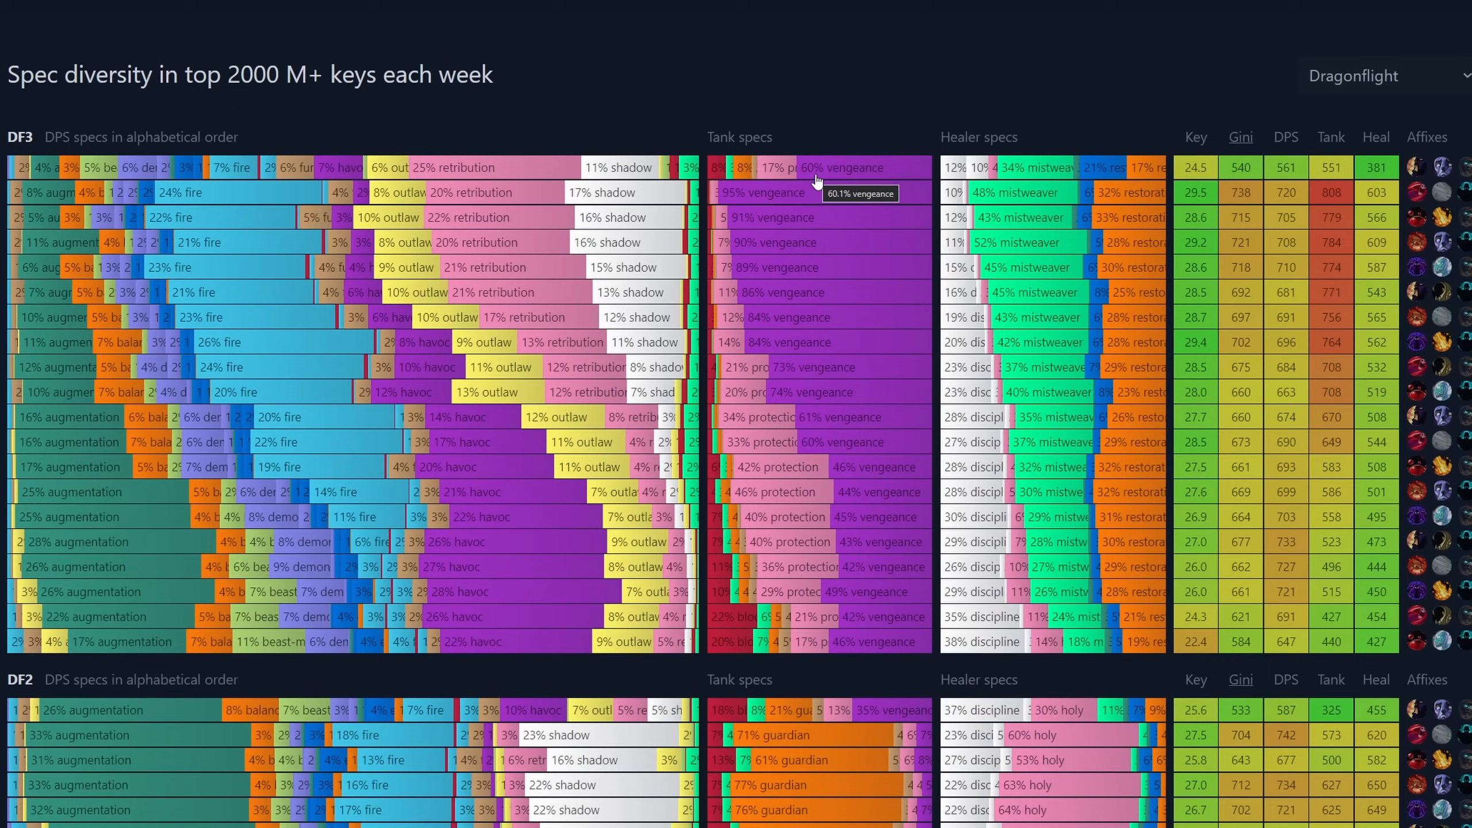
mouse_move(835, 425)
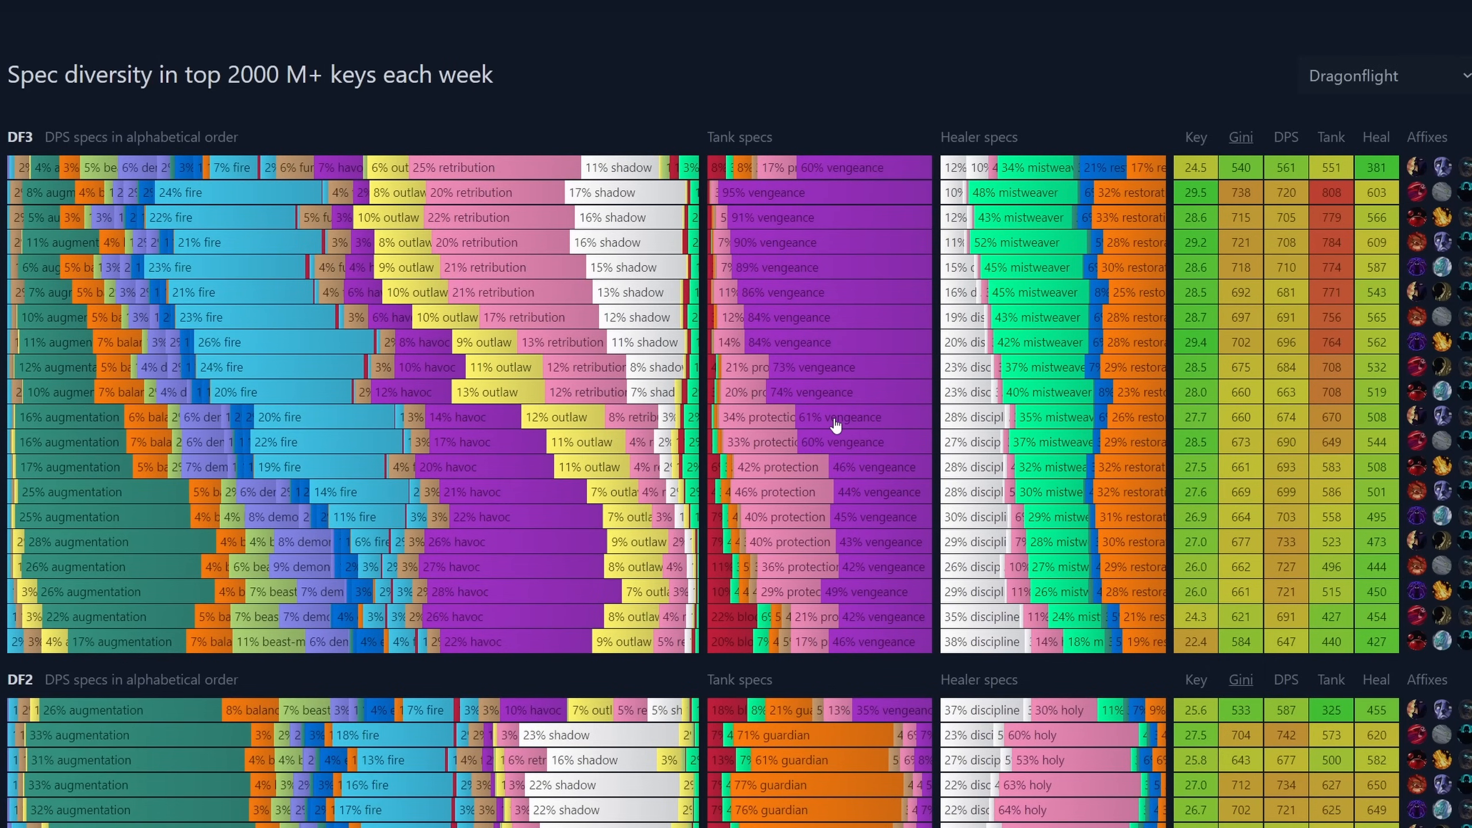
mouse_move(779, 166)
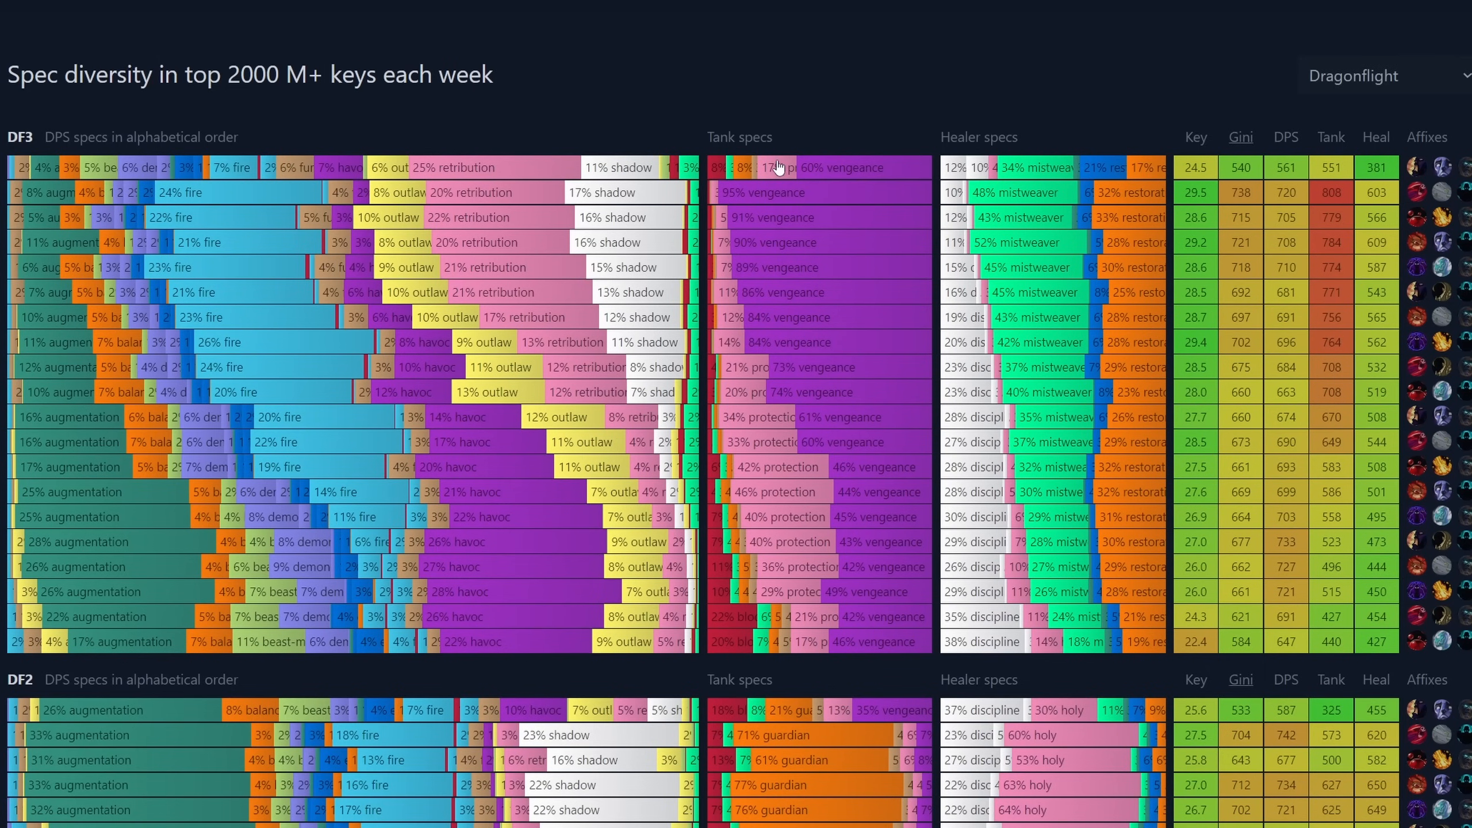
mouse_move(779, 167)
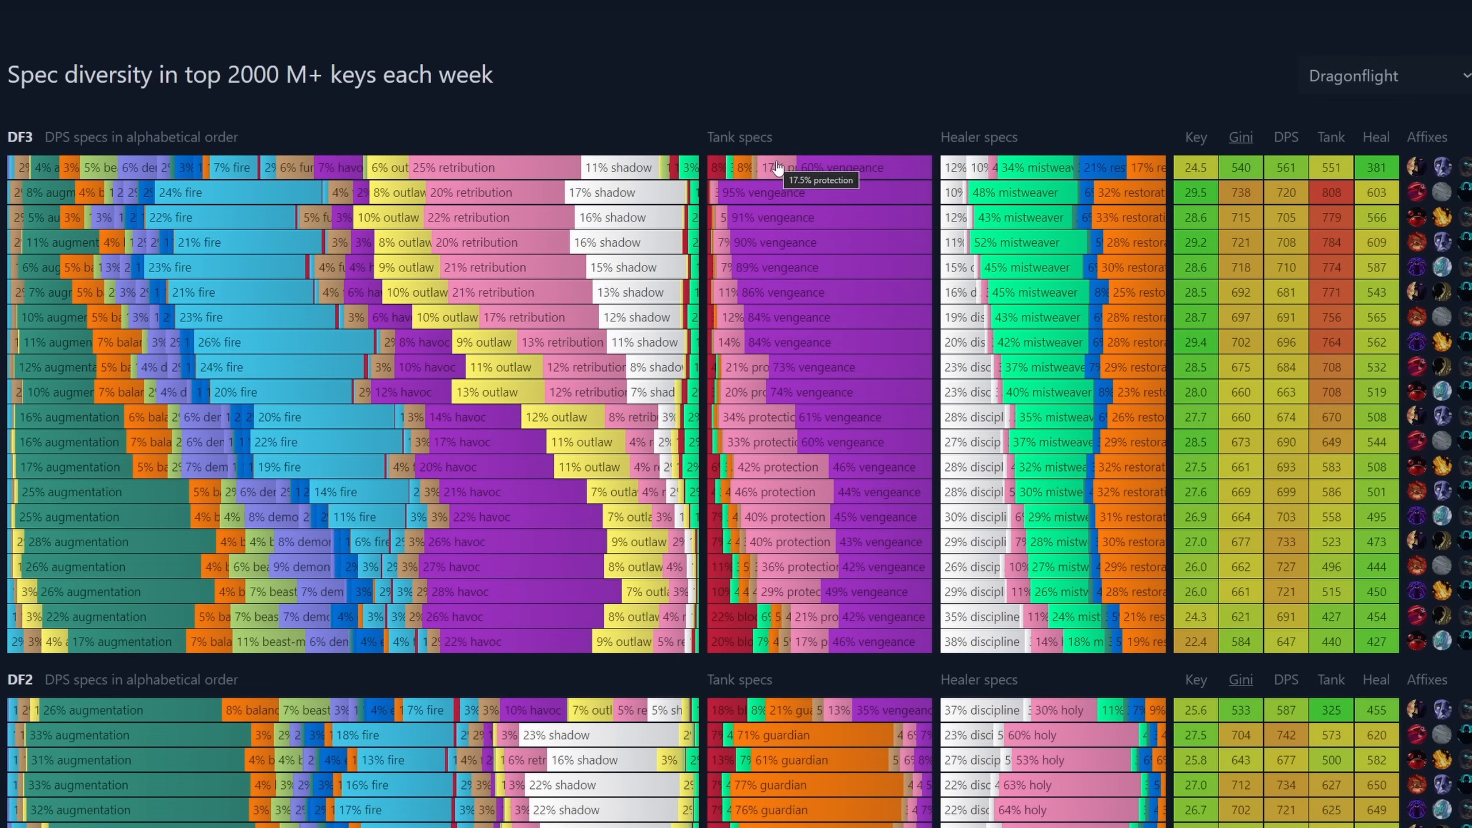
mouse_move(1098, 178)
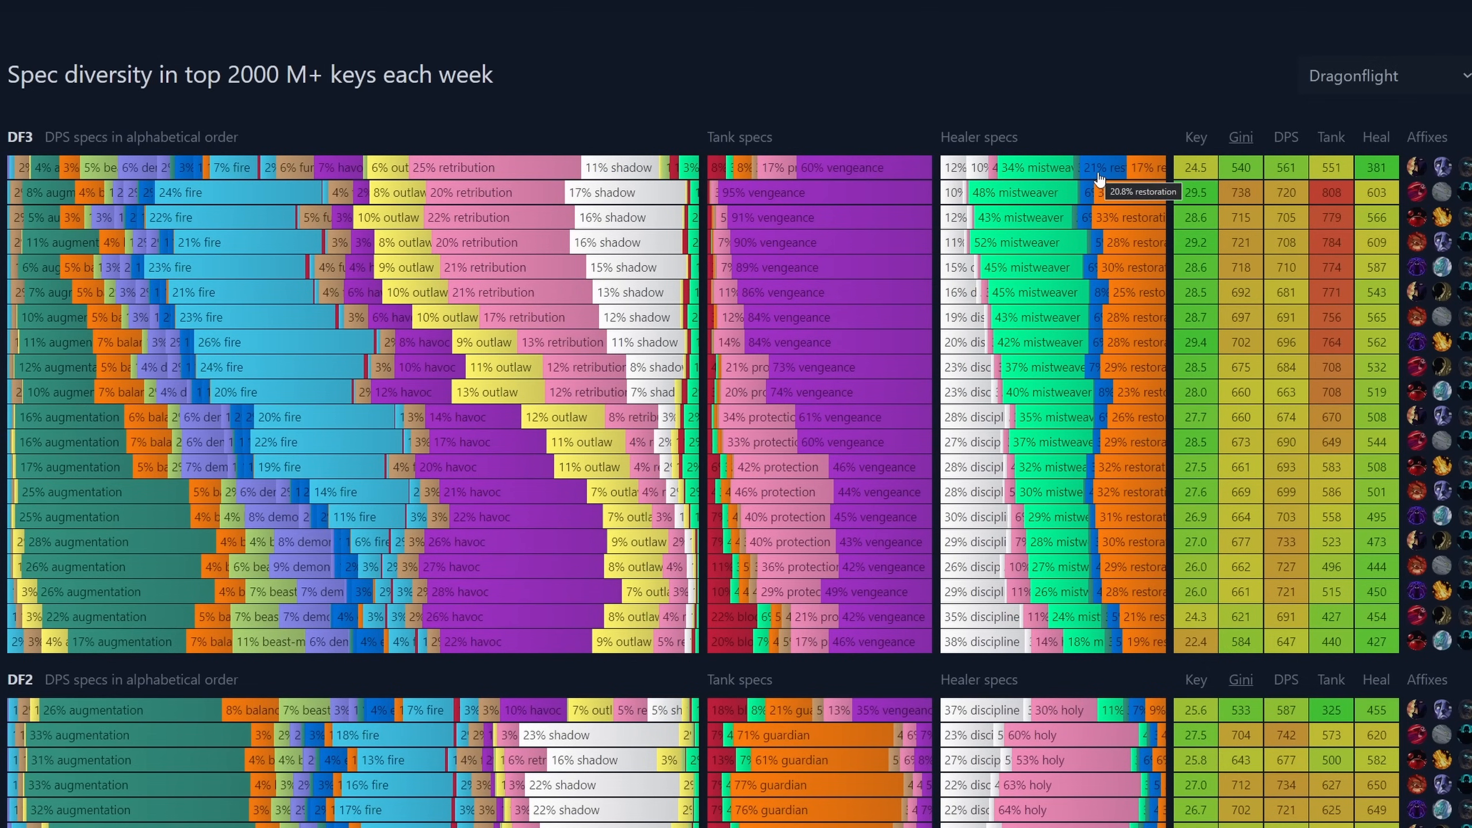
Step: Scroll through the DF3 and DF2 spec diversity tables for the top 2000 keys
scroll("down", 3)
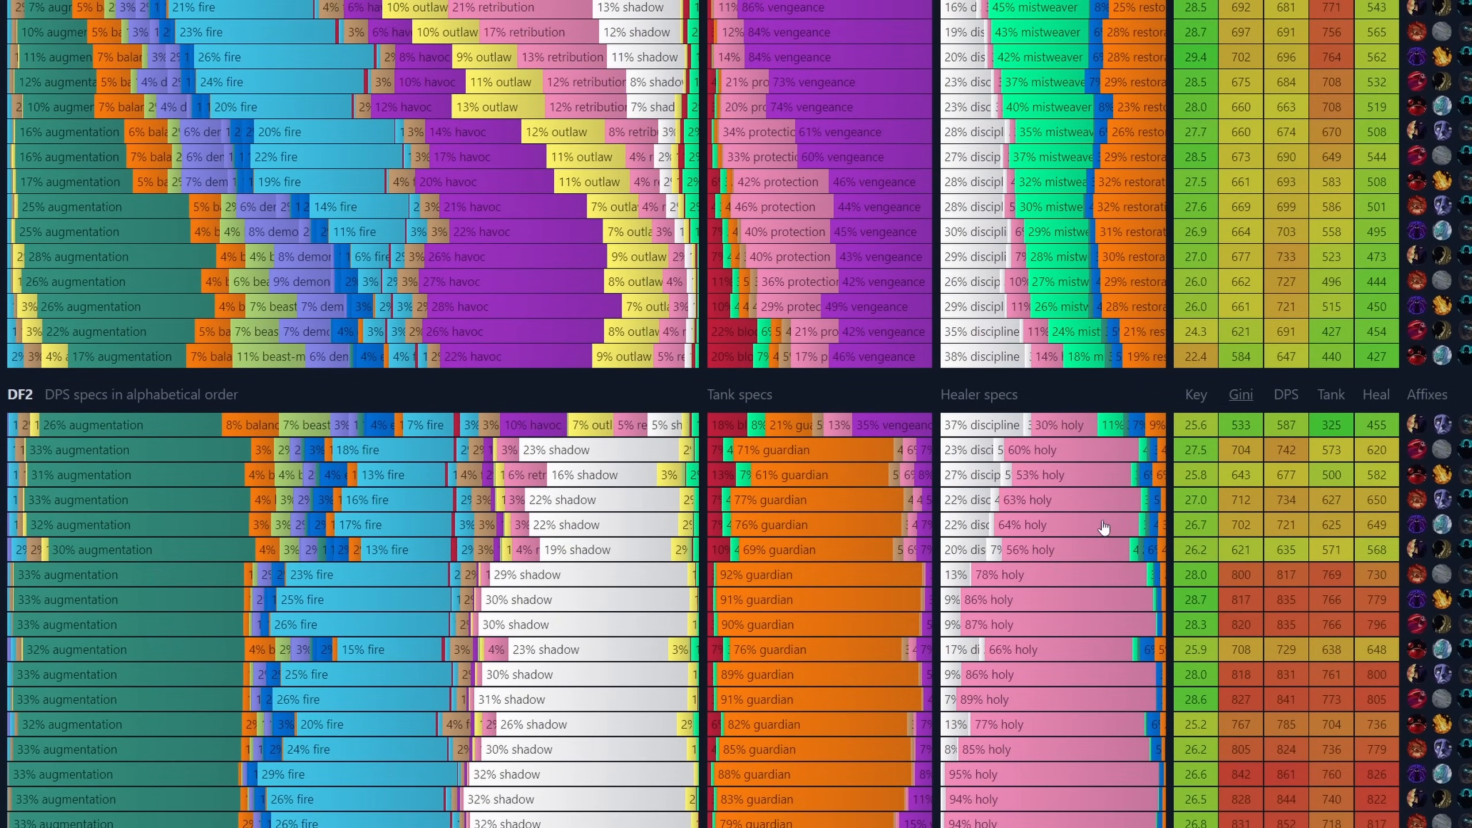
scroll("up", 3)
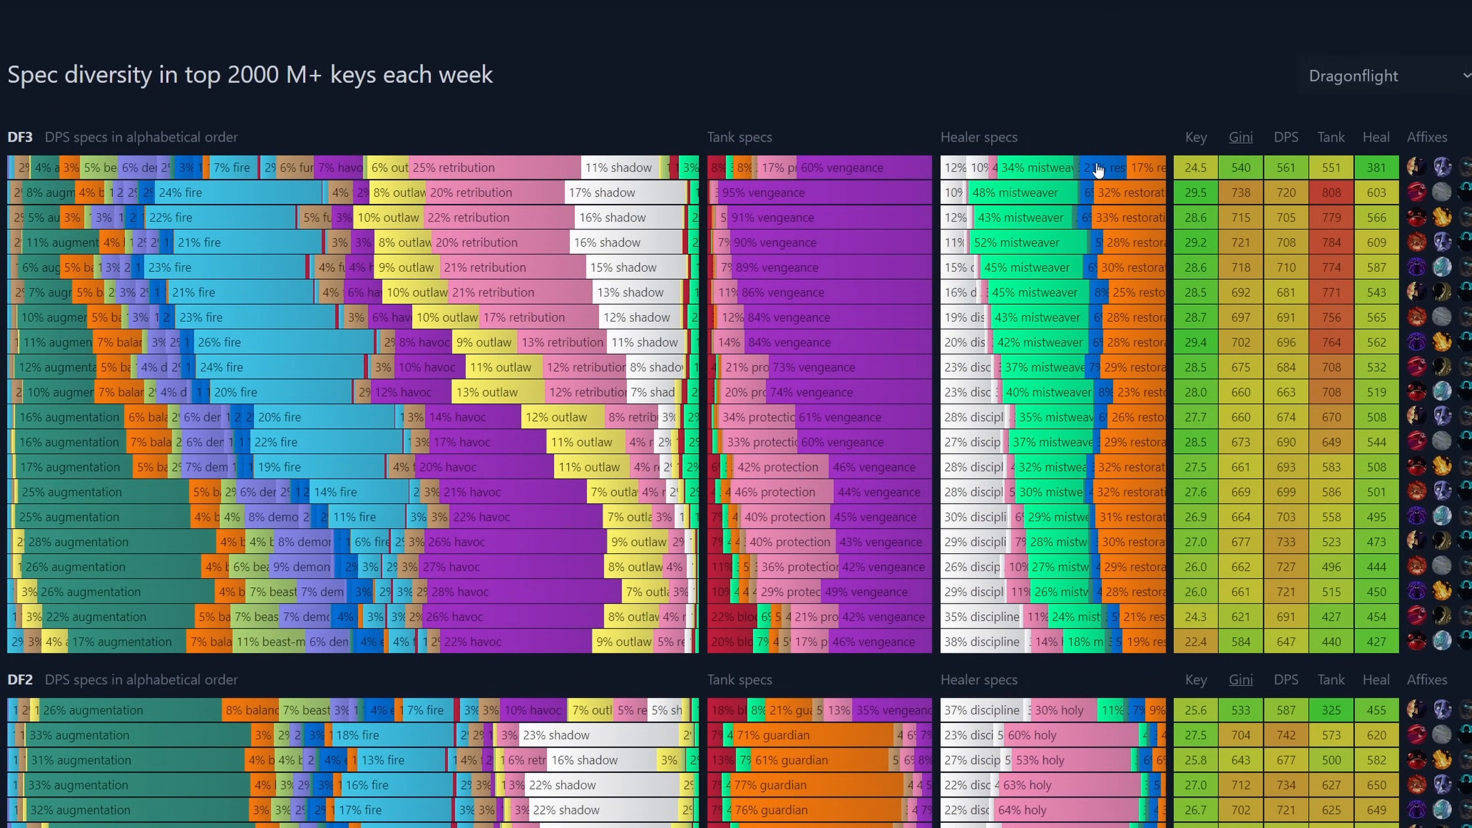
mouse_move(995, 39)
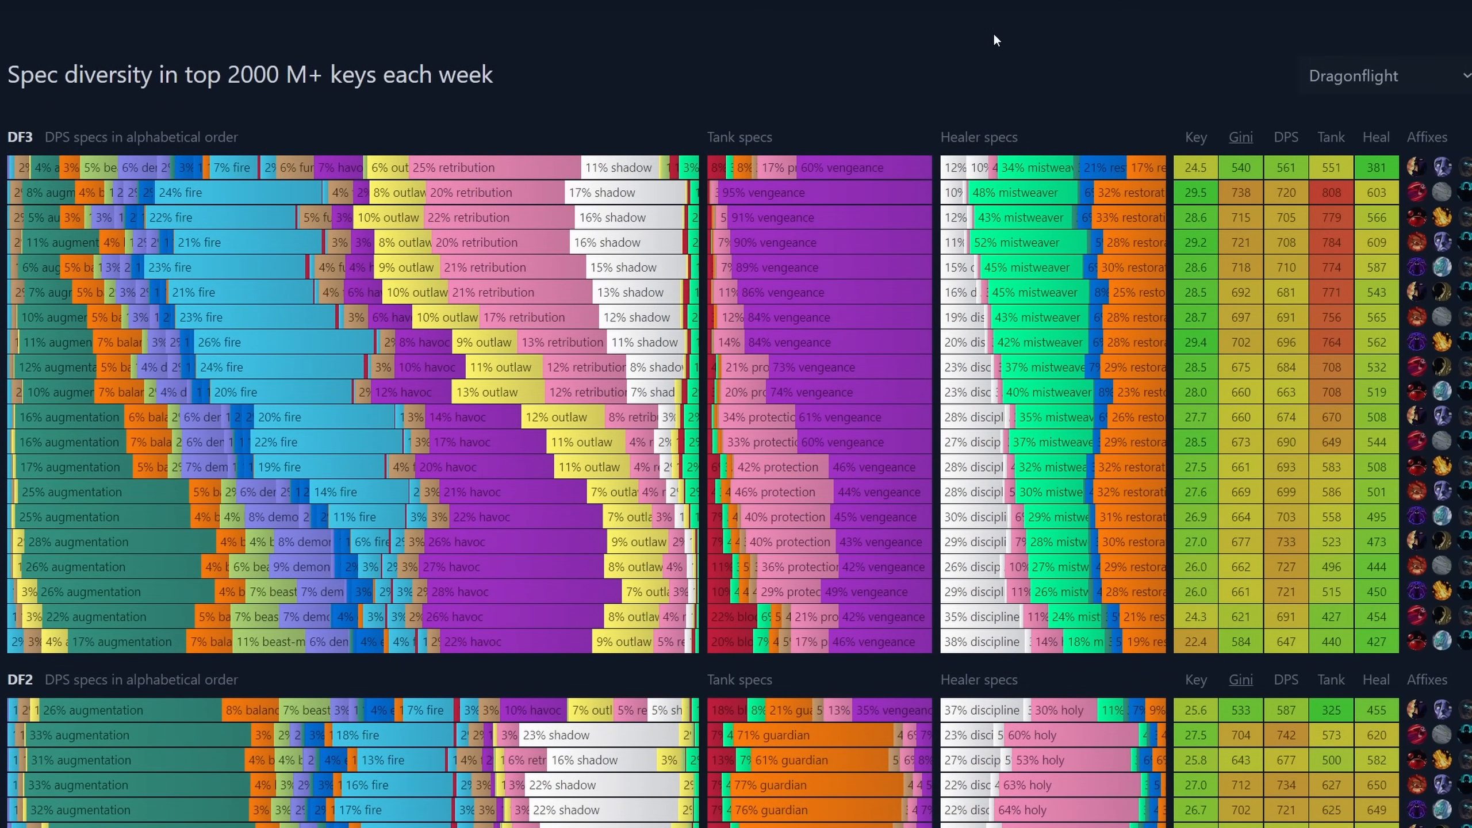
mouse_move(1095, 171)
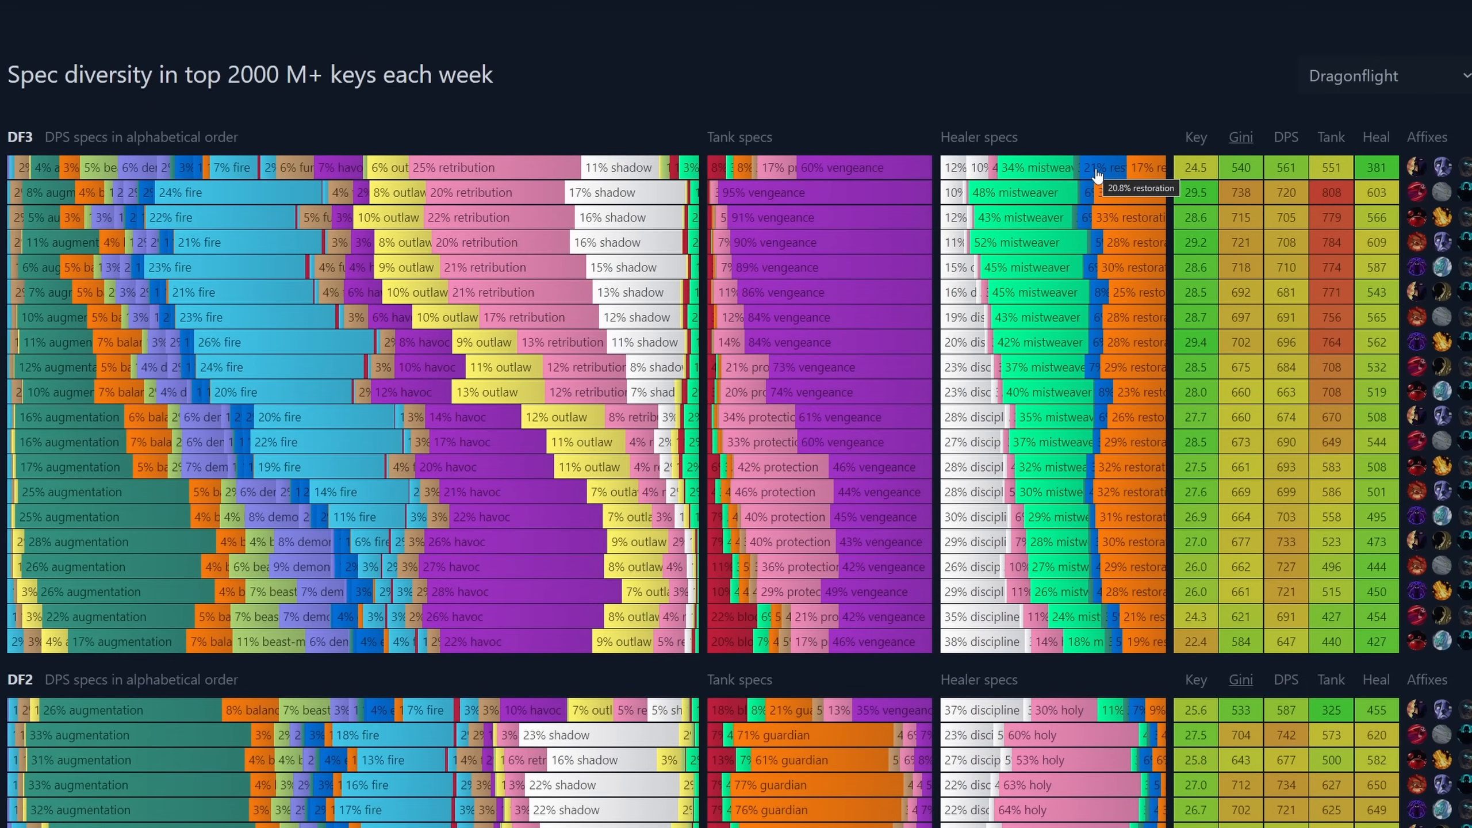
mouse_move(1157, 599)
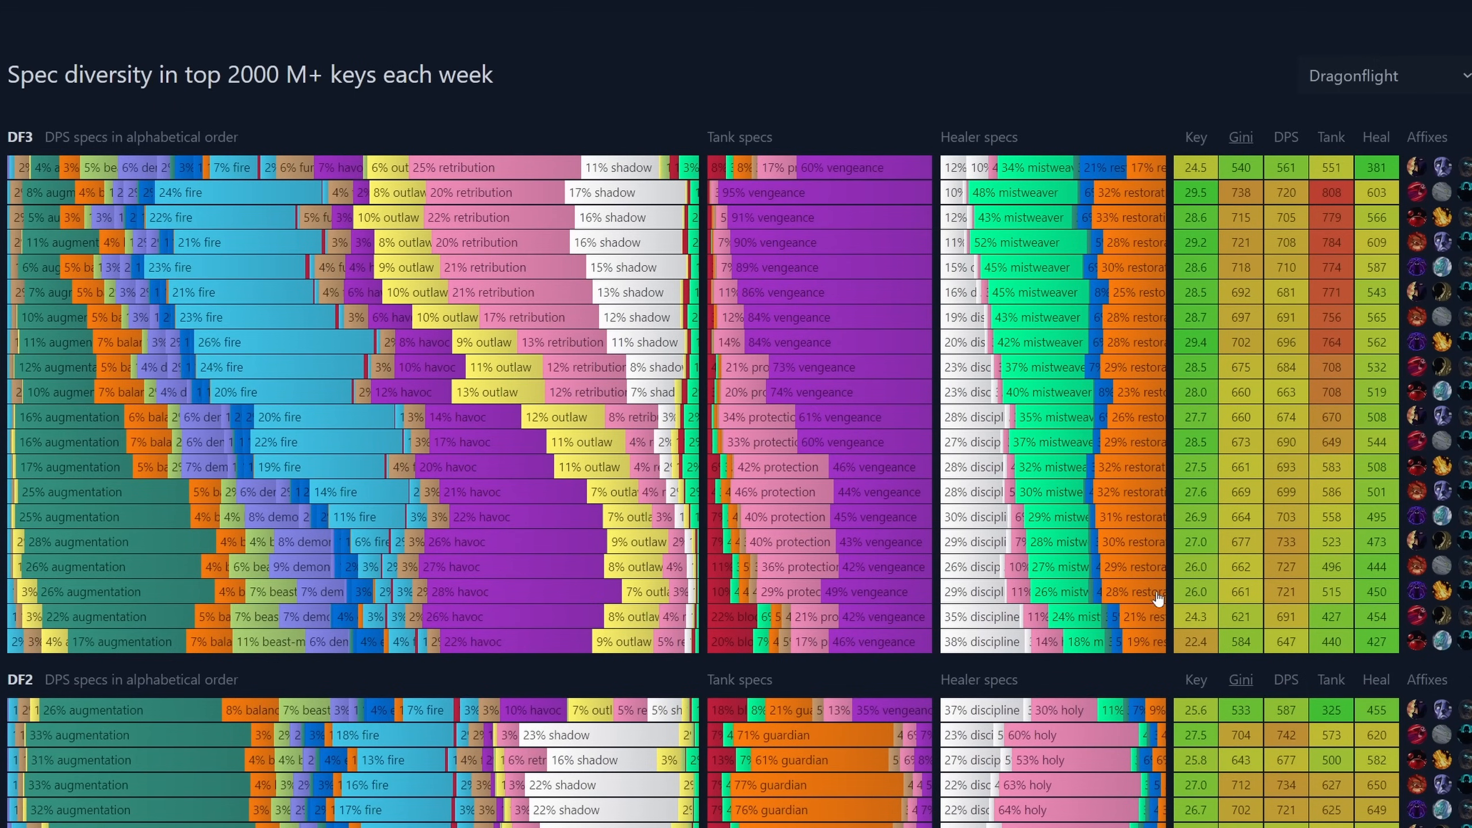
mouse_move(944, 181)
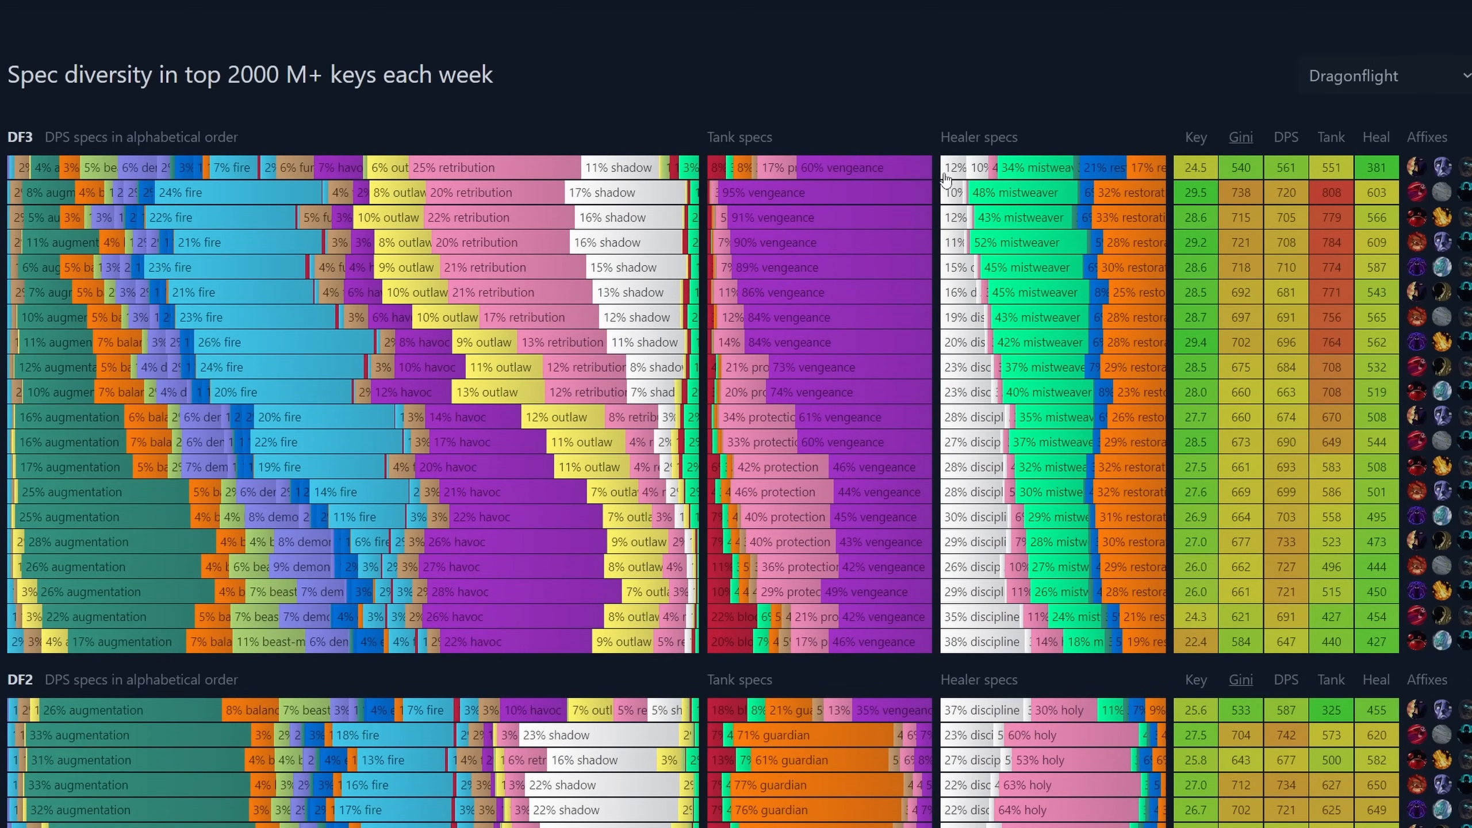
mouse_move(976, 178)
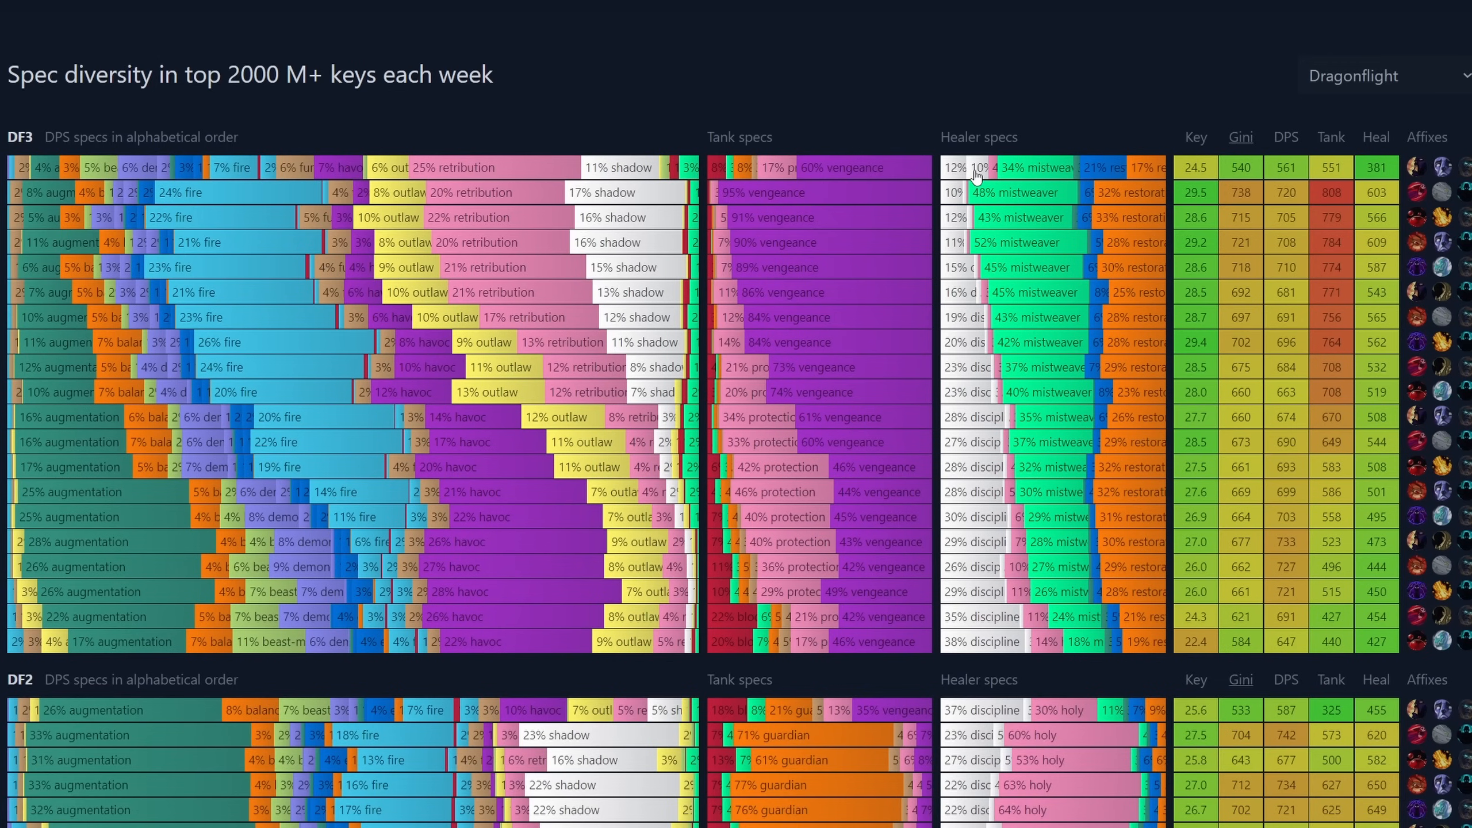
mouse_move(985, 188)
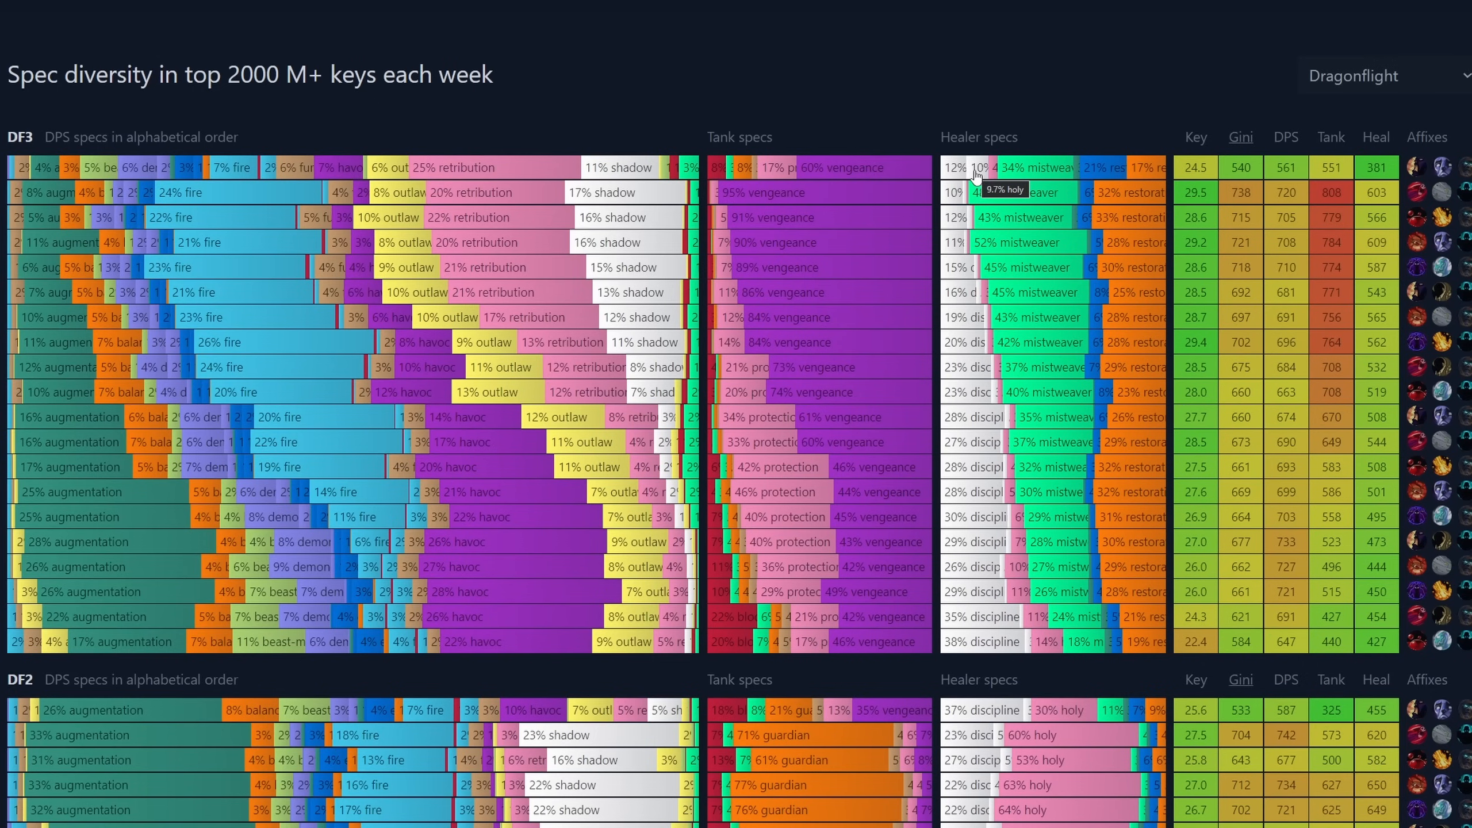
mouse_move(1131, 165)
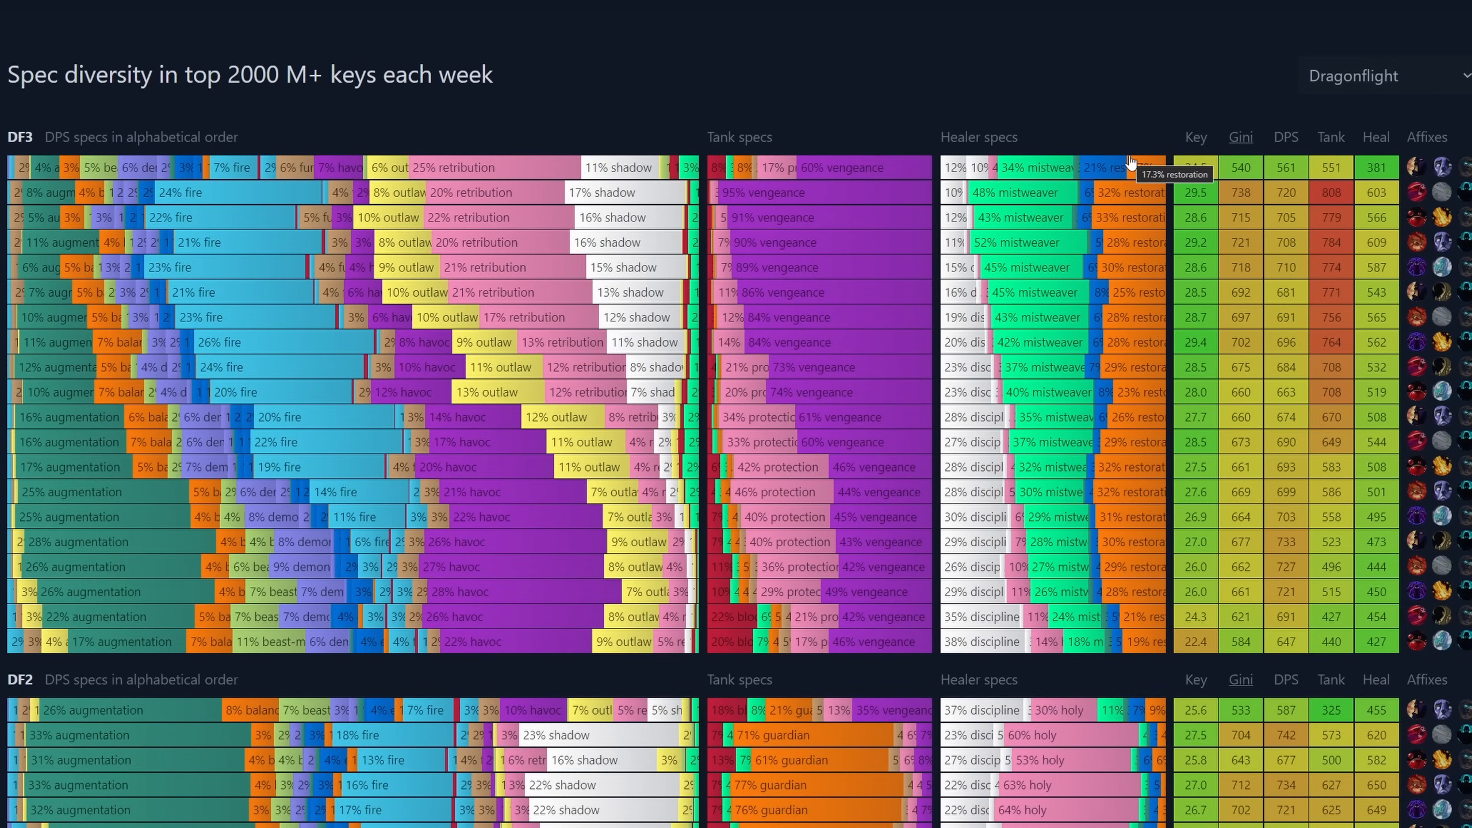
mouse_move(232, 176)
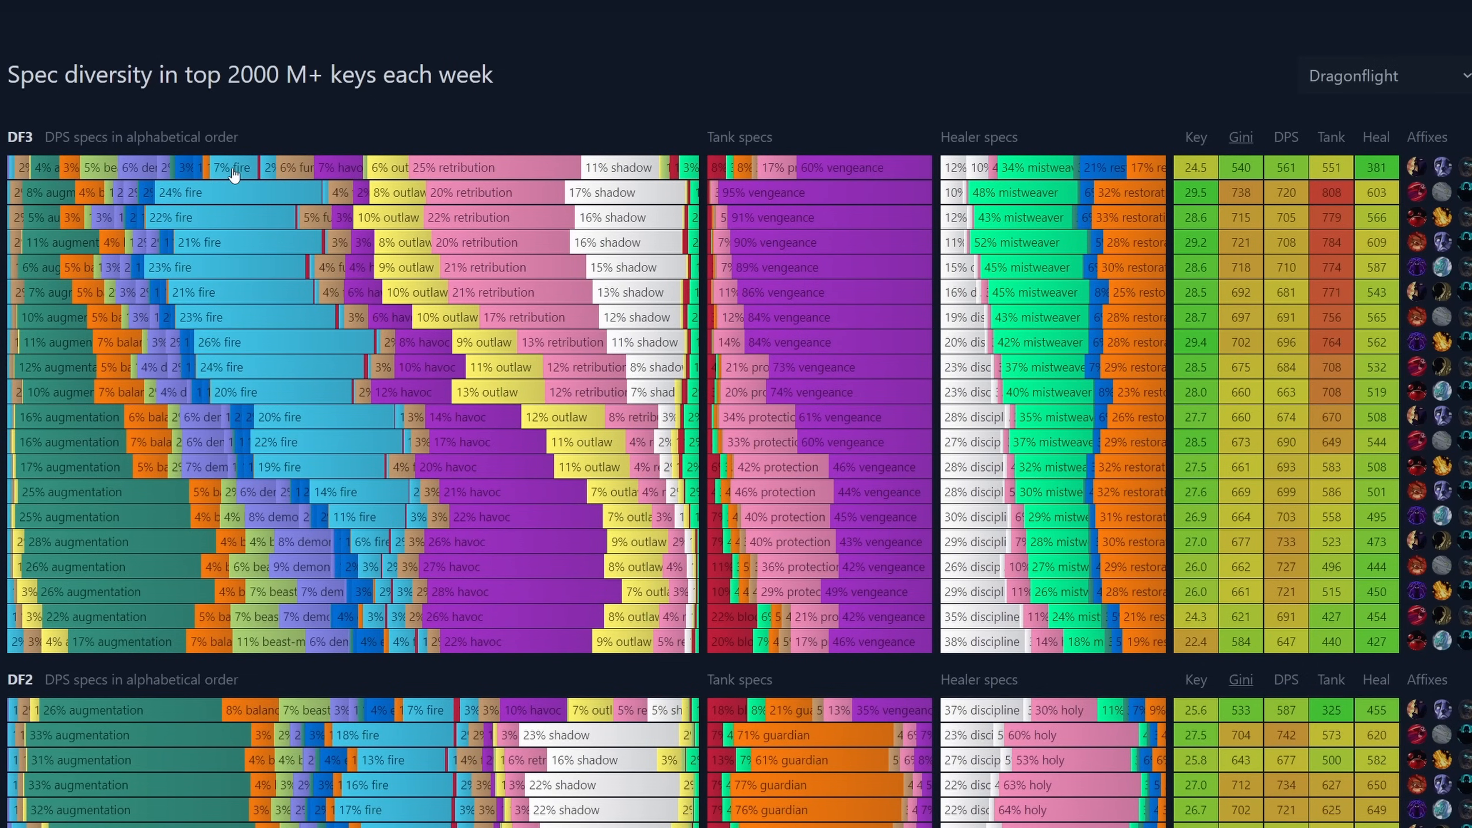
mouse_move(821, 167)
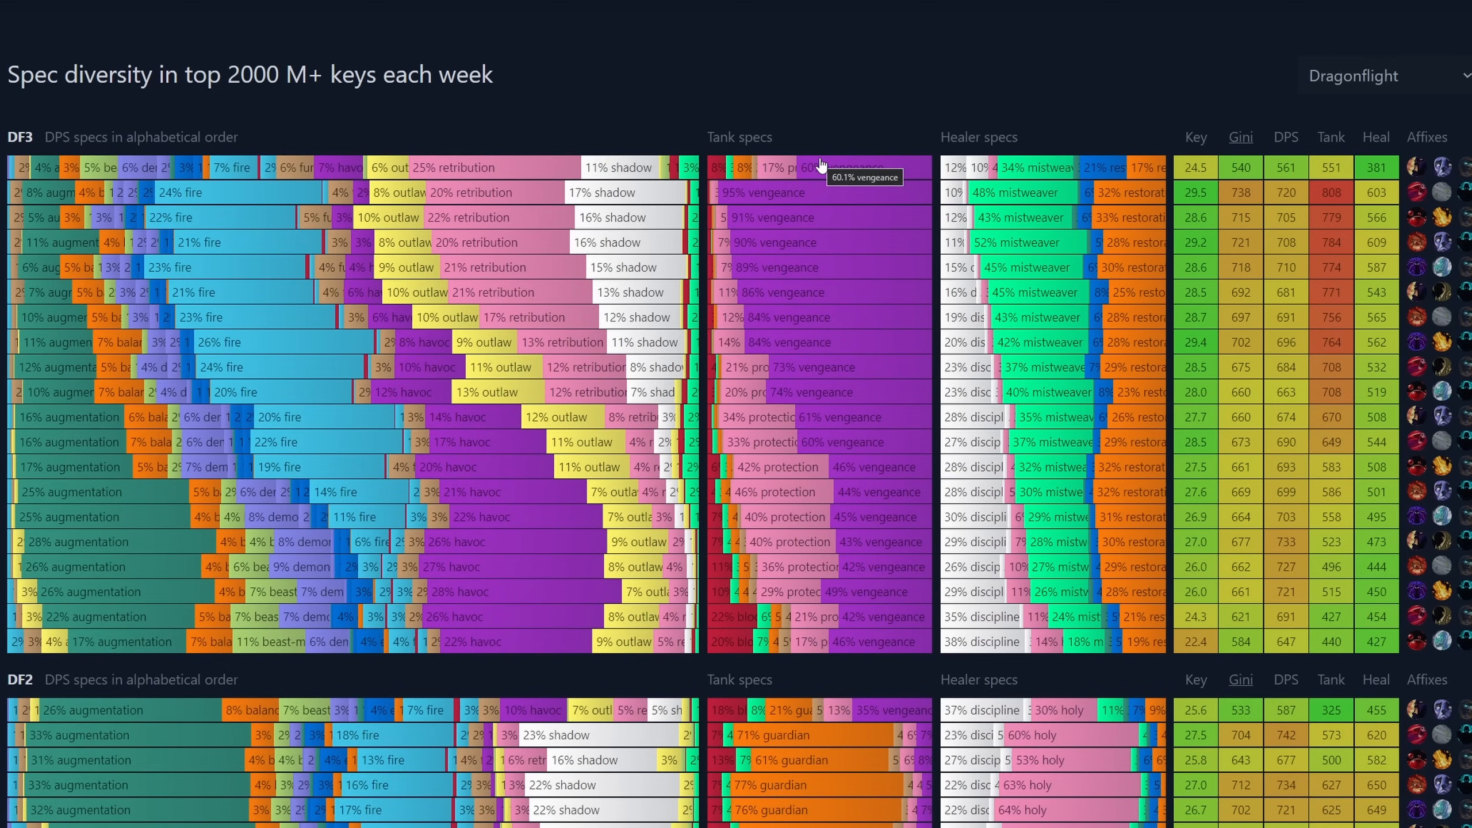
mouse_move(222, 173)
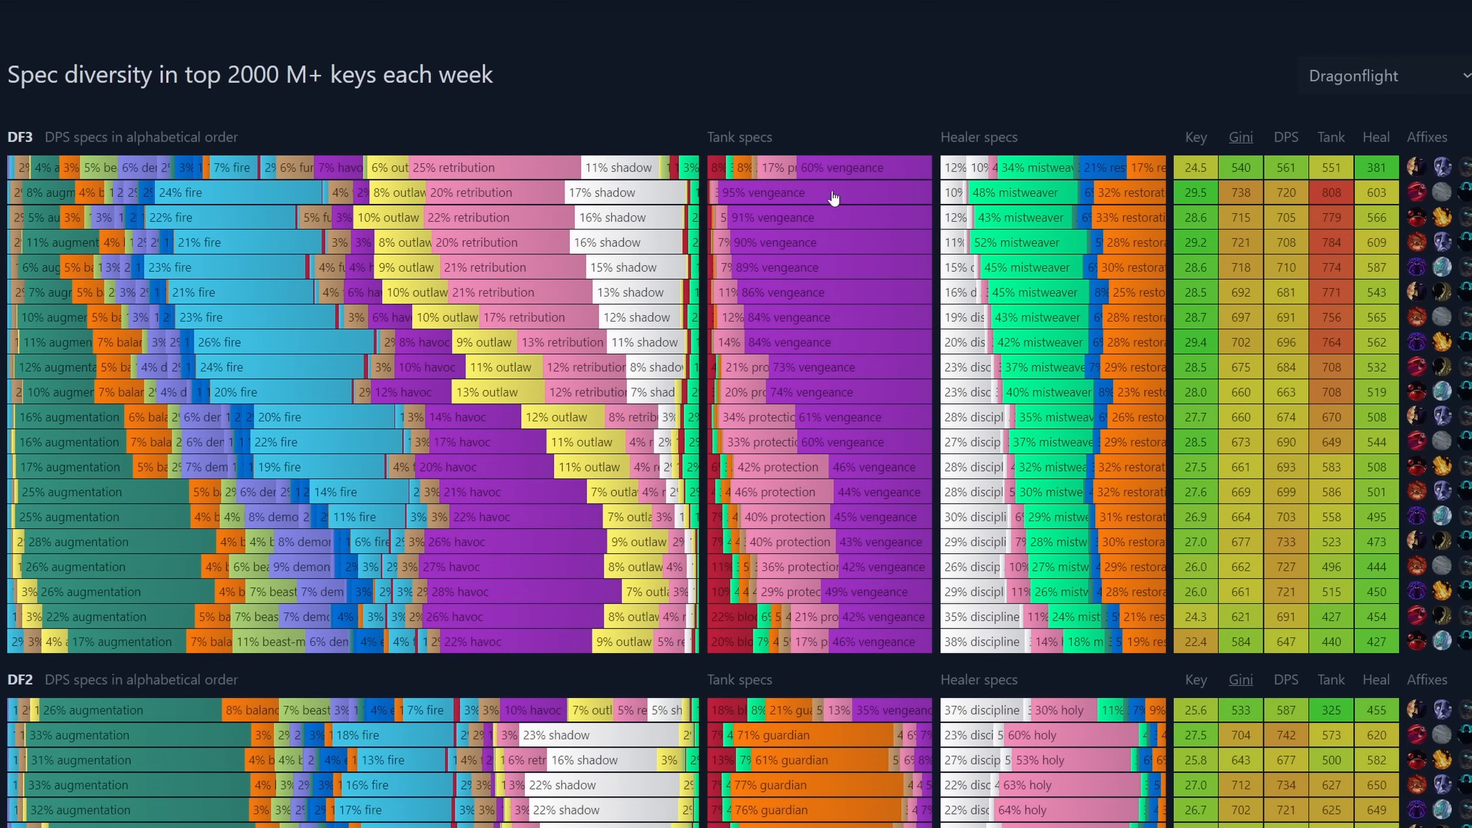
mouse_move(240, 174)
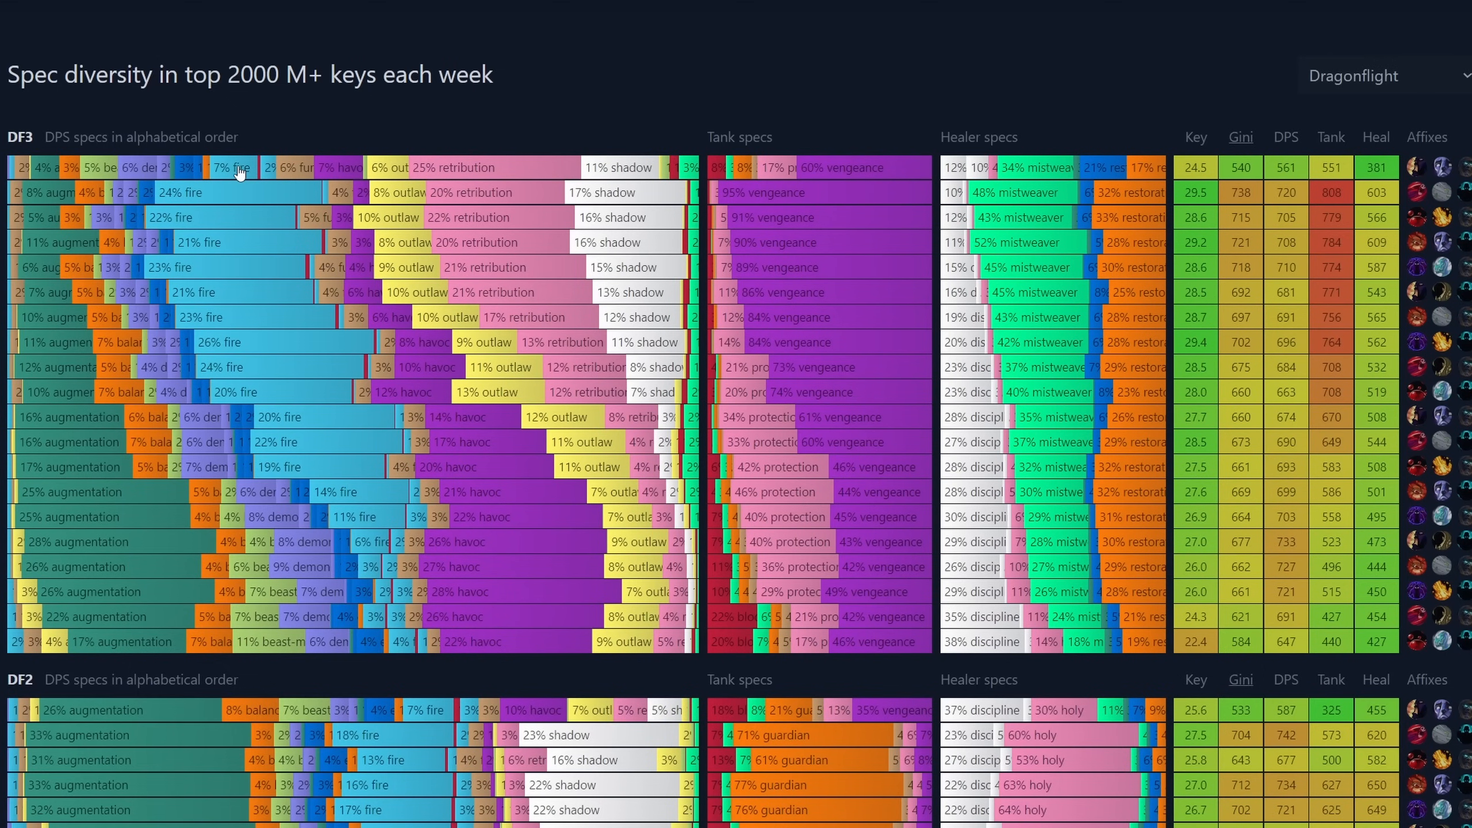
mouse_move(685, 105)
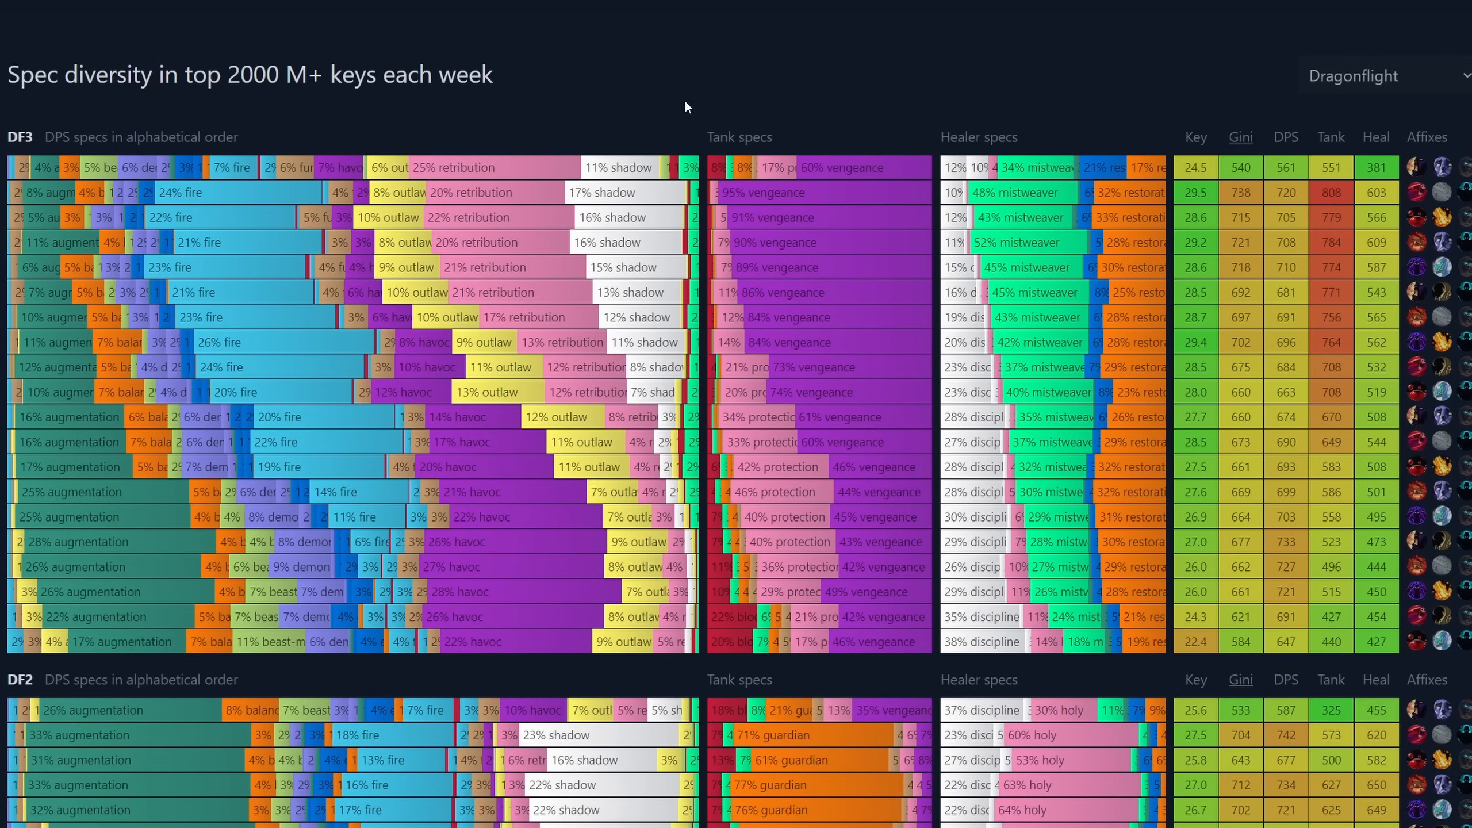
mouse_move(836, 176)
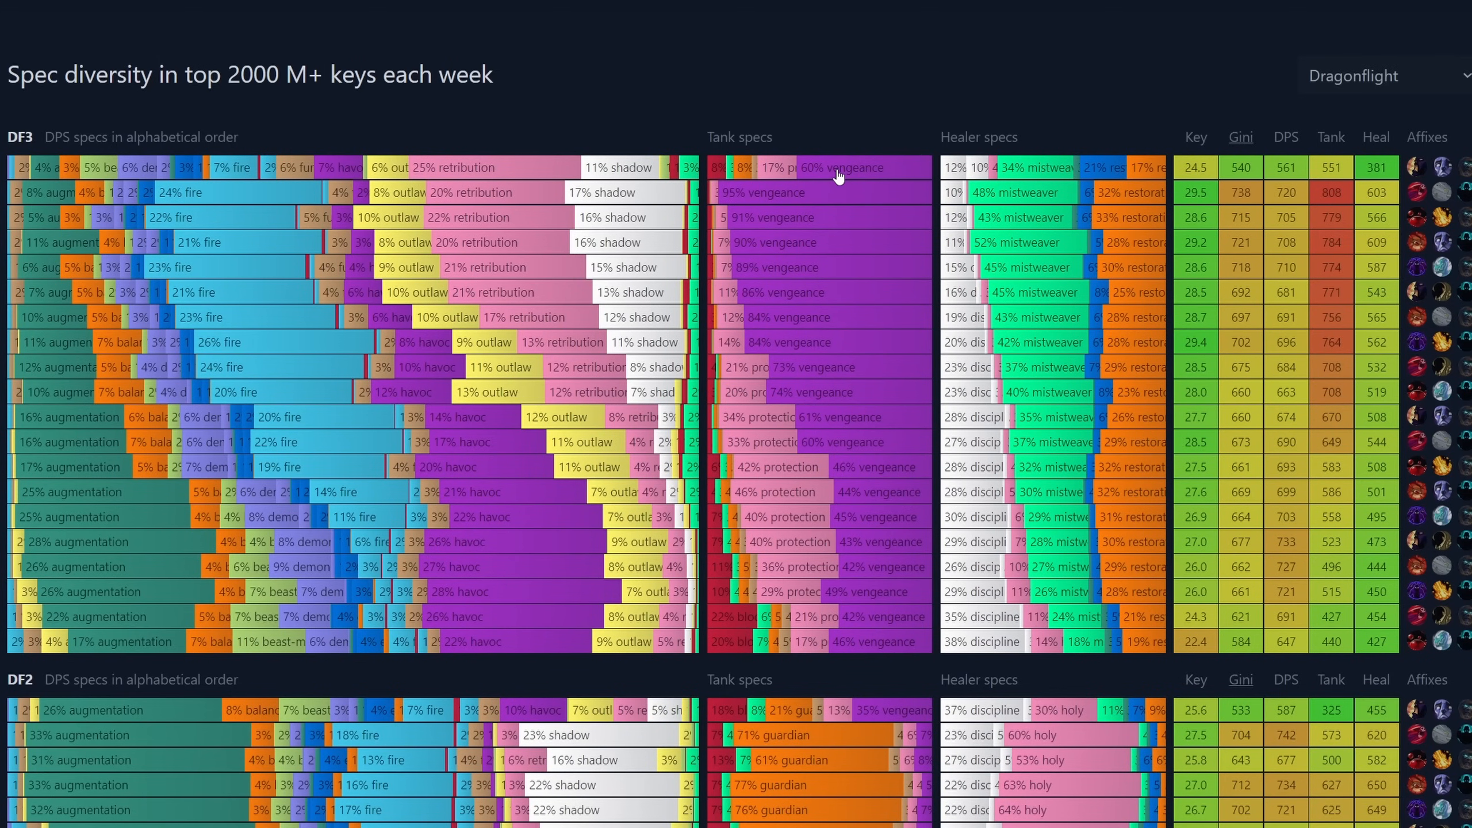
mouse_move(682, 134)
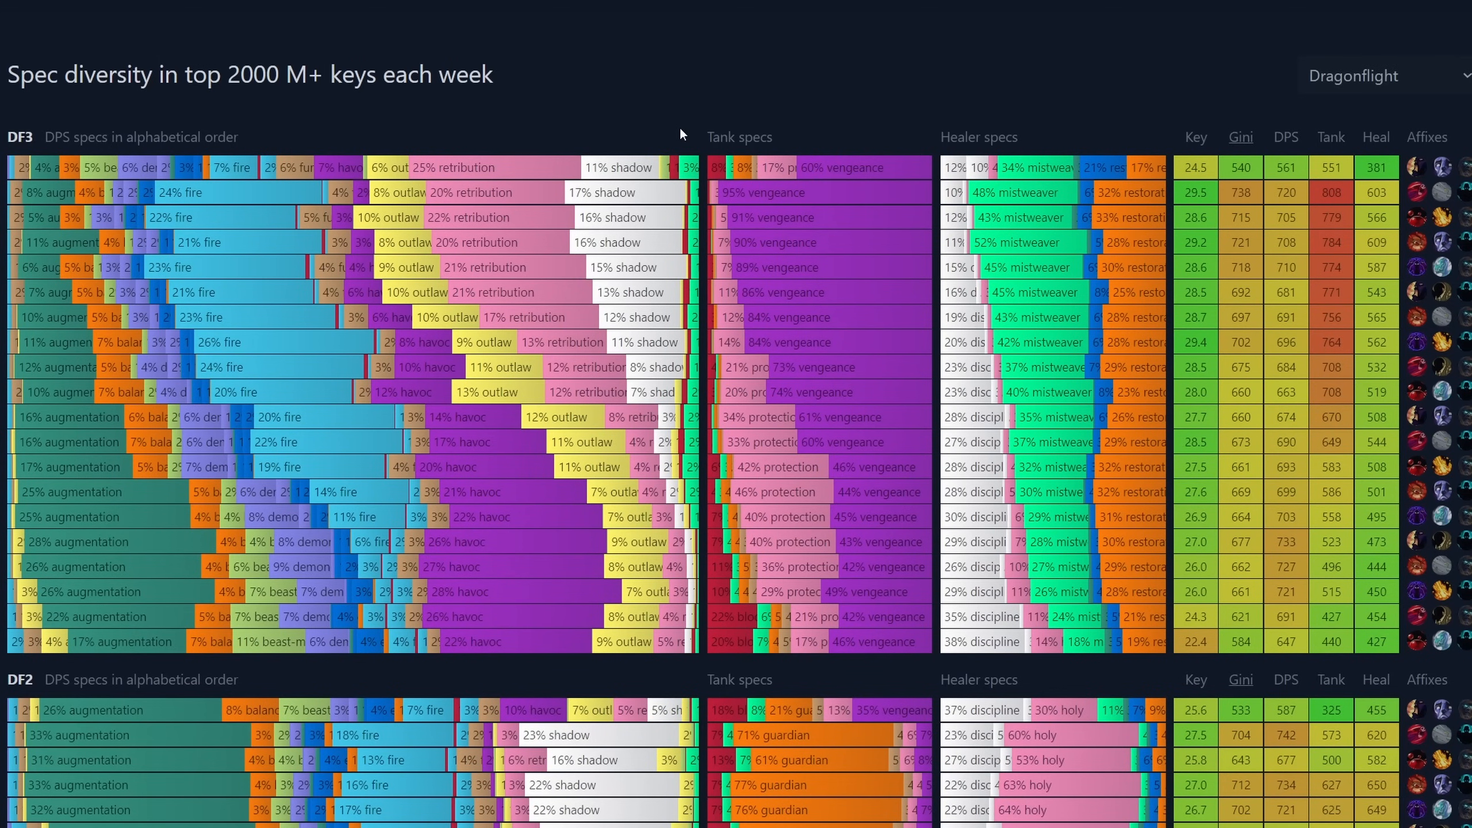
mouse_move(998, 62)
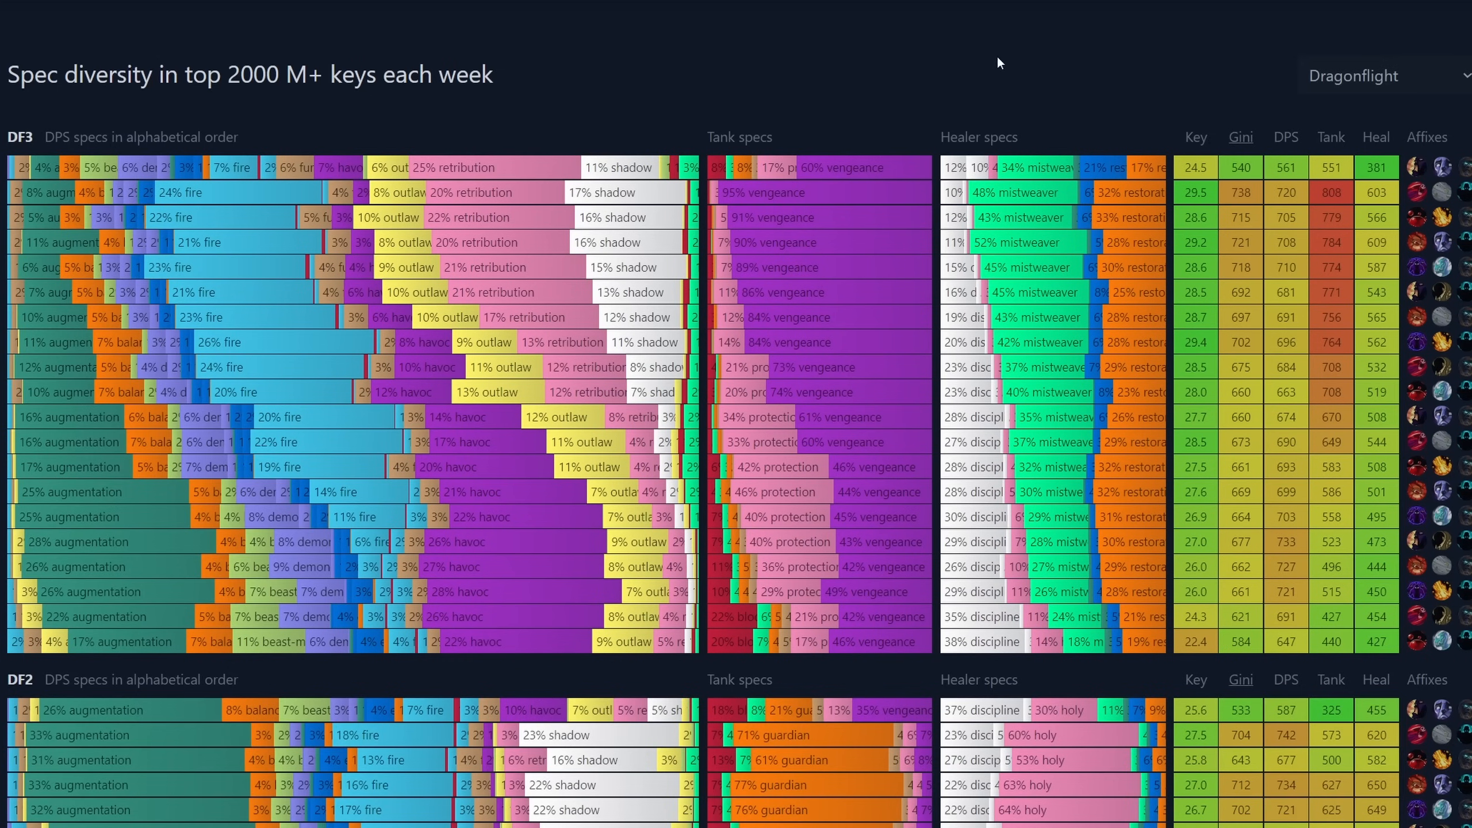
mouse_move(156, 187)
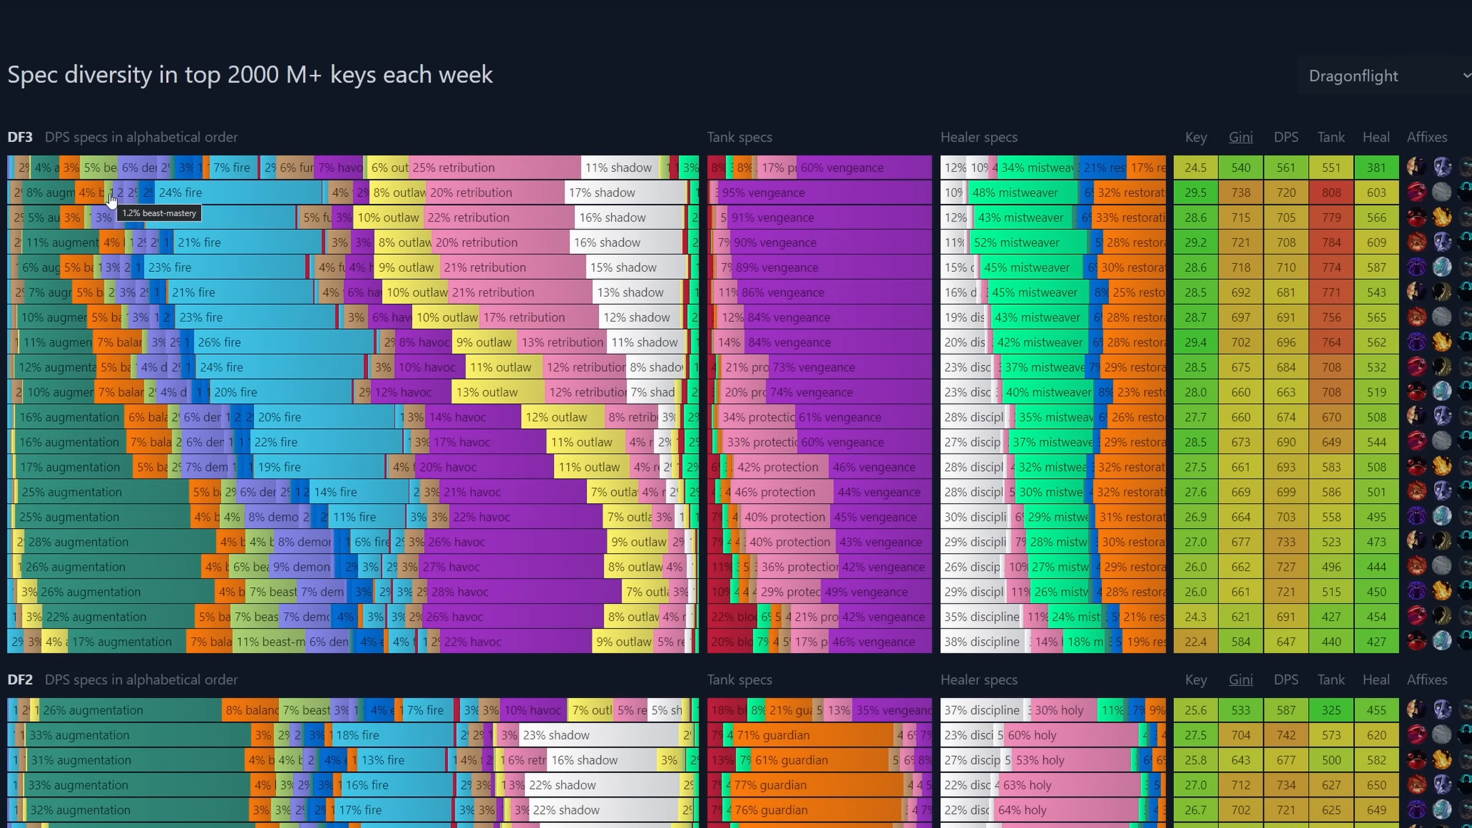
mouse_move(486, 85)
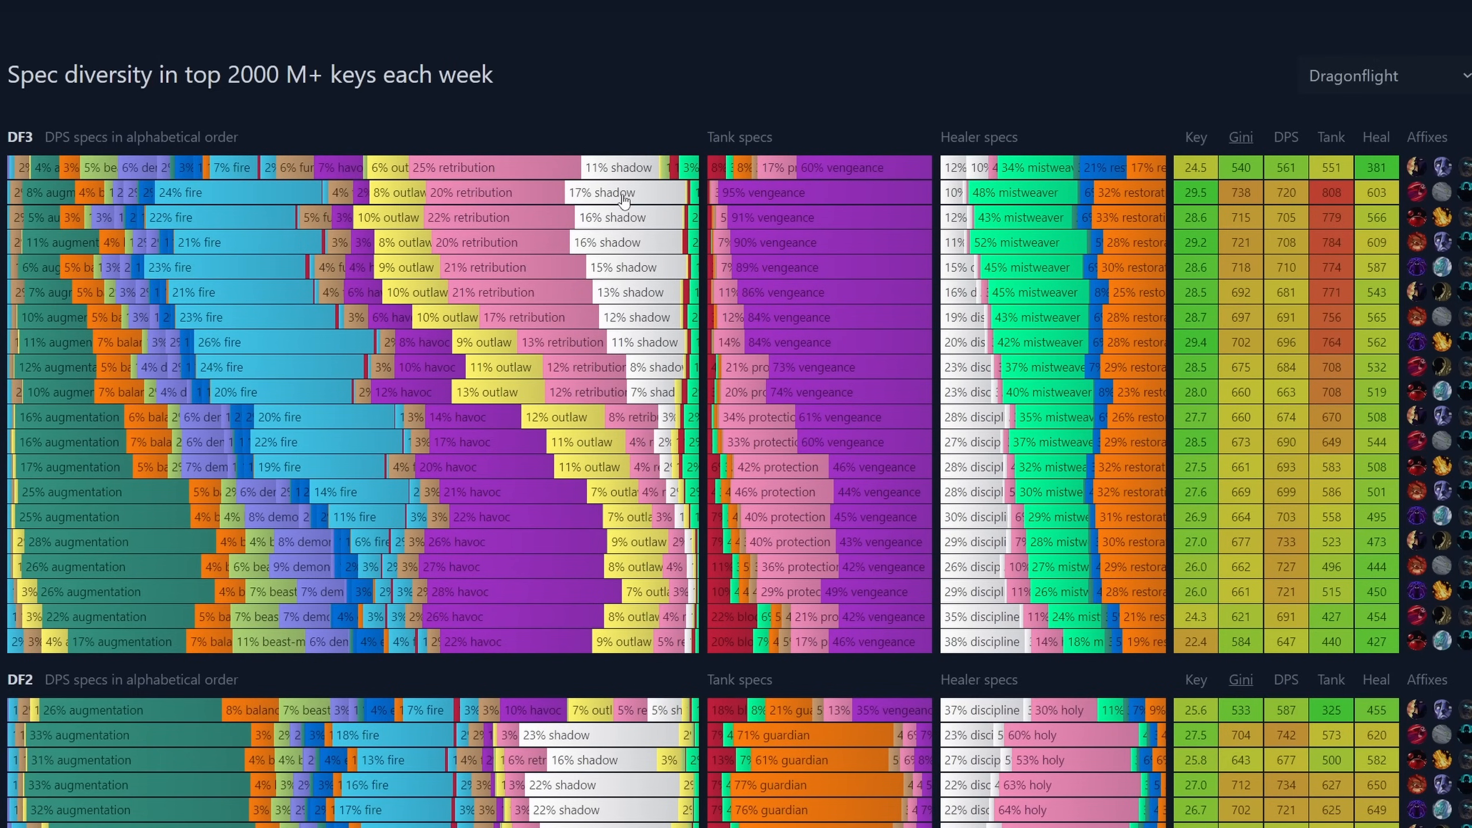
mouse_move(619, 194)
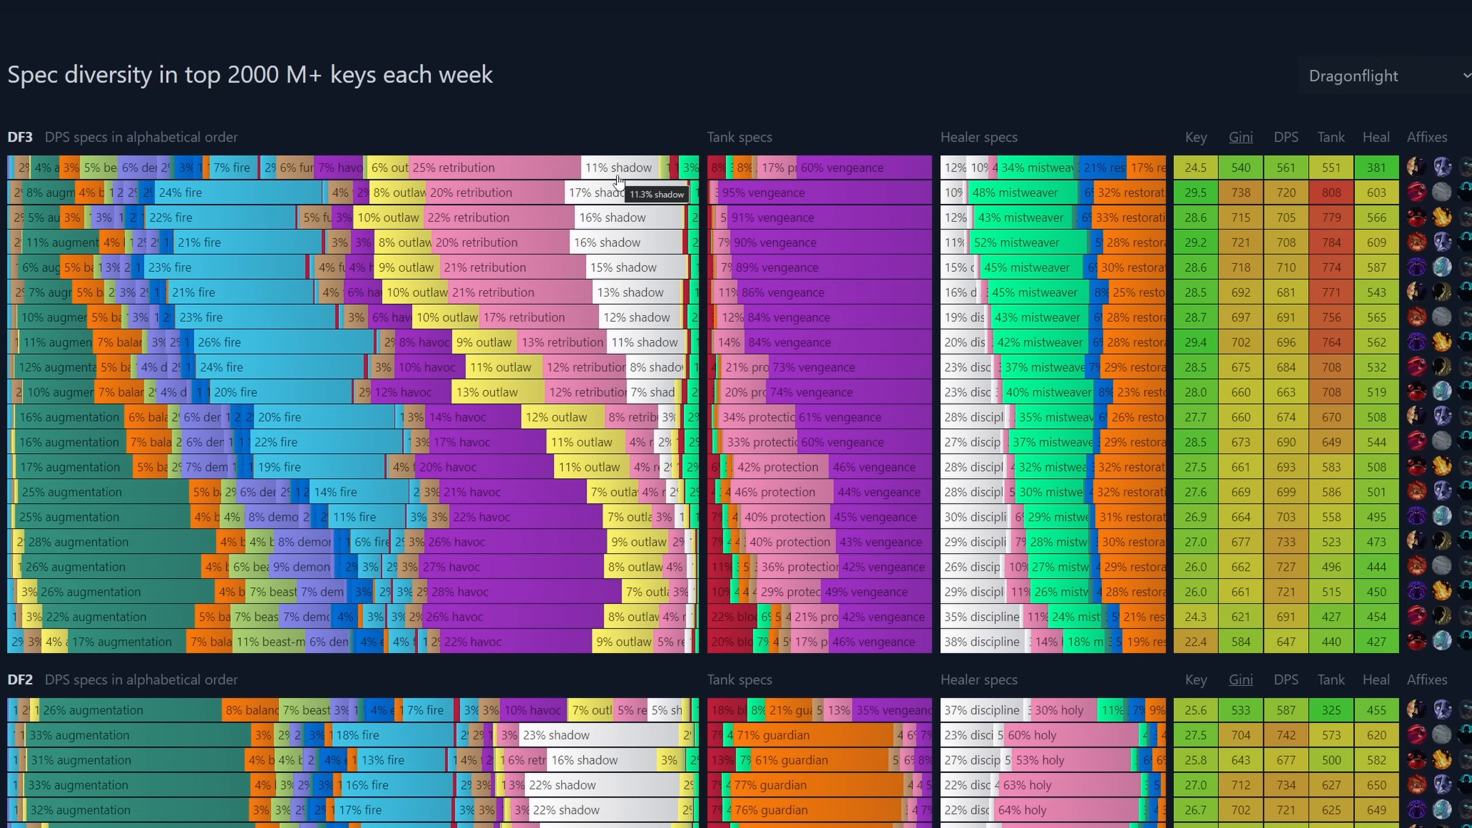
mouse_move(394, 176)
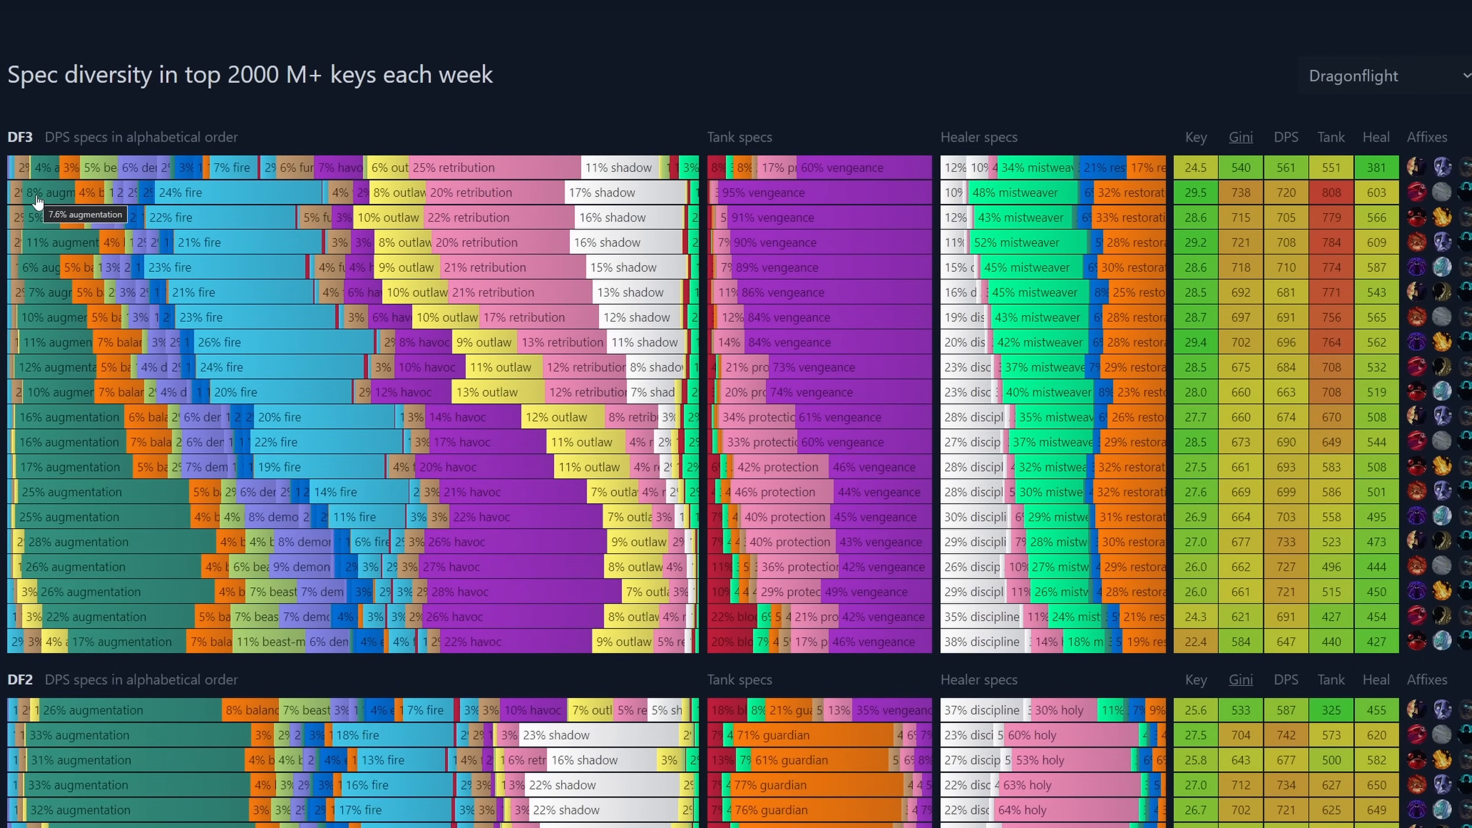
mouse_move(39, 178)
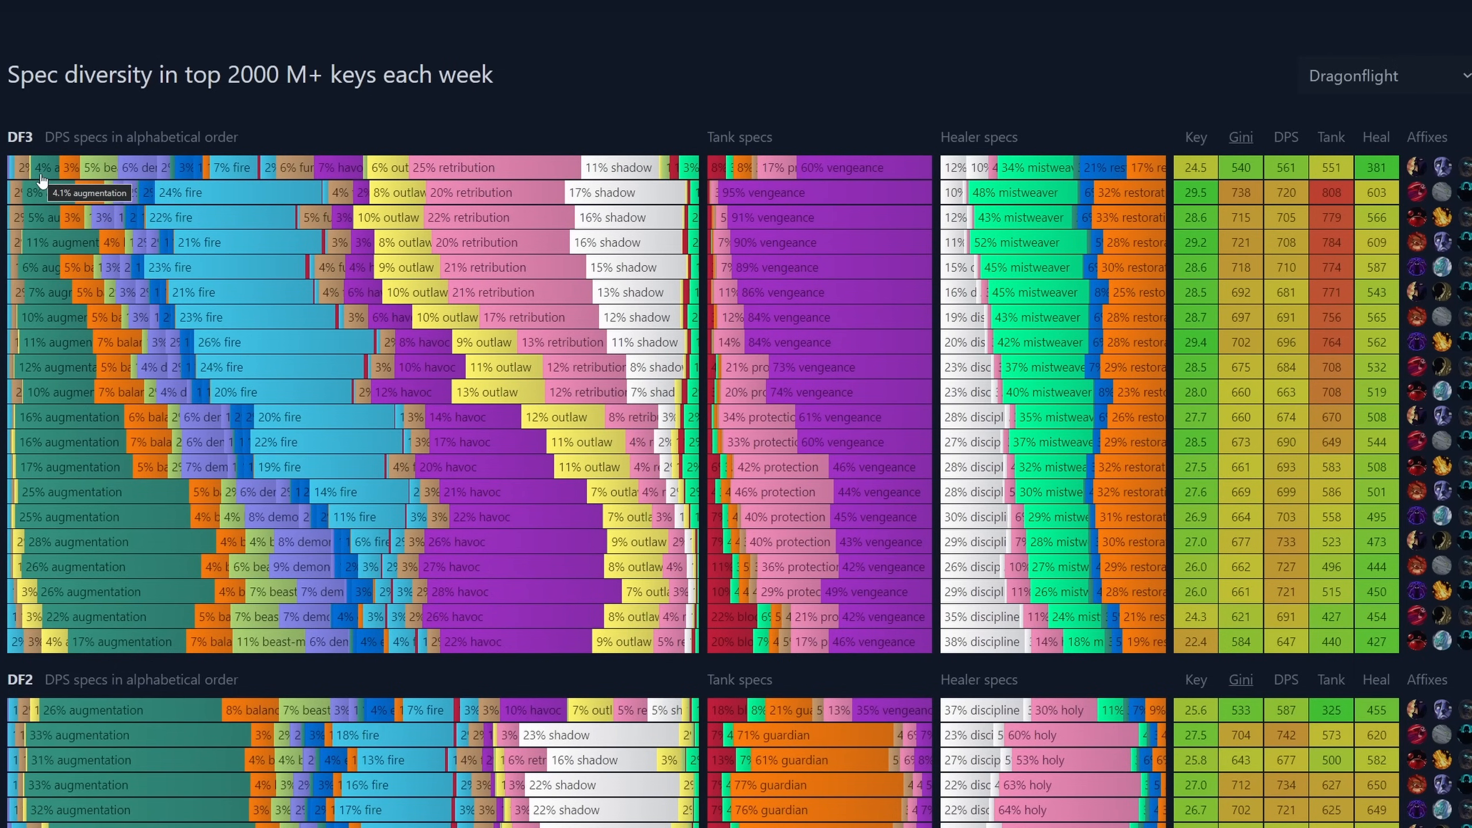
mouse_move(465, 185)
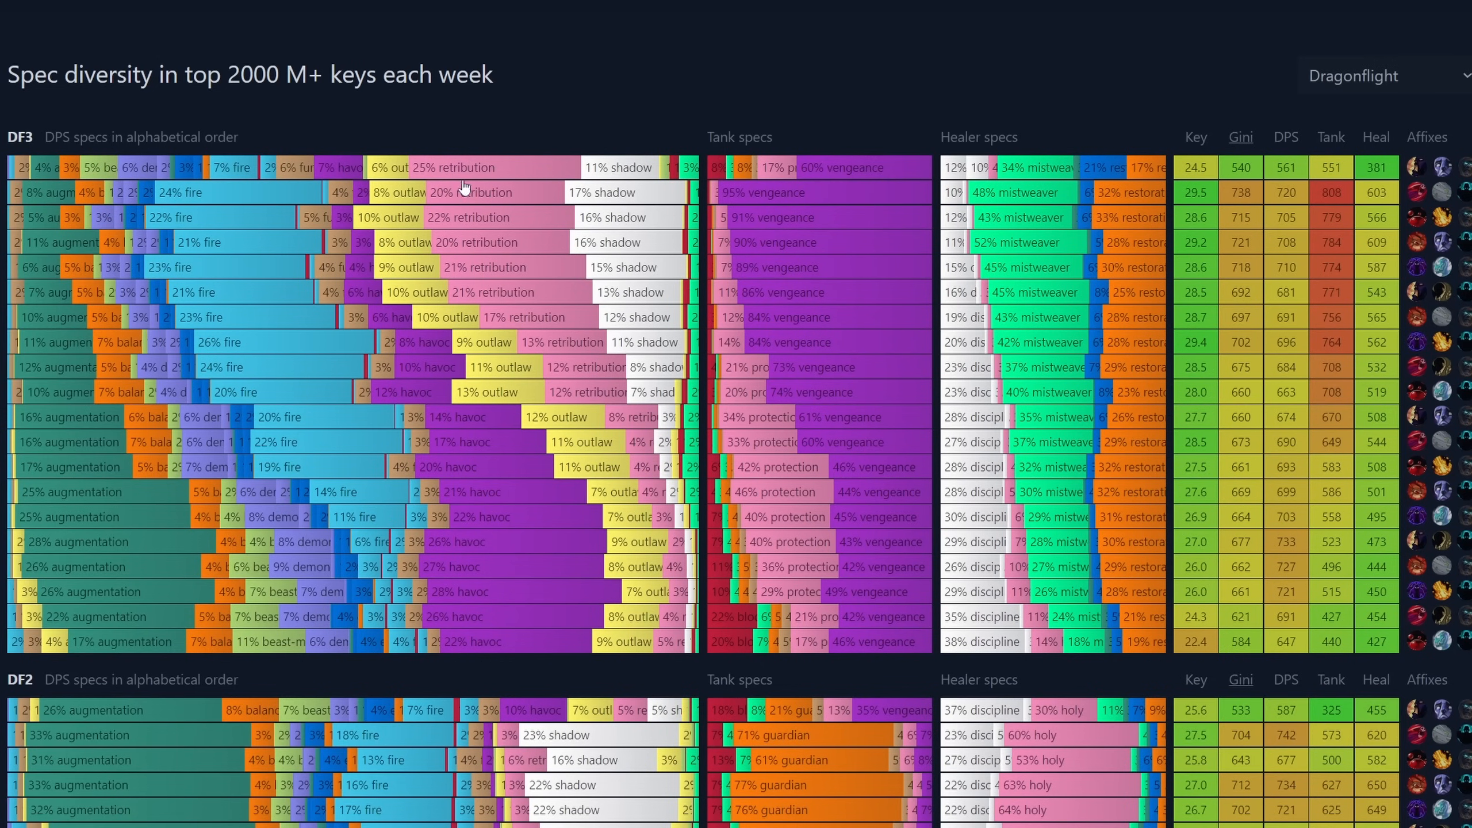
mouse_move(460, 182)
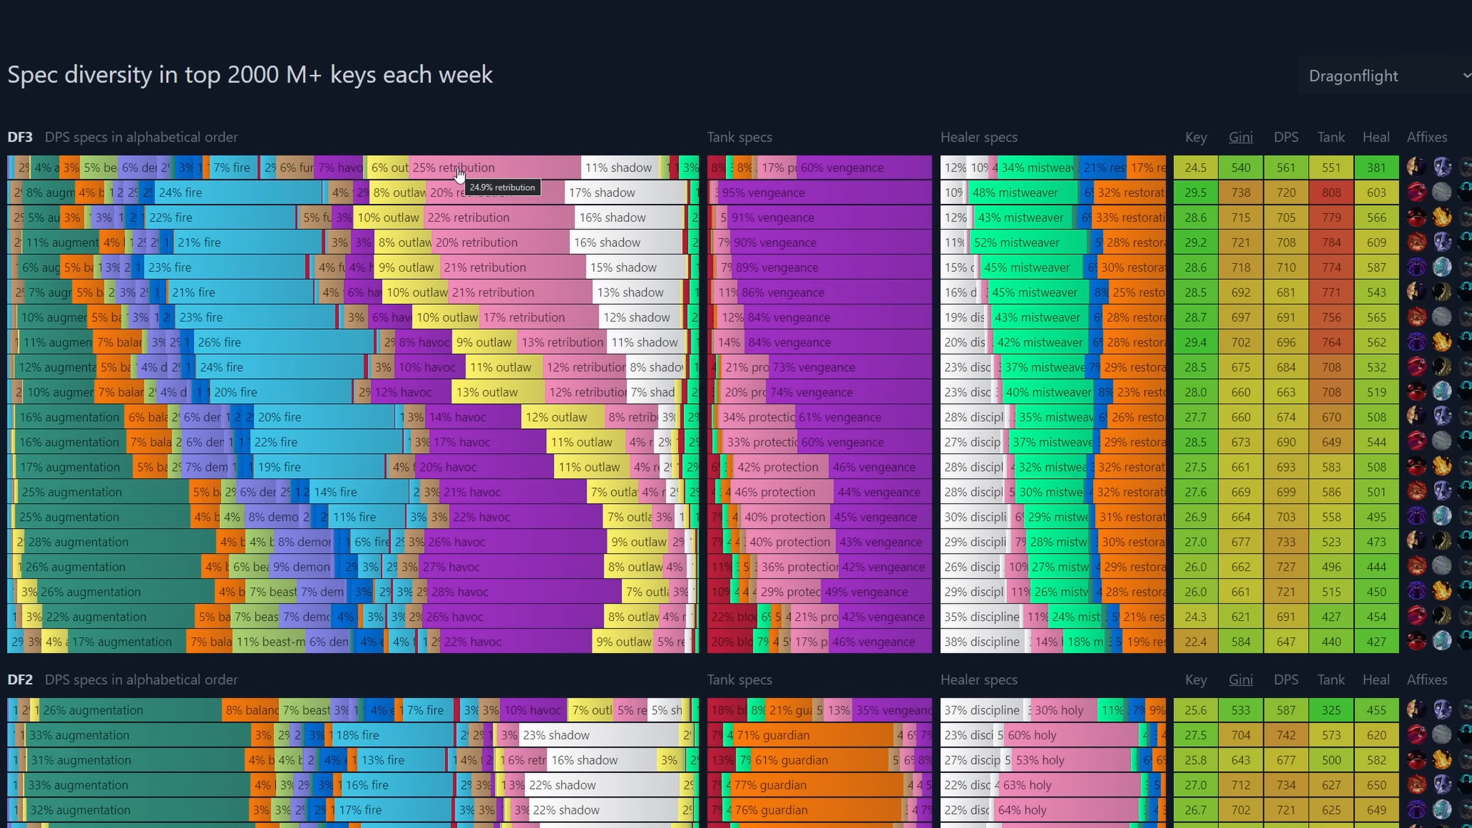
mouse_move(448, 178)
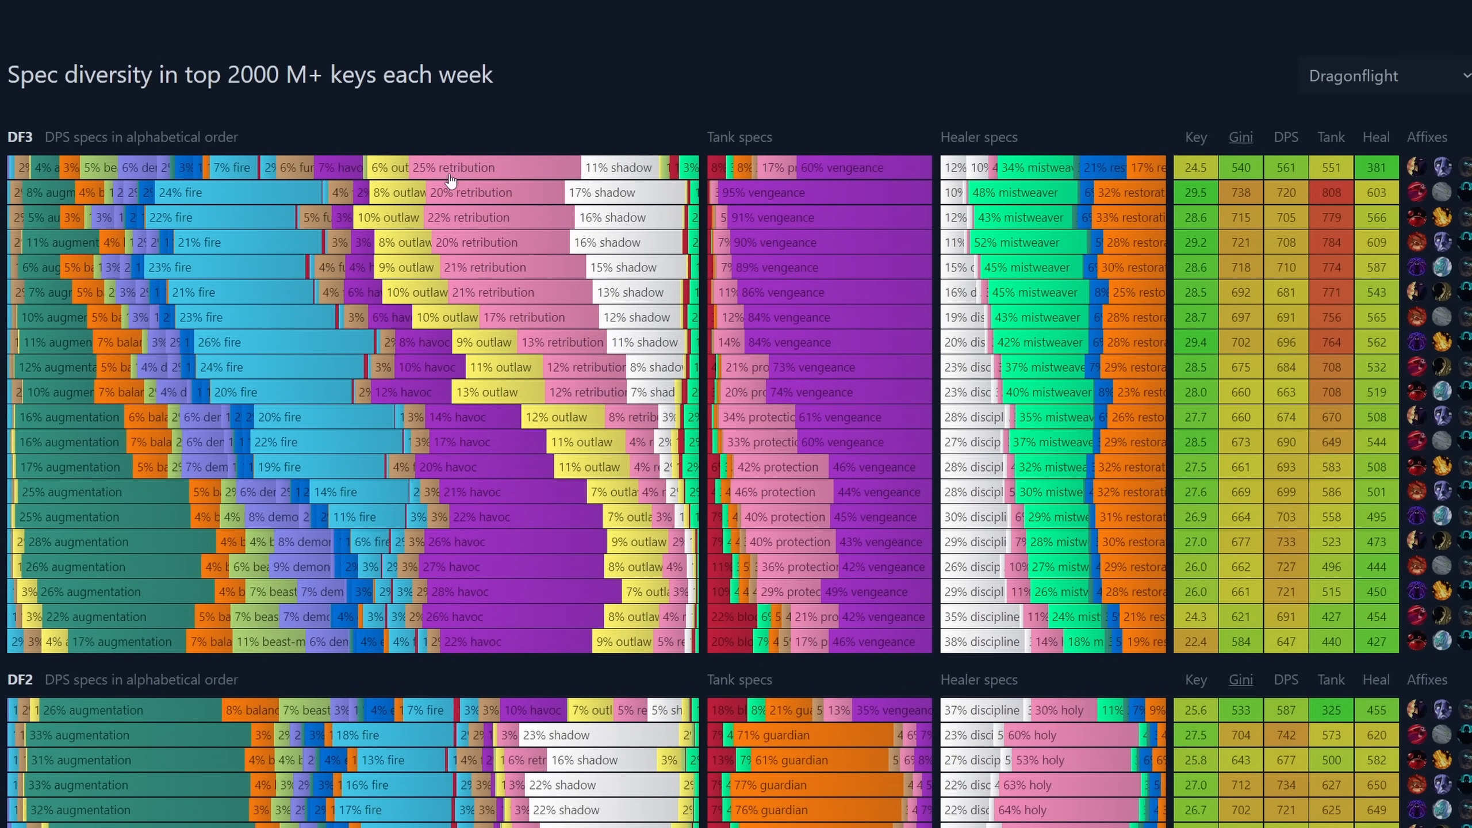
mouse_move(456, 199)
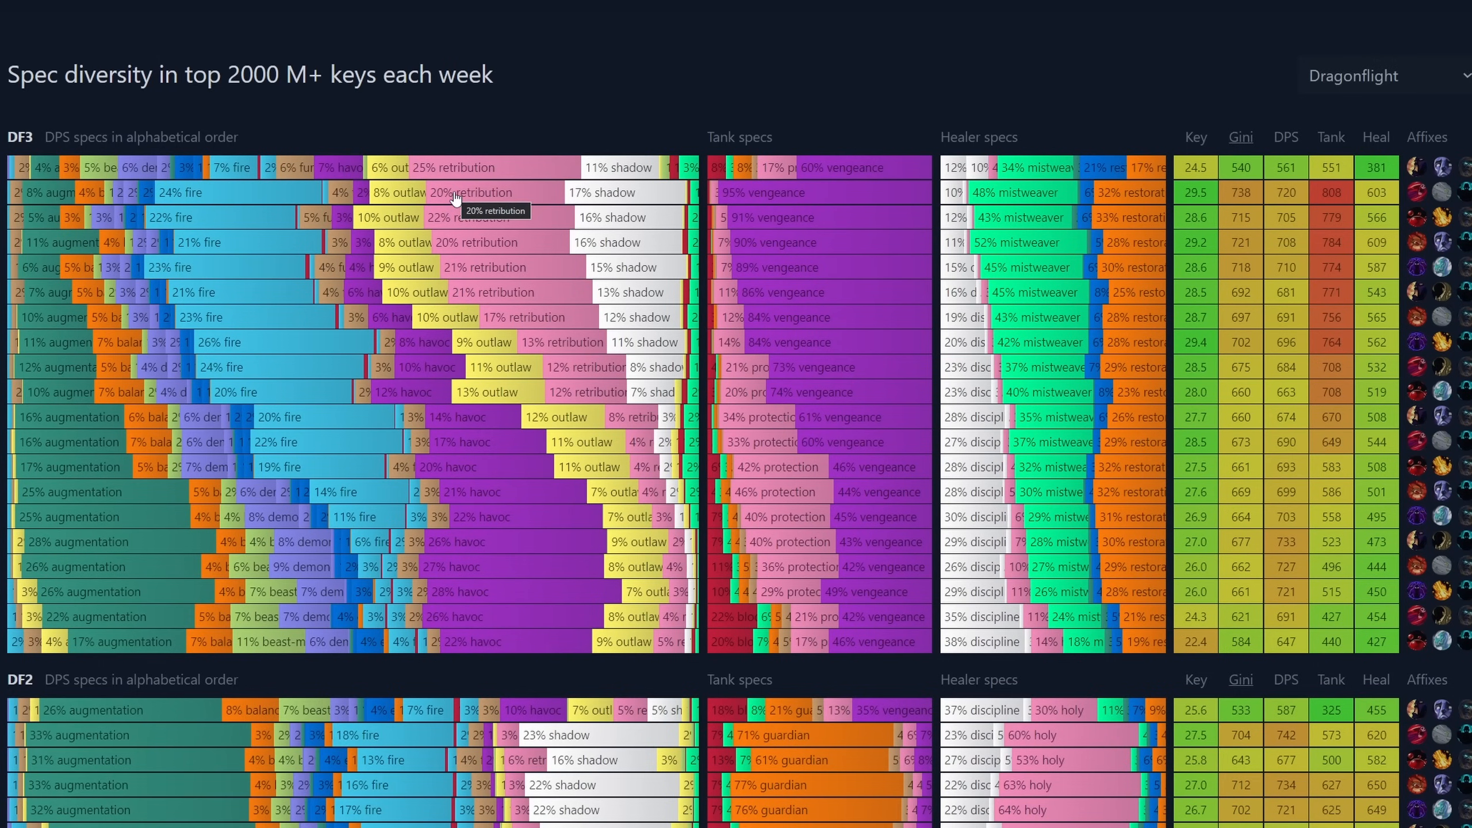
mouse_move(451, 192)
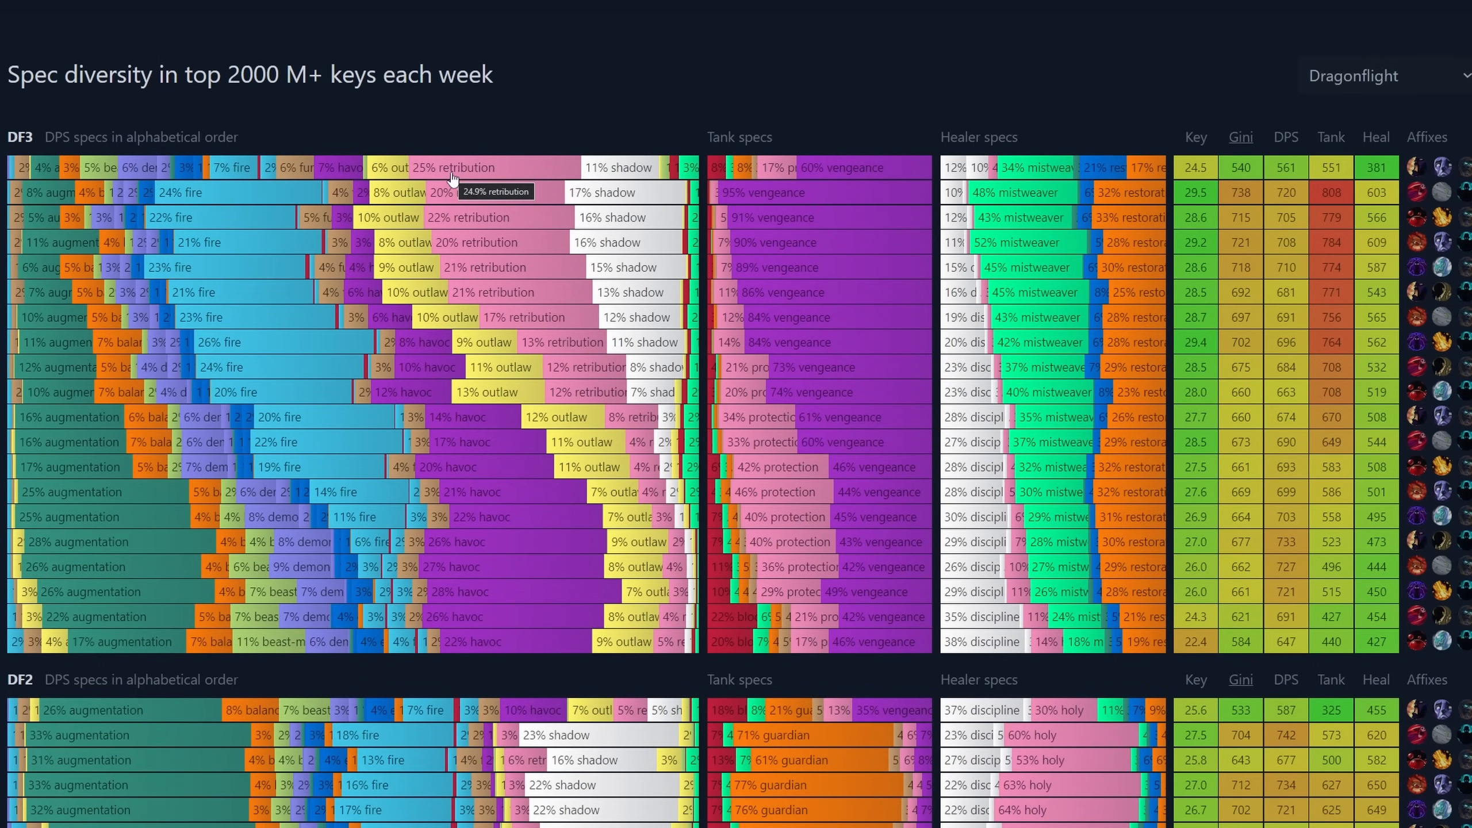
mouse_move(467, 180)
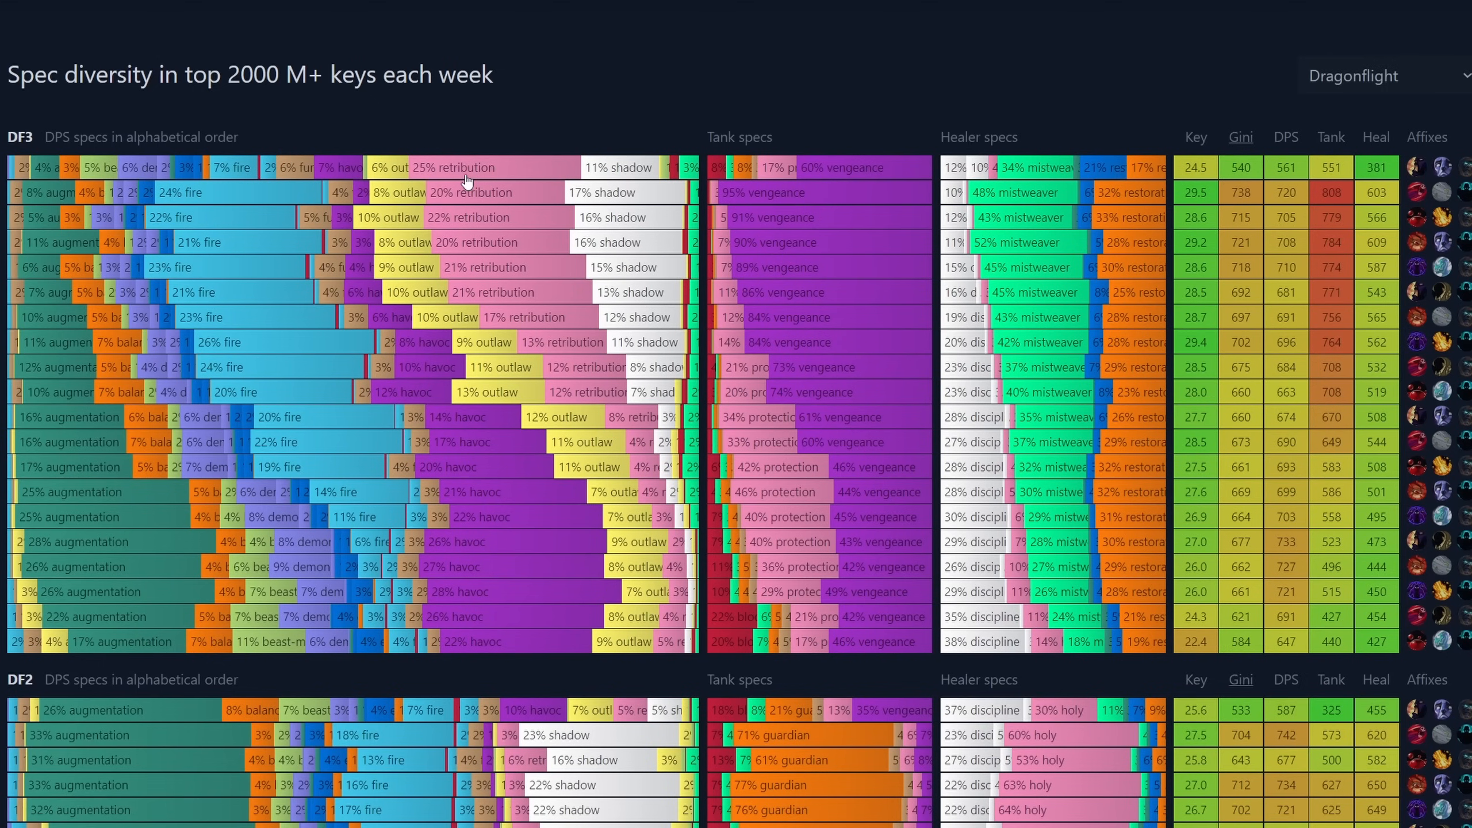
mouse_move(851, 138)
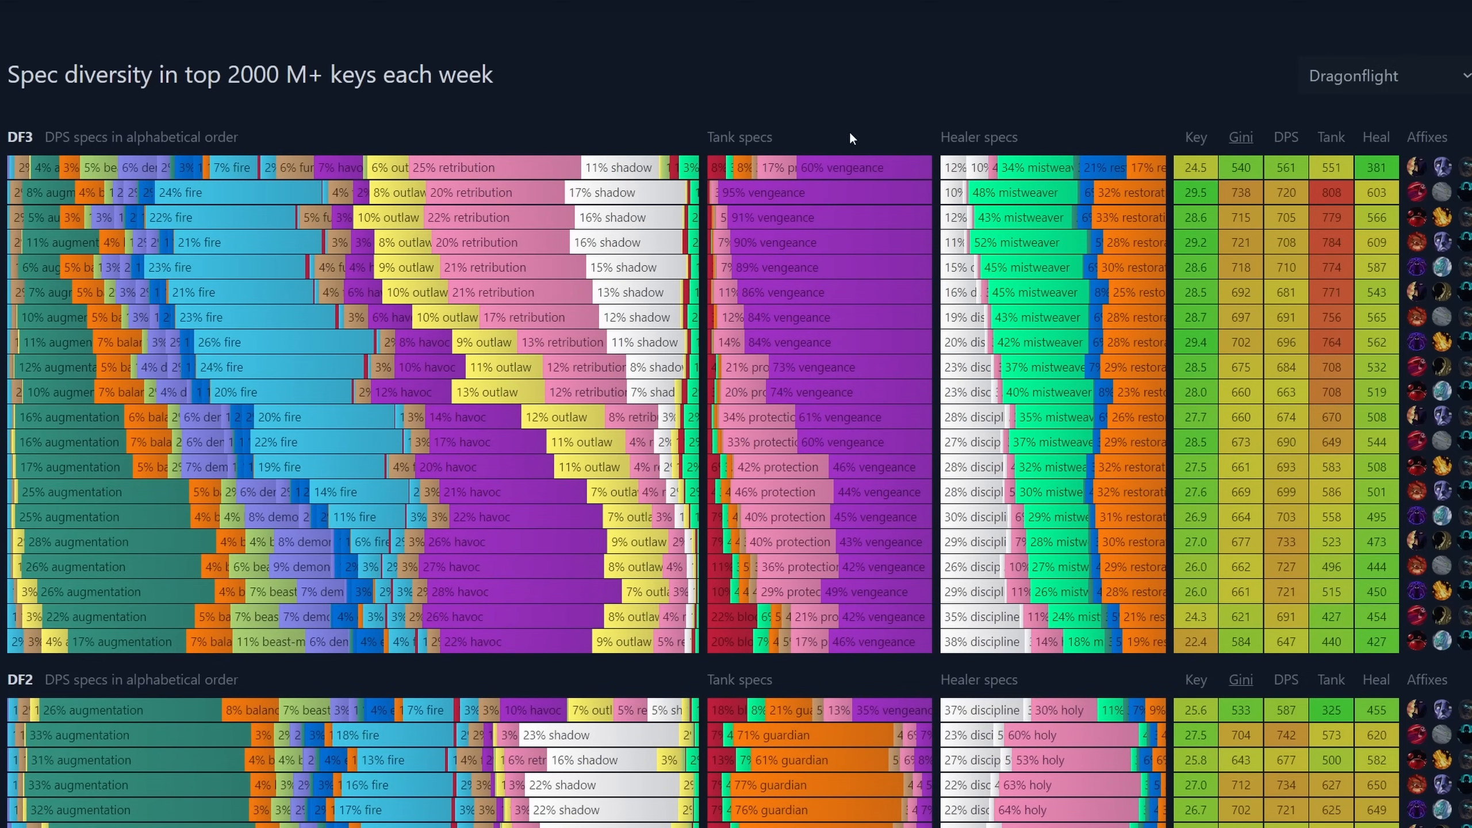
mouse_move(487, 122)
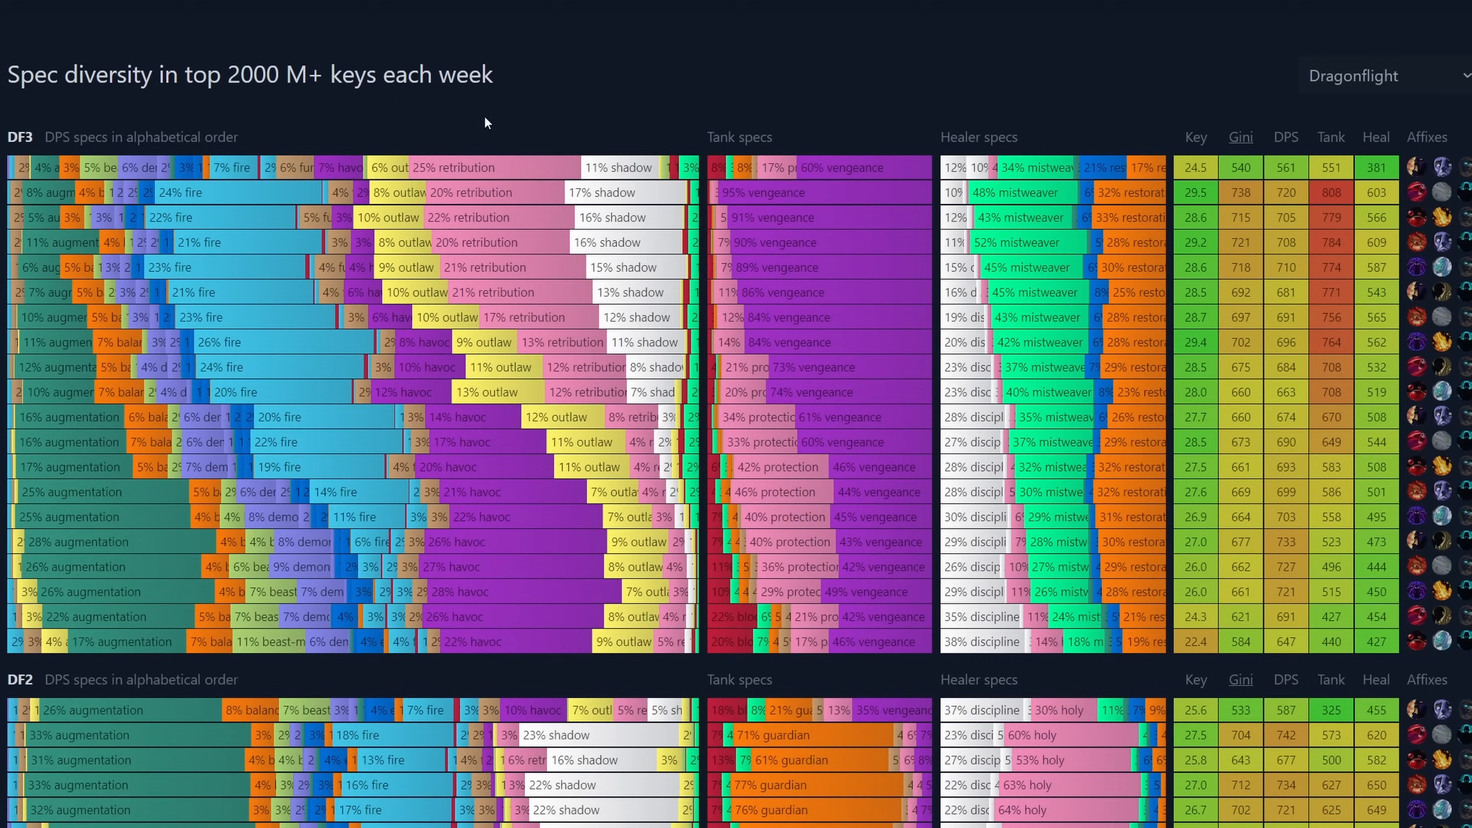
mouse_move(468, 167)
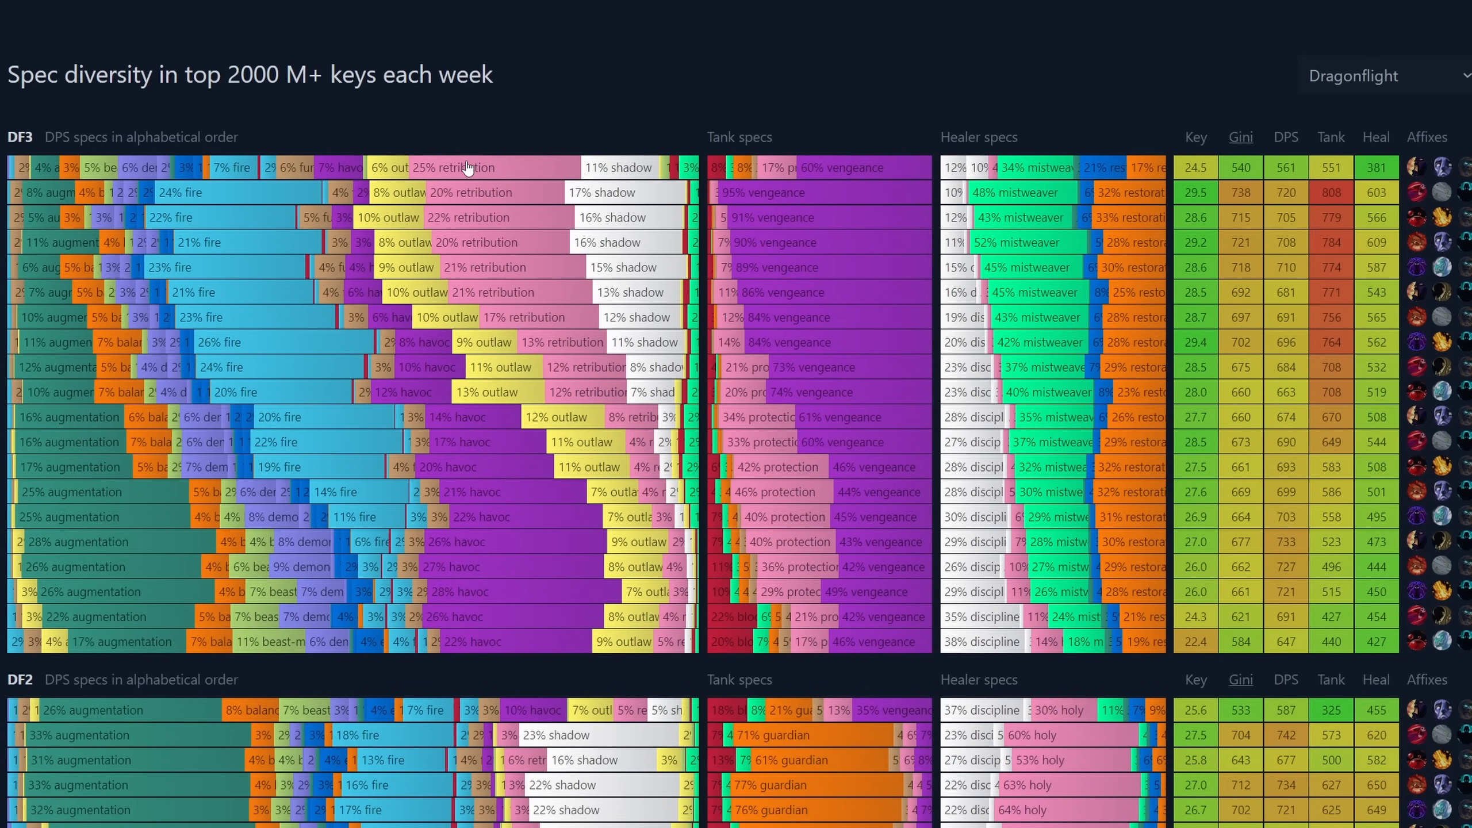
mouse_move(470, 167)
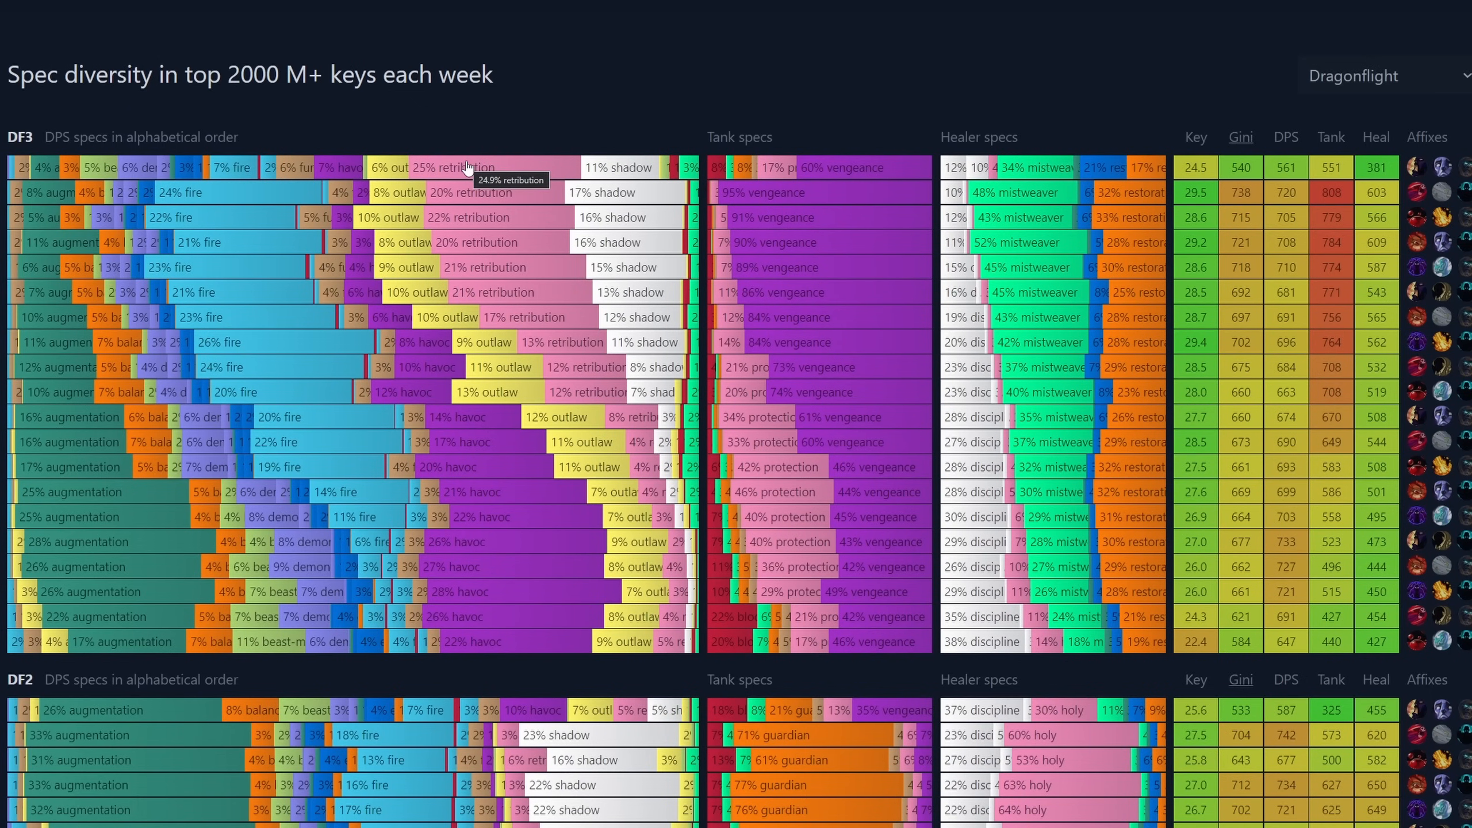
scroll("down", 3)
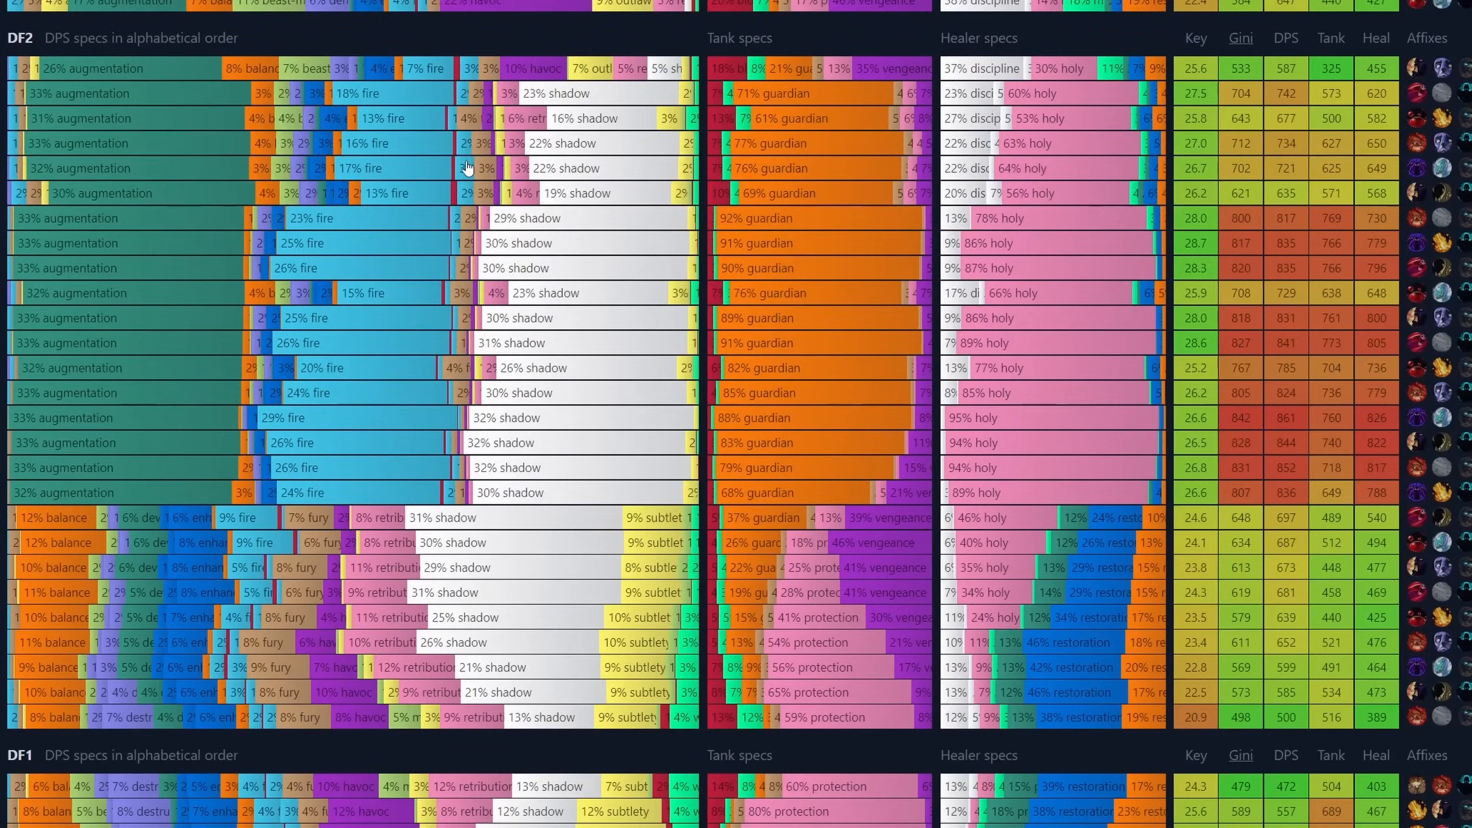
scroll("up", 3)
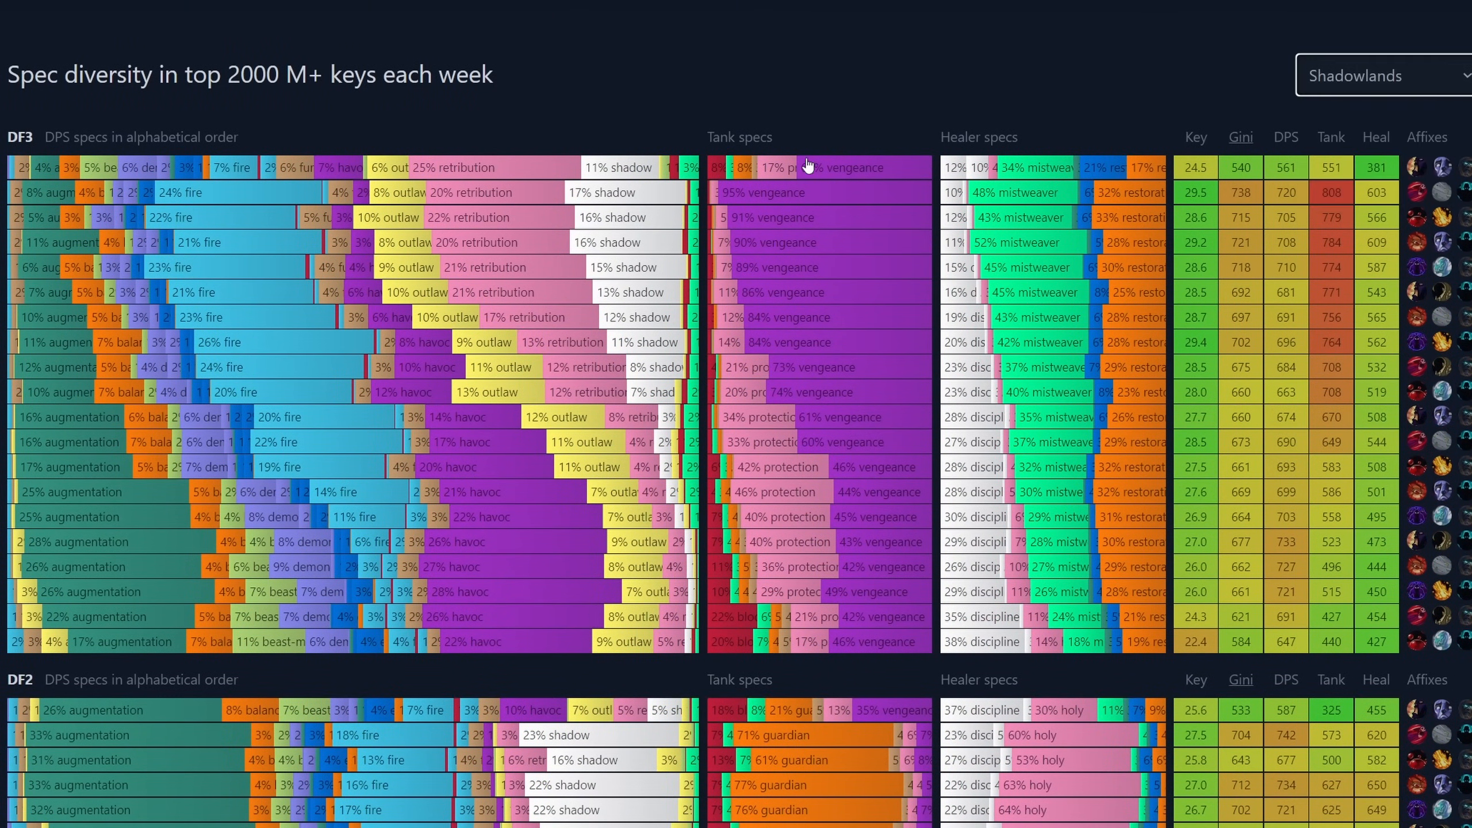
scroll("down", 3)
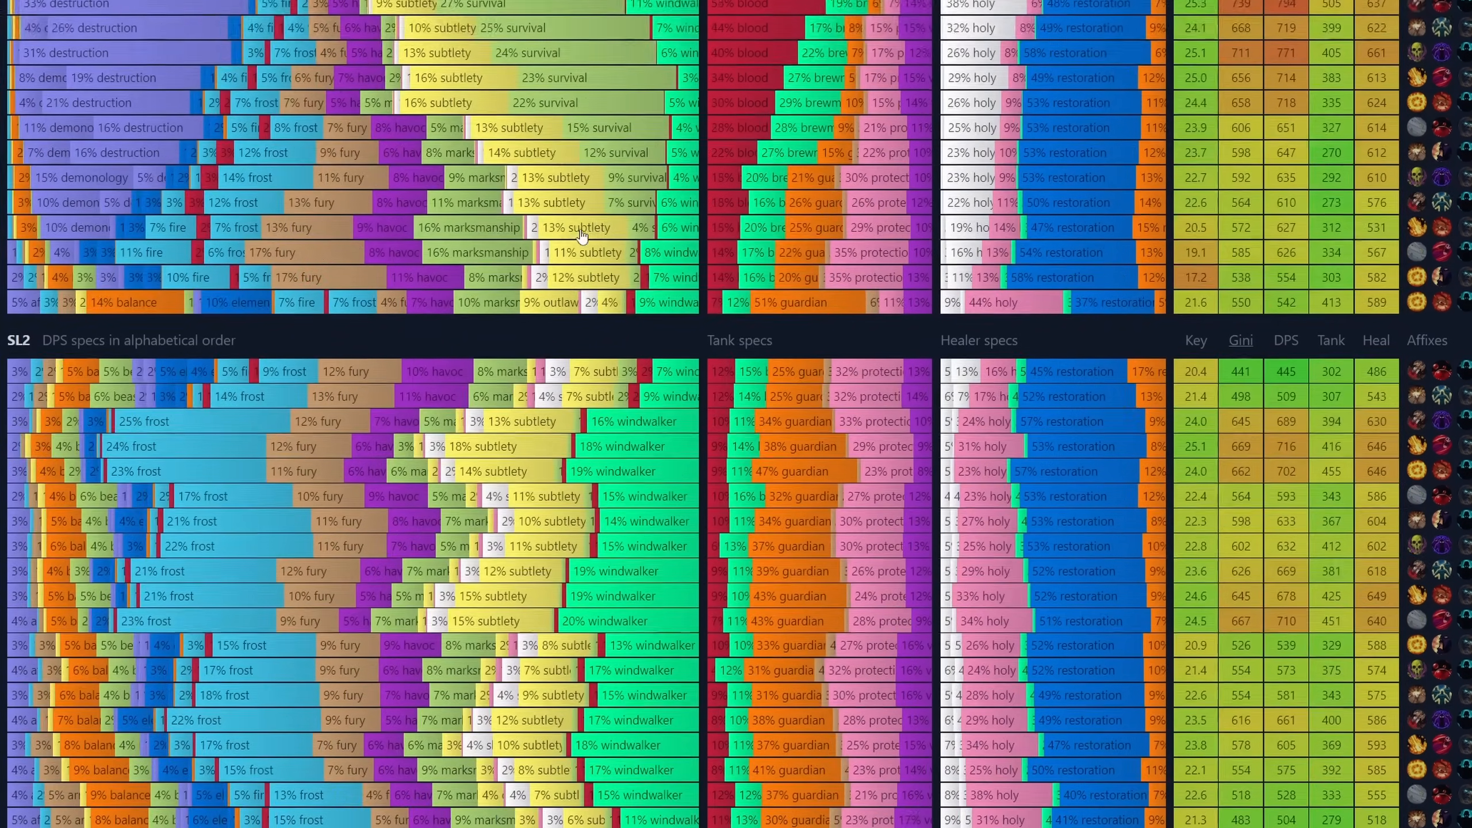
scroll("down", 3)
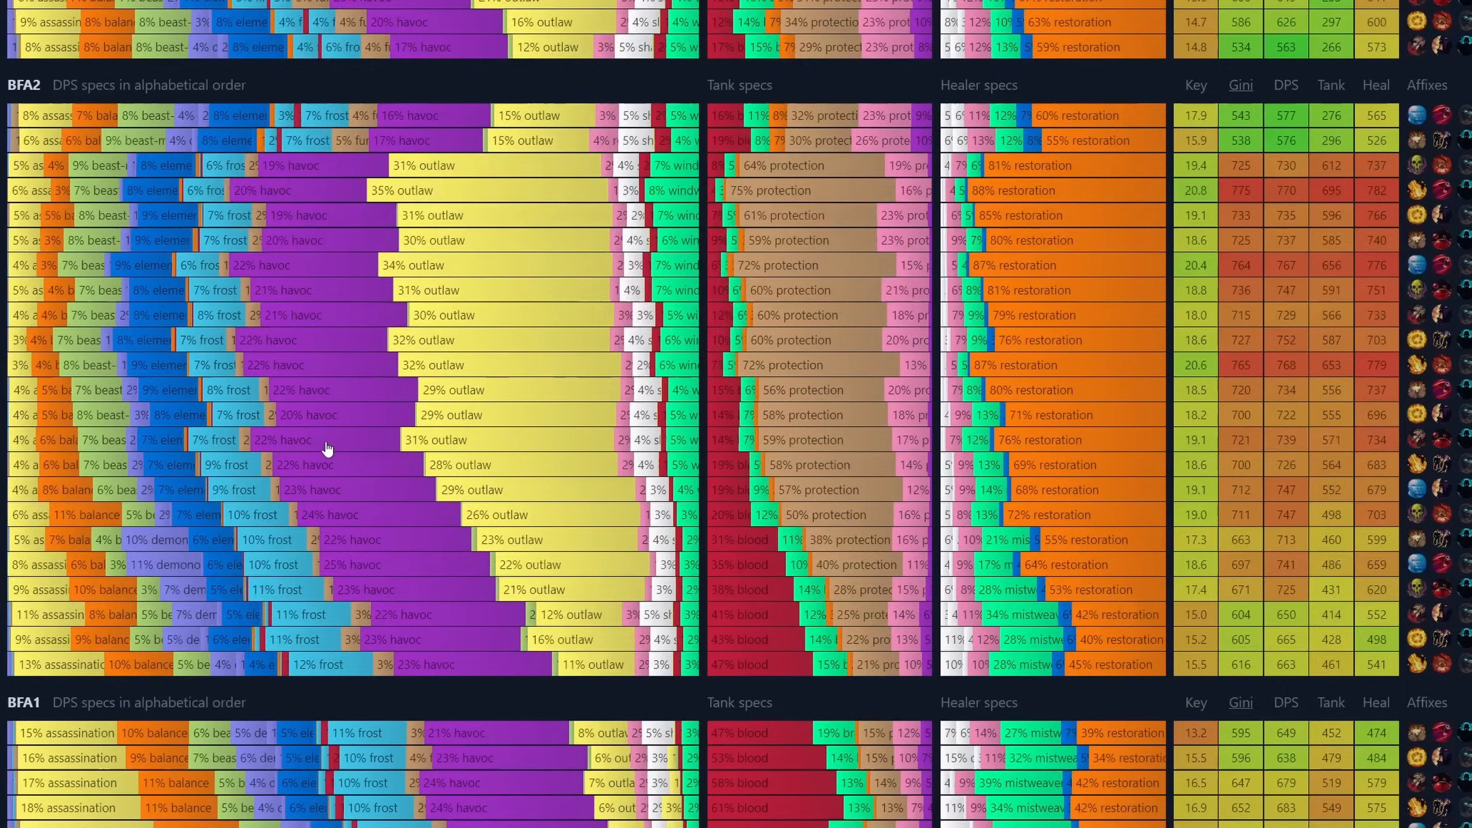
scroll("up", 3)
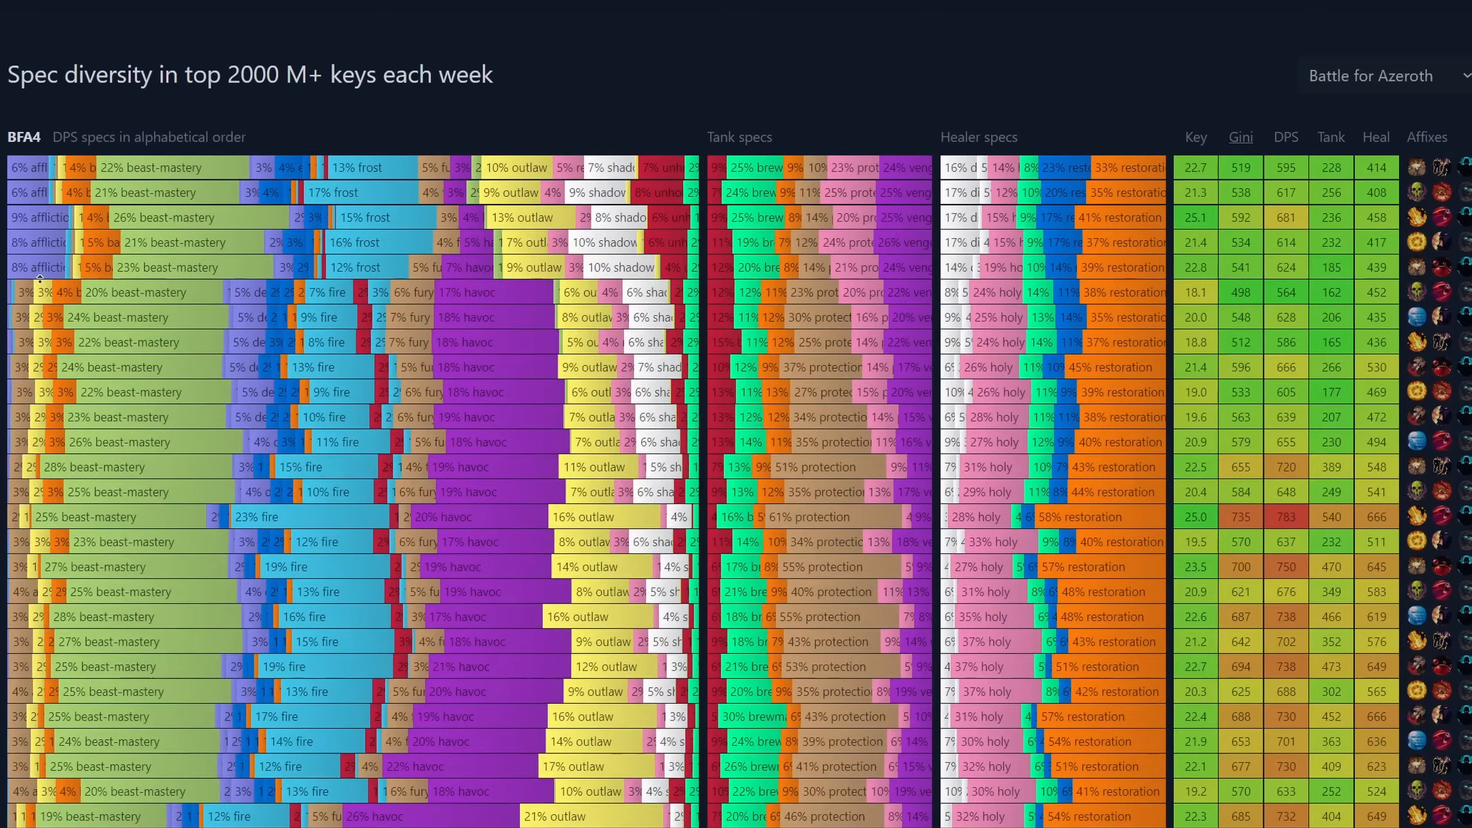
left_click(1379, 75)
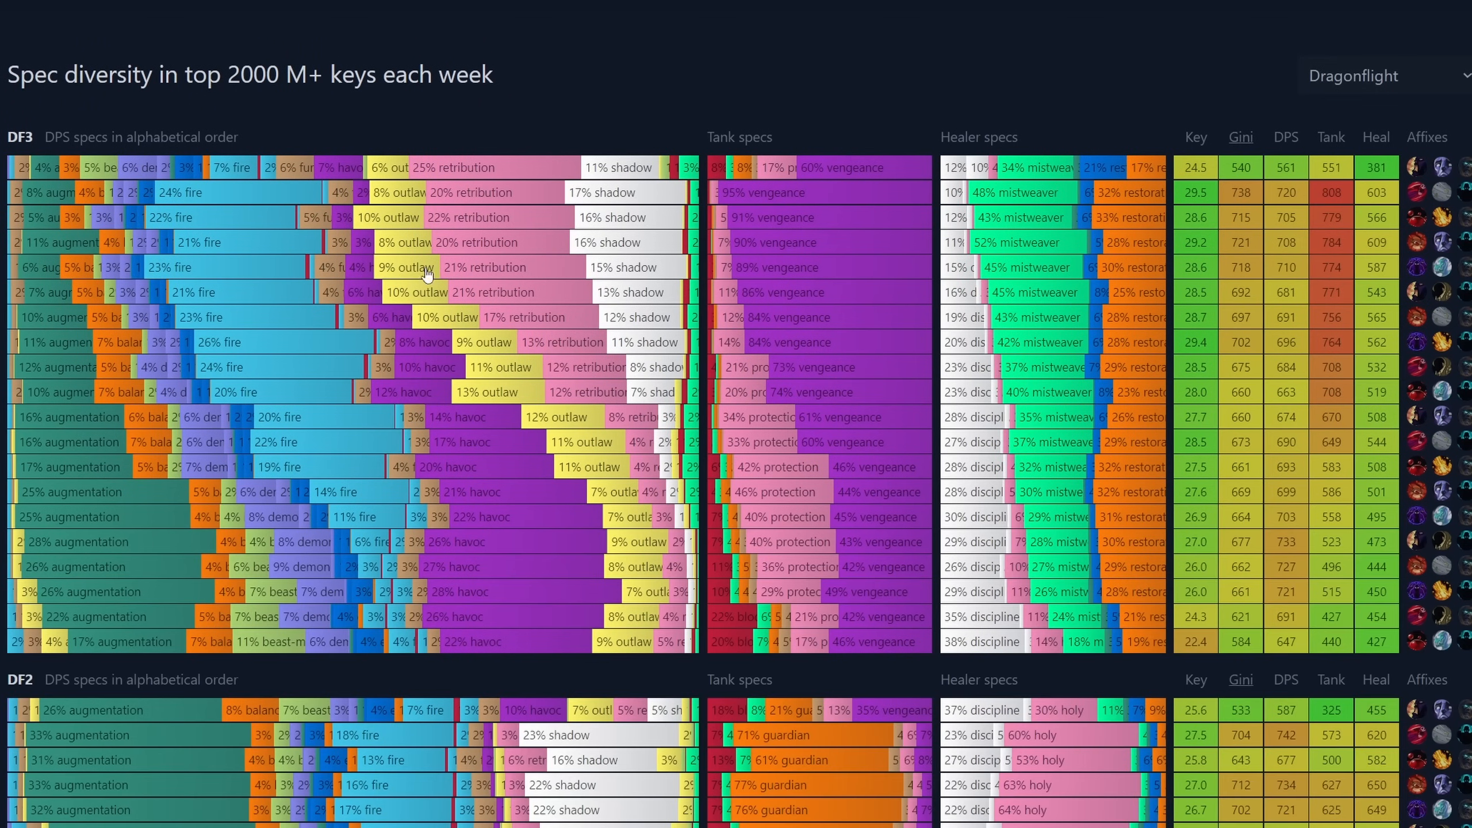
mouse_move(585, 343)
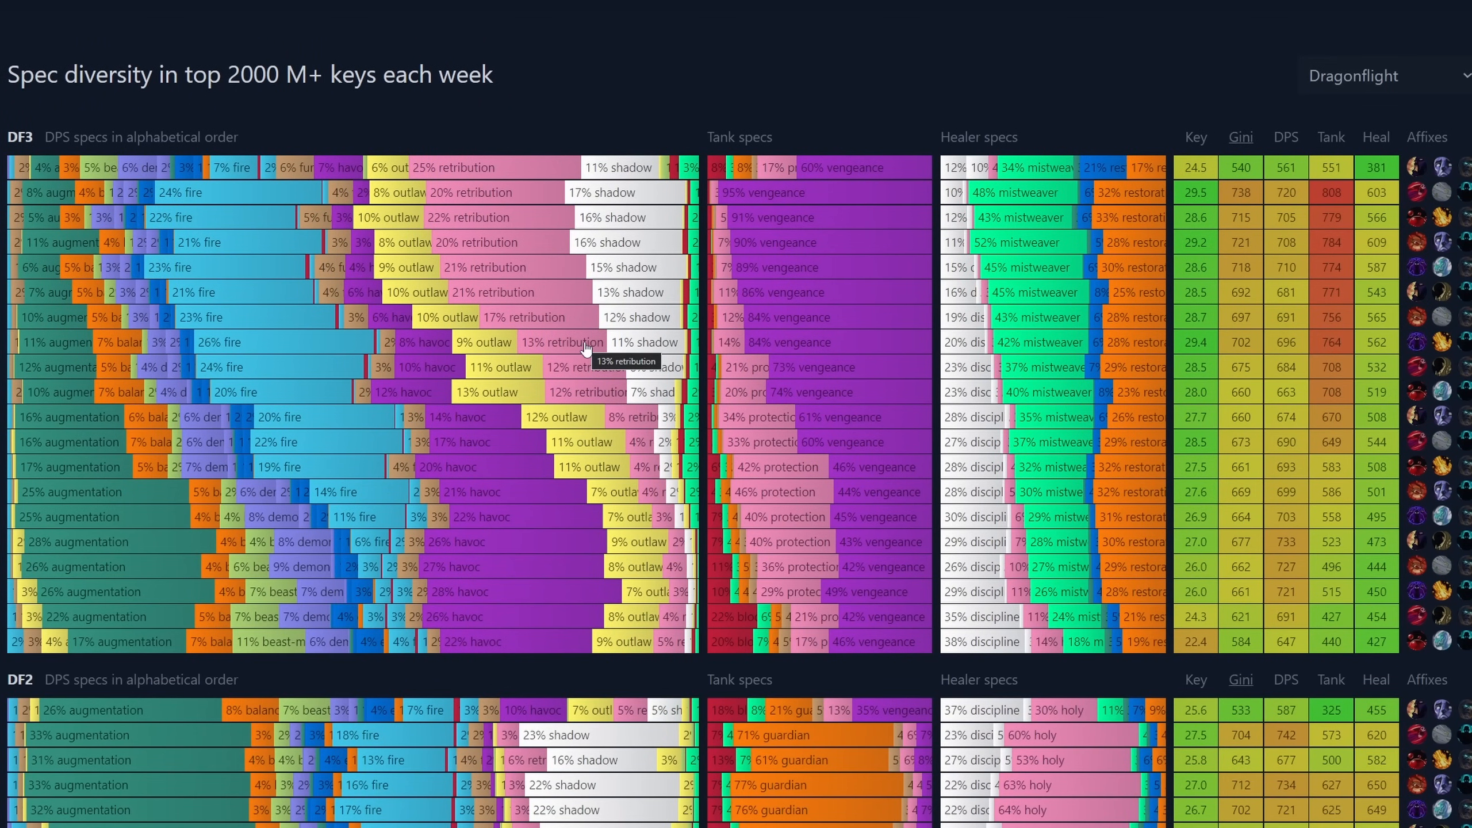
mouse_move(592, 243)
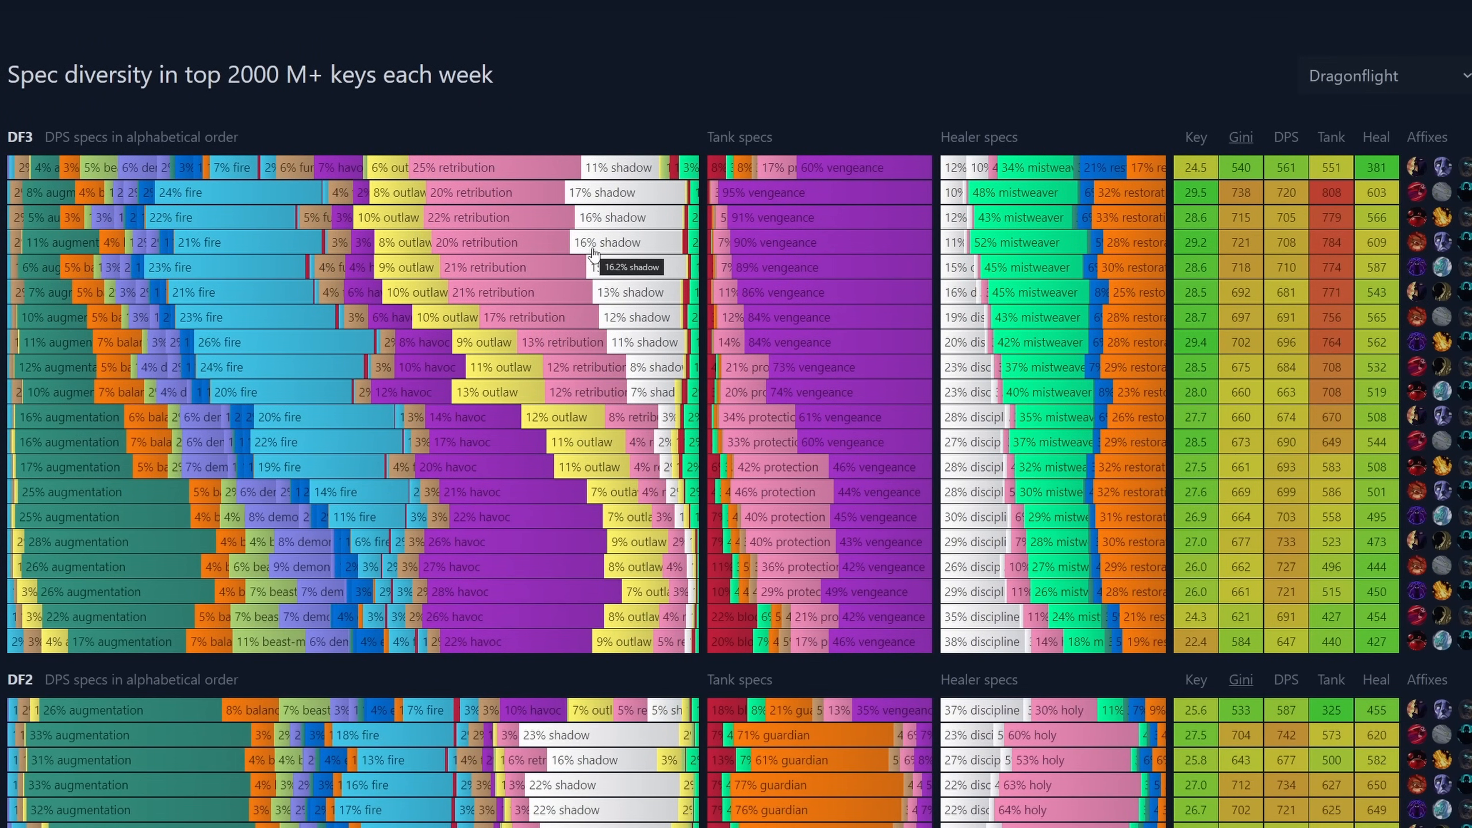
mouse_move(530, 179)
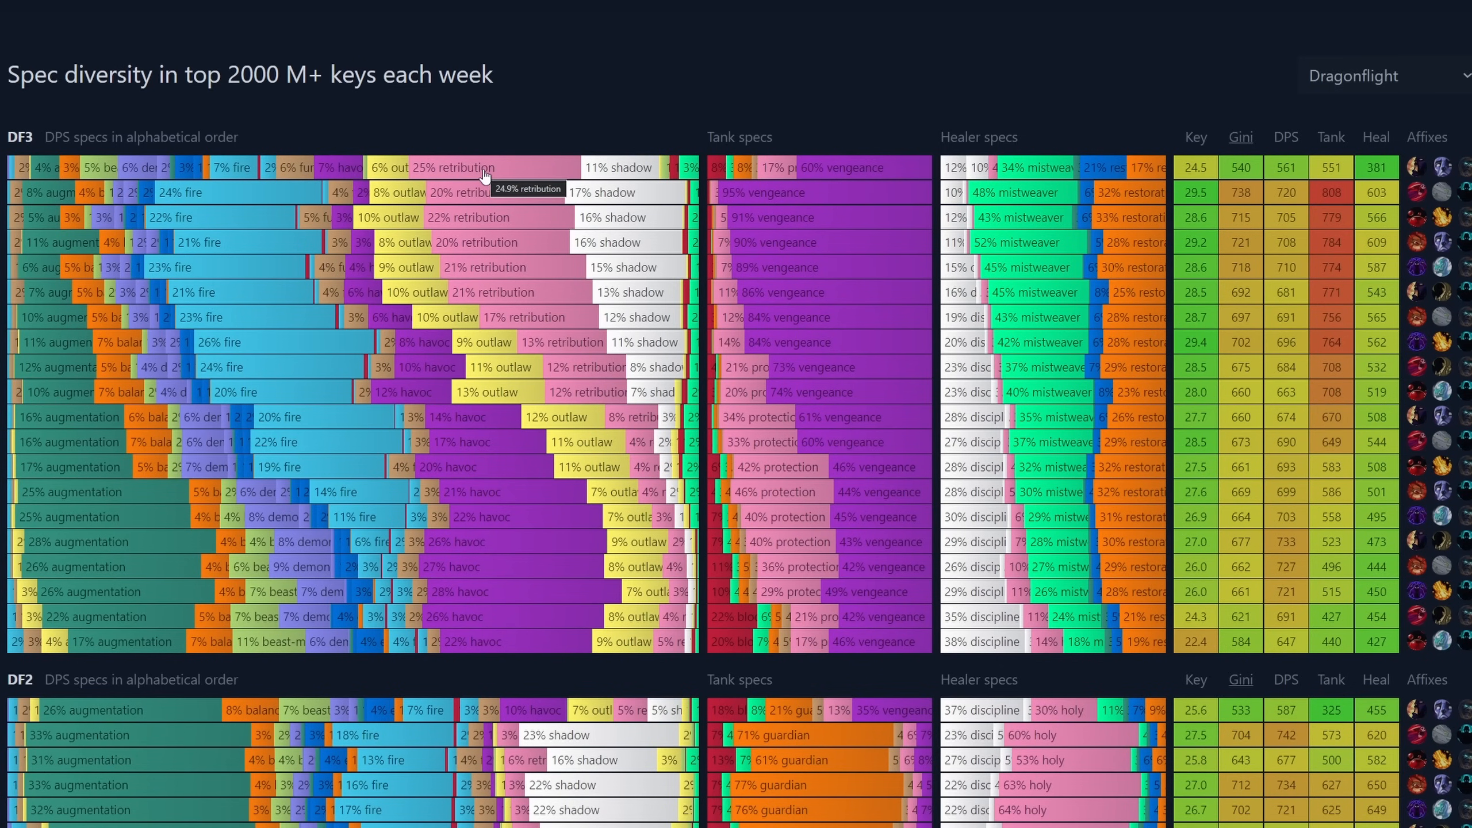
mouse_move(515, 165)
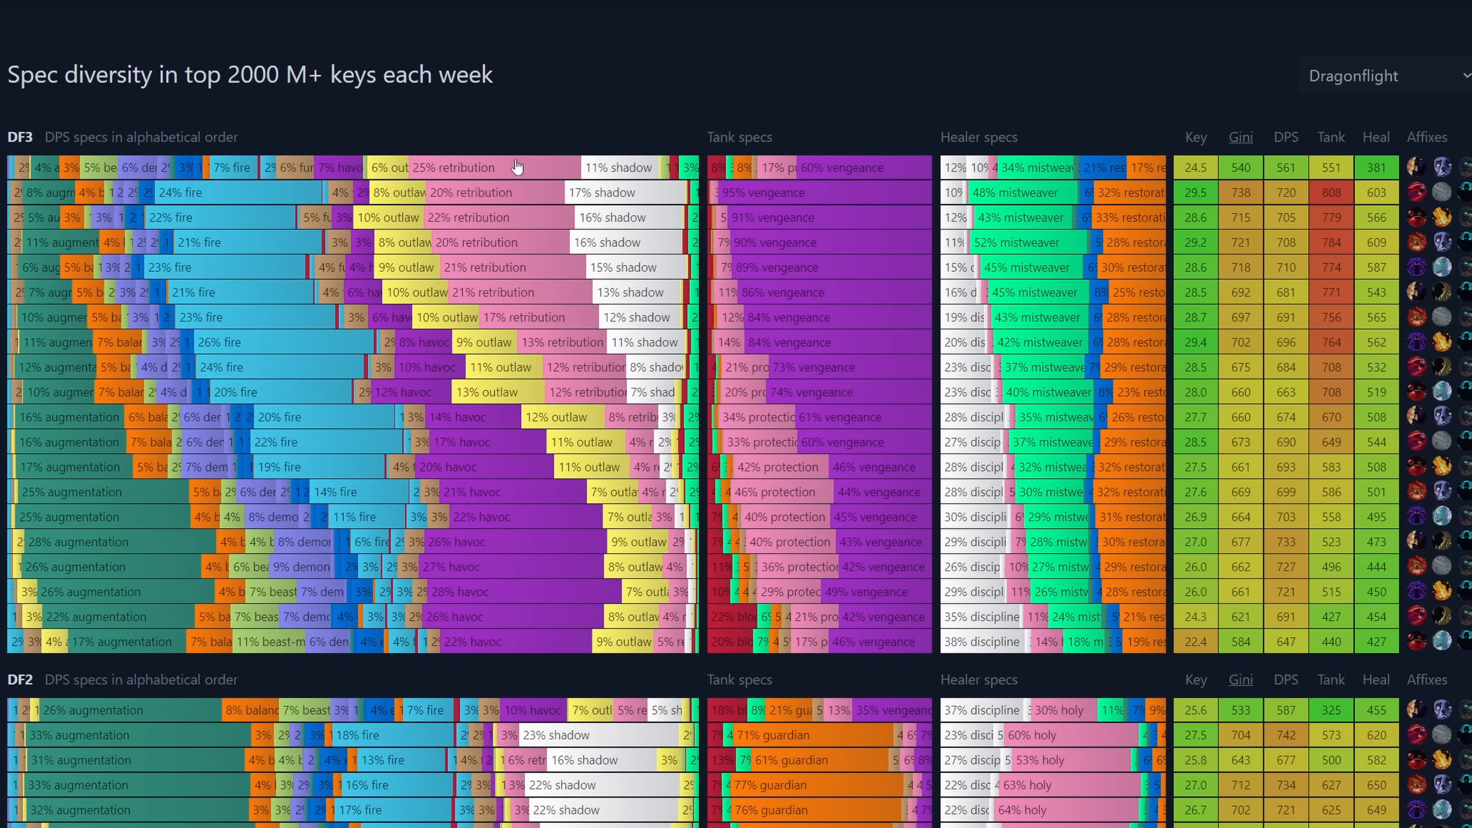
mouse_move(517, 165)
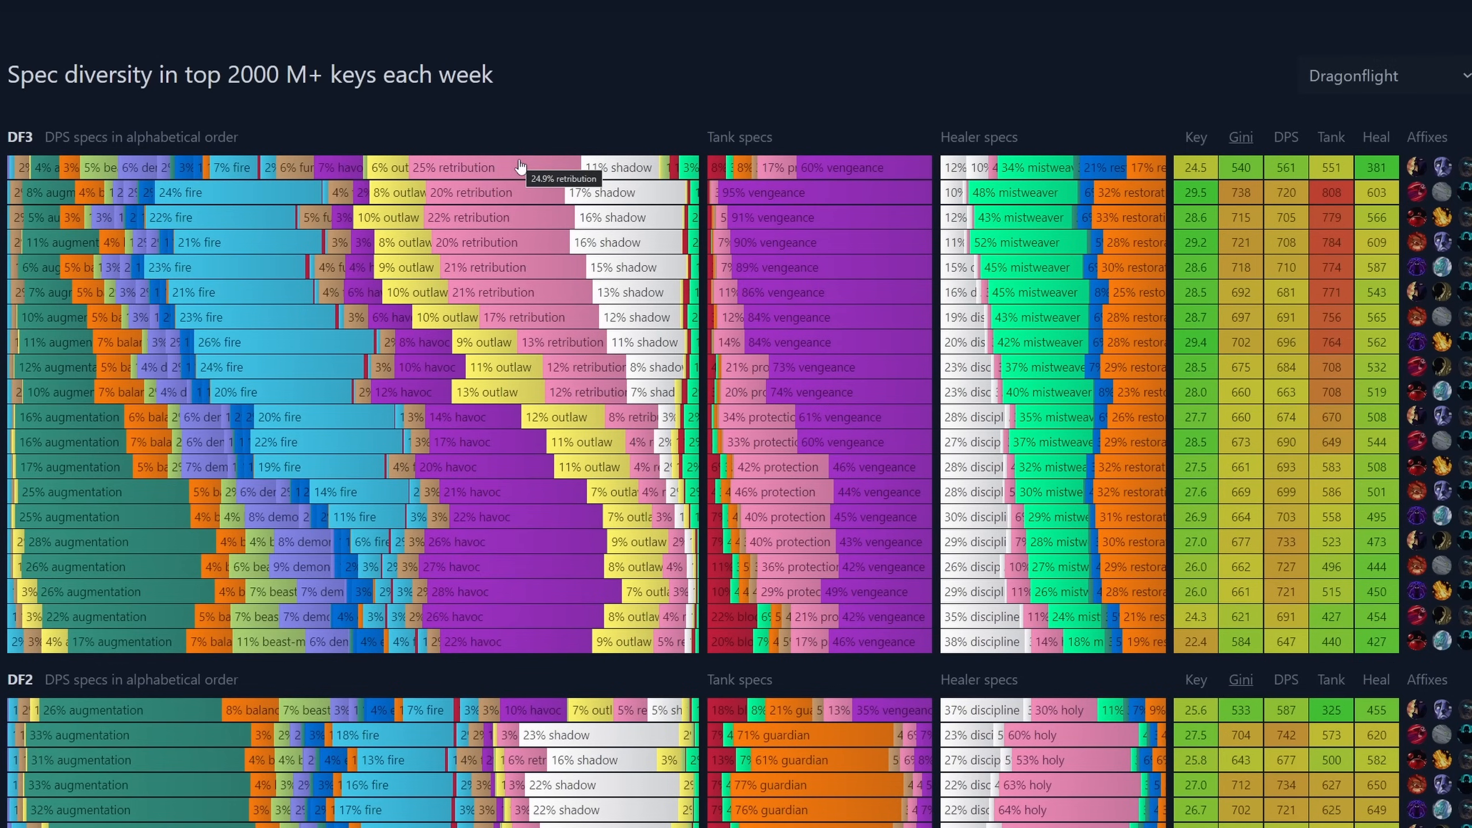
mouse_move(552, 90)
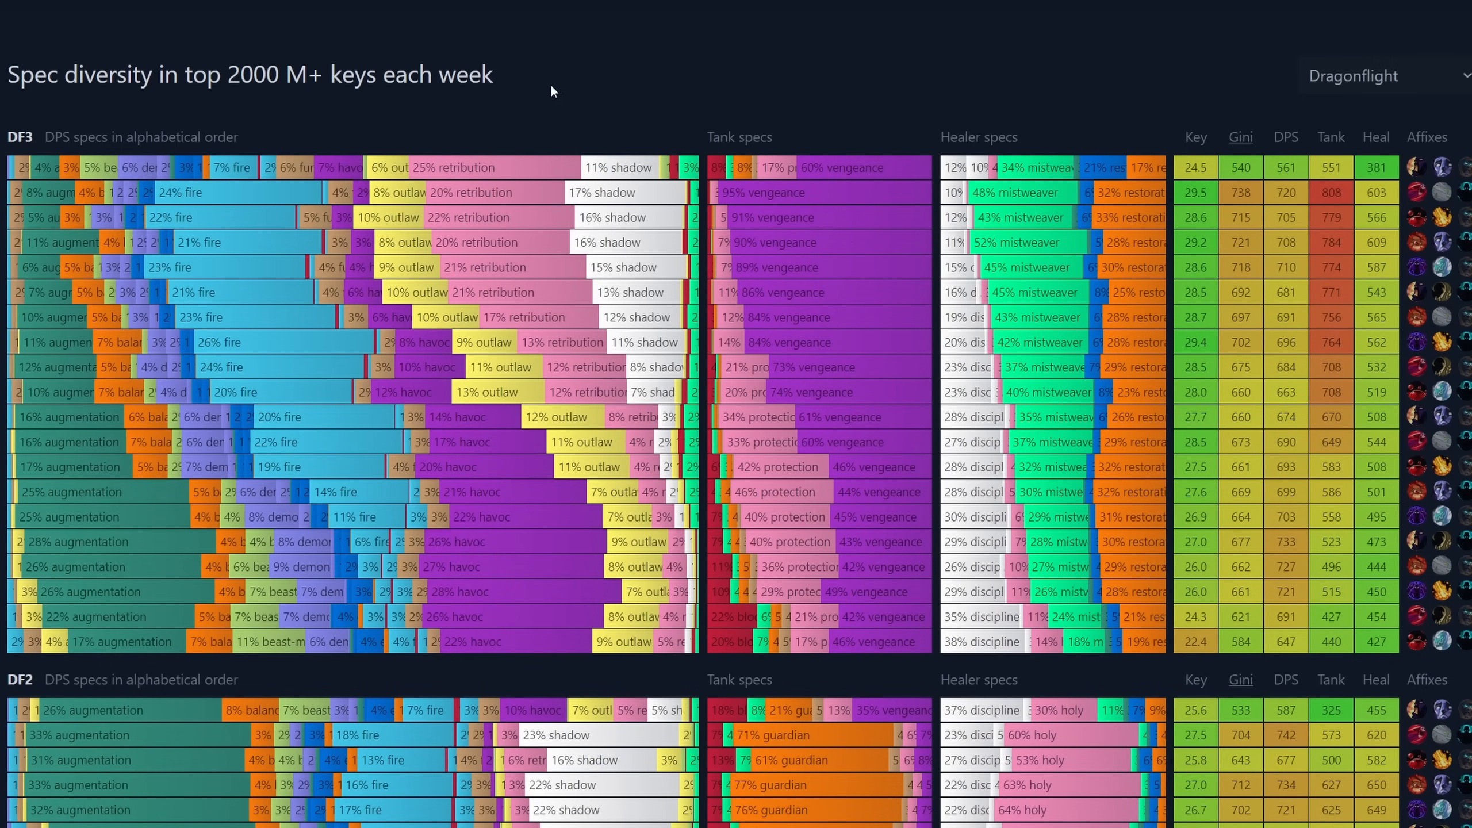
mouse_move(637, 92)
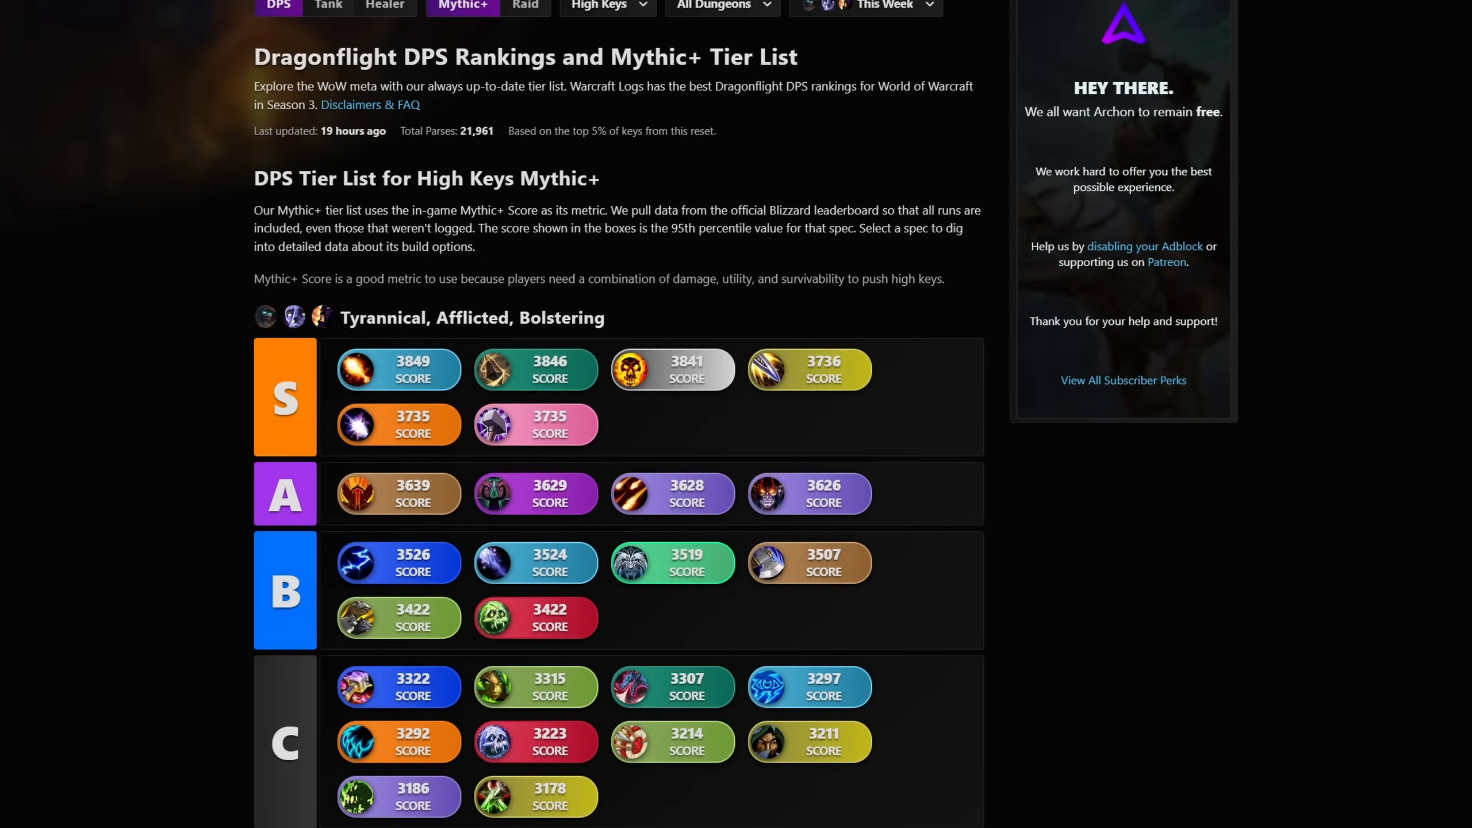
mouse_move(92, 375)
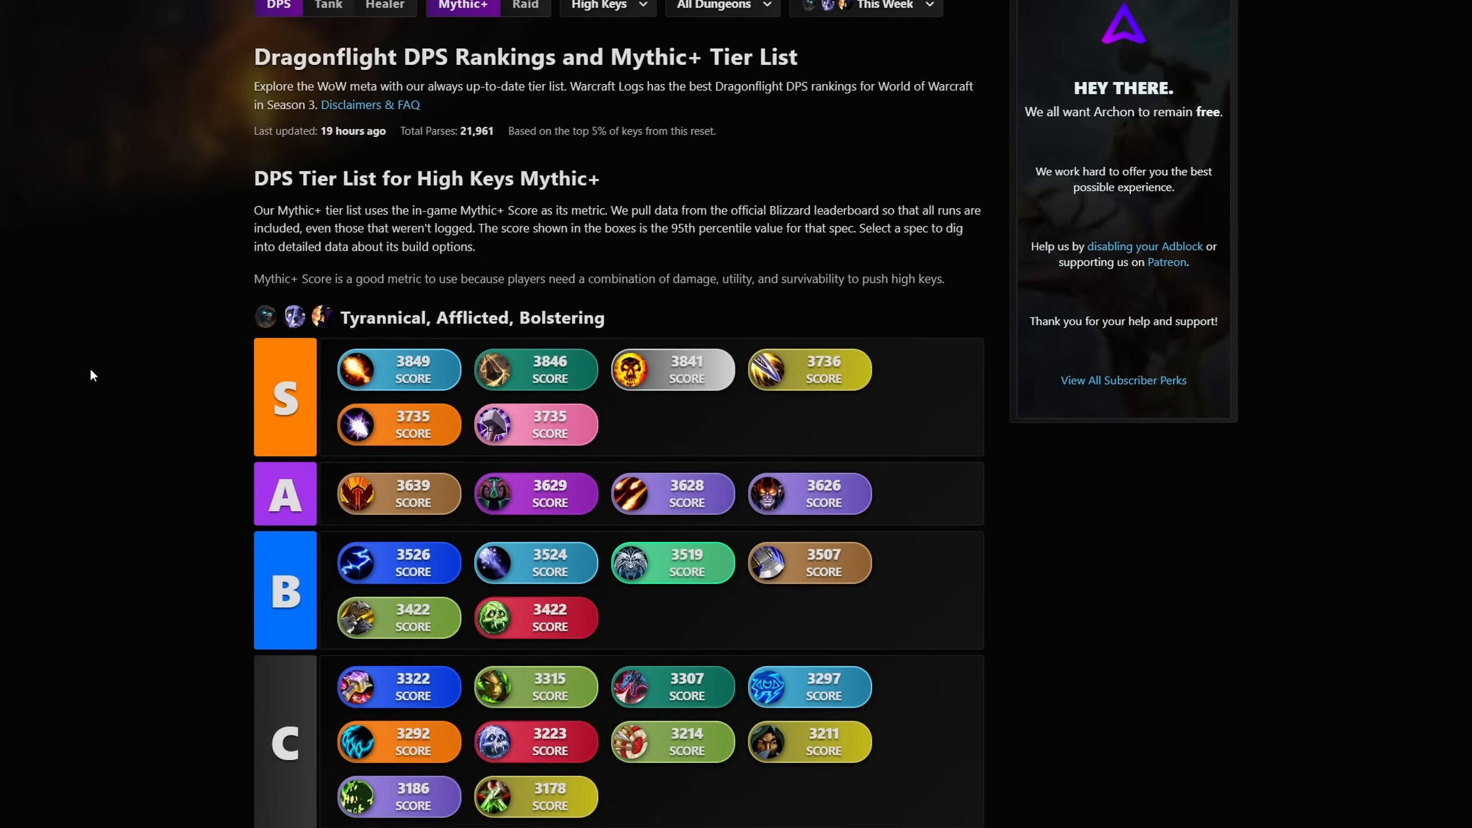
mouse_move(672, 369)
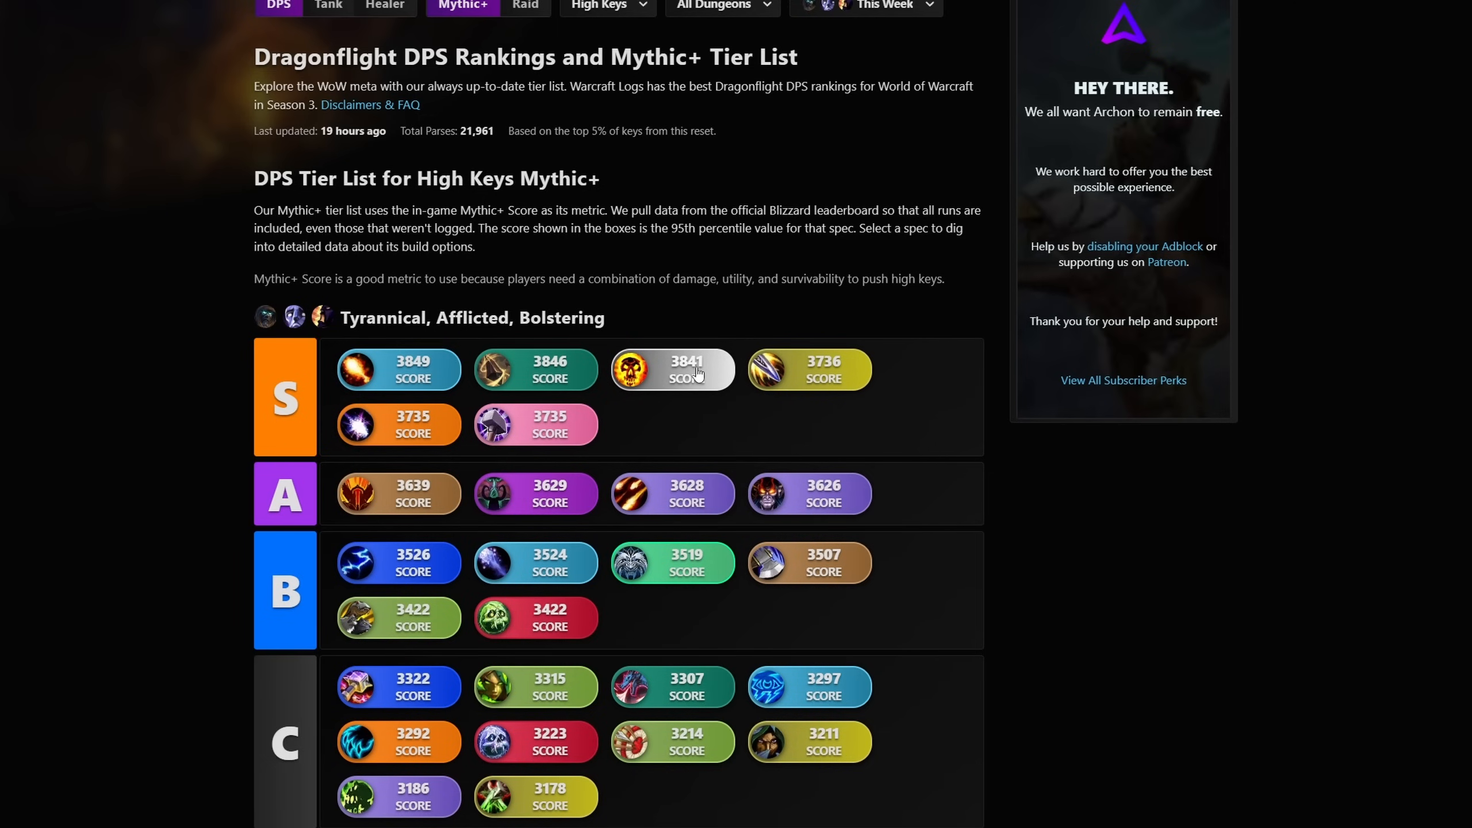
mouse_move(678, 429)
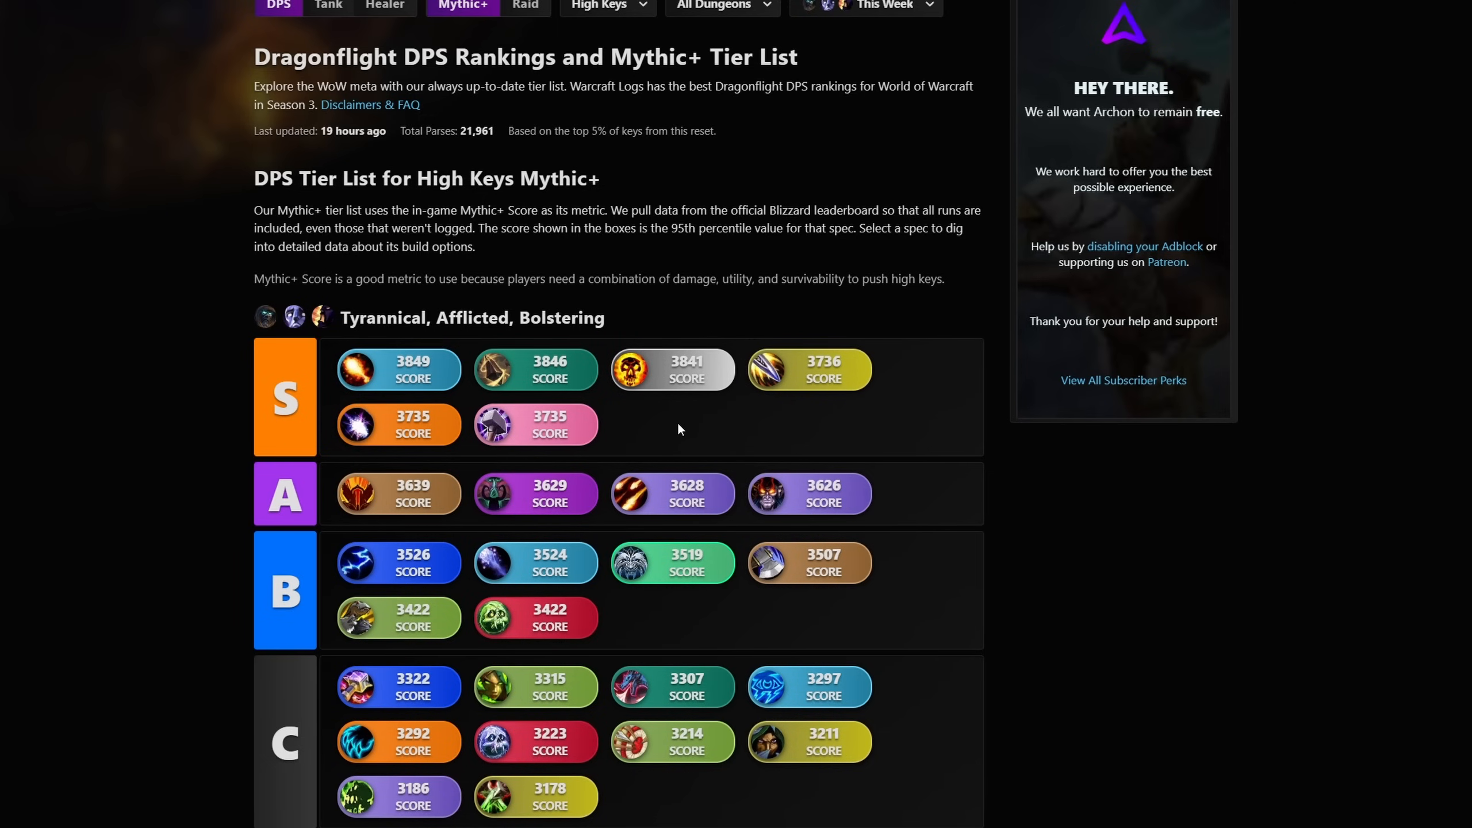
mouse_move(625, 703)
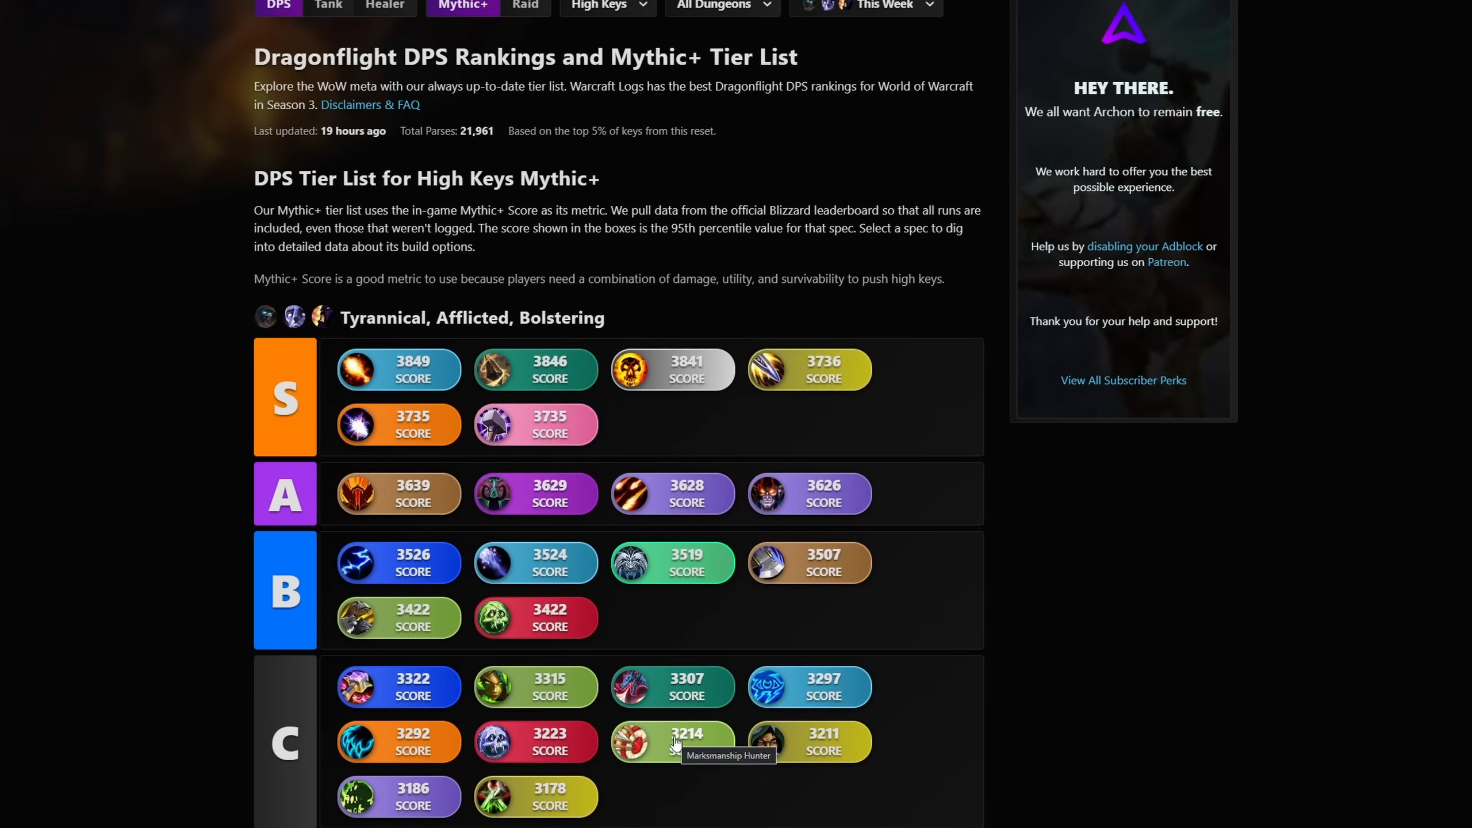
mouse_move(671, 369)
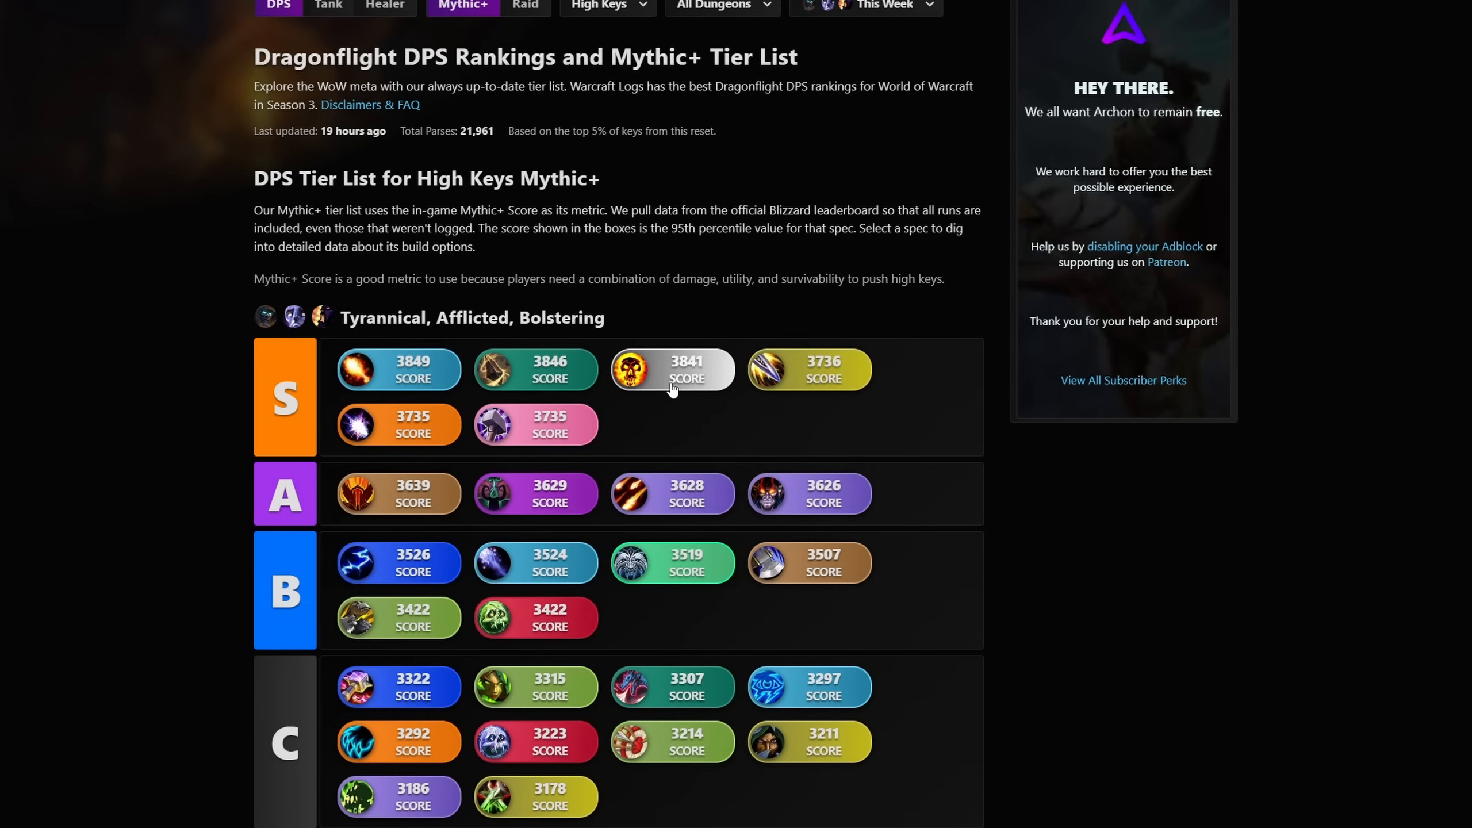
mouse_move(672, 369)
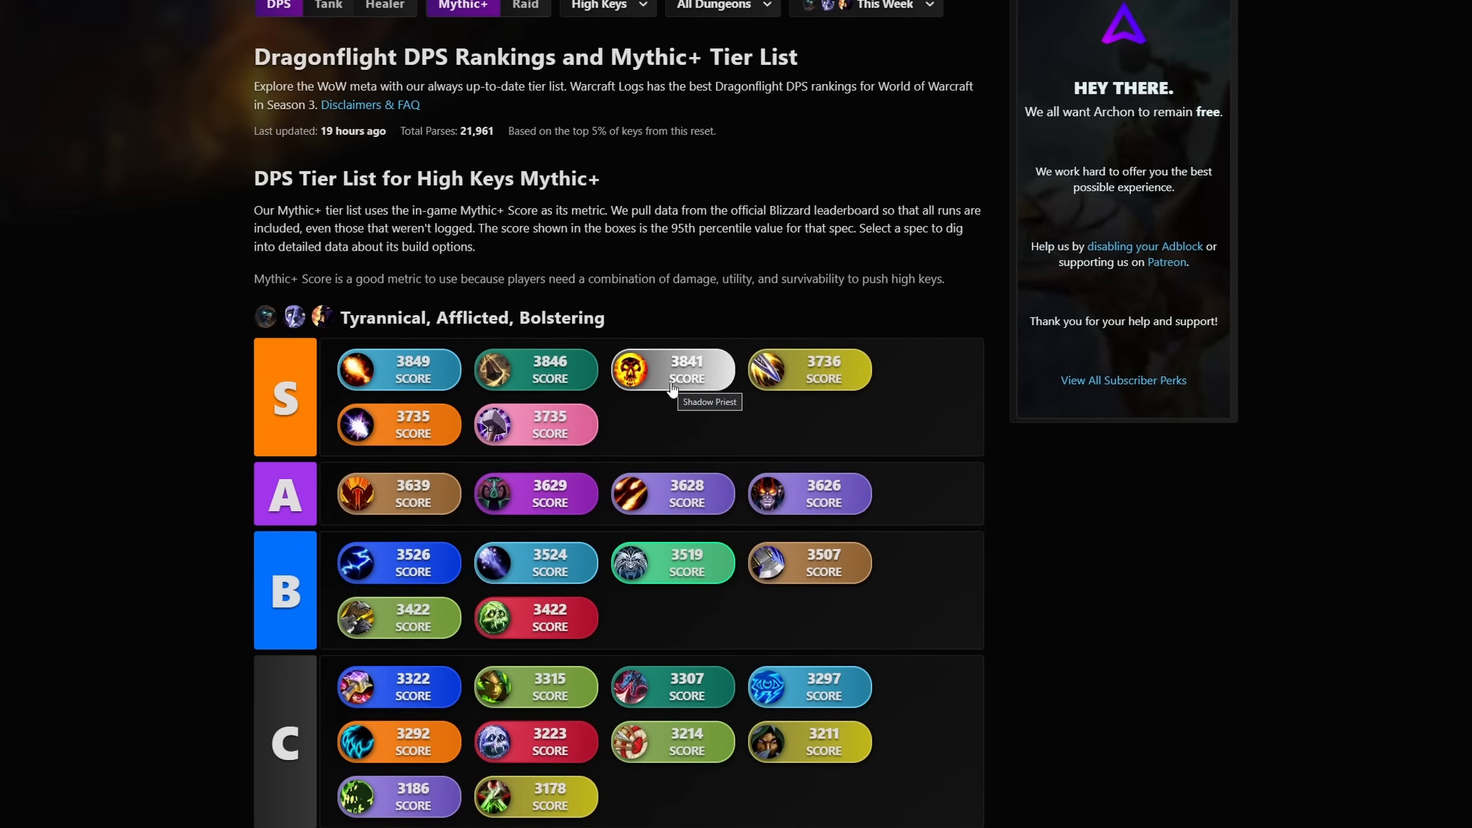
mouse_move(682, 383)
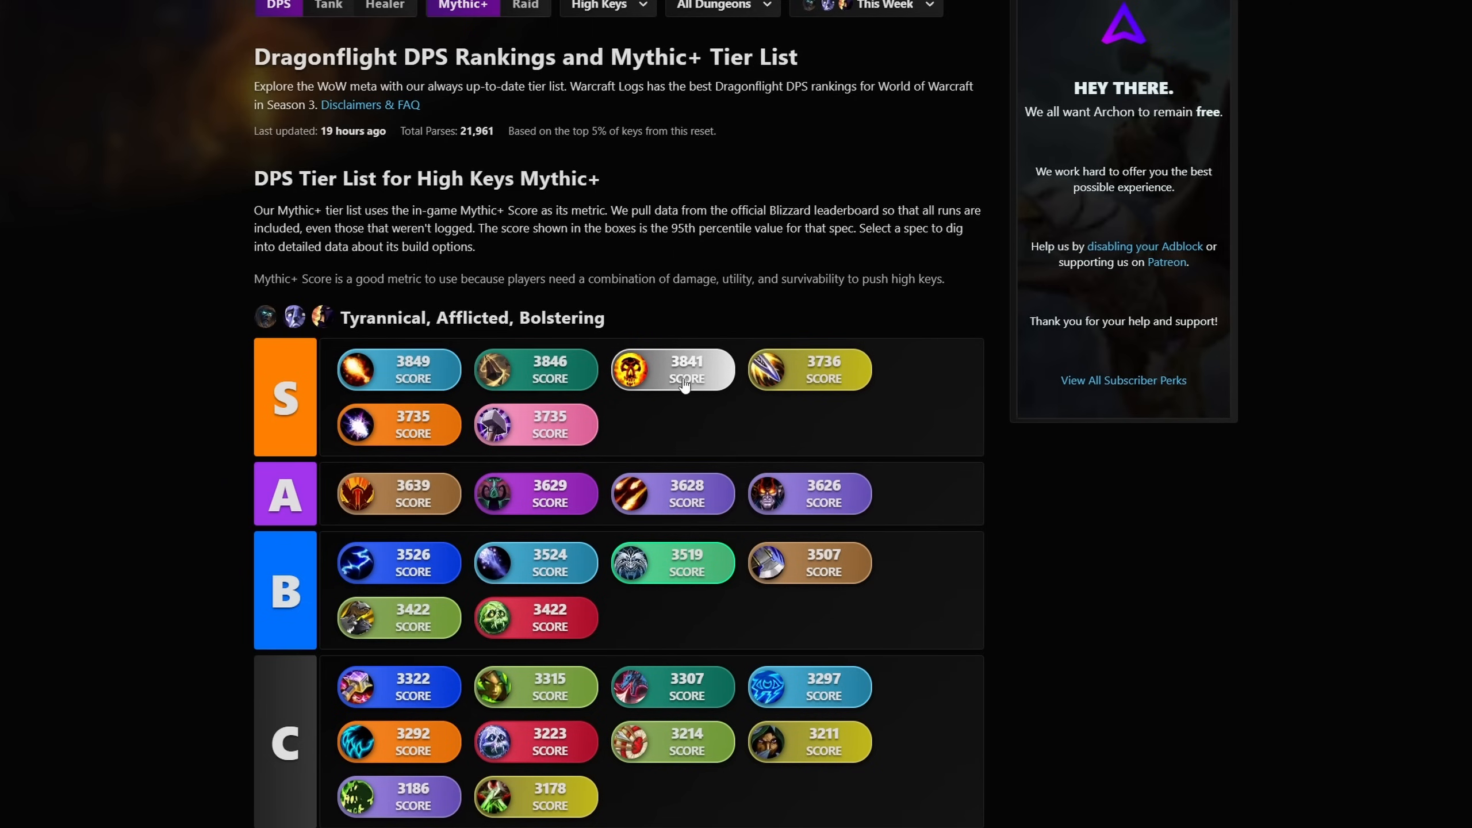
mouse_move(791, 376)
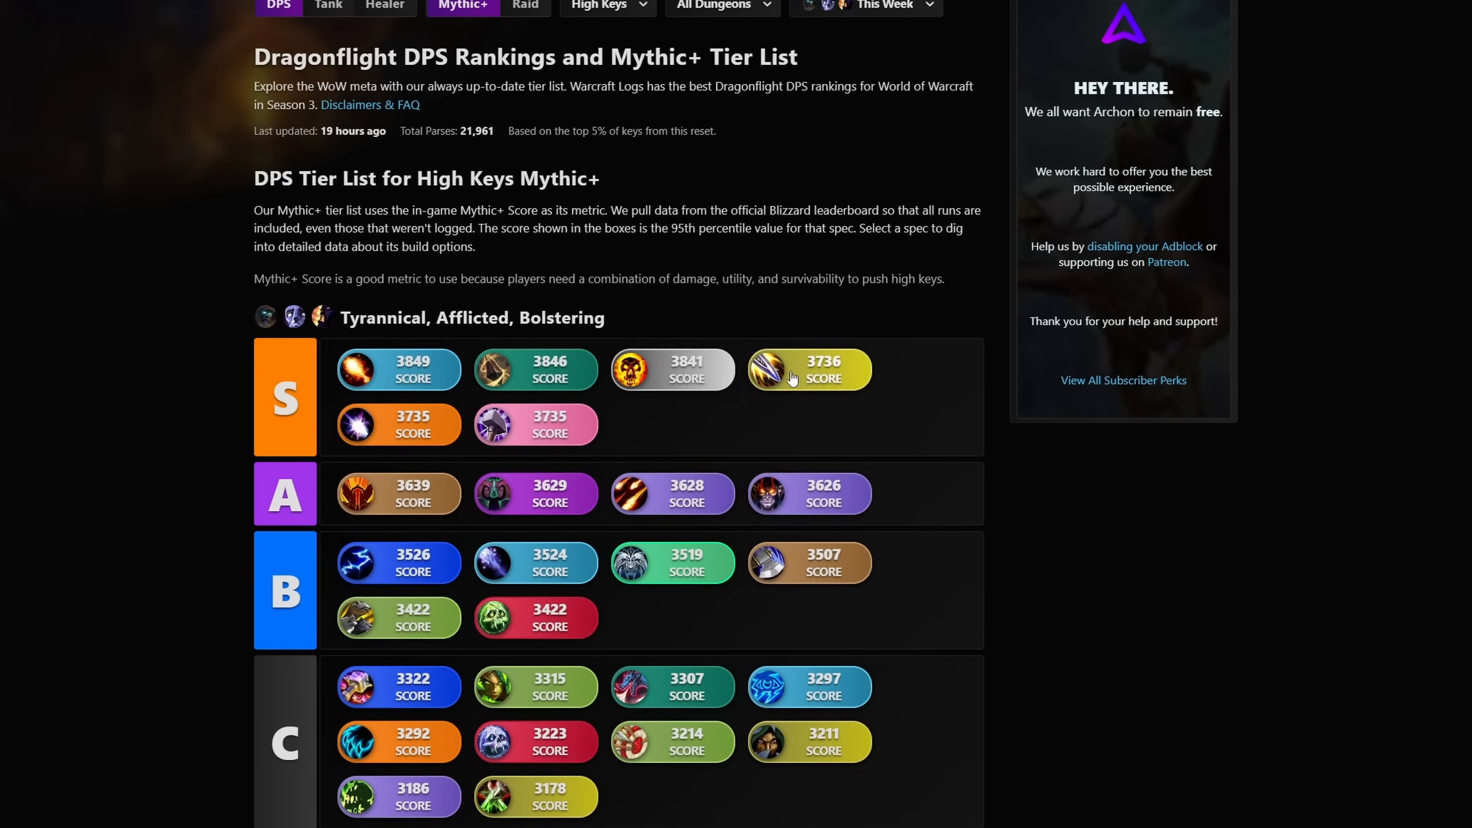
mouse_move(803, 369)
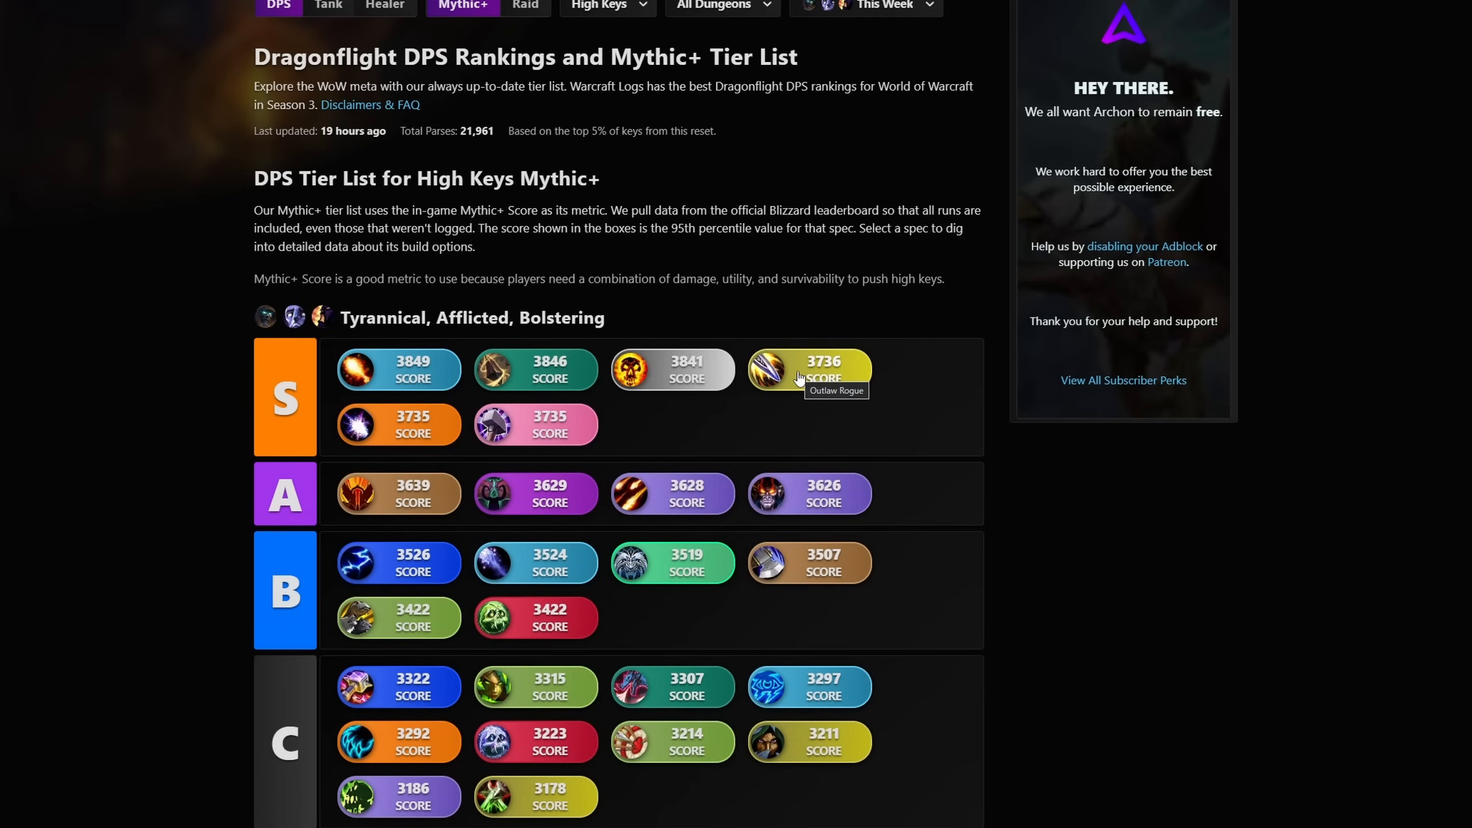
mouse_move(817, 377)
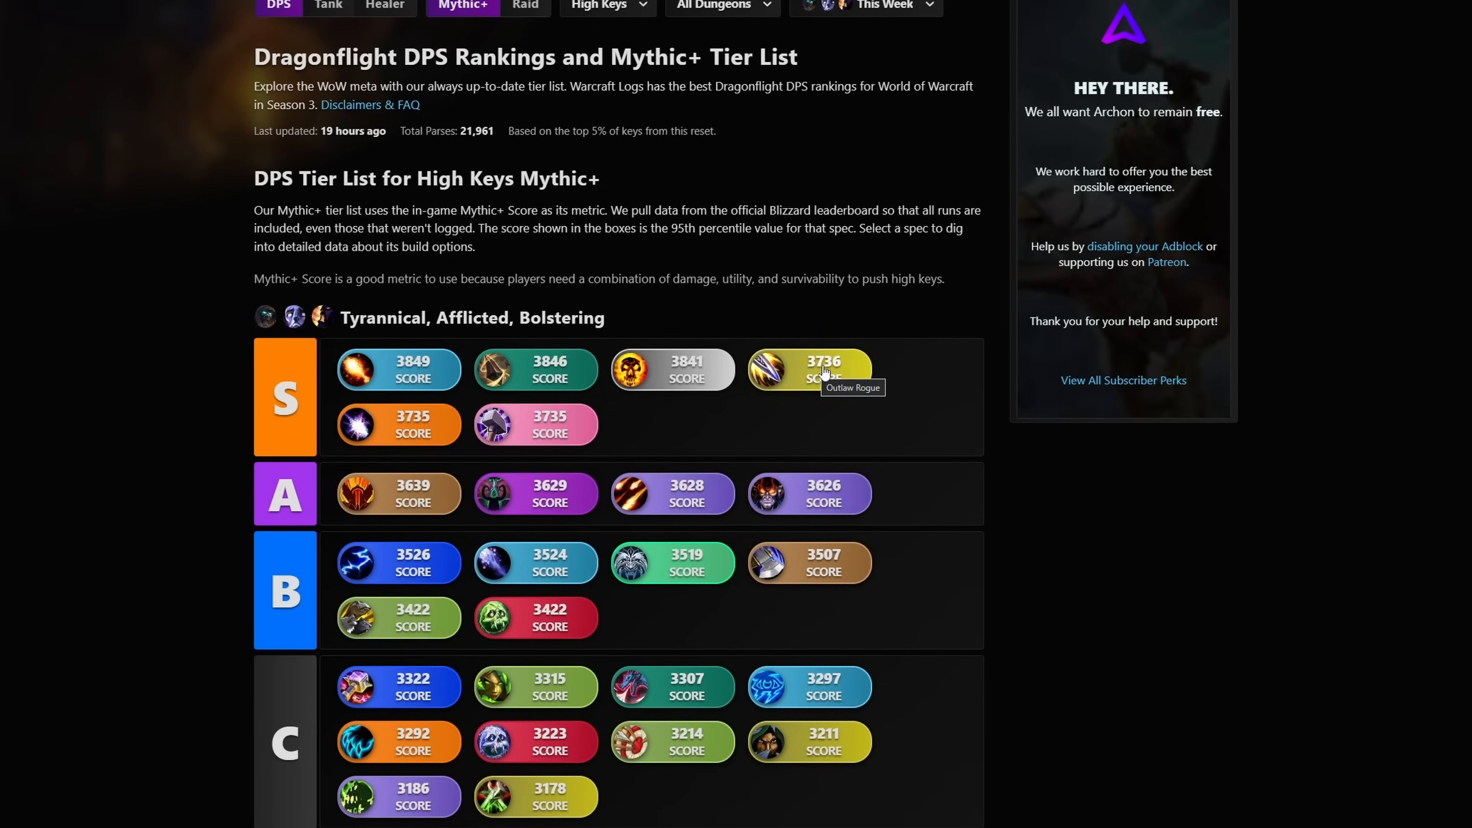
mouse_move(833, 372)
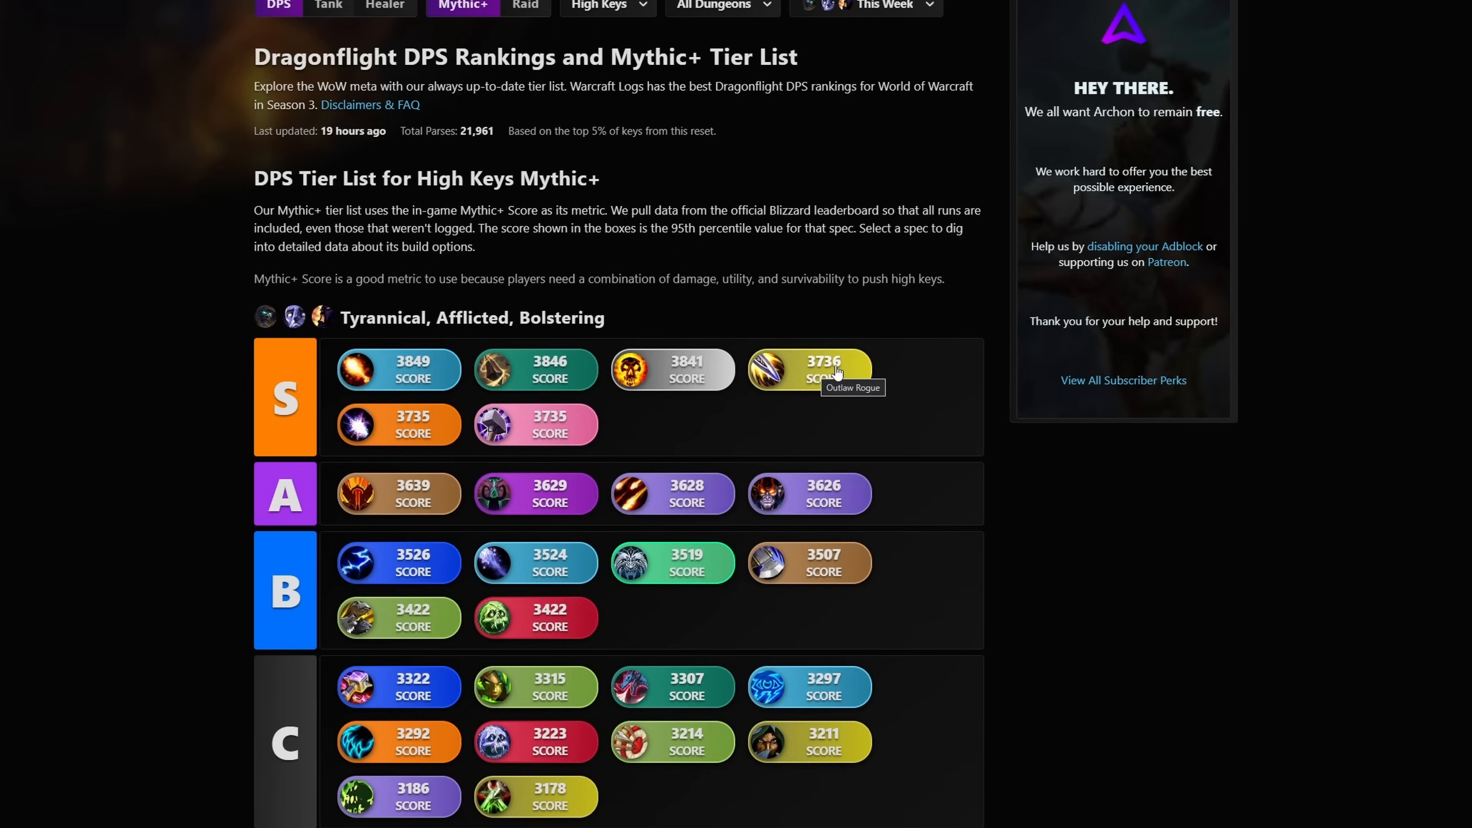
mouse_move(554, 456)
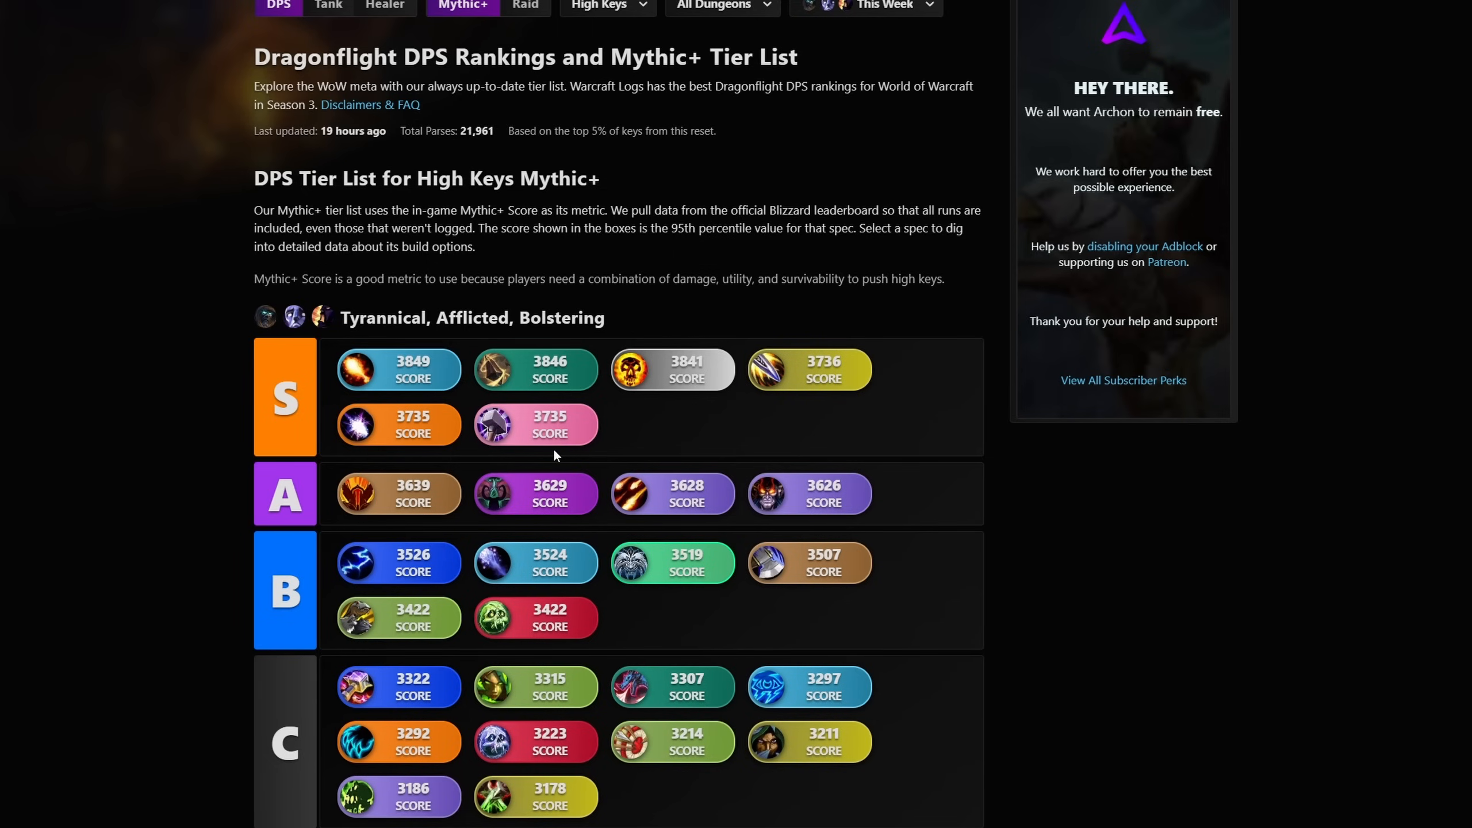
mouse_move(327, 6)
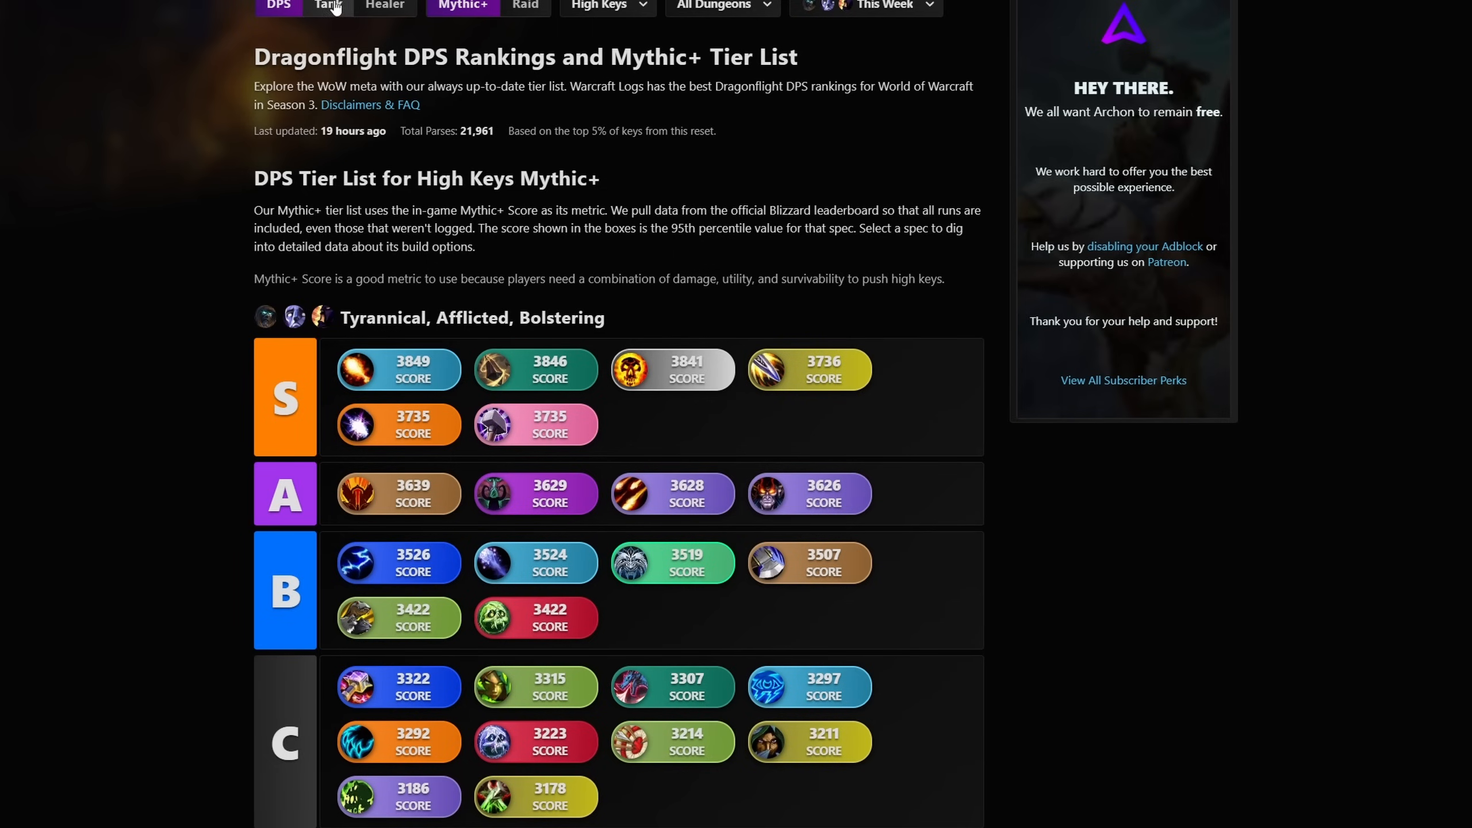
Step: Switch Archon's high-key Mythic+ tier list from DPS to healer specs
left_click(383, 6)
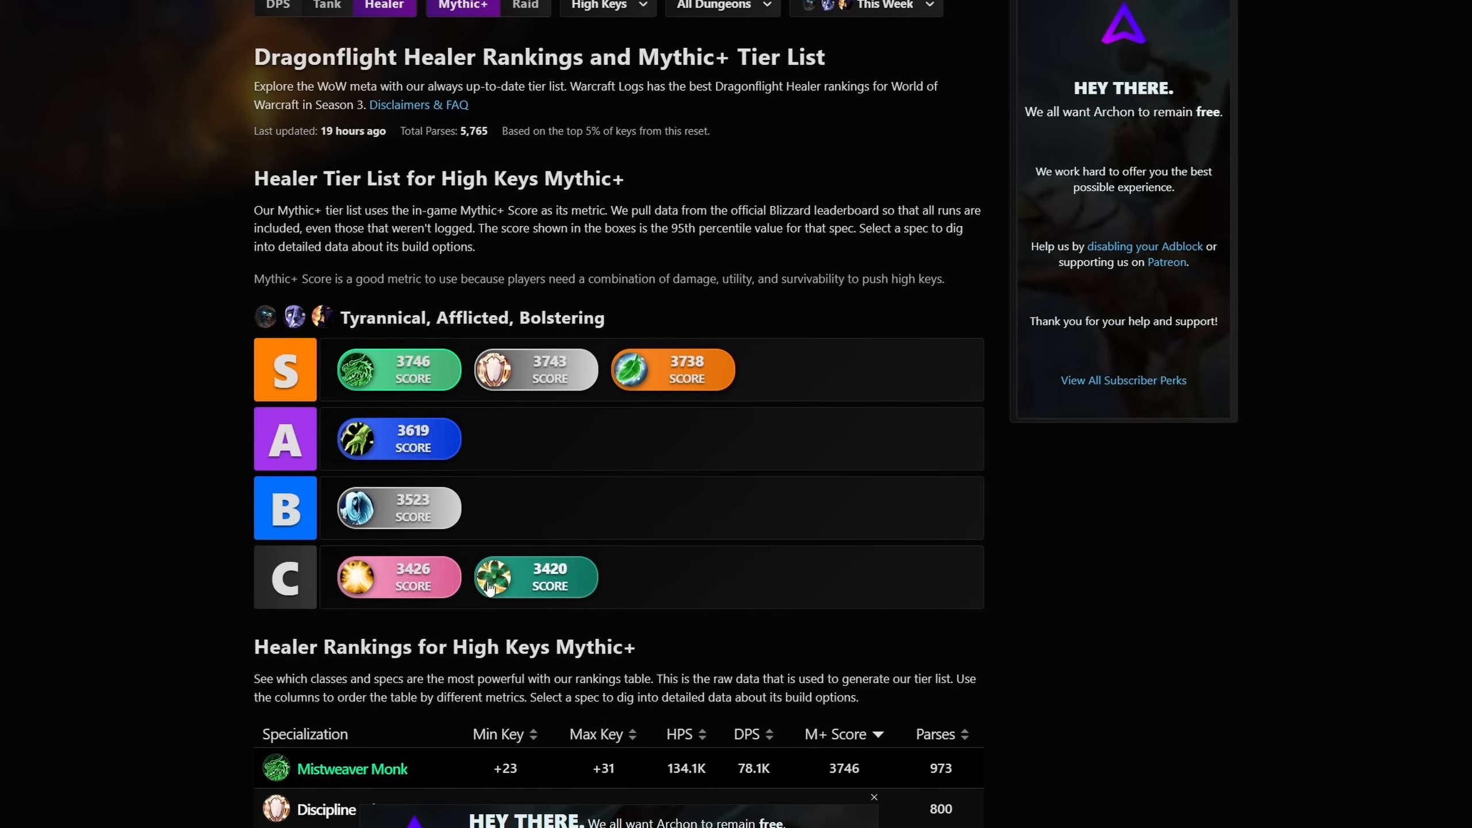
mouse_move(398, 438)
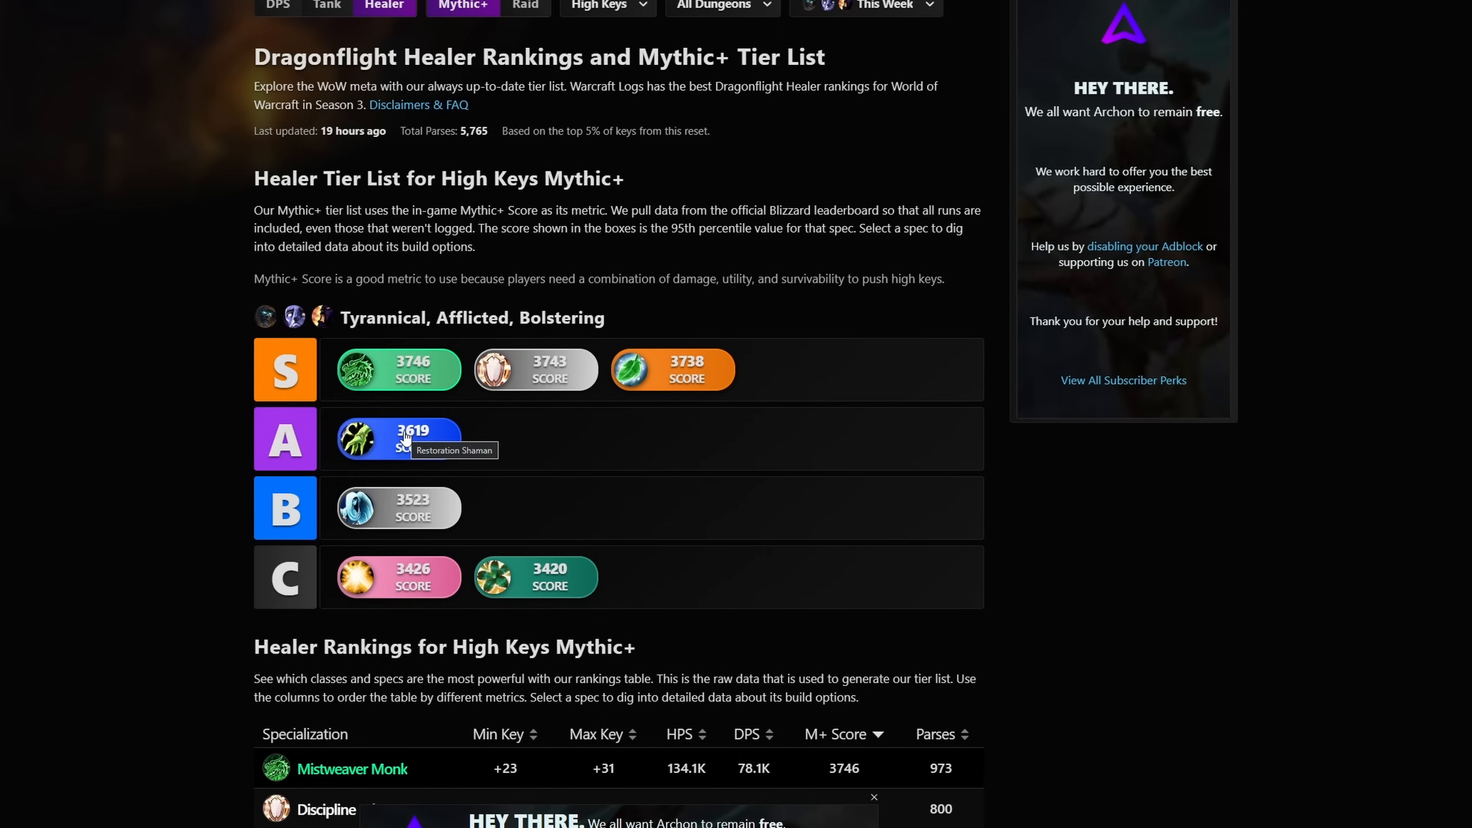
mouse_move(661, 319)
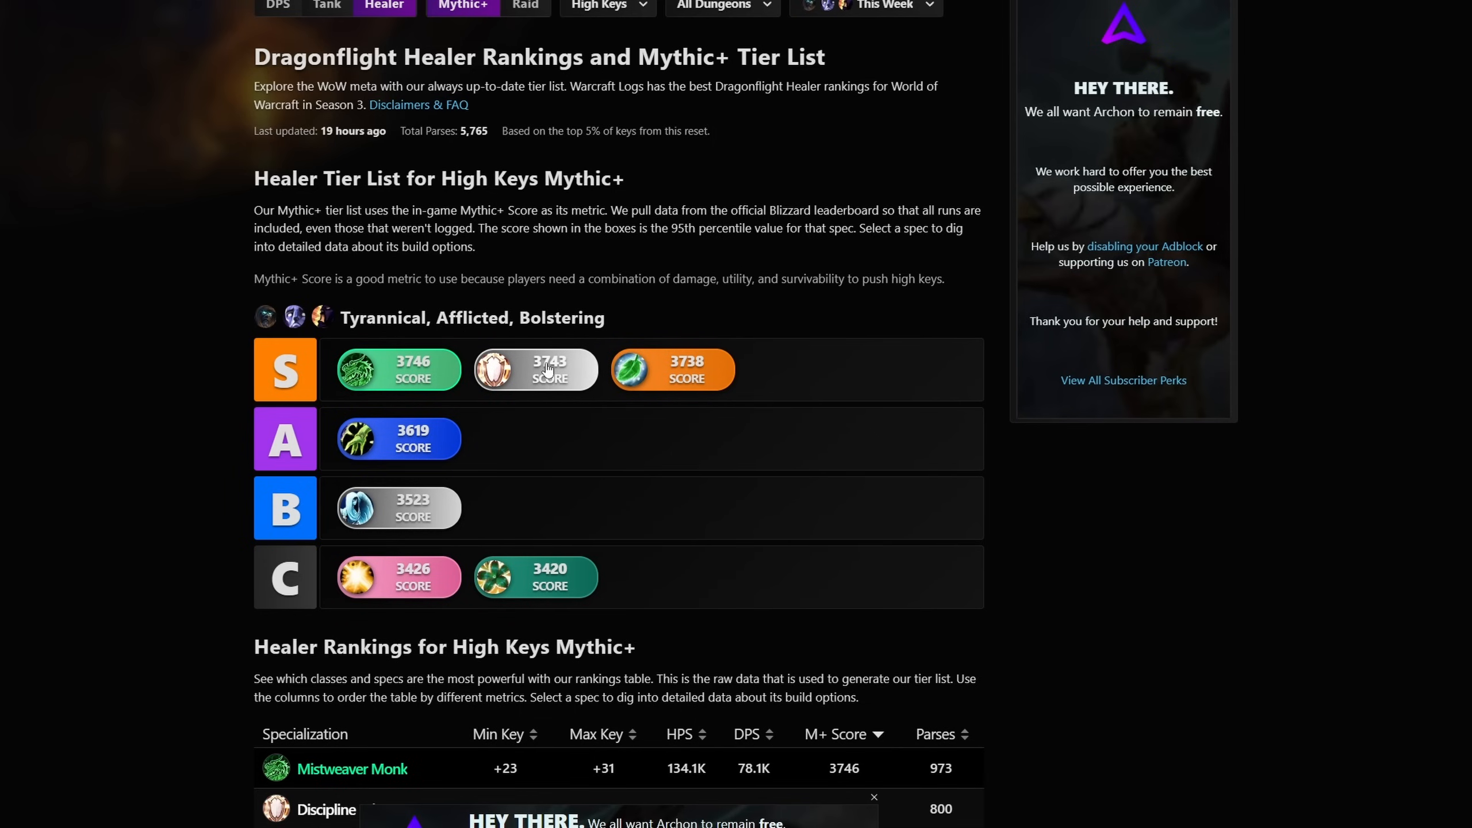
mouse_move(398, 446)
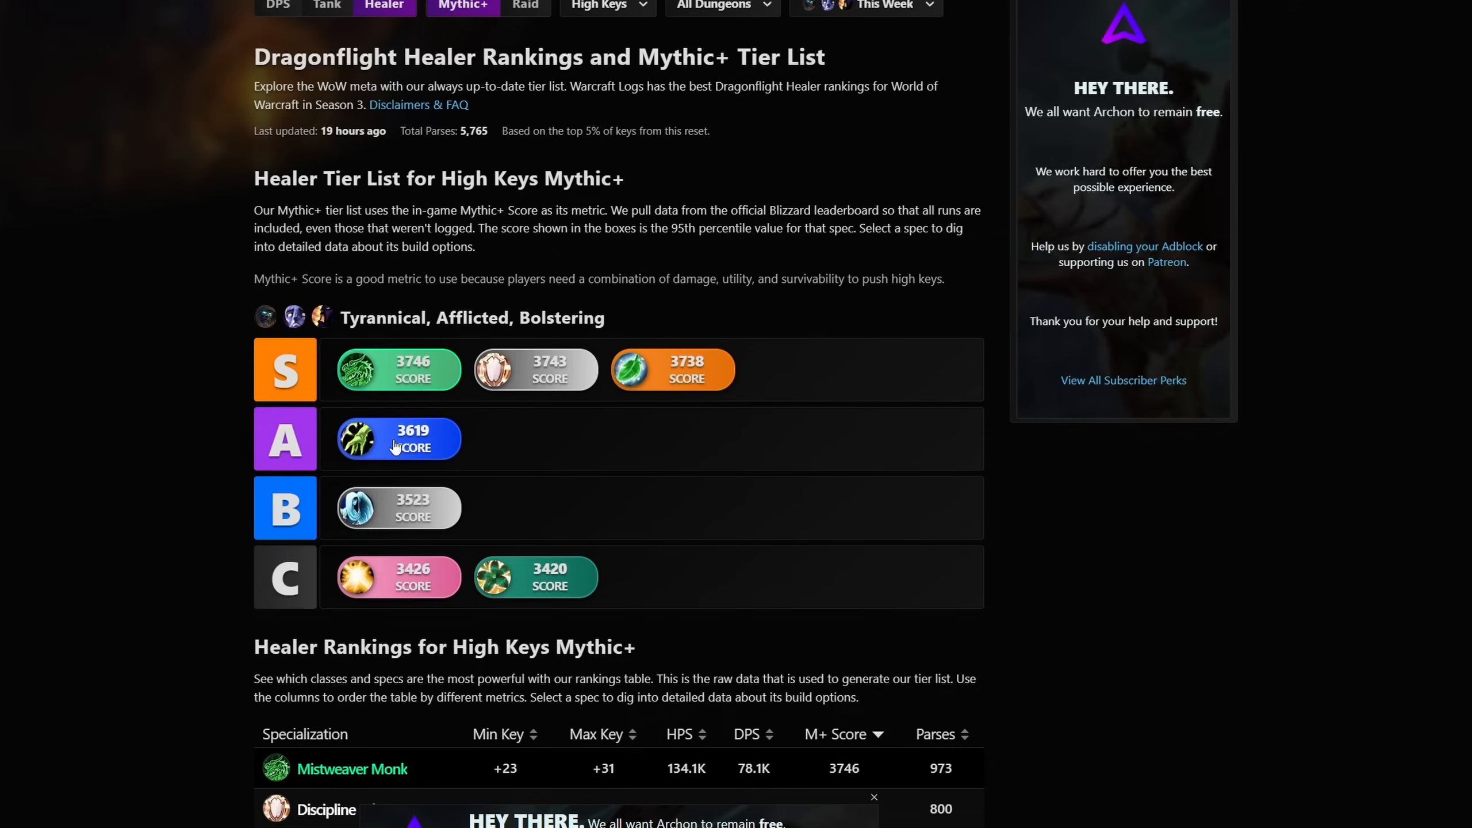
mouse_move(396, 438)
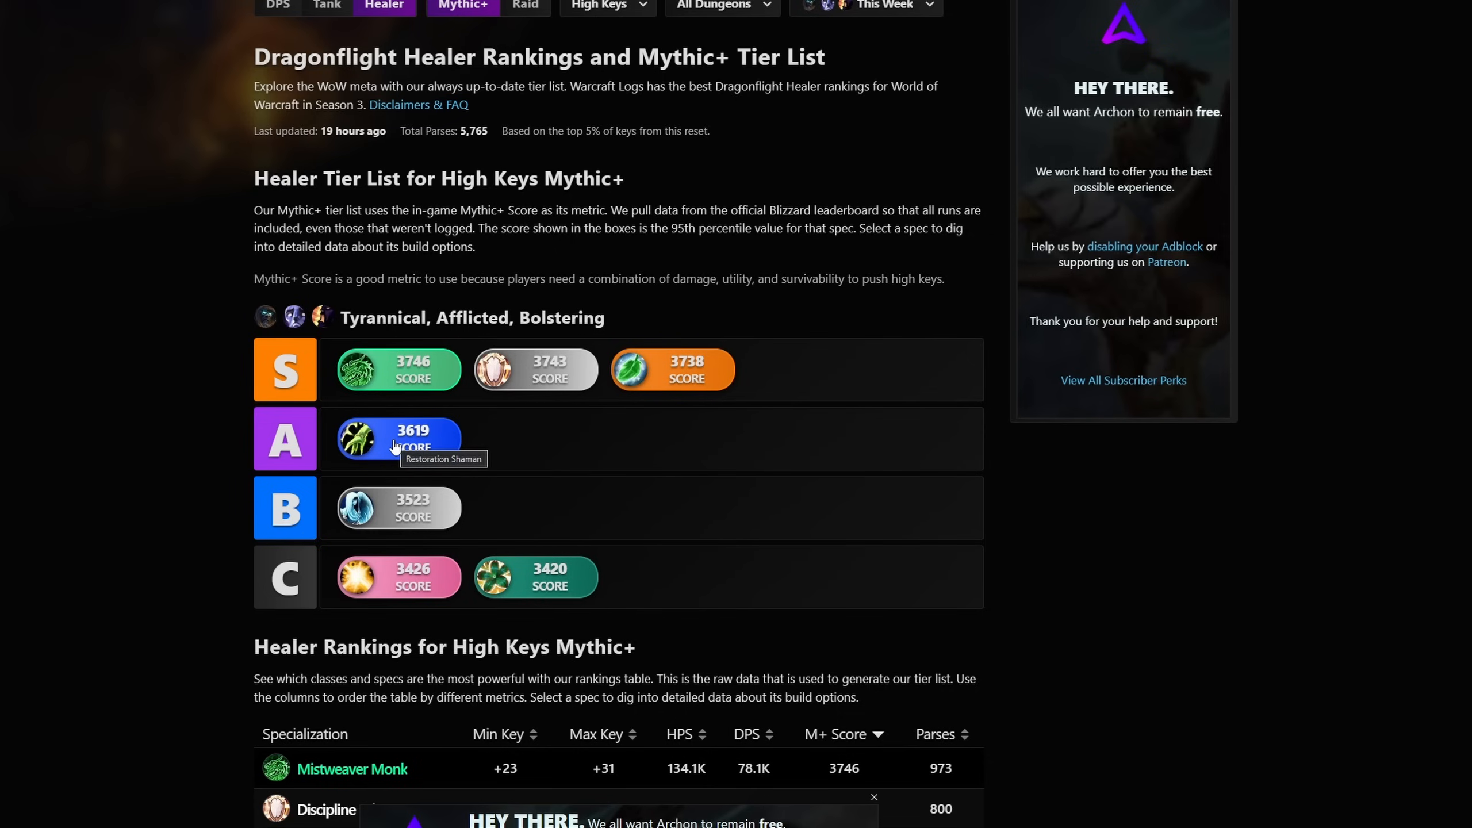
scroll("down", 3)
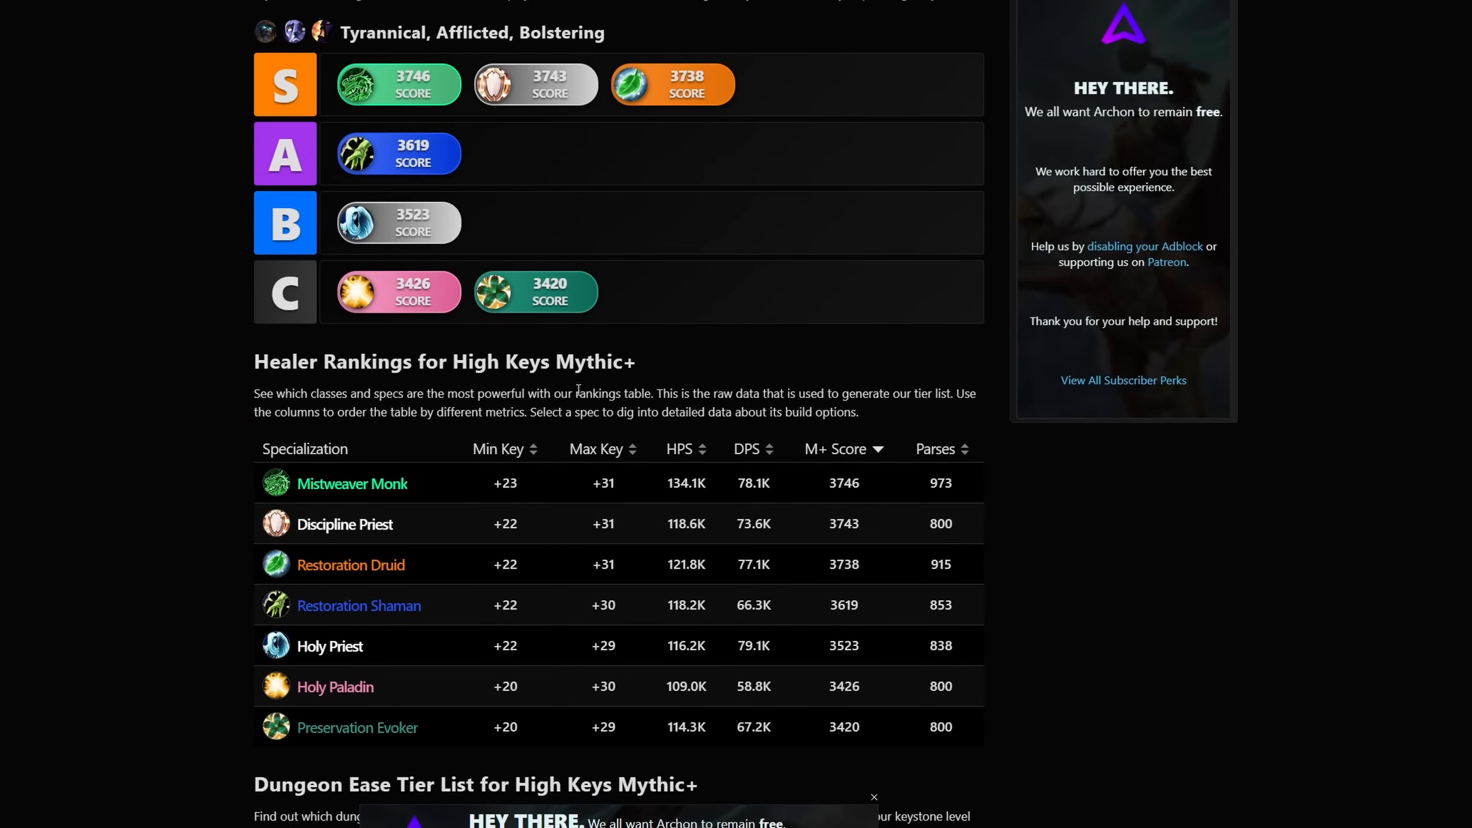
mouse_move(928, 608)
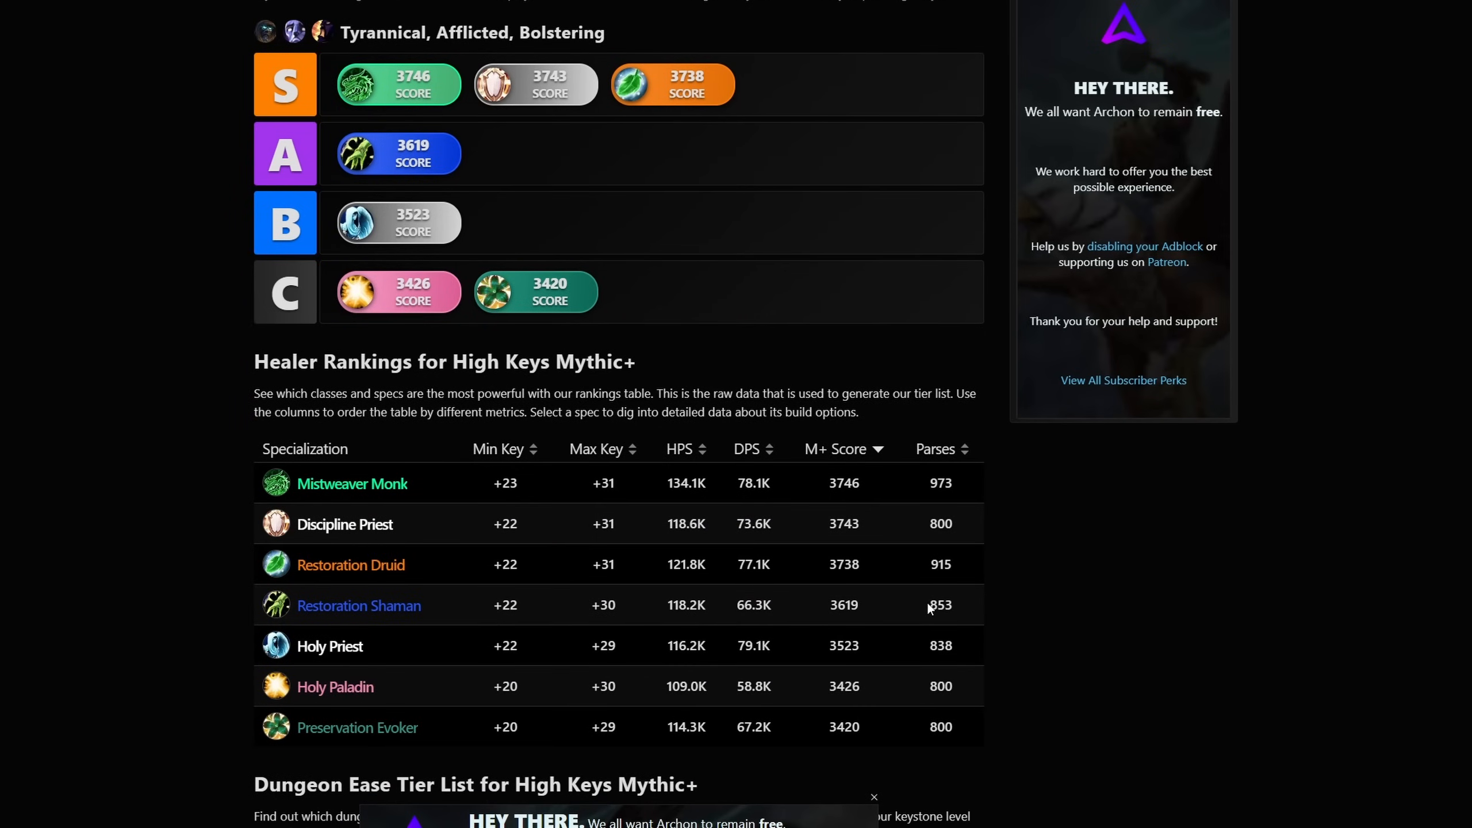
double_click(939, 605)
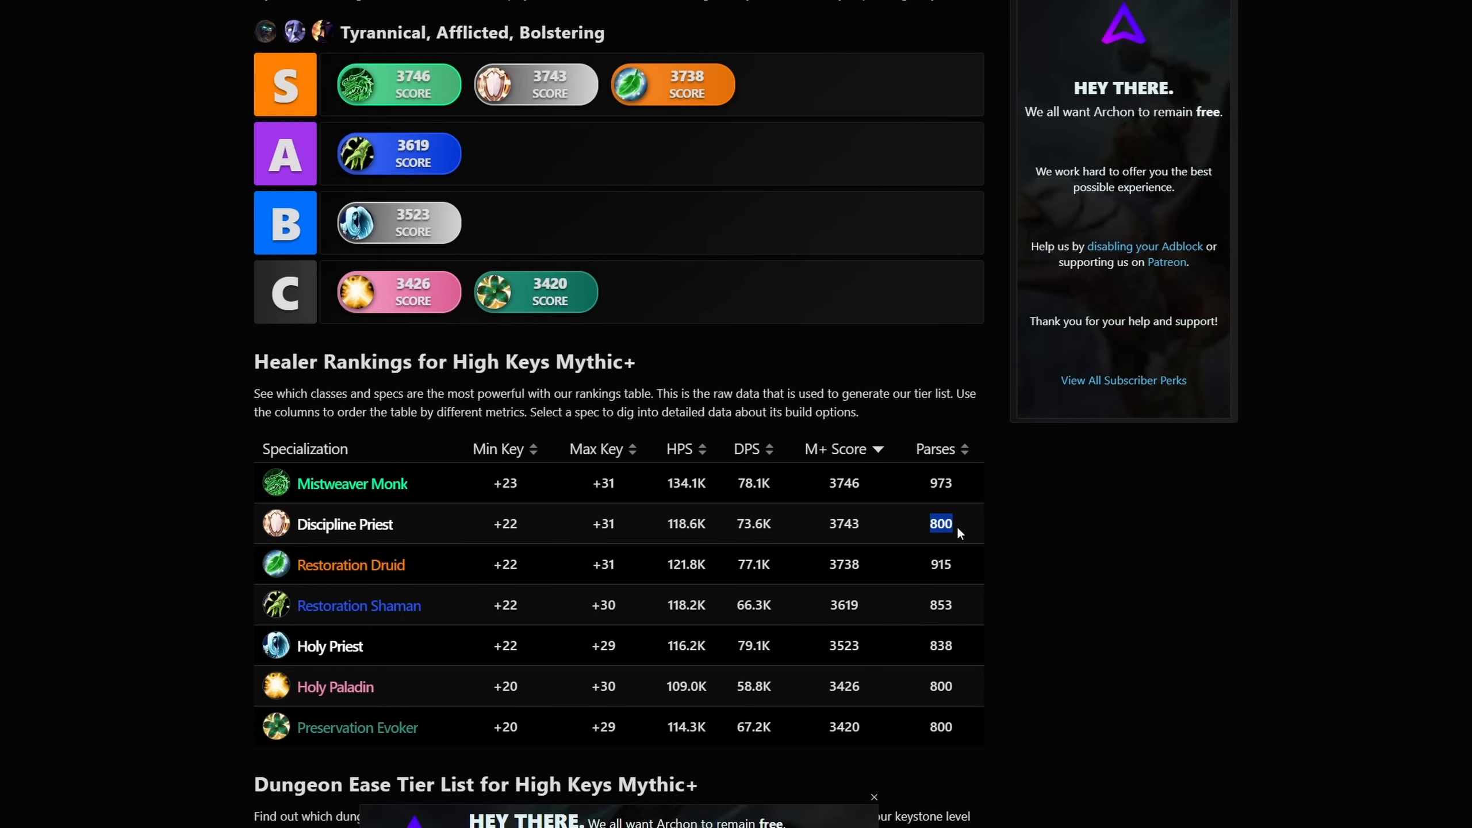
scroll("up", 3)
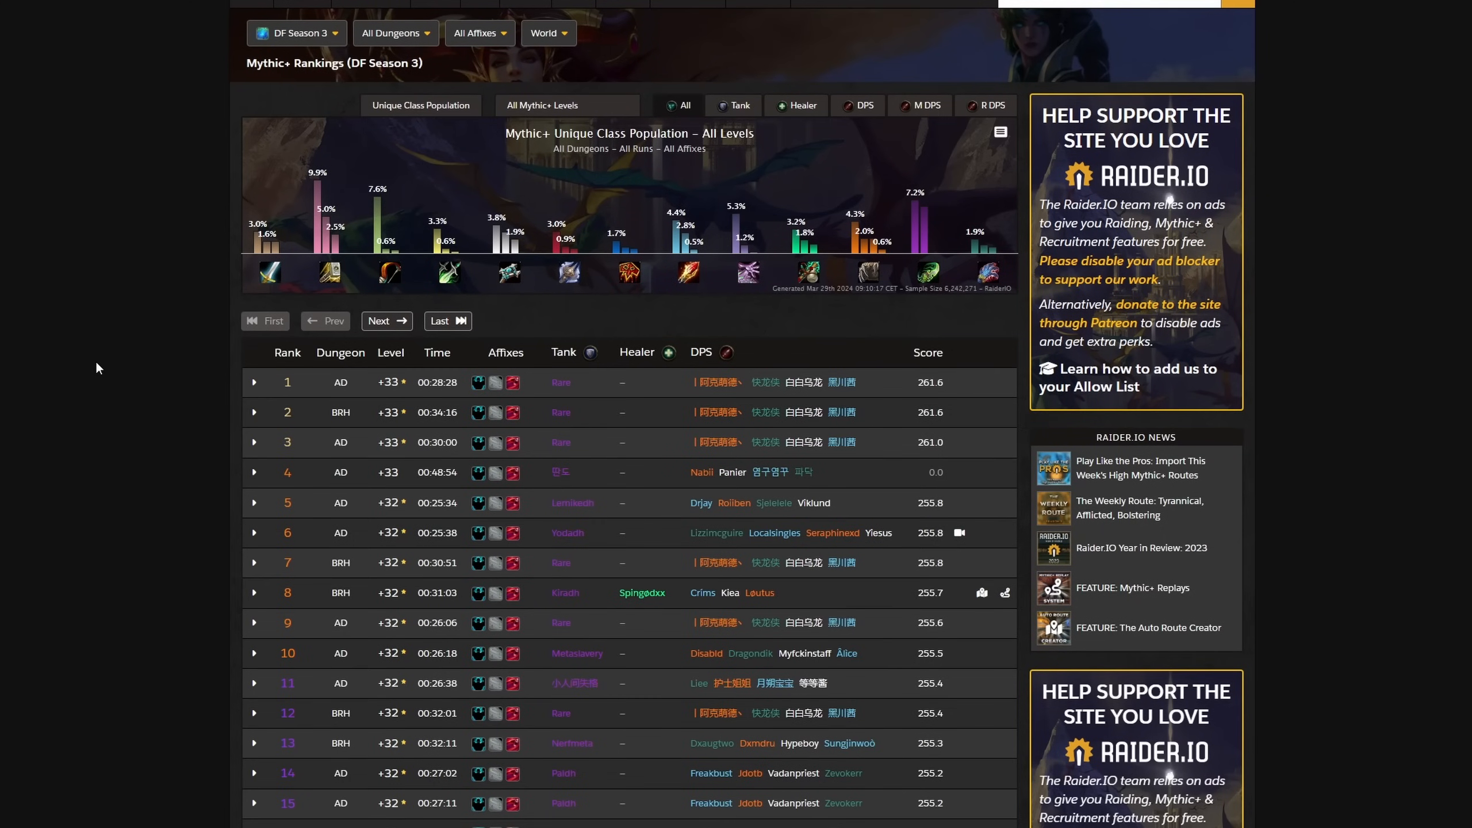
mouse_move(174, 369)
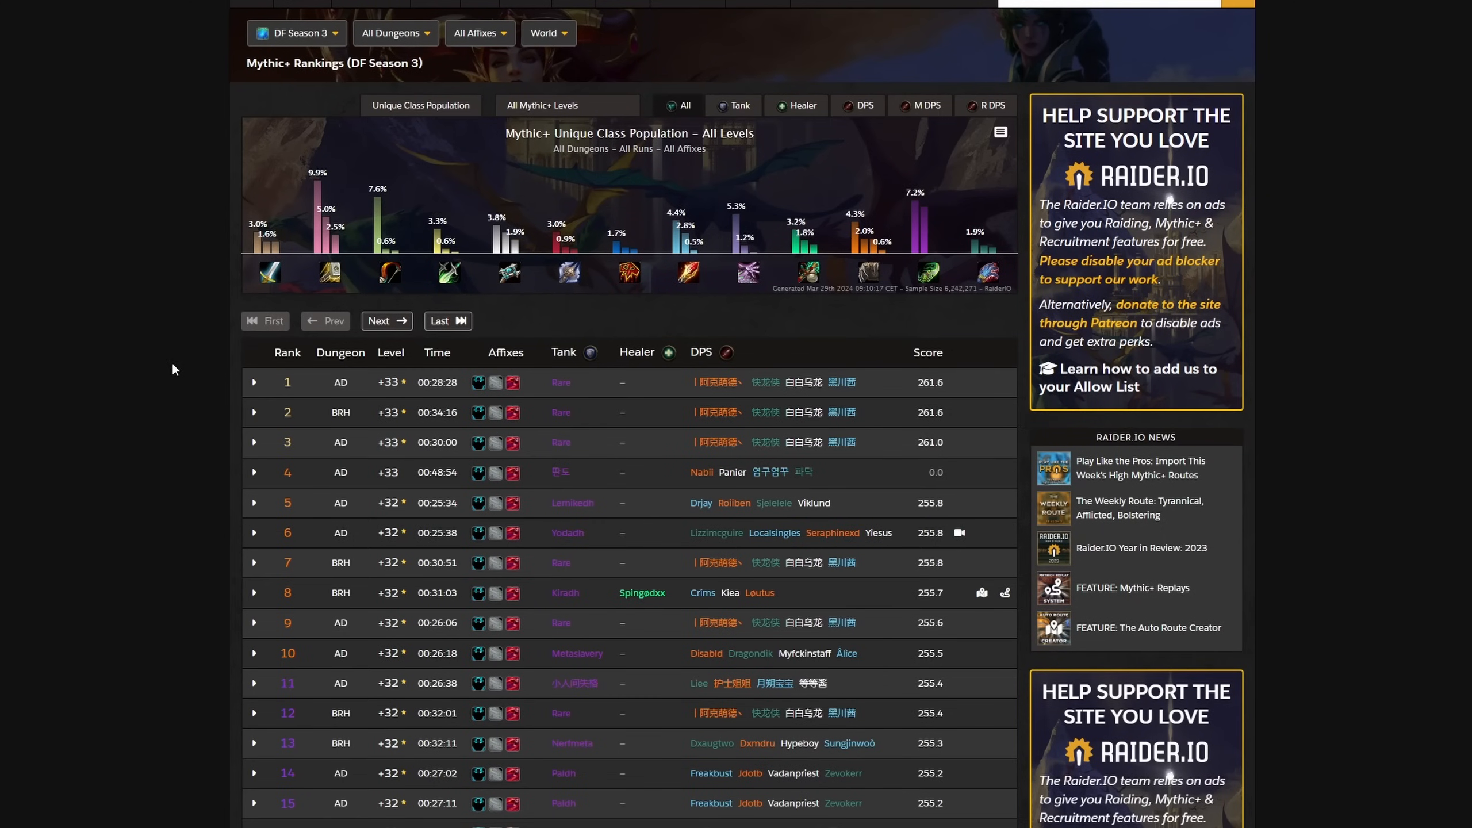
mouse_move(242, 387)
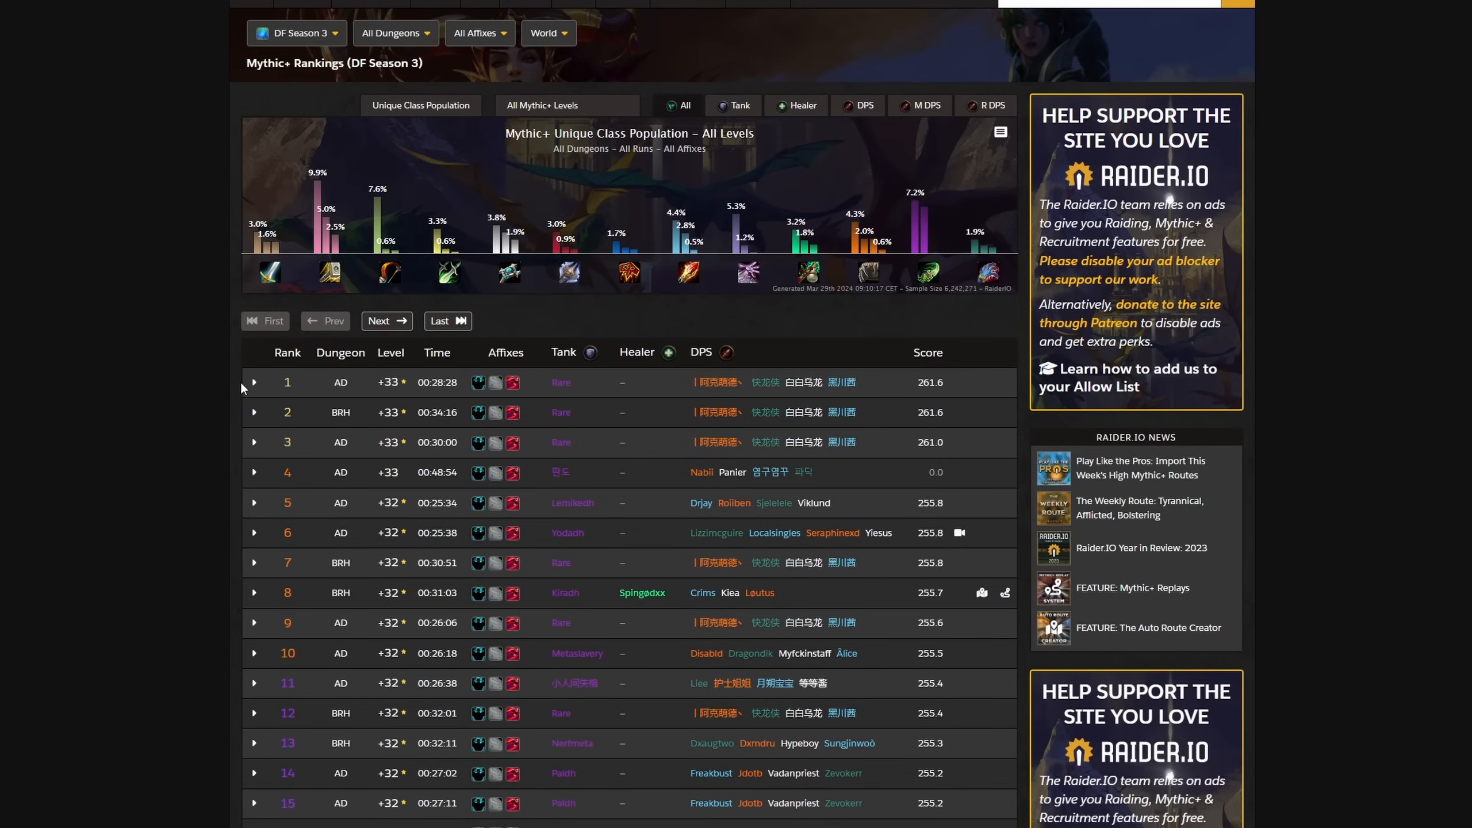
scroll("down", 3)
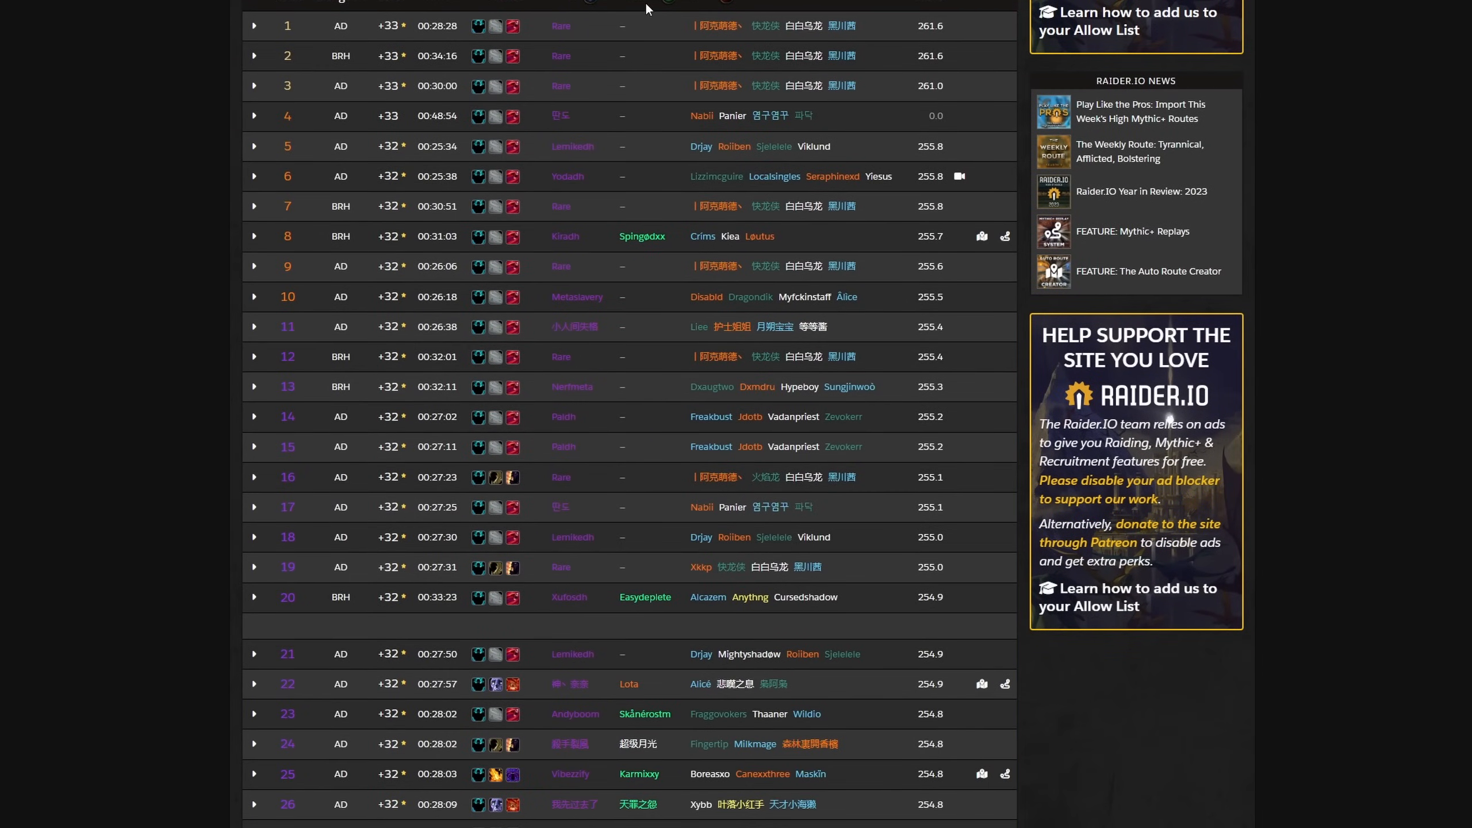
scroll("down", 3)
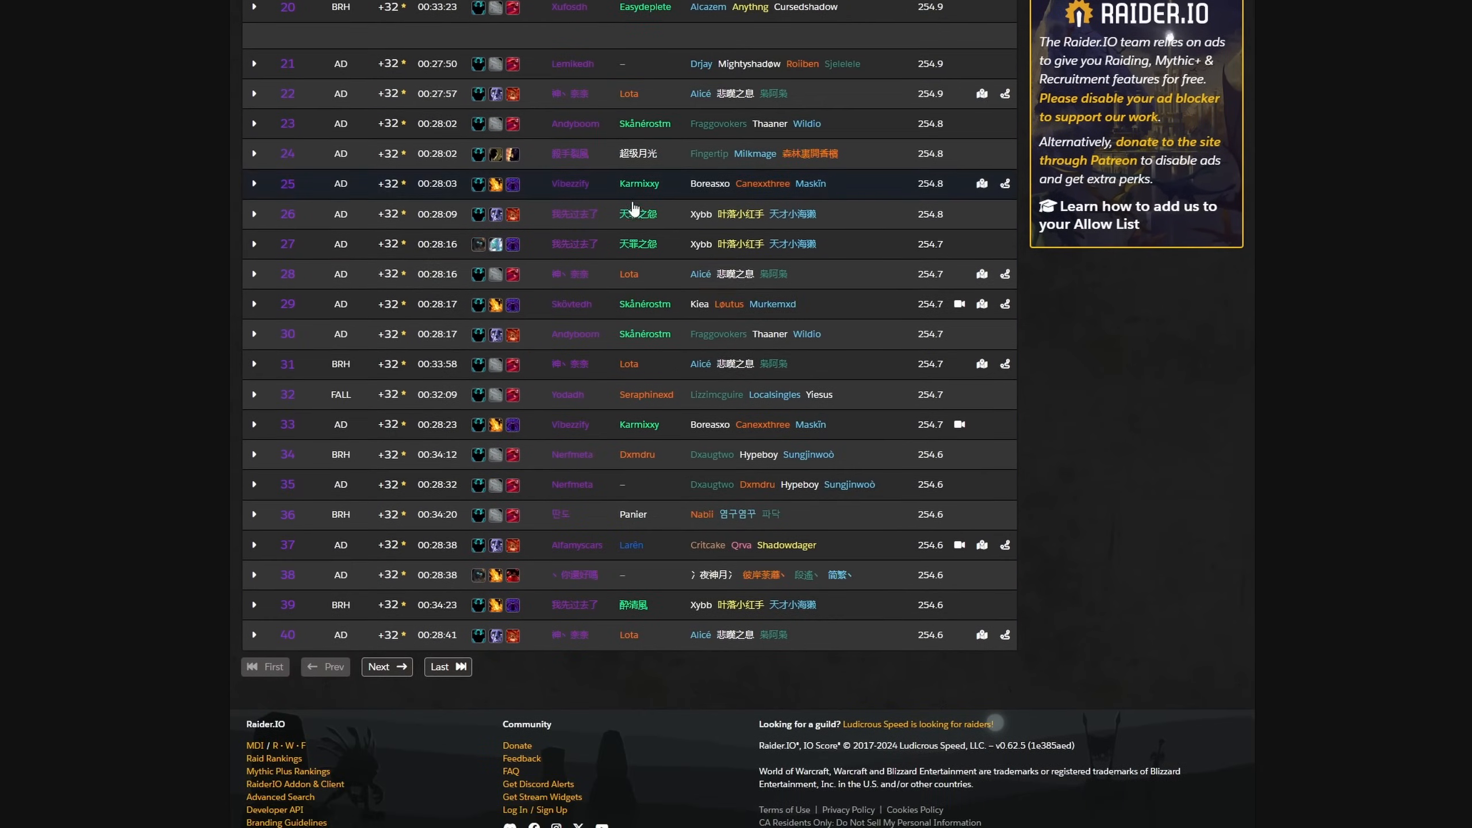
scroll("up", 3)
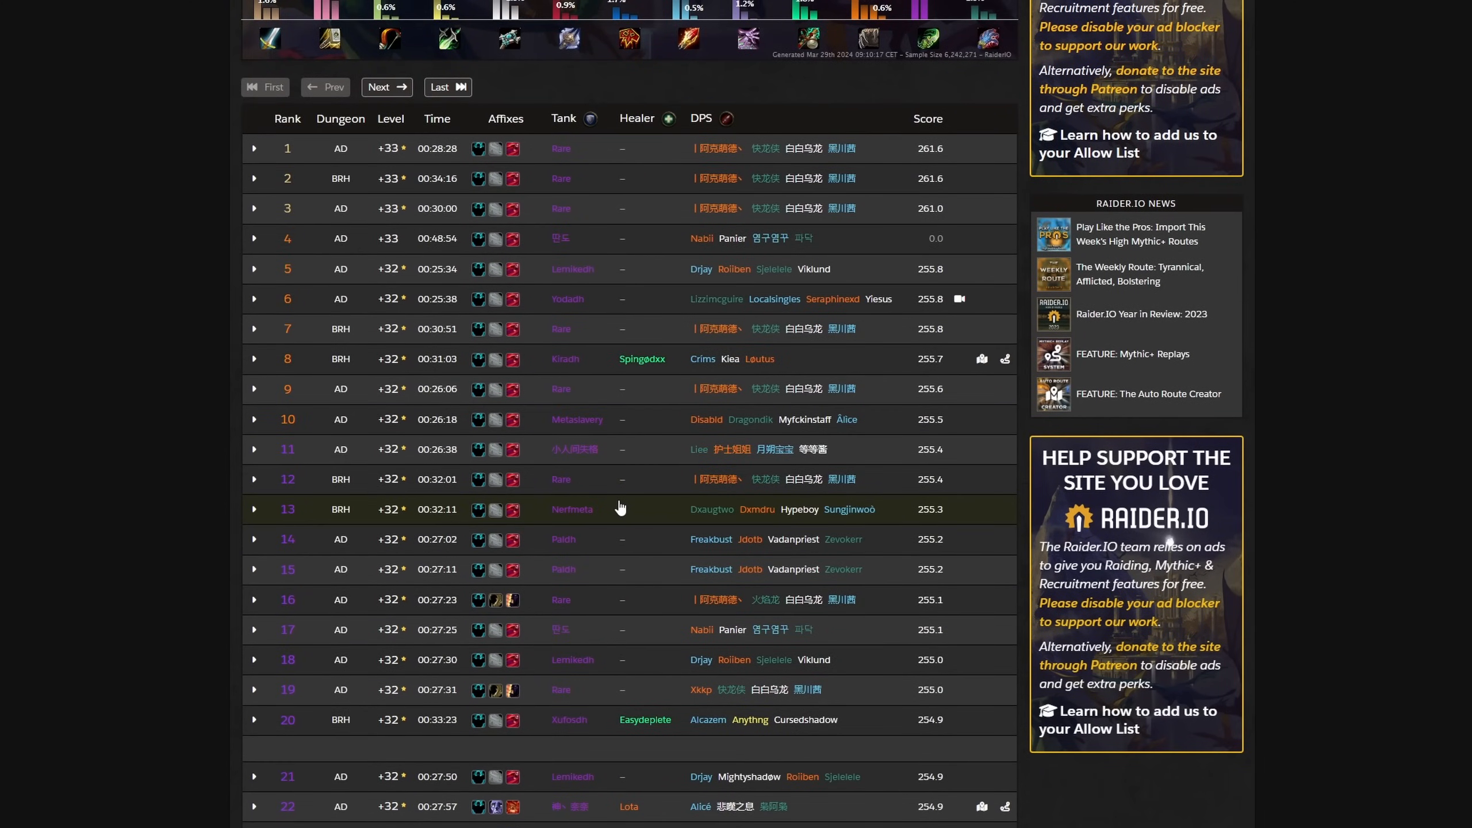
scroll("down", 3)
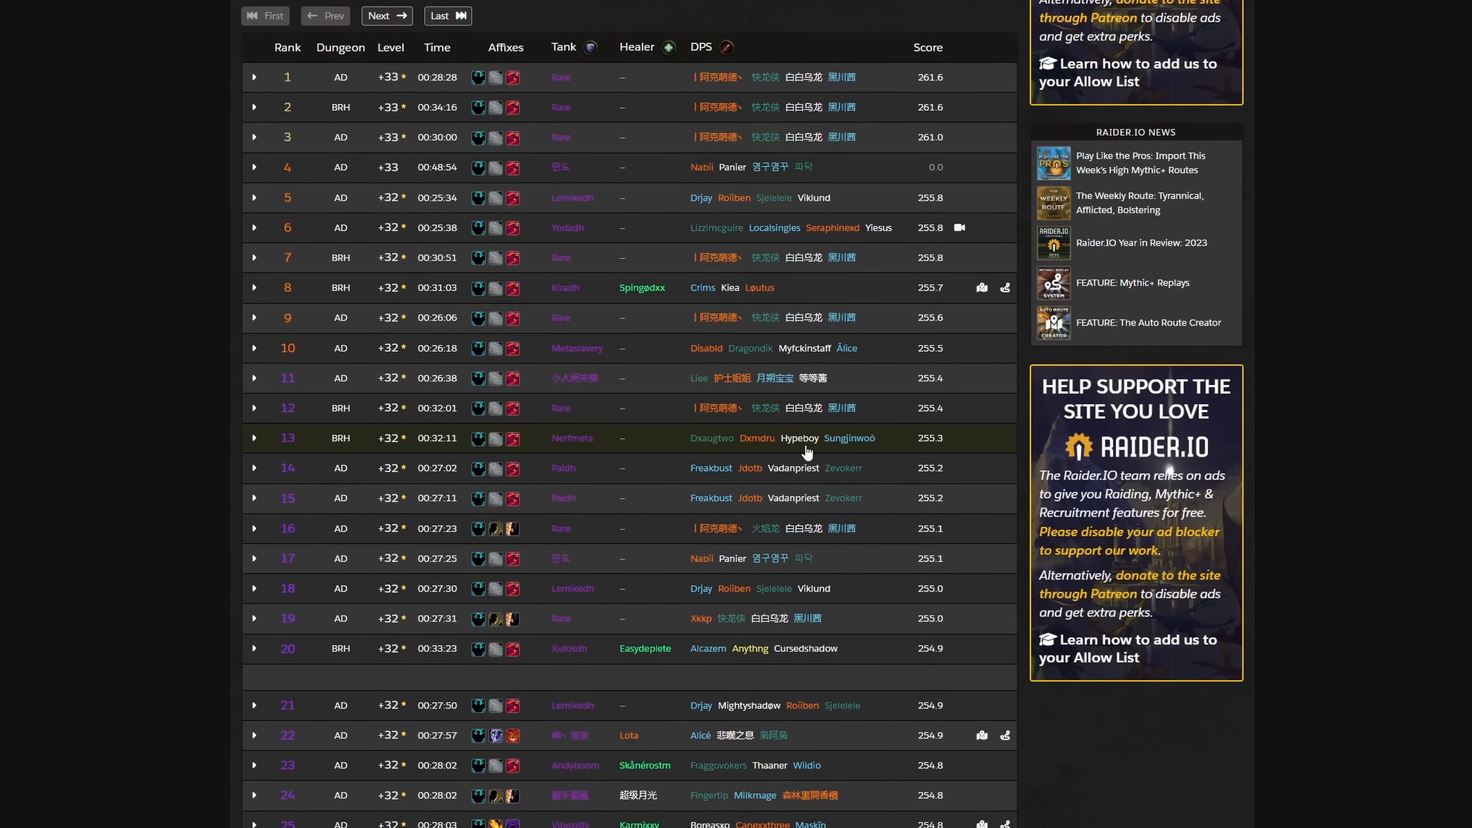
mouse_move(702, 437)
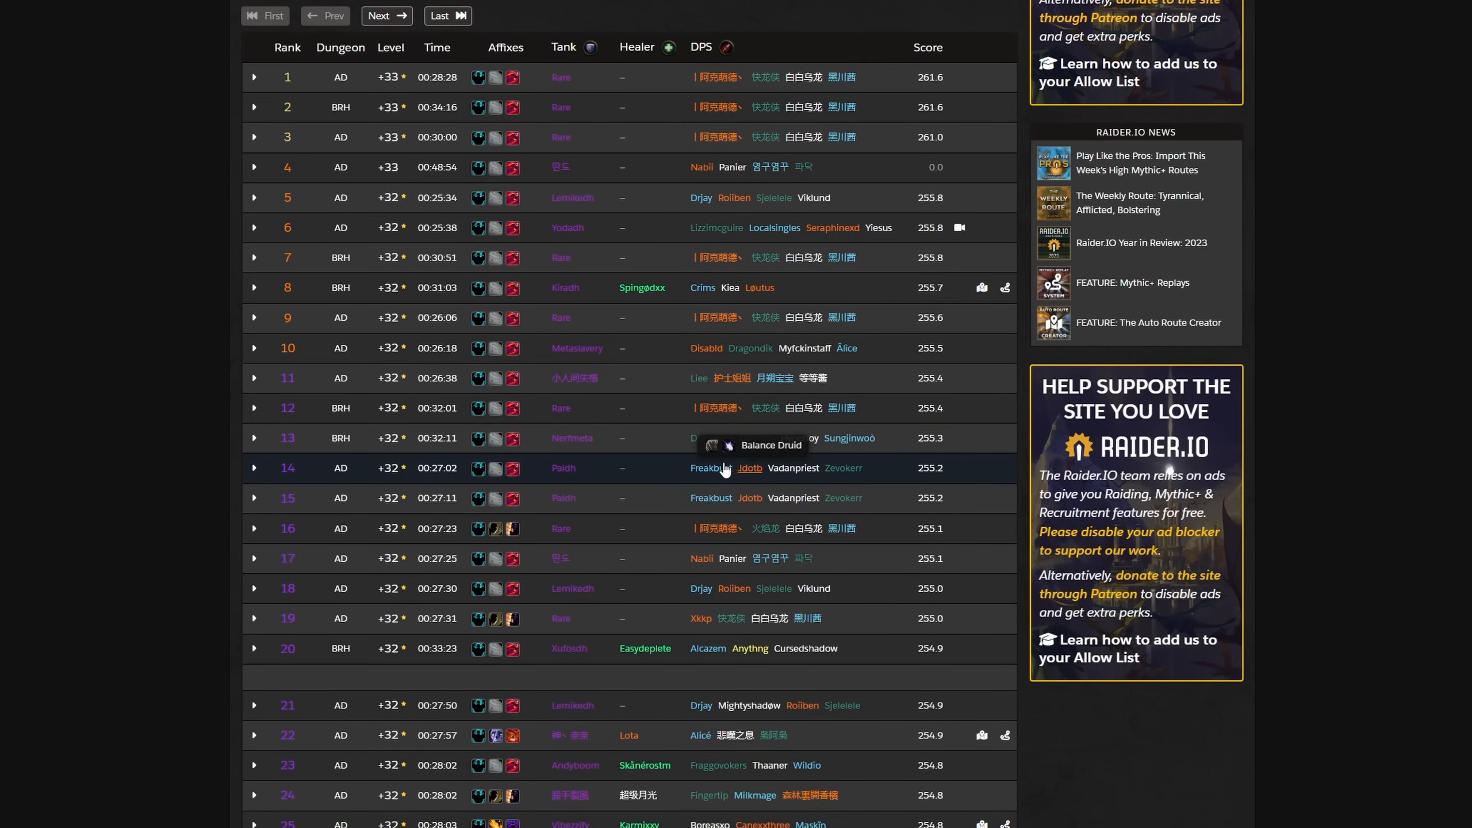
mouse_move(774, 474)
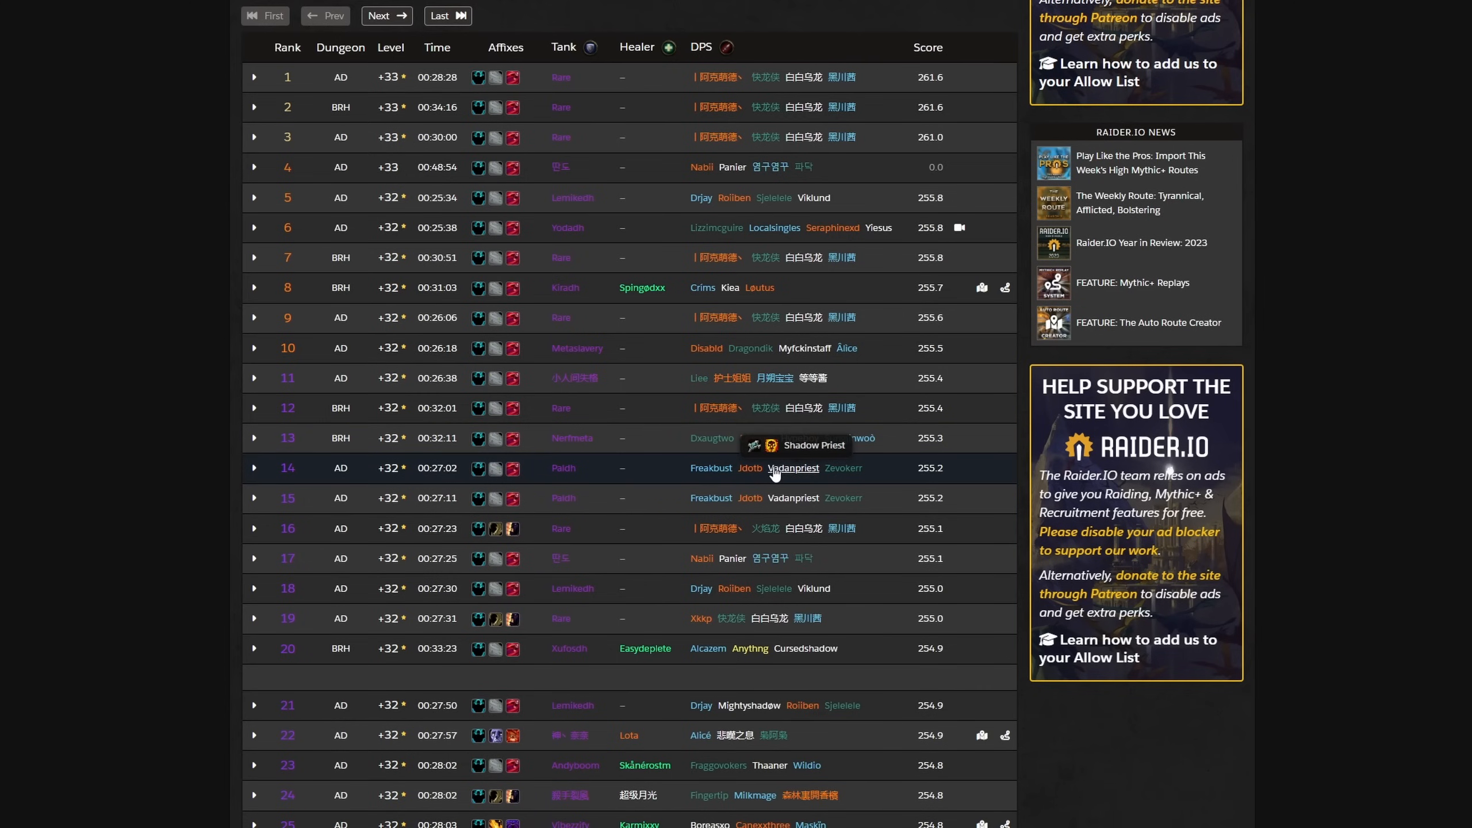
mouse_move(692, 85)
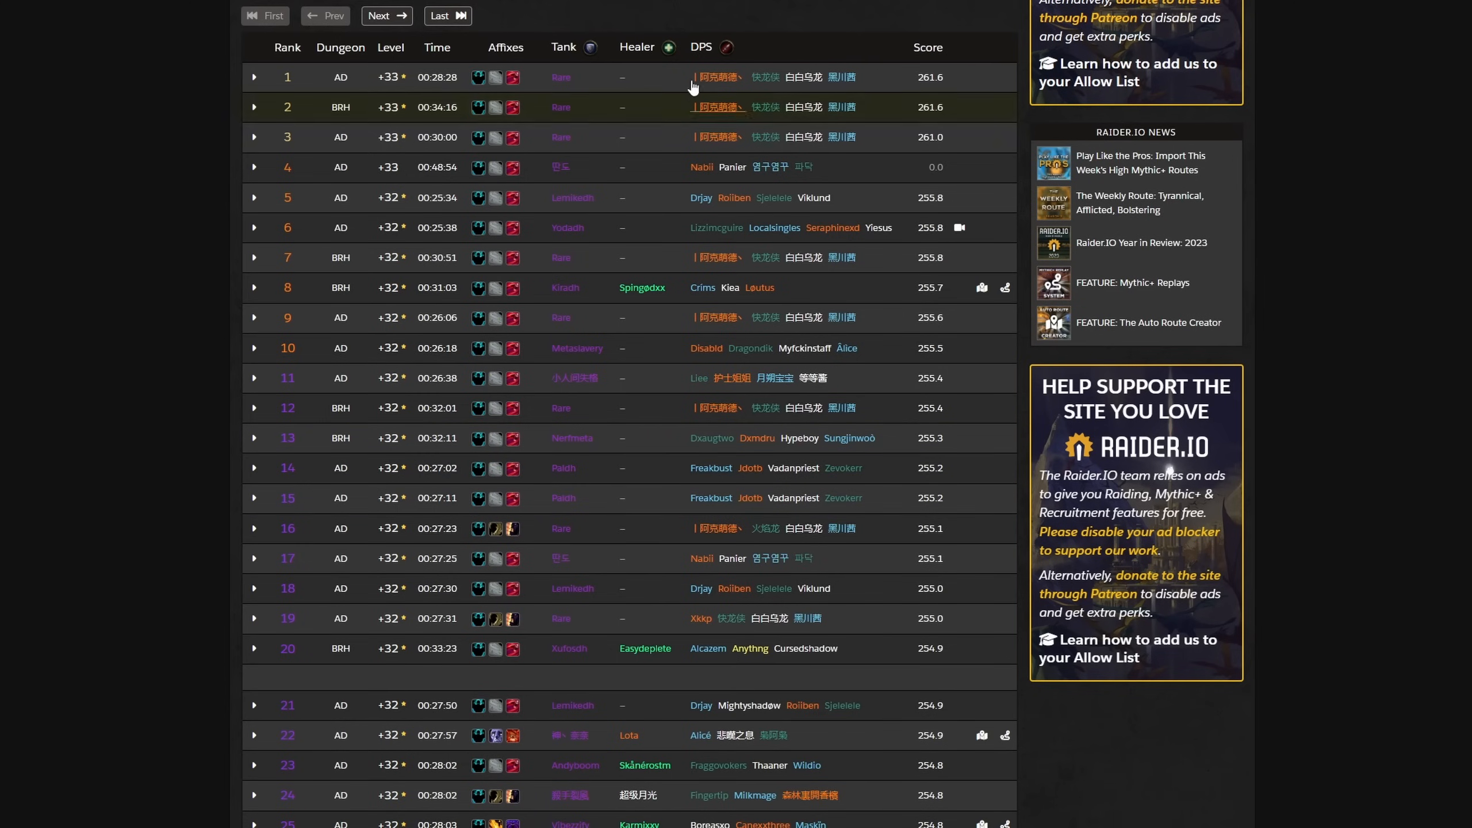
mouse_move(645, 558)
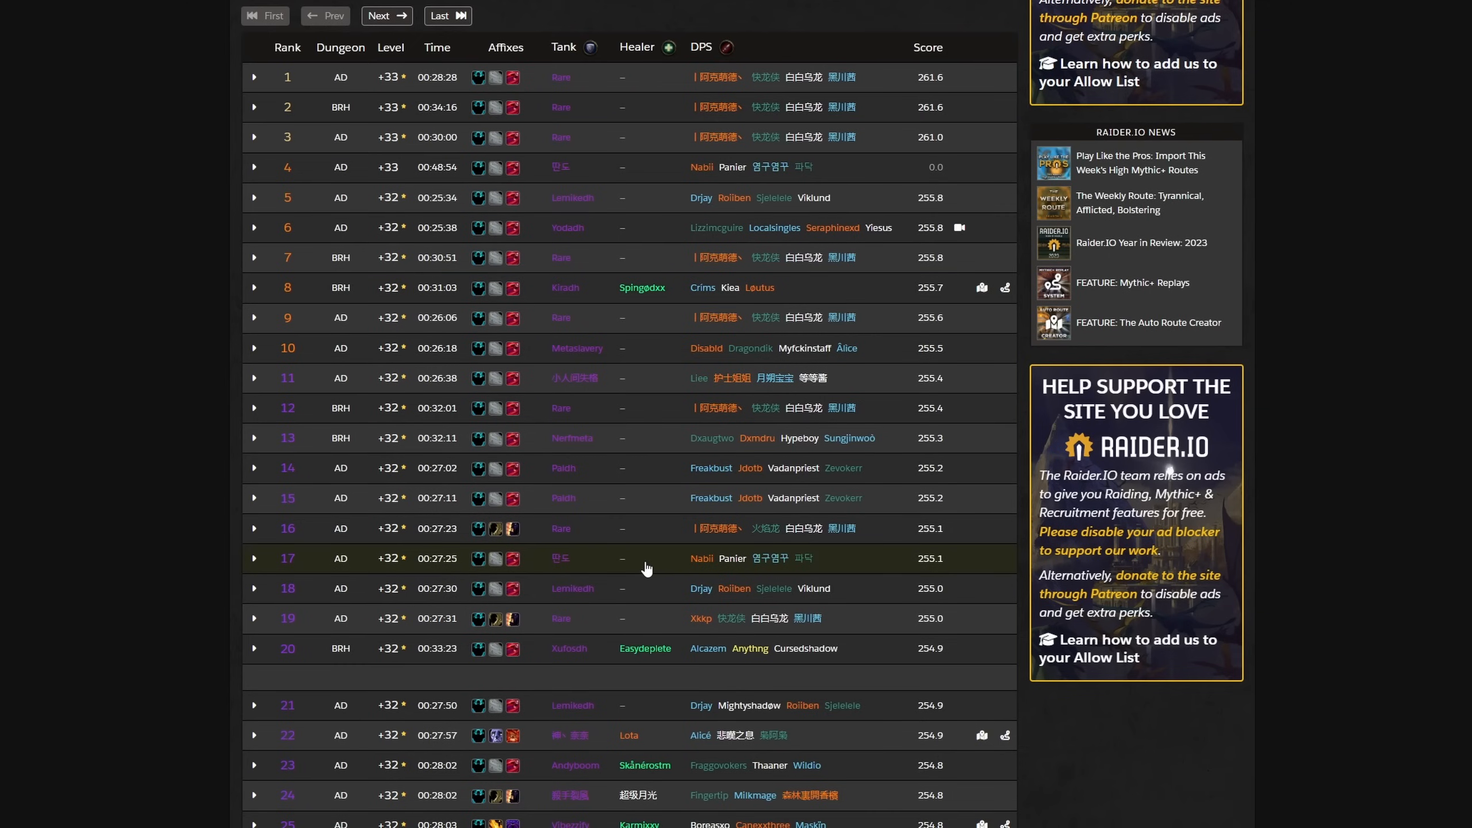
mouse_move(644, 552)
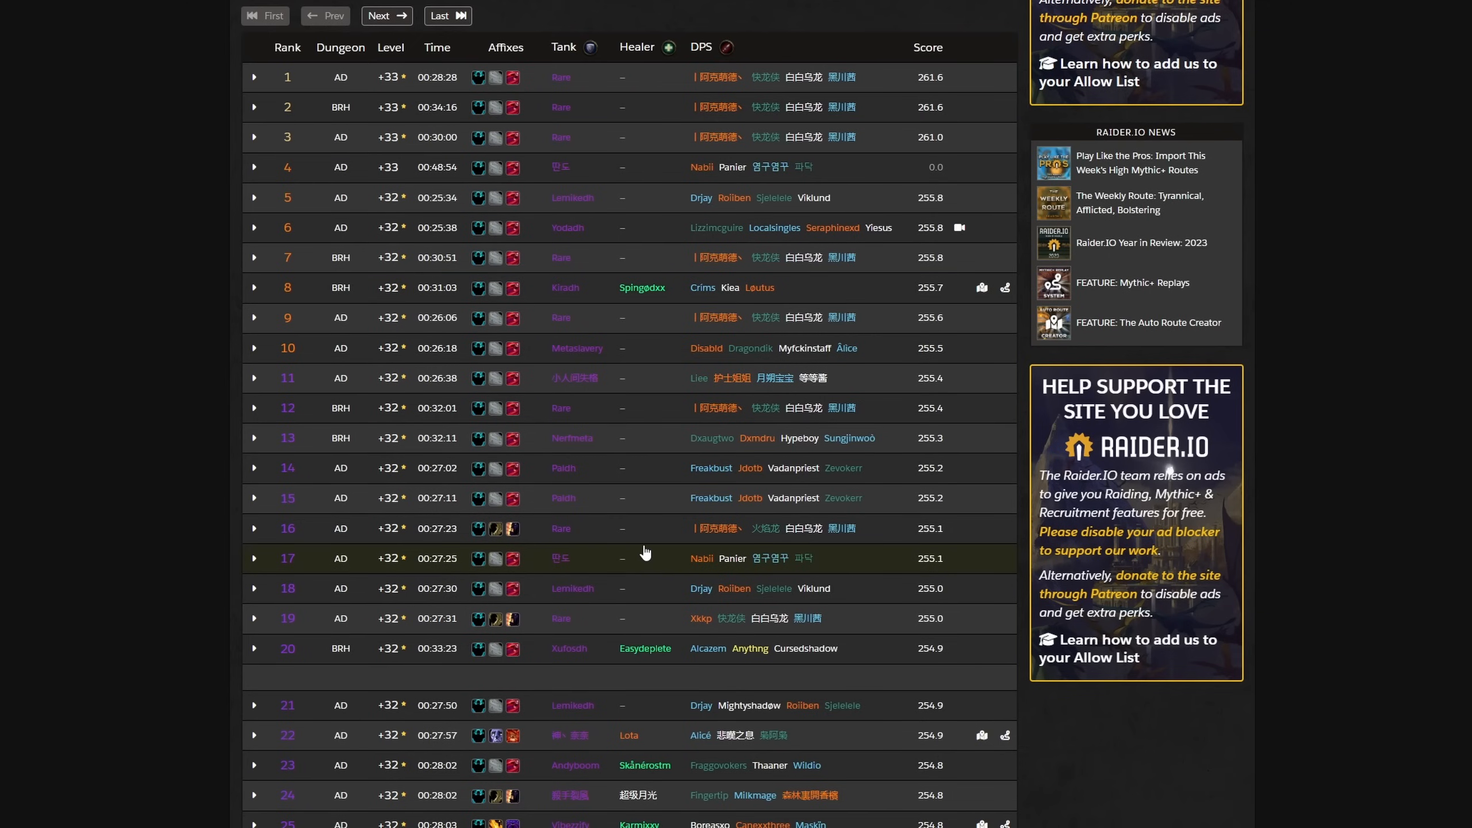
mouse_move(340, 197)
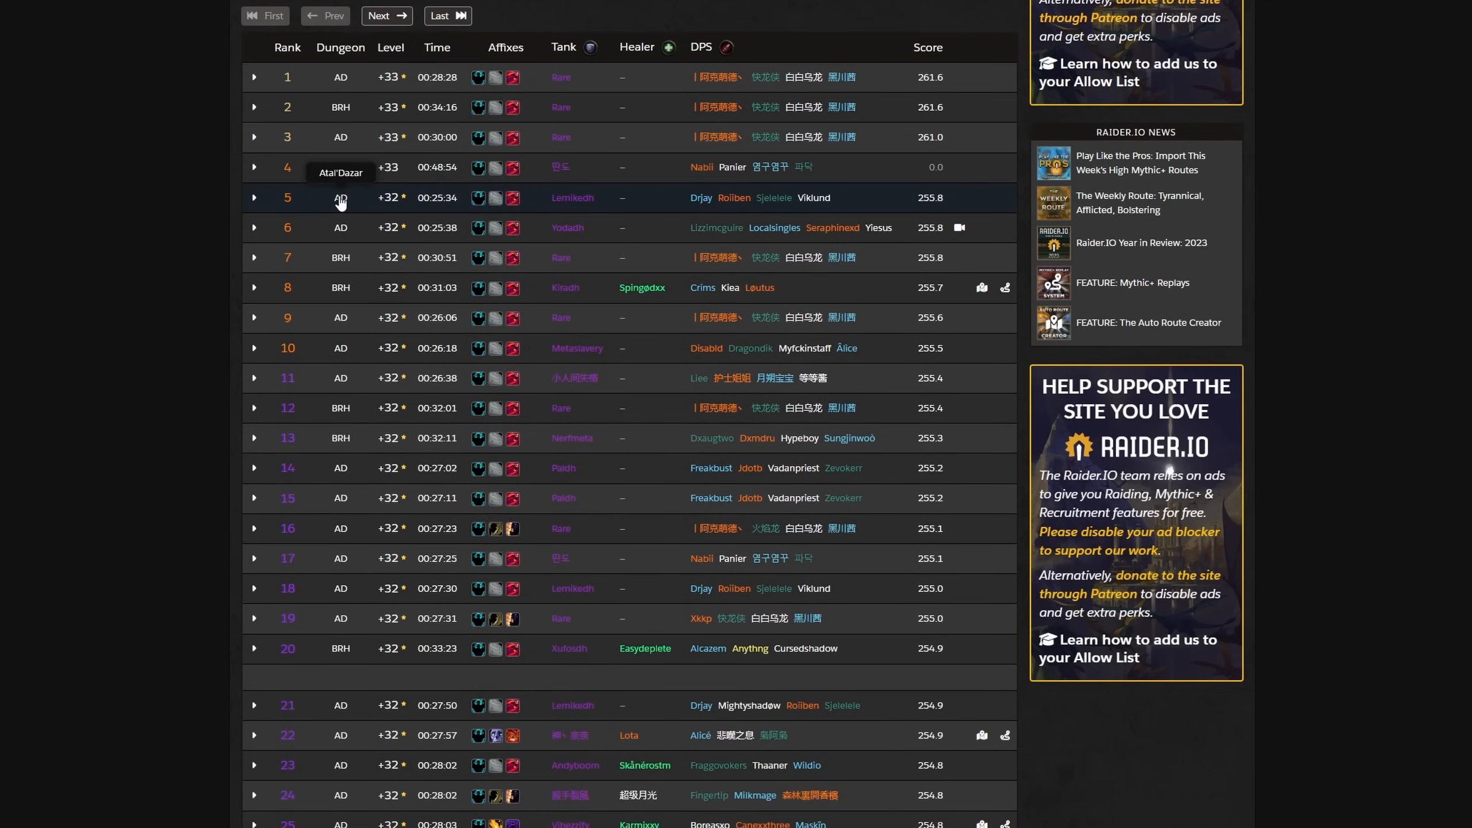
mouse_move(340, 257)
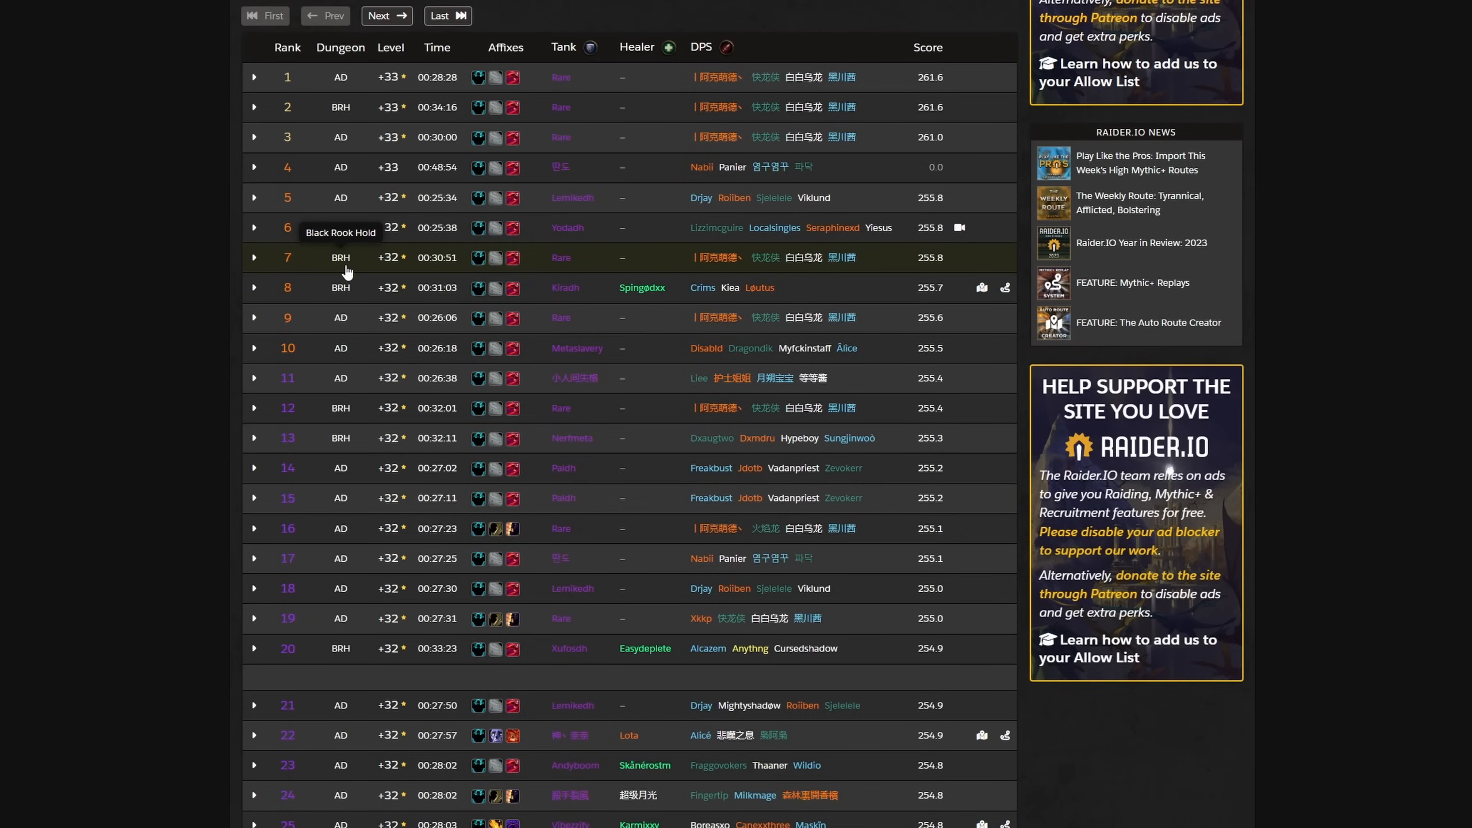
mouse_move(341, 228)
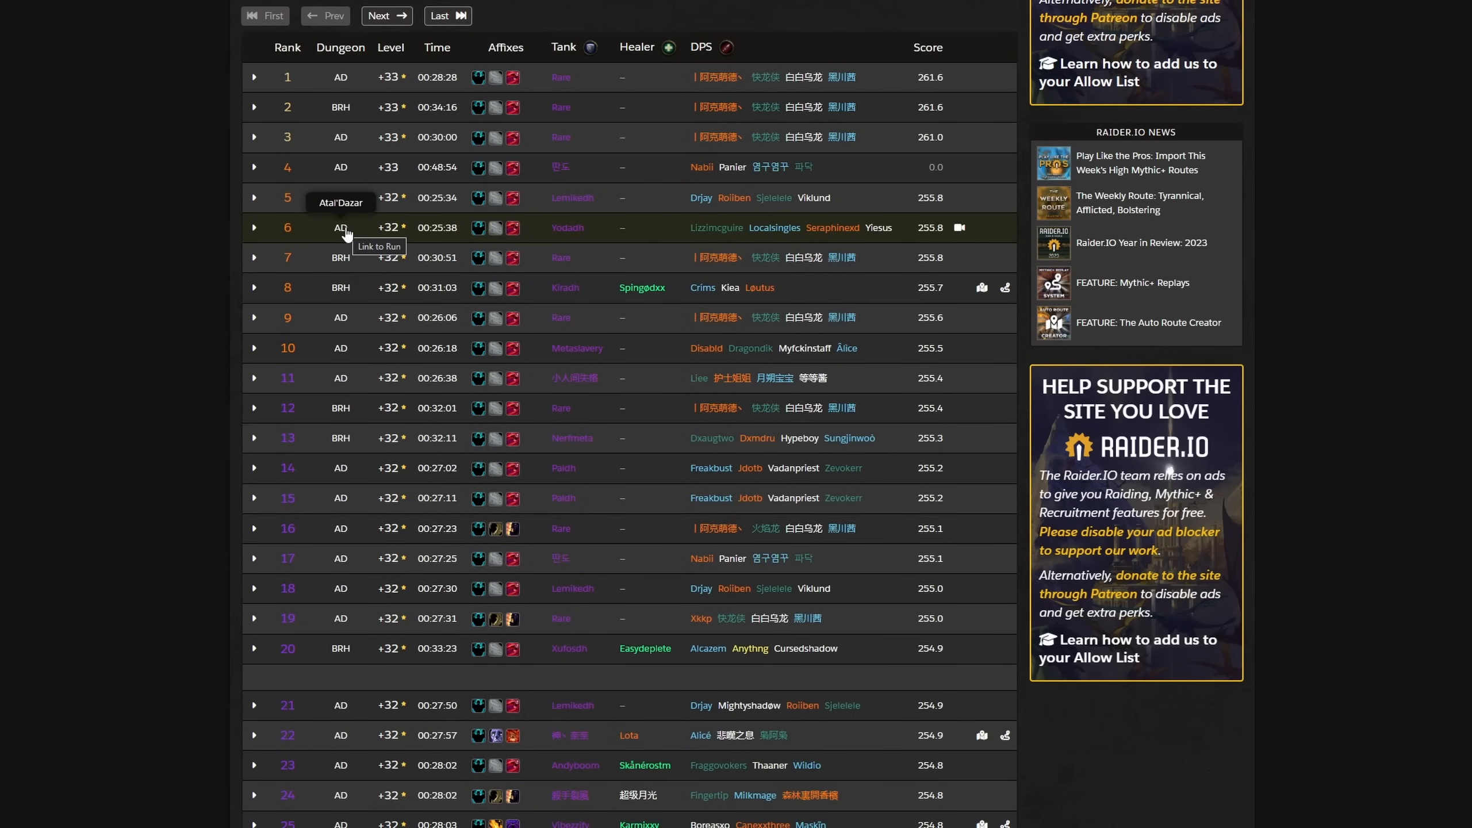
mouse_move(600, 162)
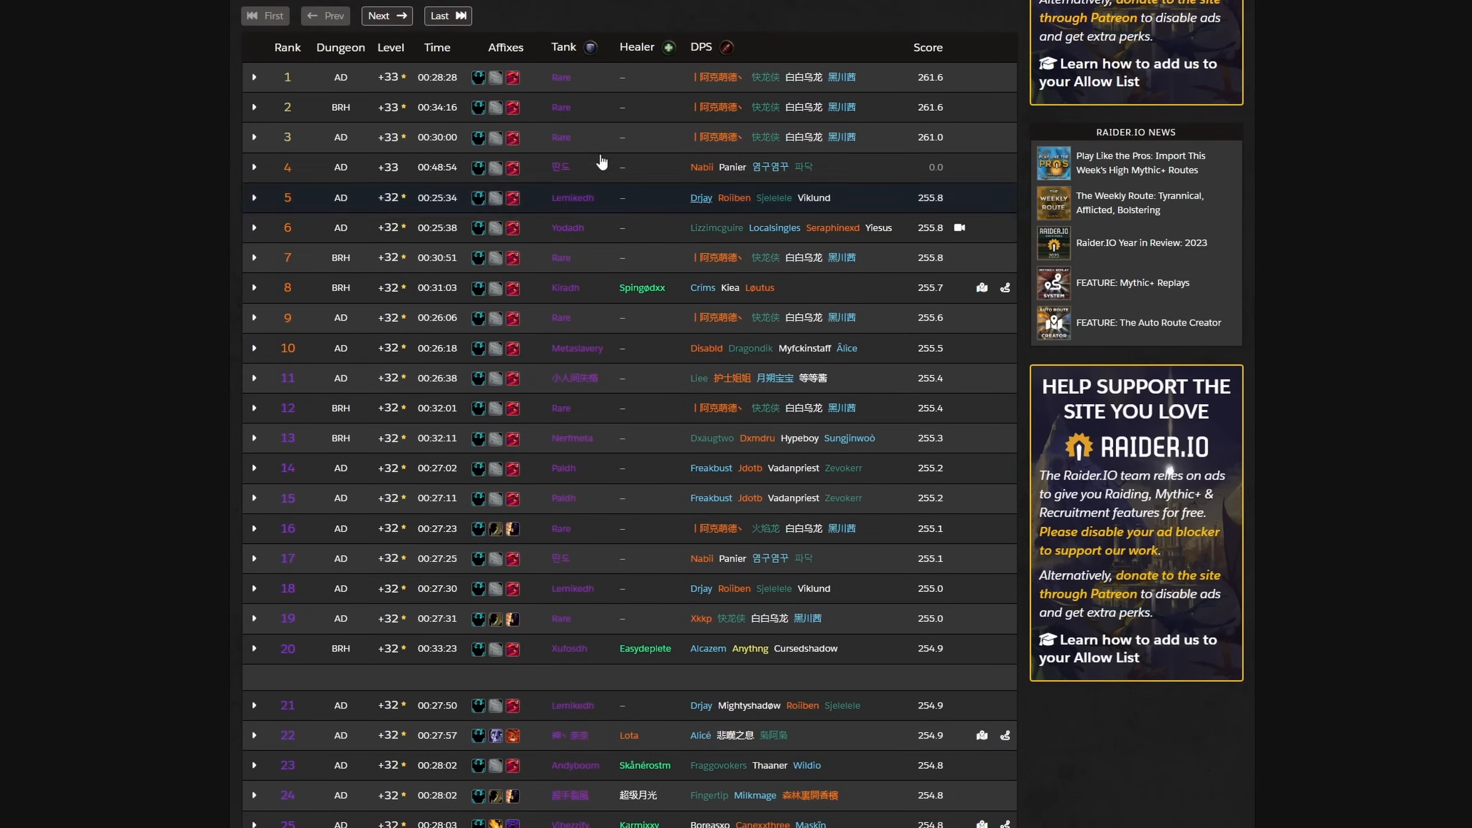
mouse_move(340, 231)
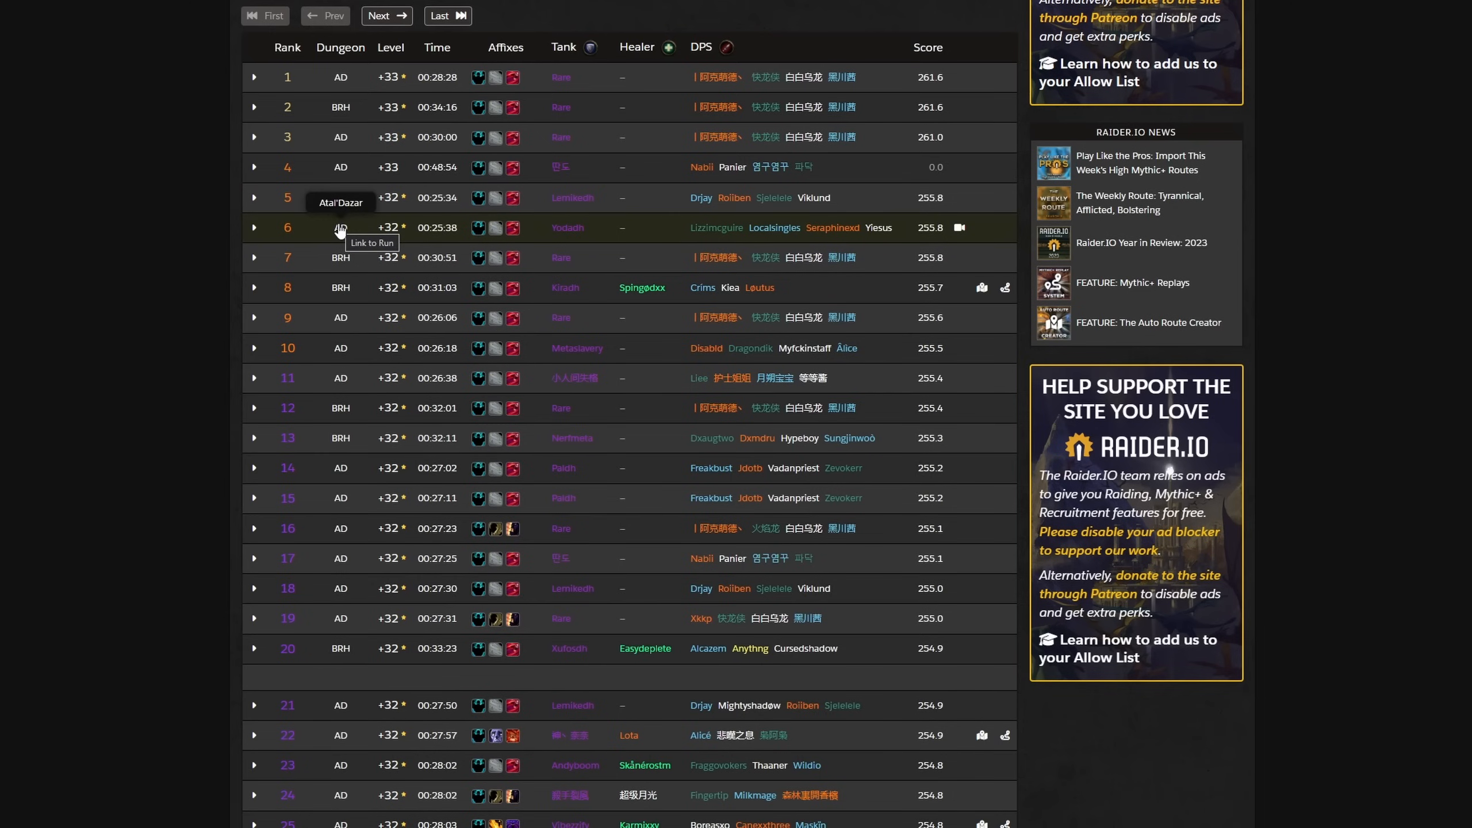
mouse_move(339, 262)
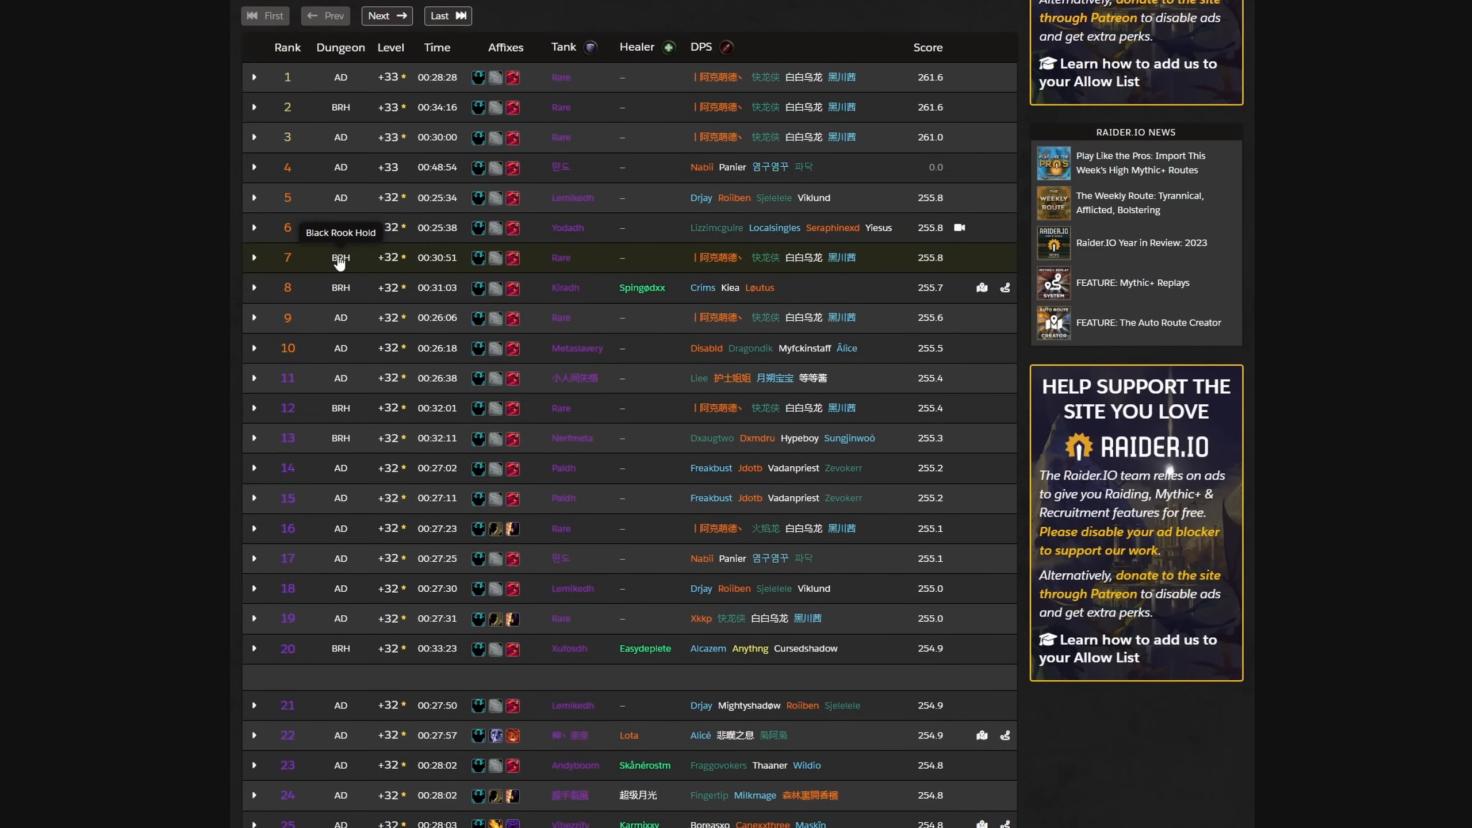
mouse_move(341, 261)
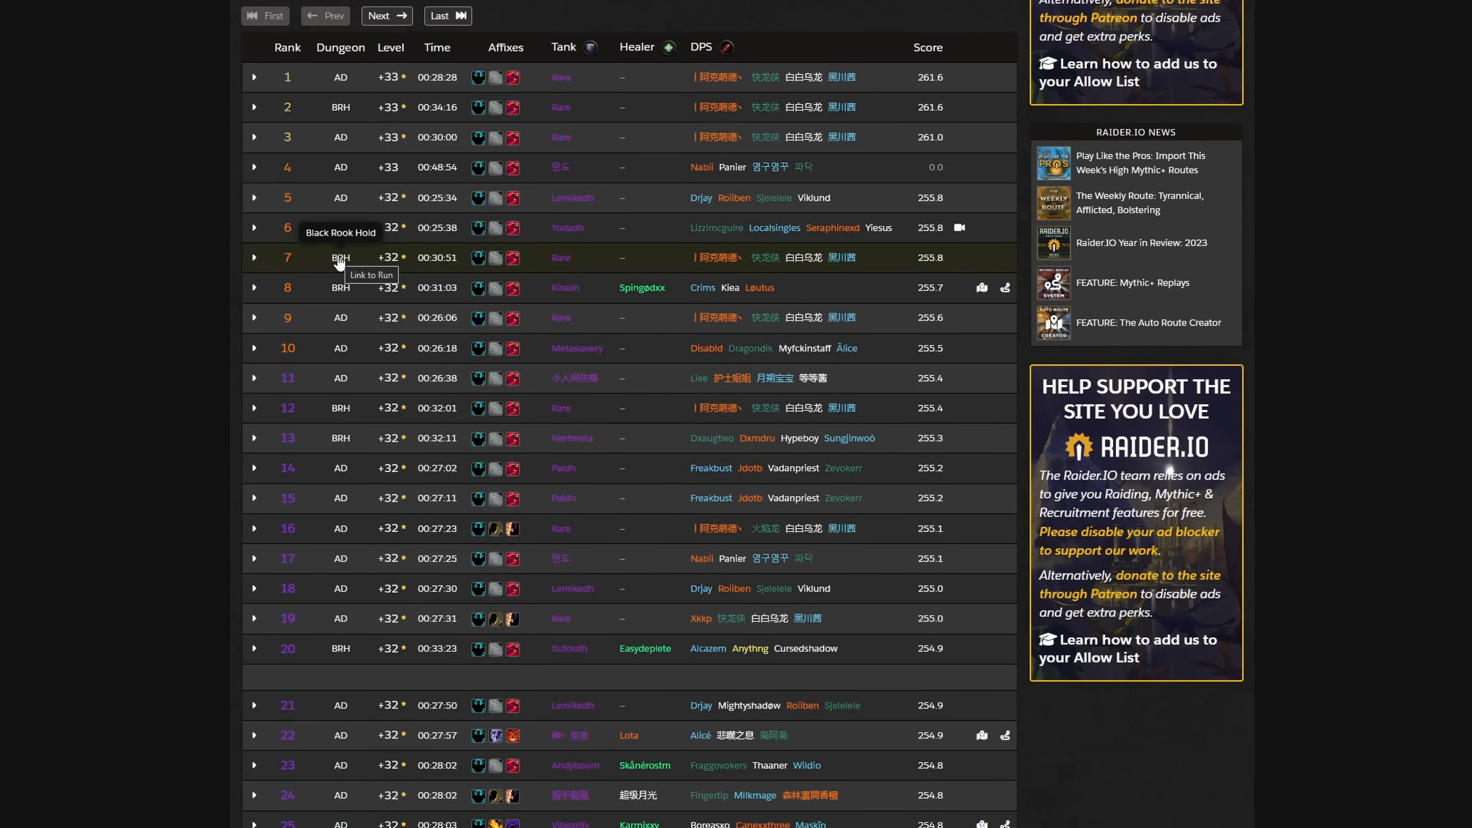
mouse_move(715, 265)
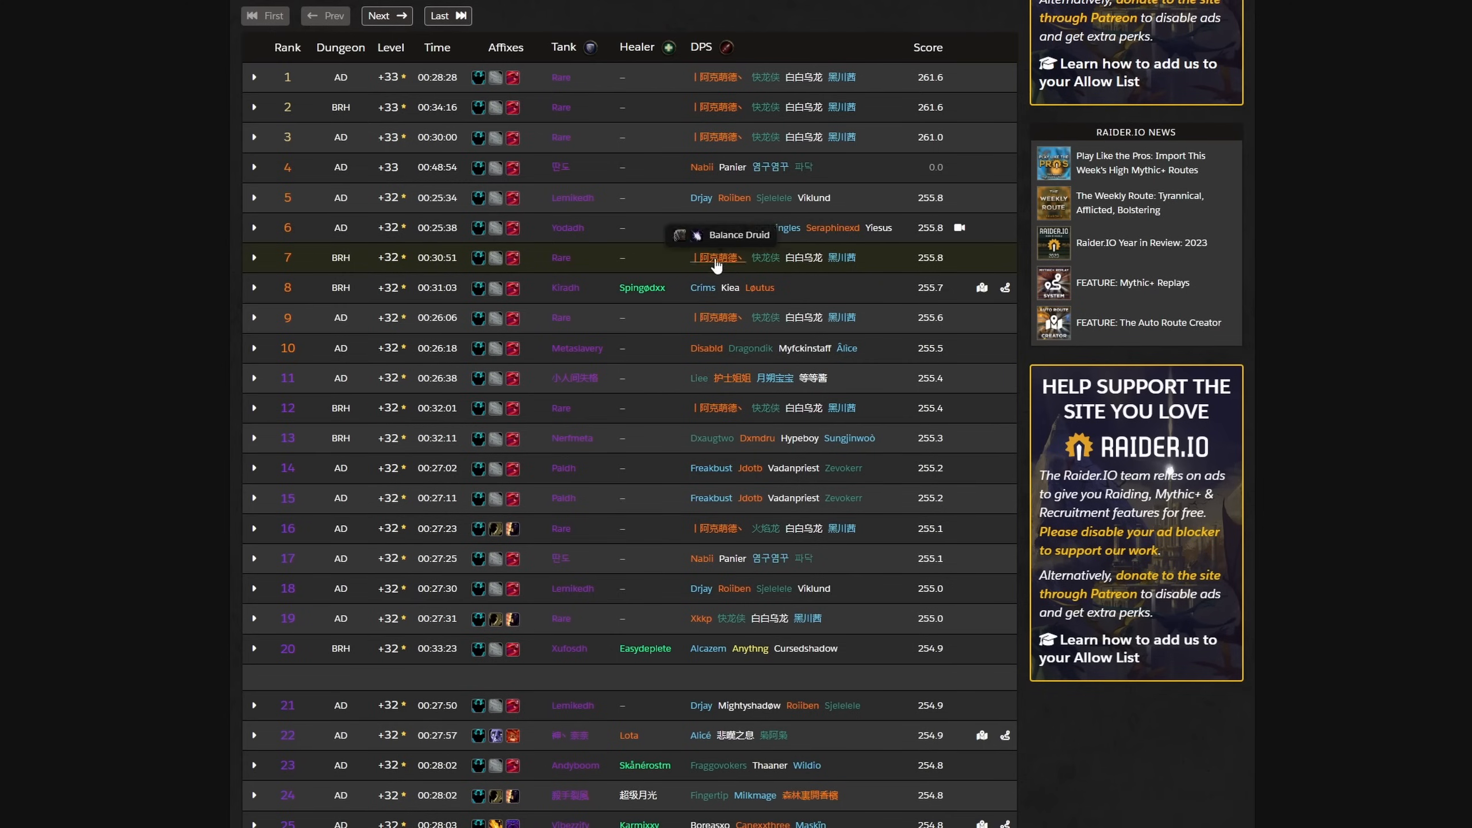
scroll("down", 3)
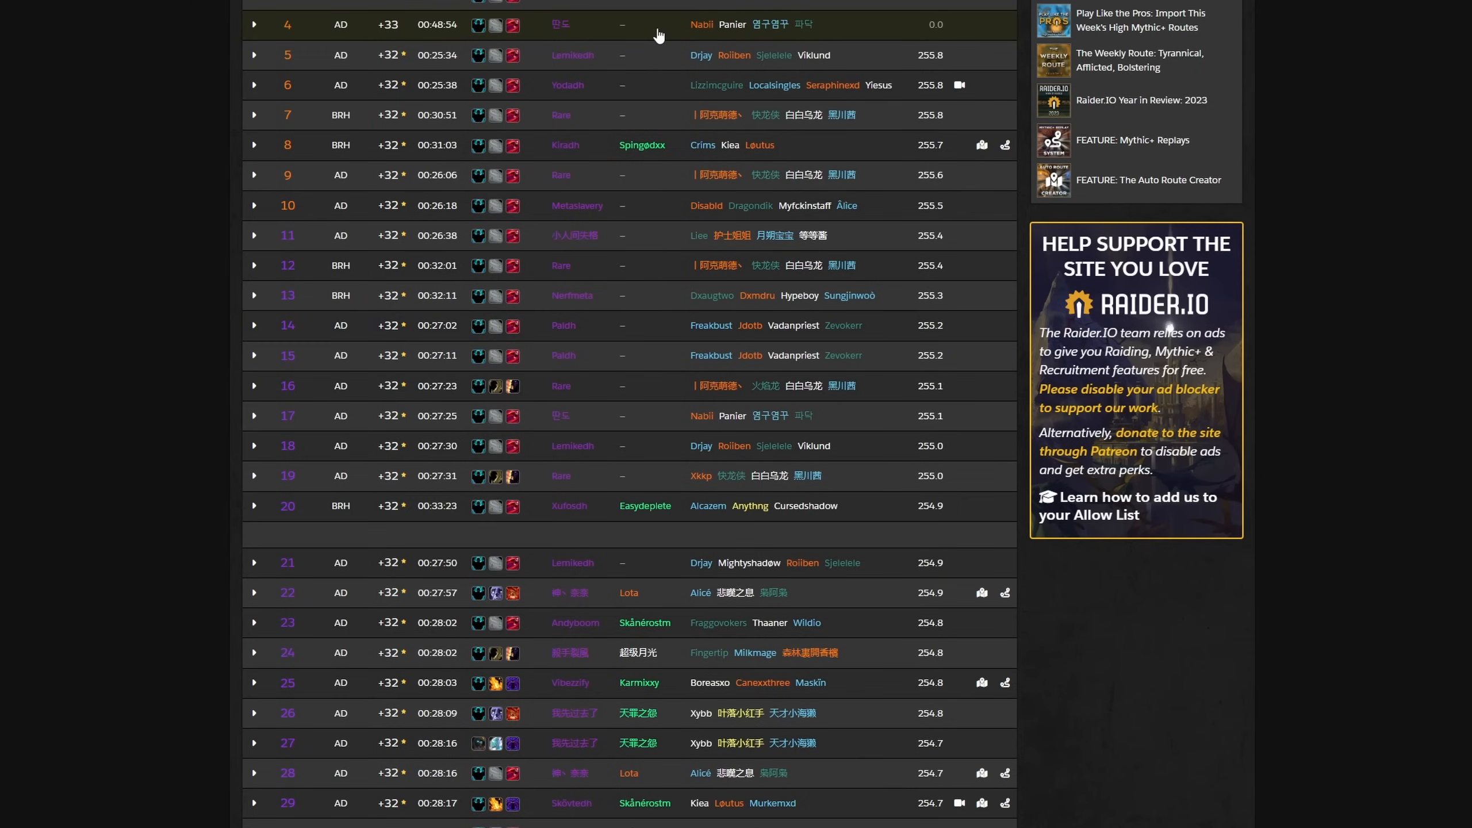
mouse_move(763, 330)
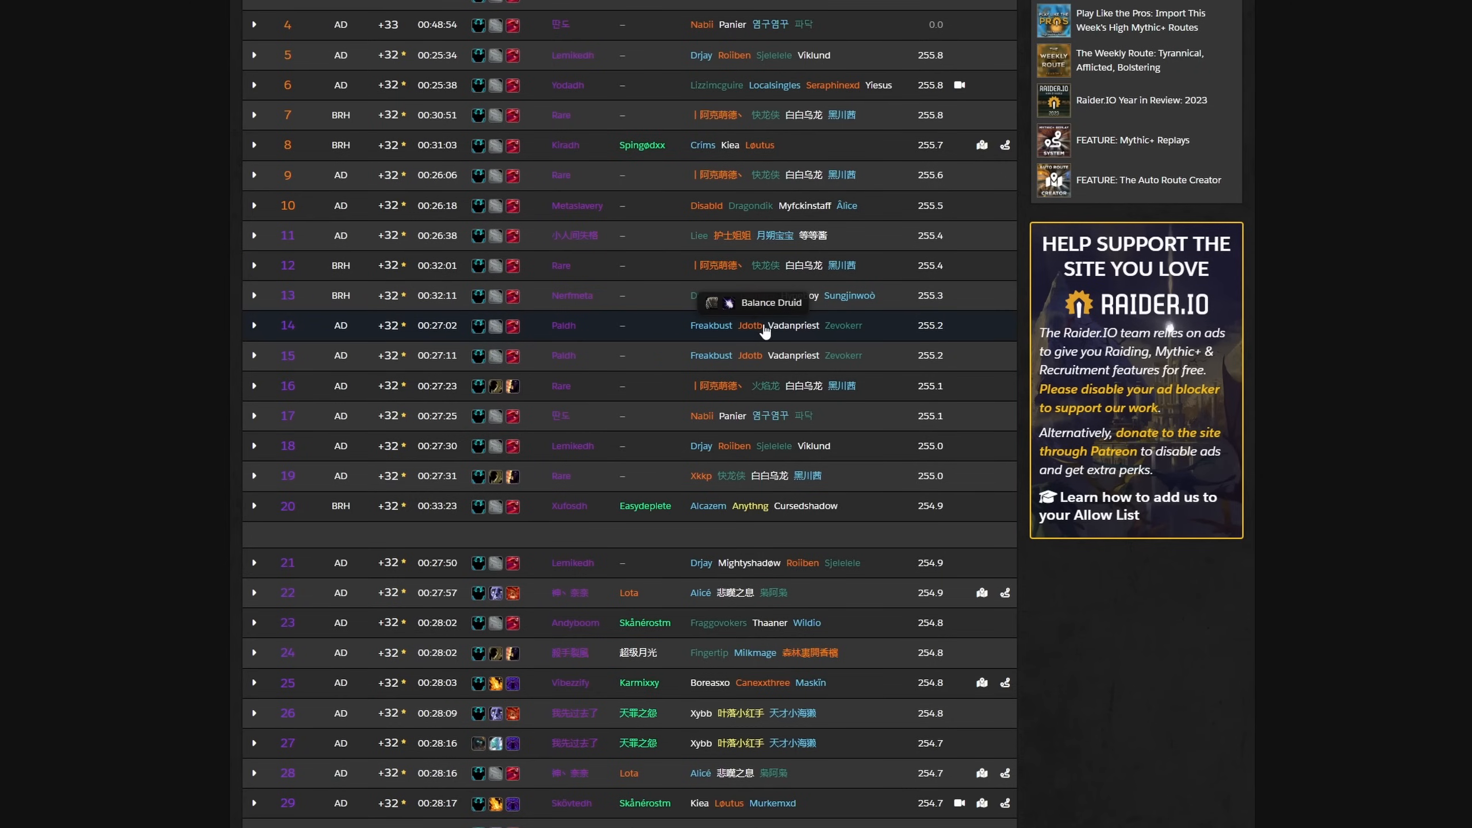
mouse_move(711, 325)
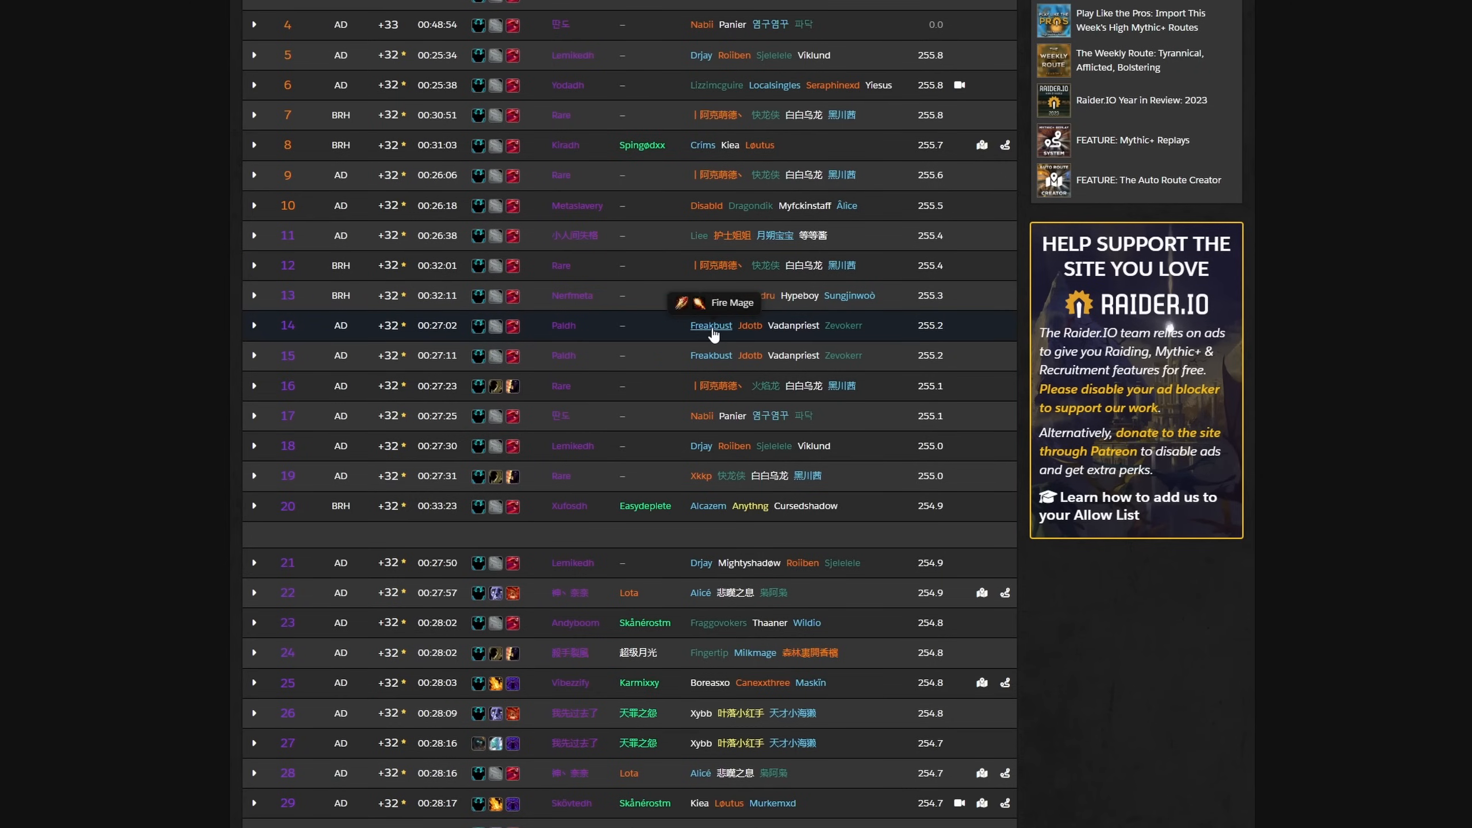
mouse_move(617, 334)
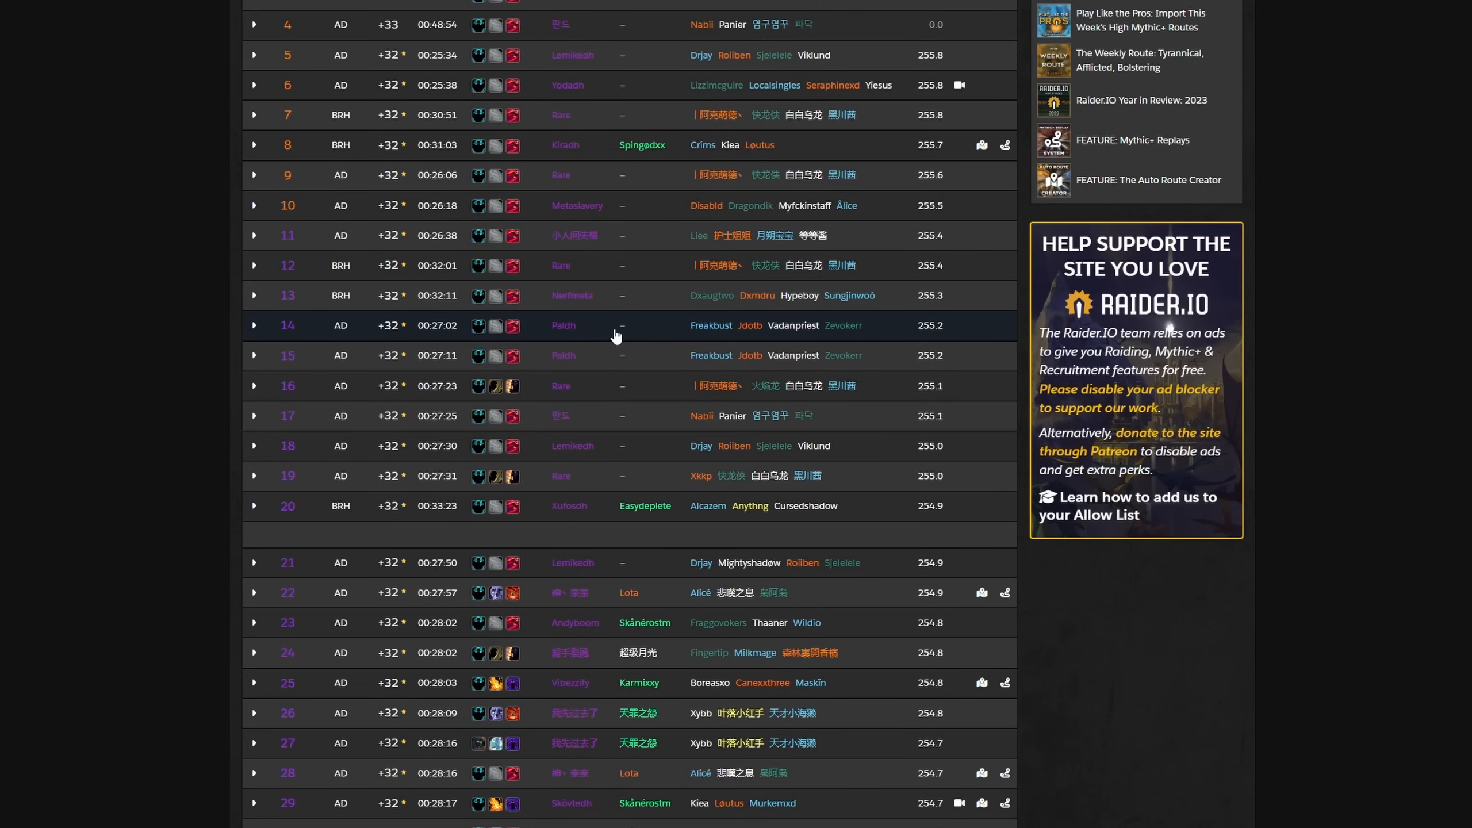
scroll("up", 3)
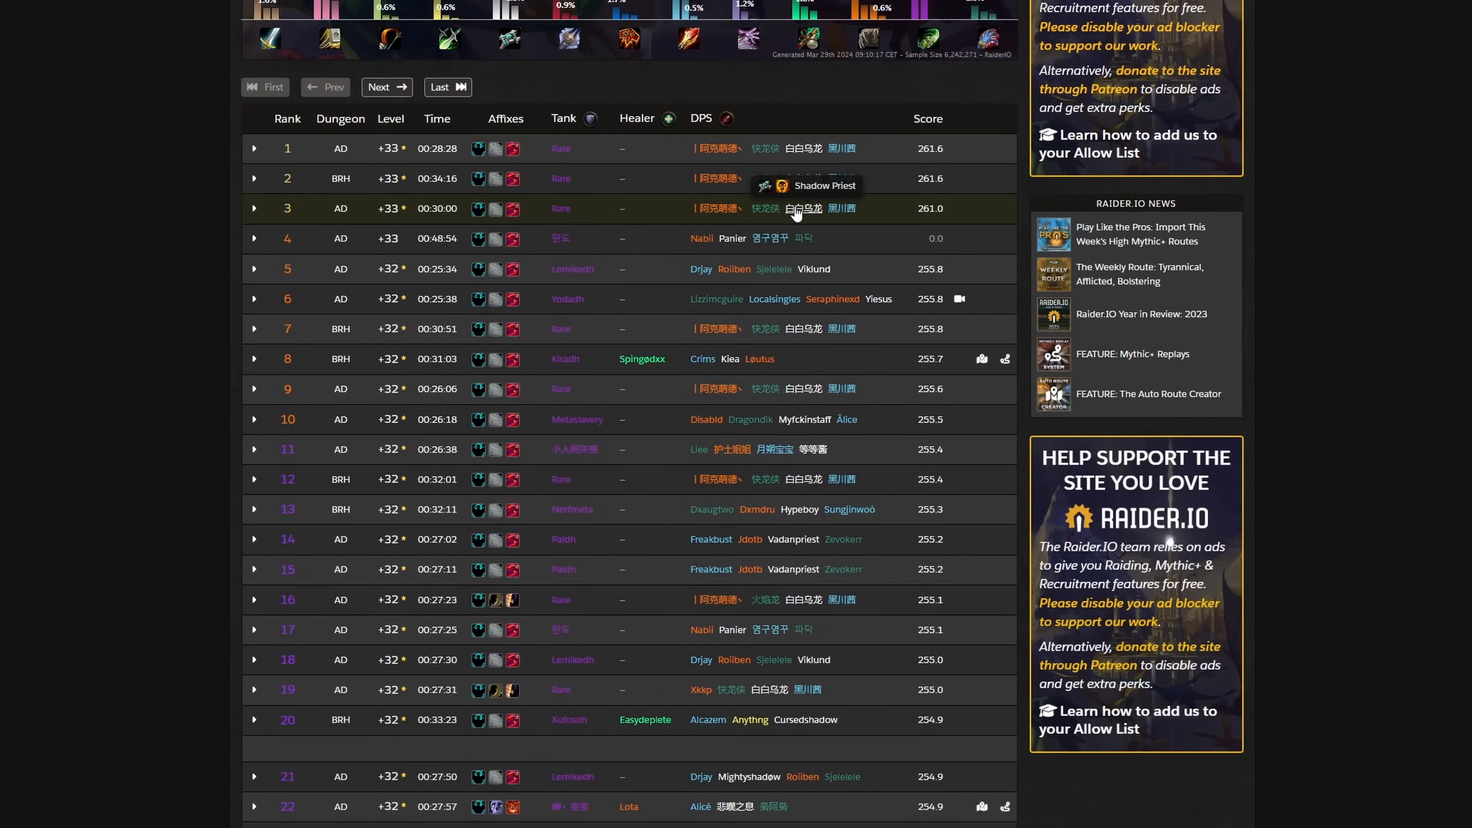
mouse_move(627, 209)
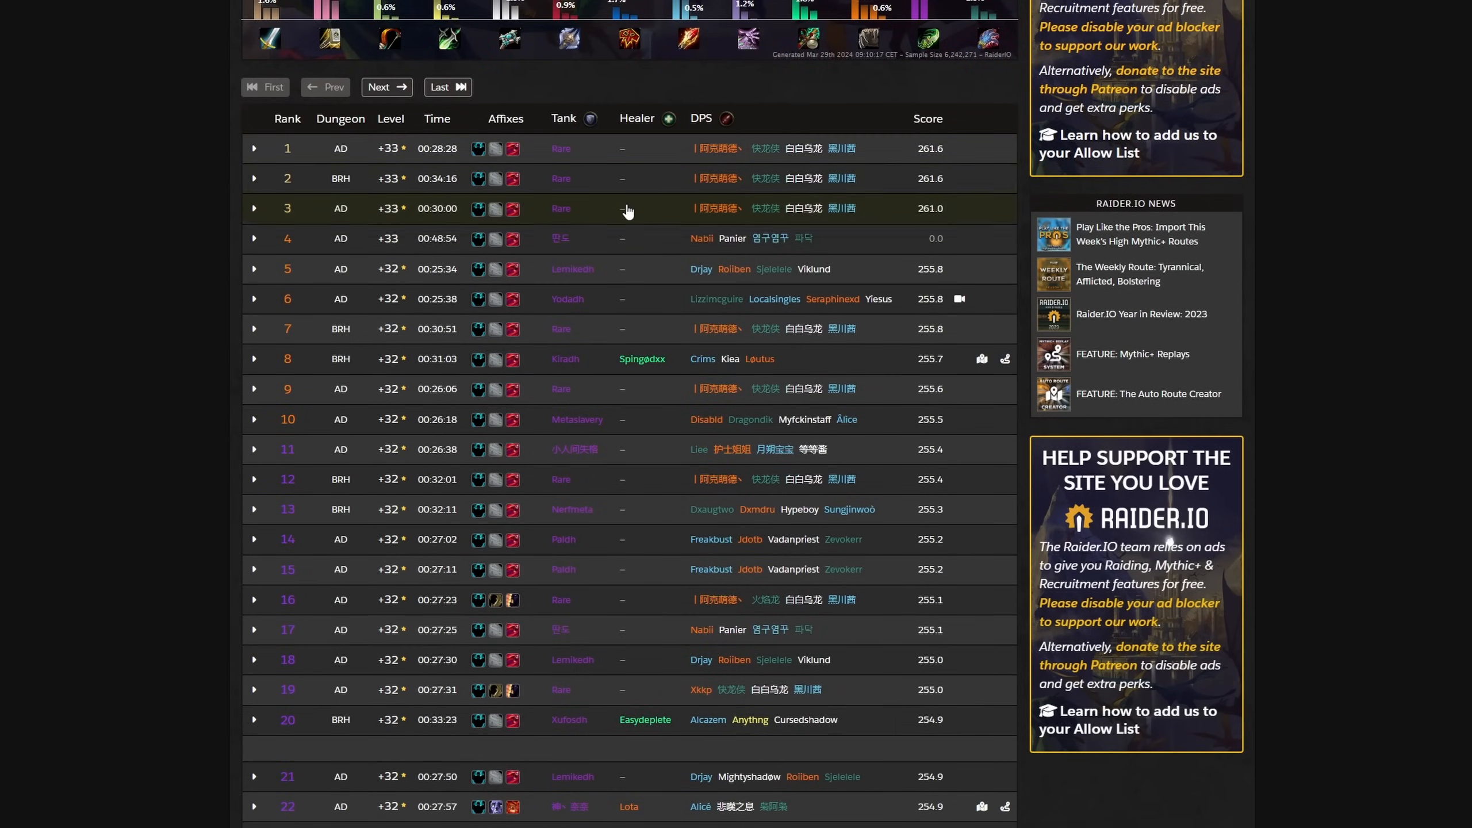
scroll("down", 3)
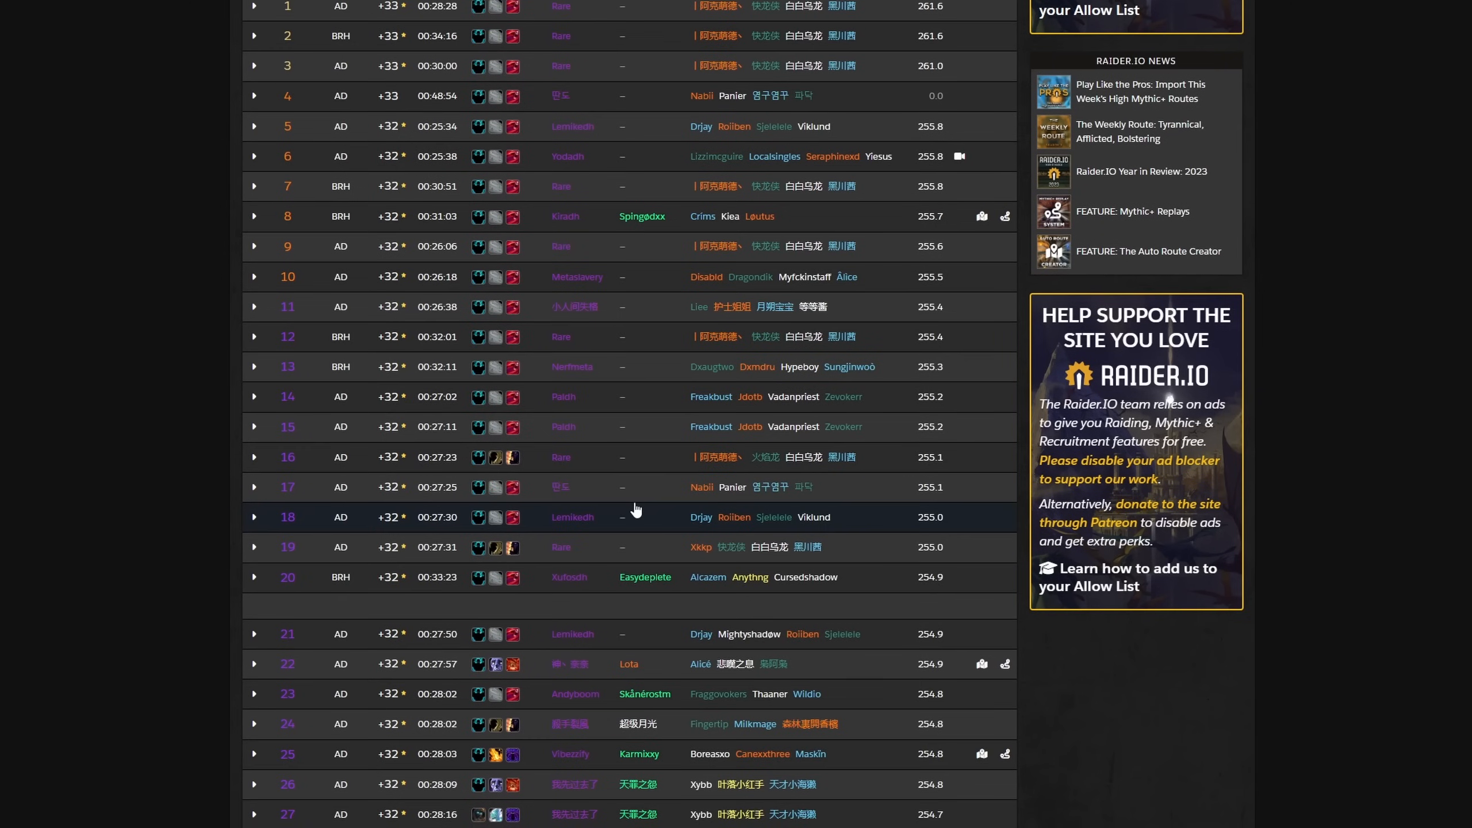
scroll("down", 3)
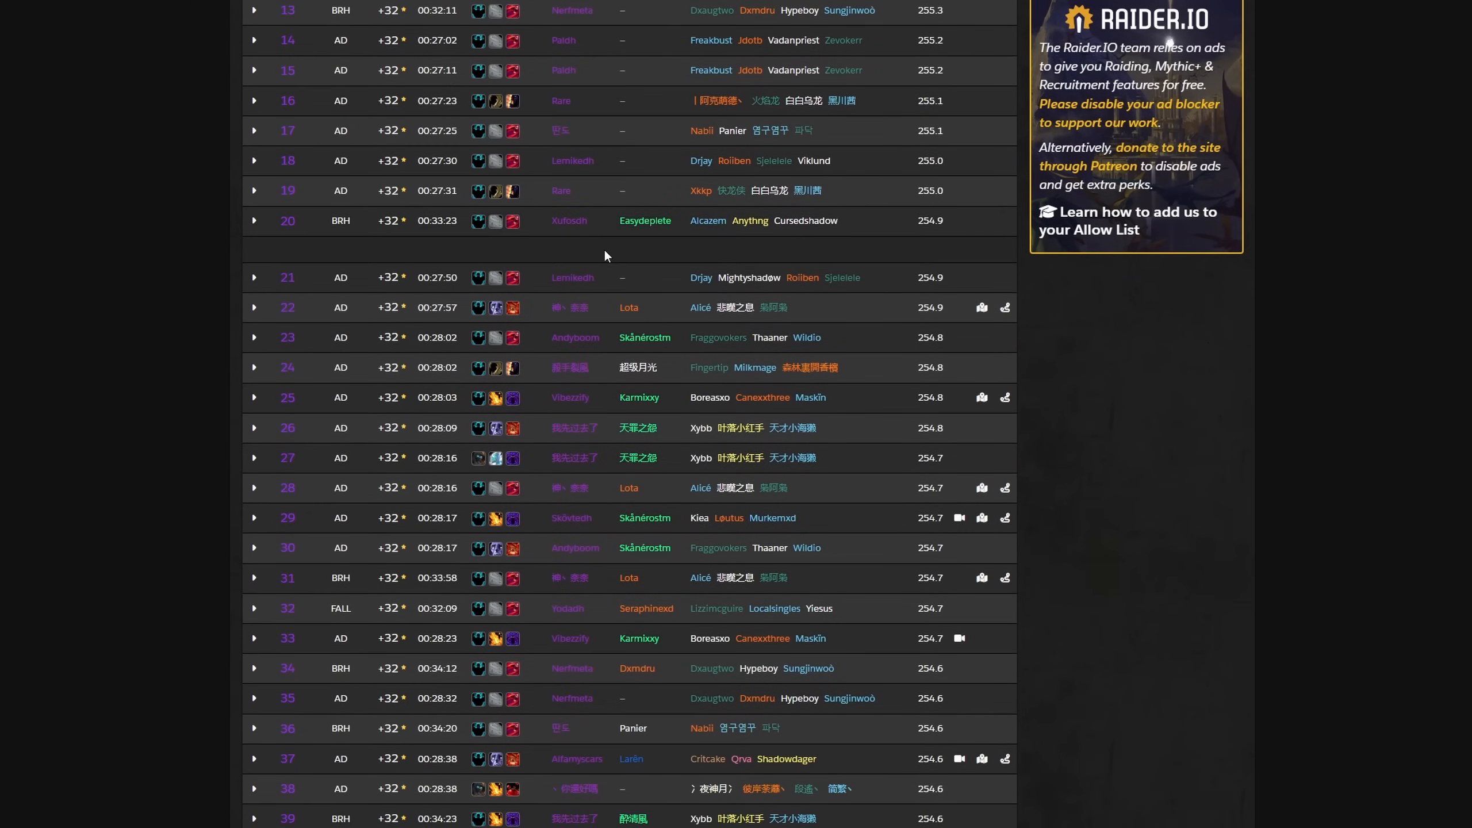
scroll("down", 3)
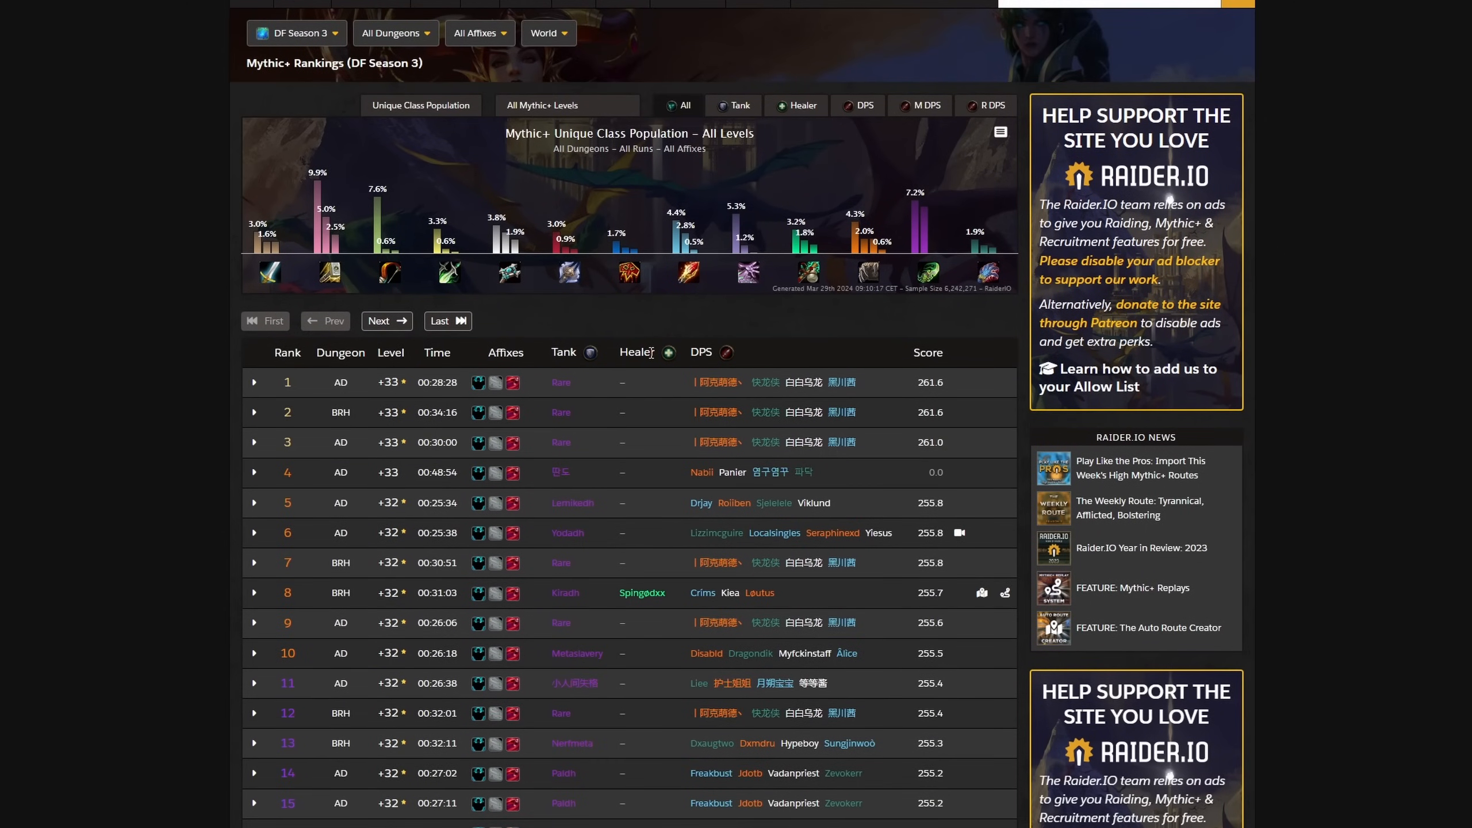
mouse_move(880, 518)
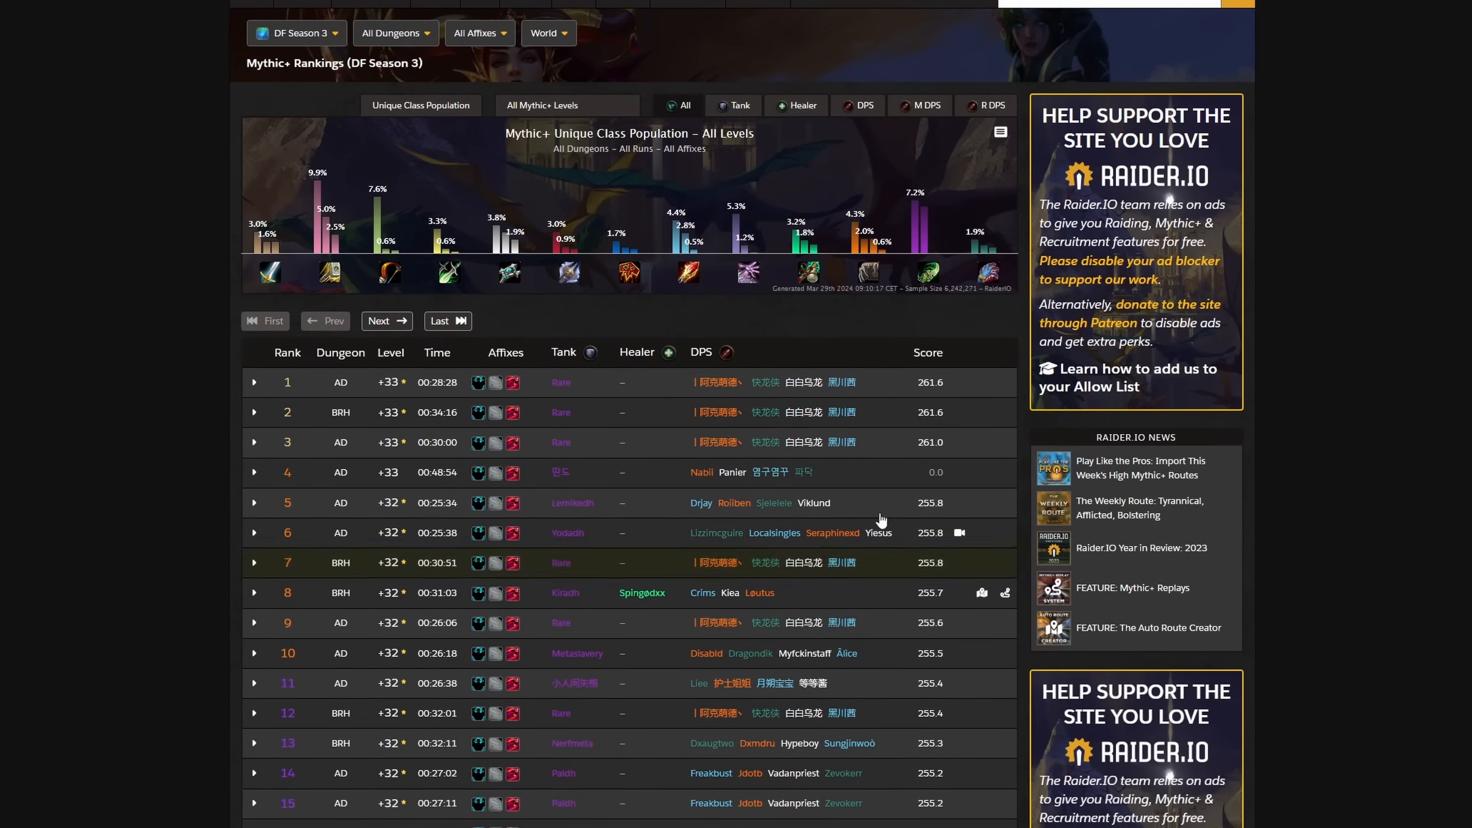
mouse_move(846, 295)
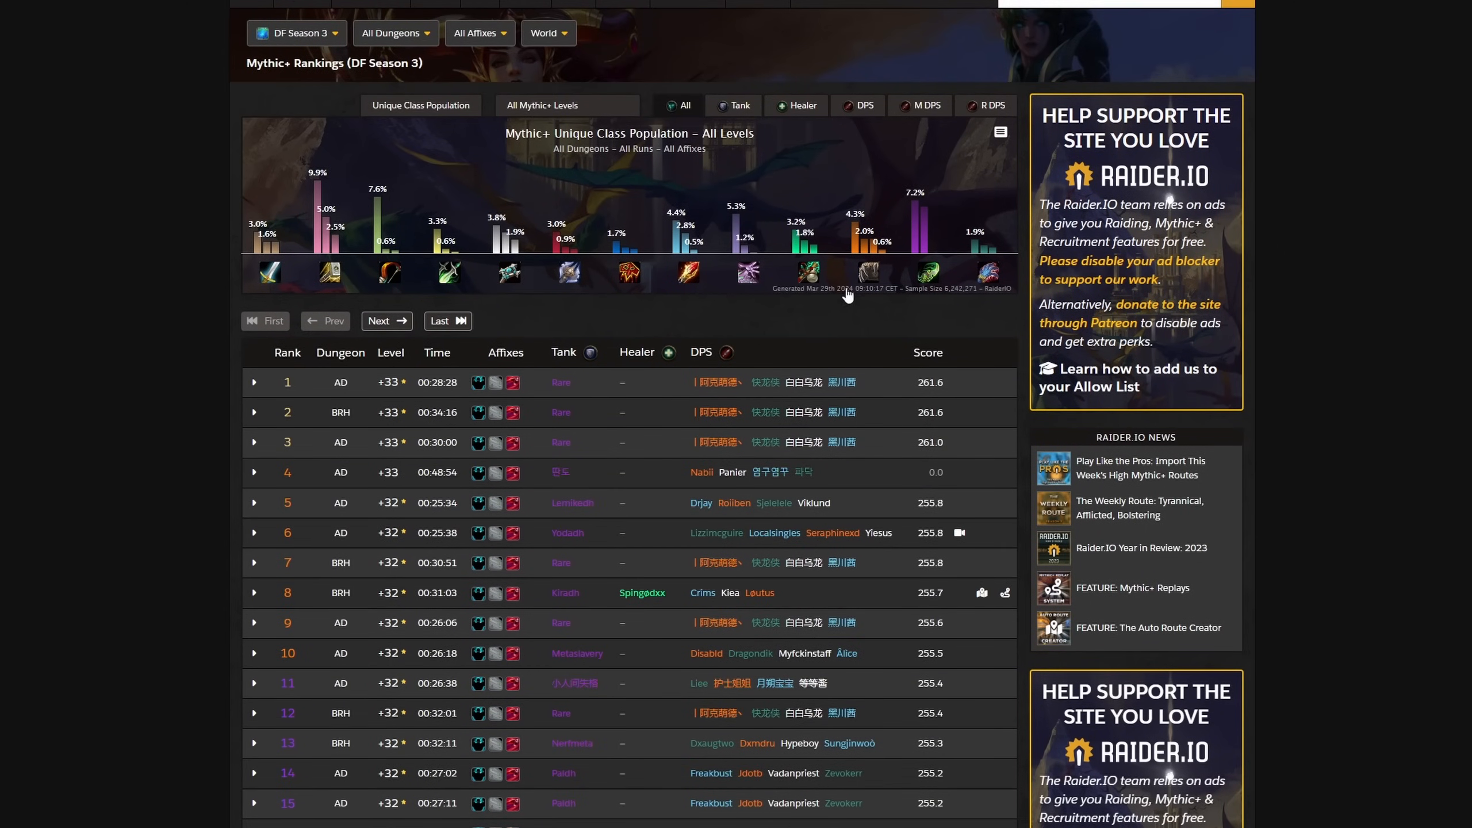
mouse_move(944, 296)
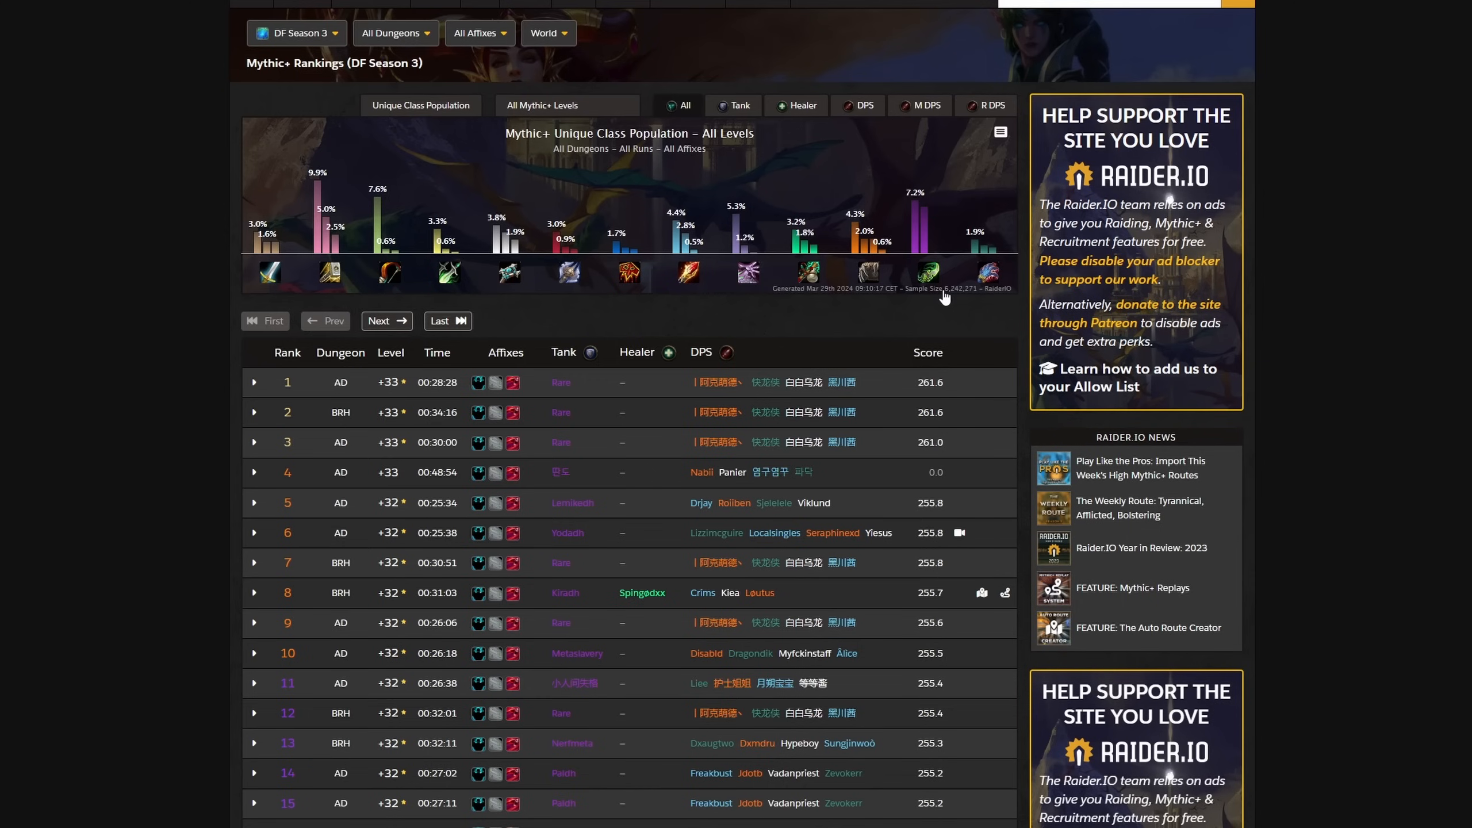
Step: Show Raider.IO rankings for DF Season 2, then for Shadowlands Season 3
left_click(295, 32)
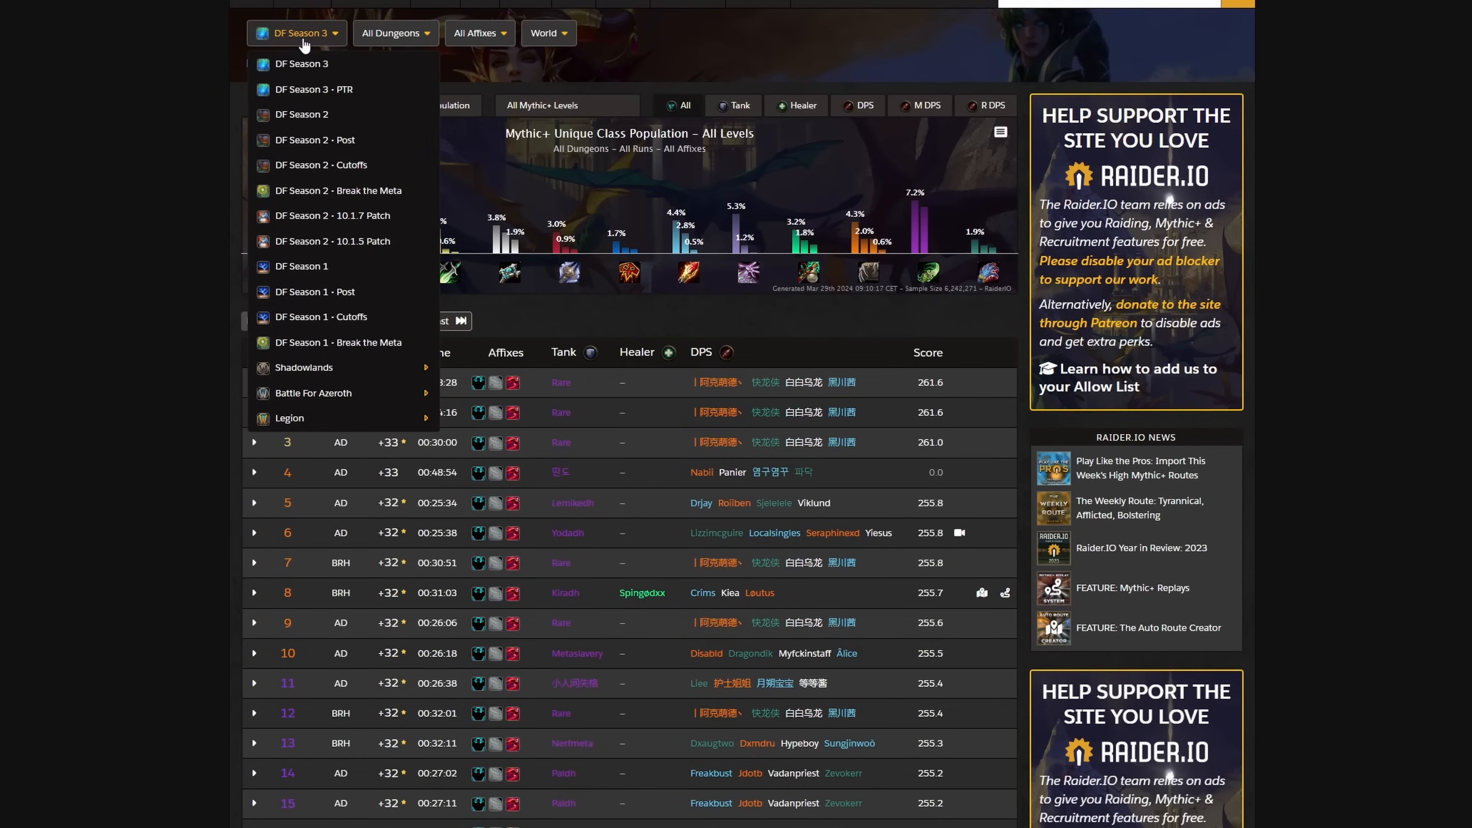
left_click(301, 114)
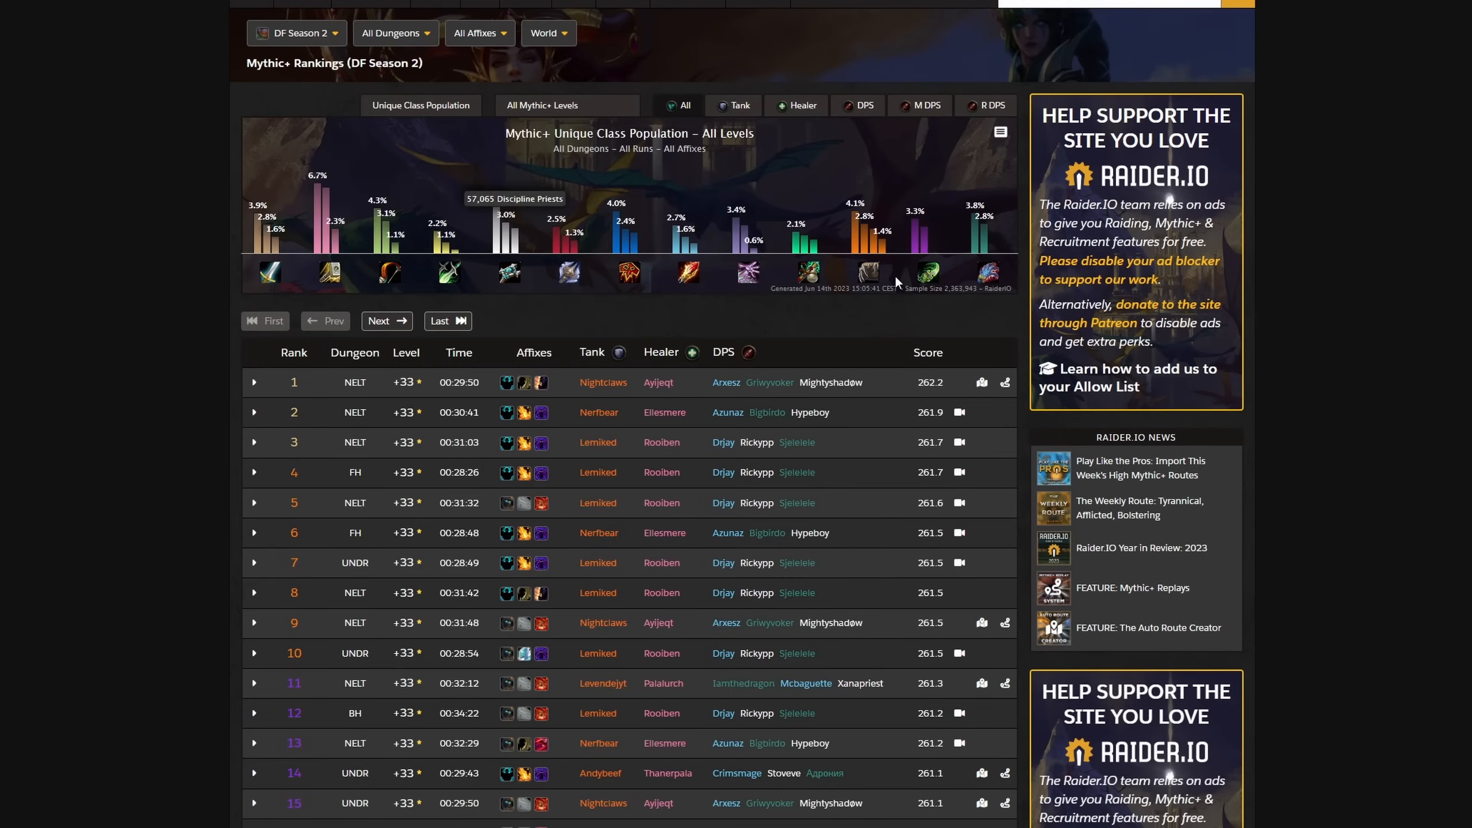
mouse_move(674, 221)
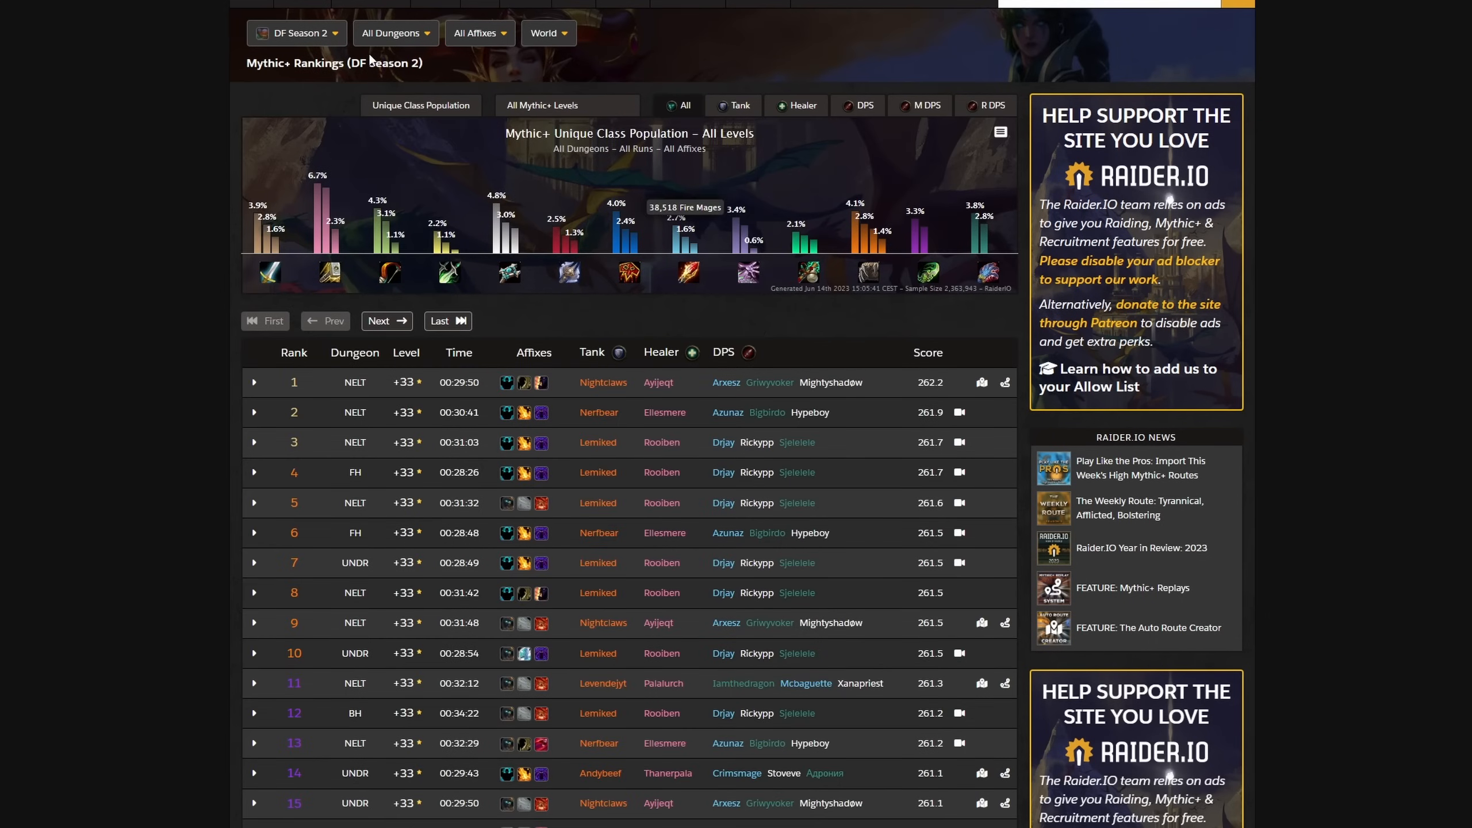
left_click(296, 32)
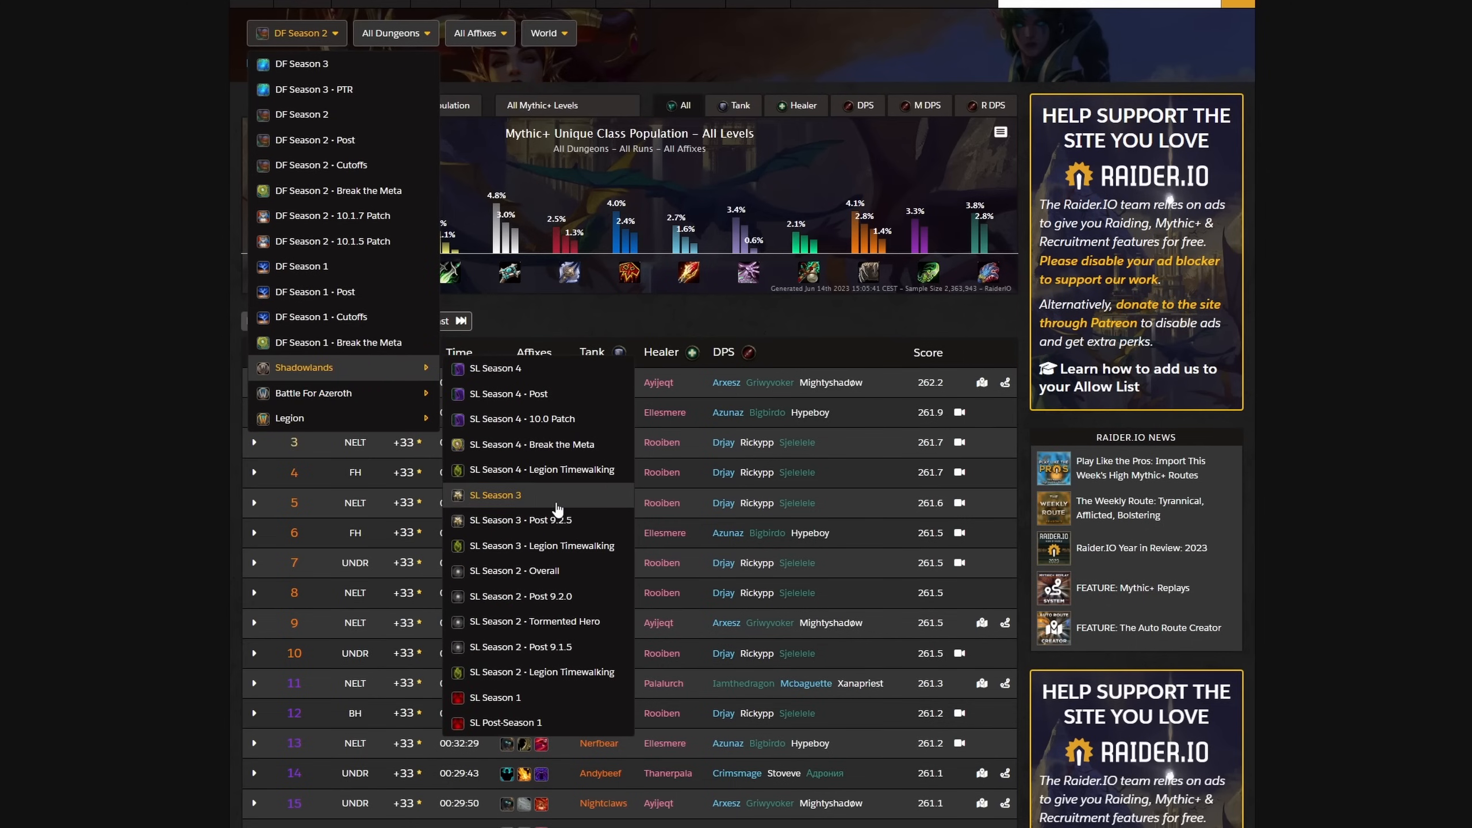
left_click(494, 495)
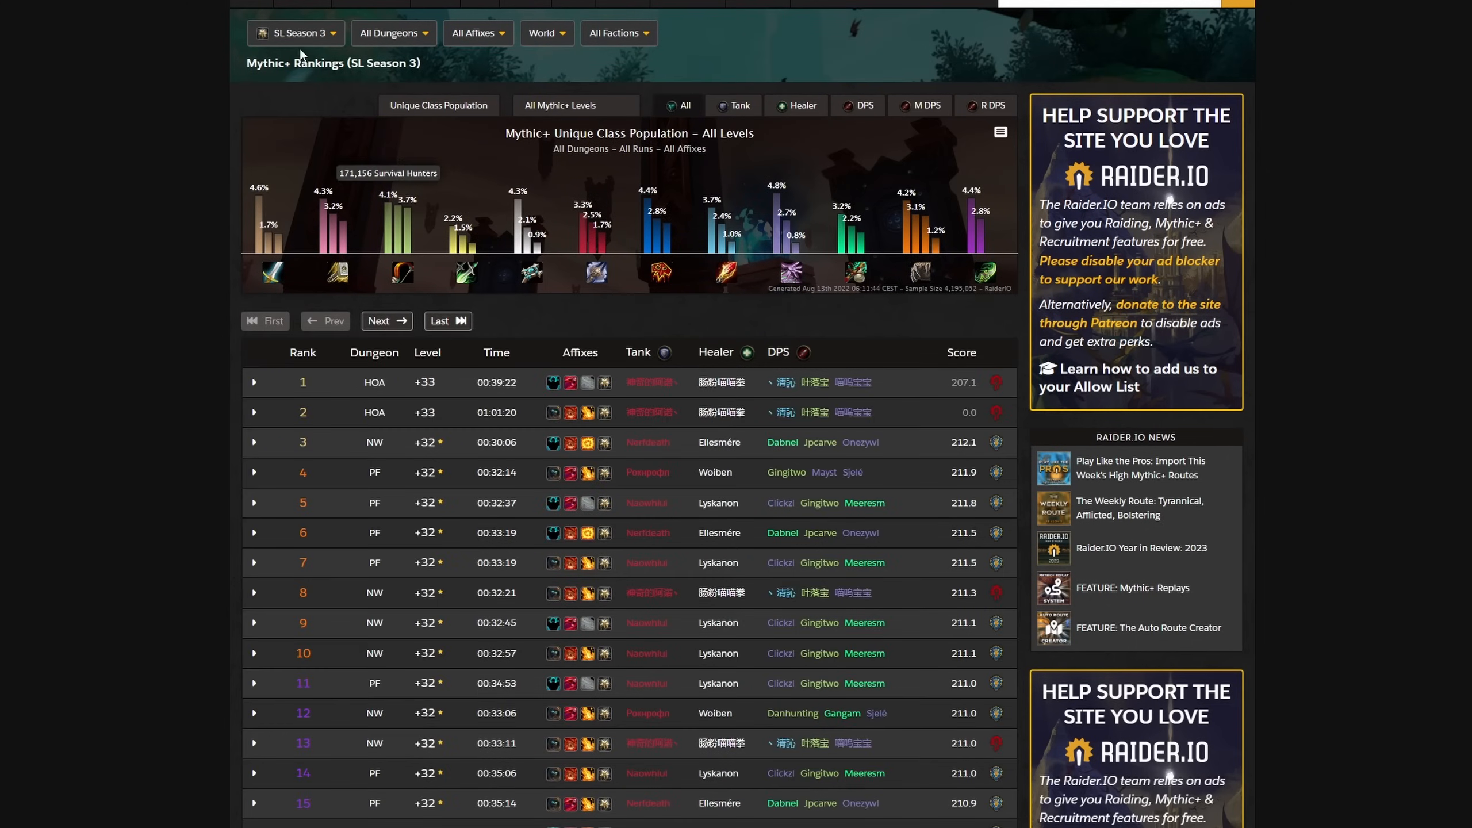
left_click(294, 33)
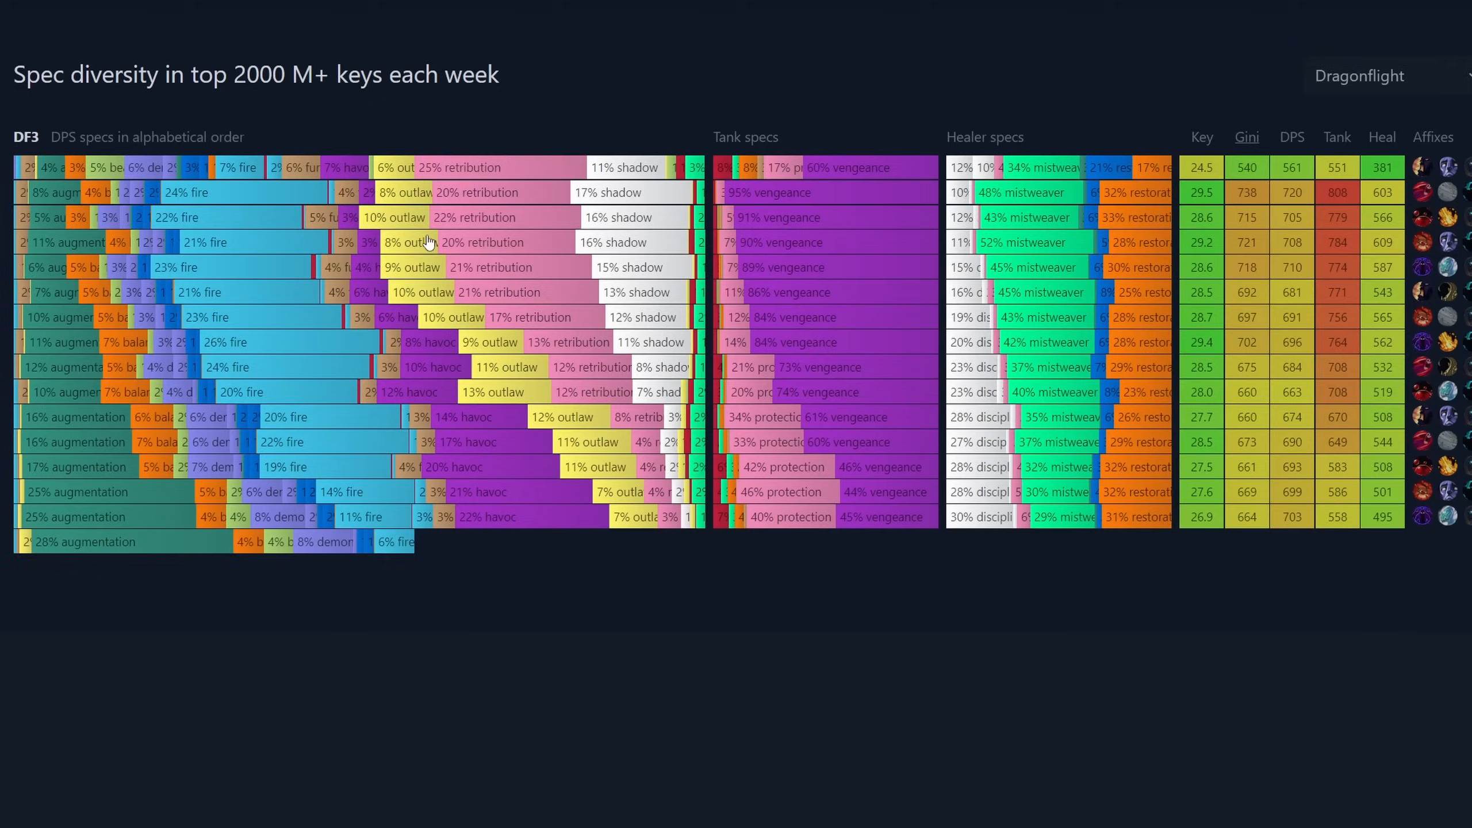
scroll("down", 3)
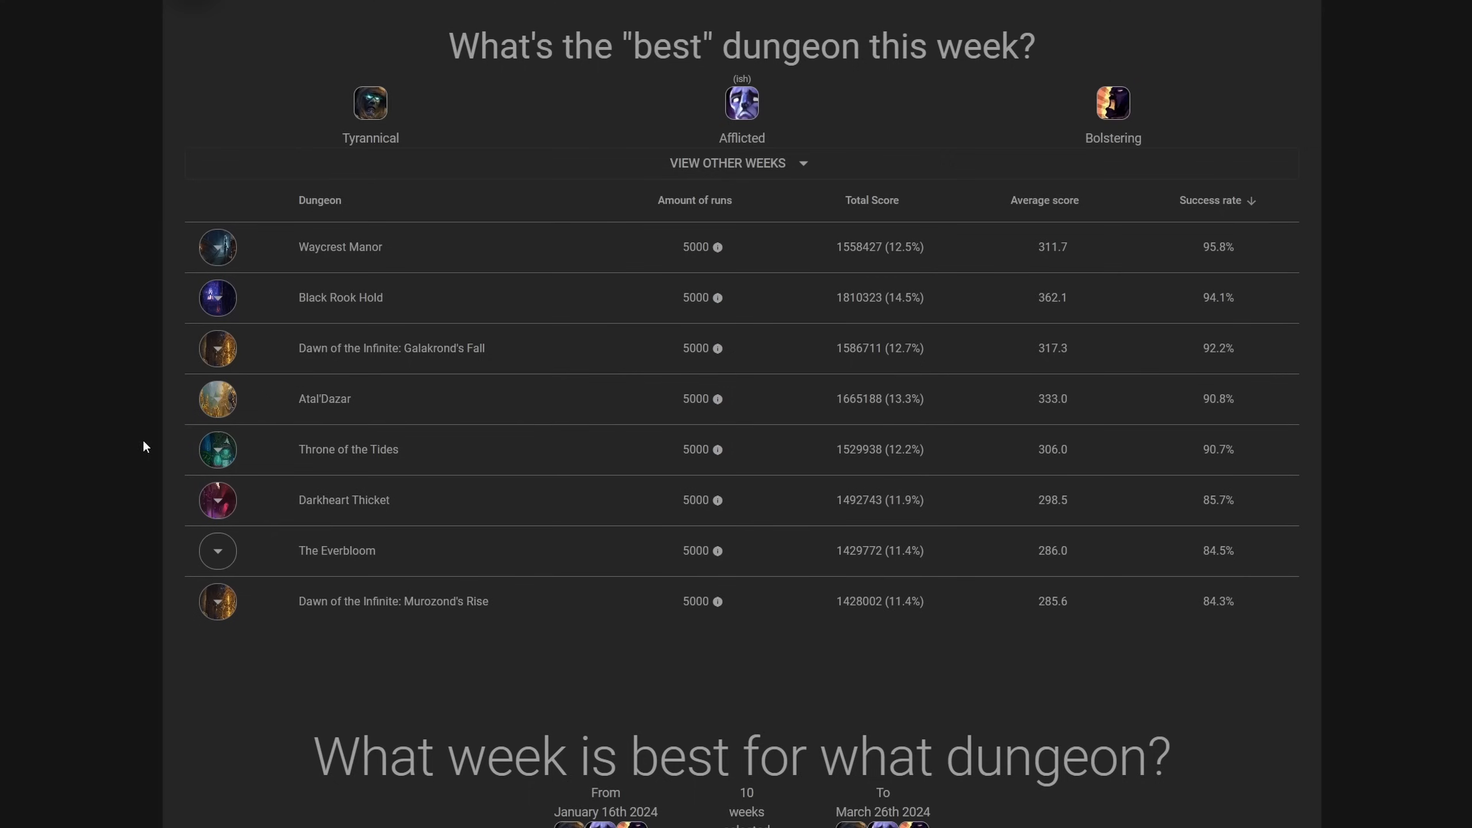
mouse_move(139, 435)
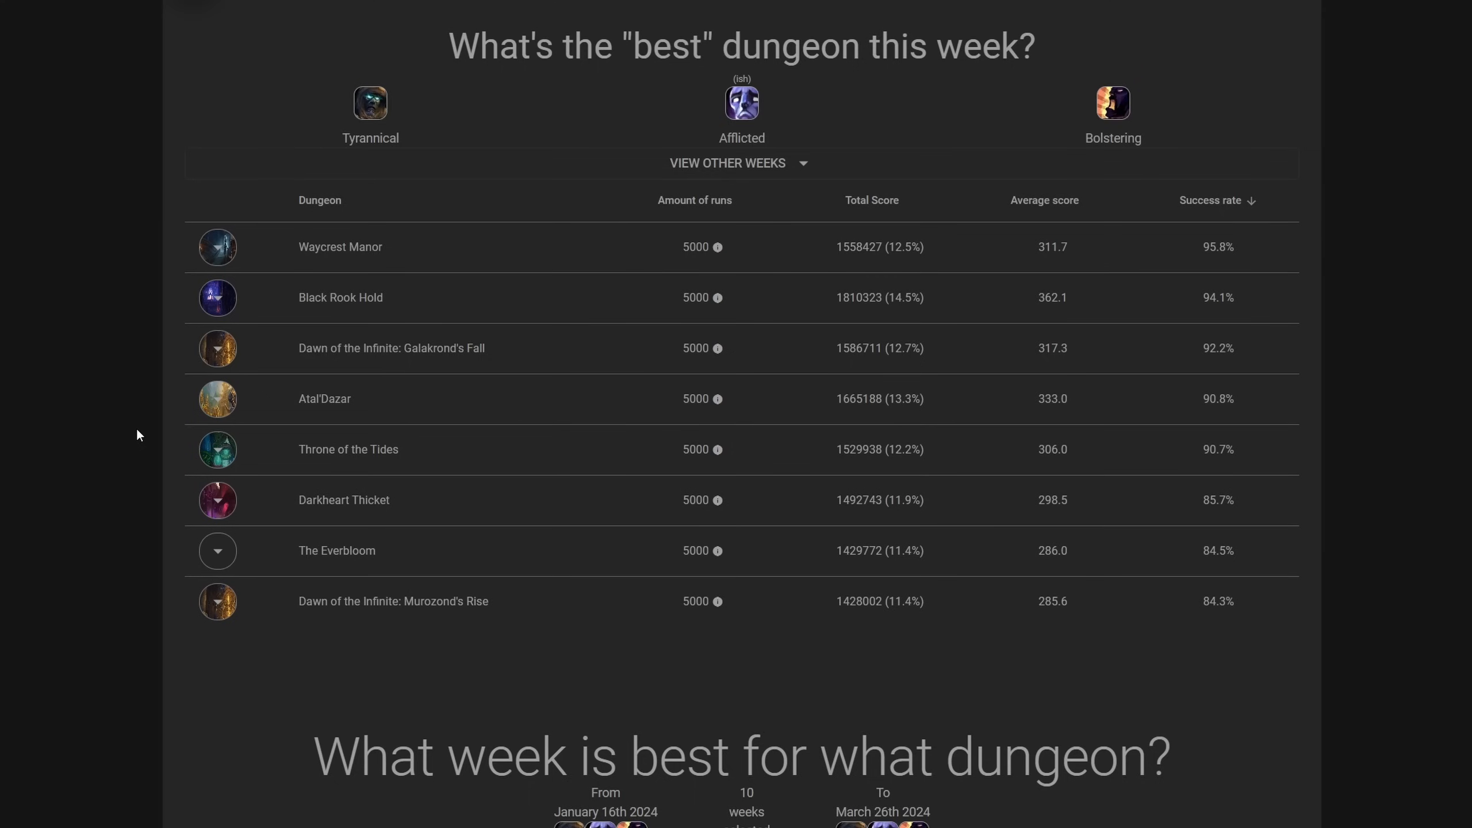
mouse_move(180, 551)
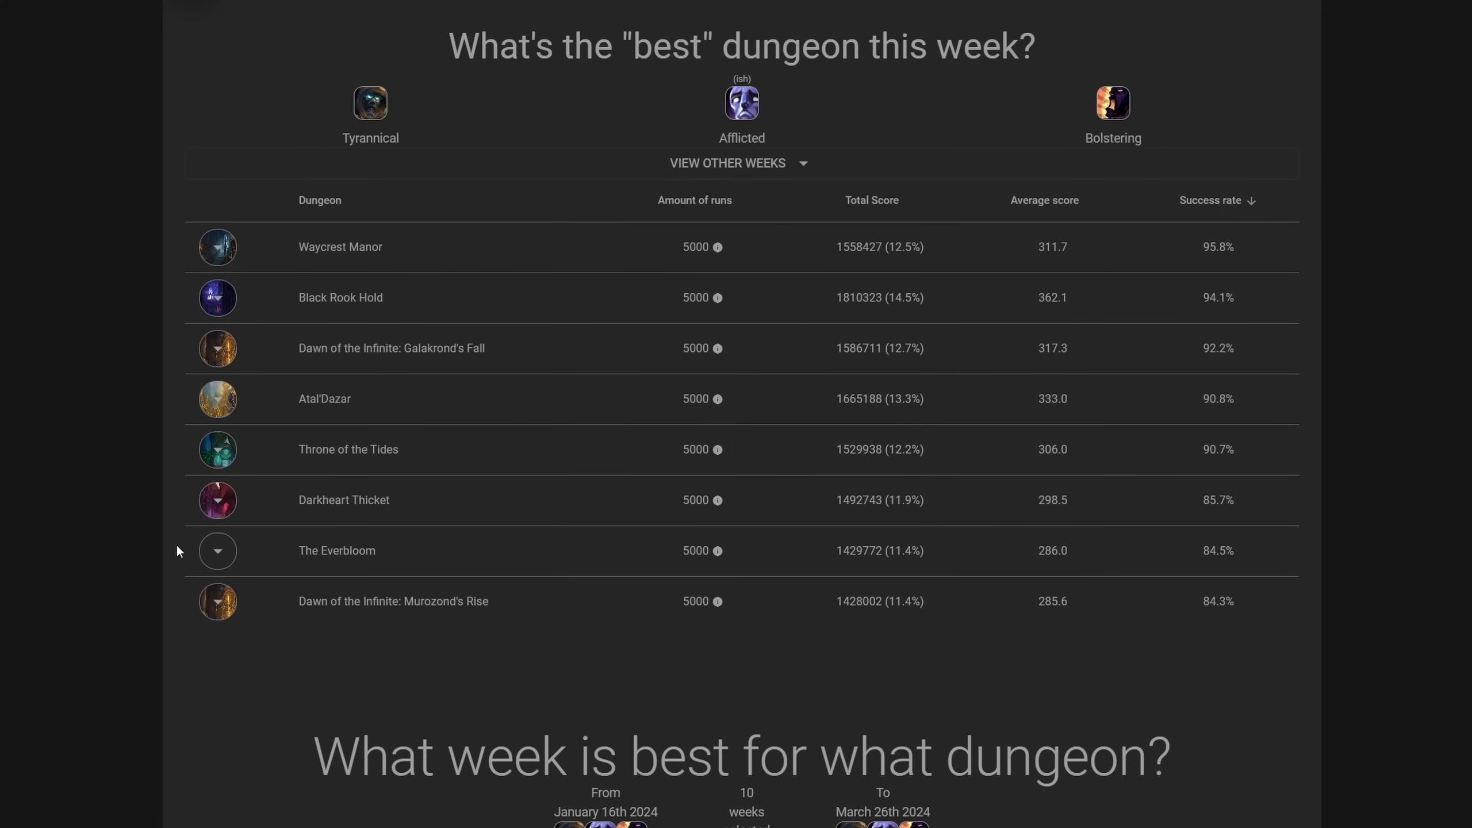
mouse_move(687, 721)
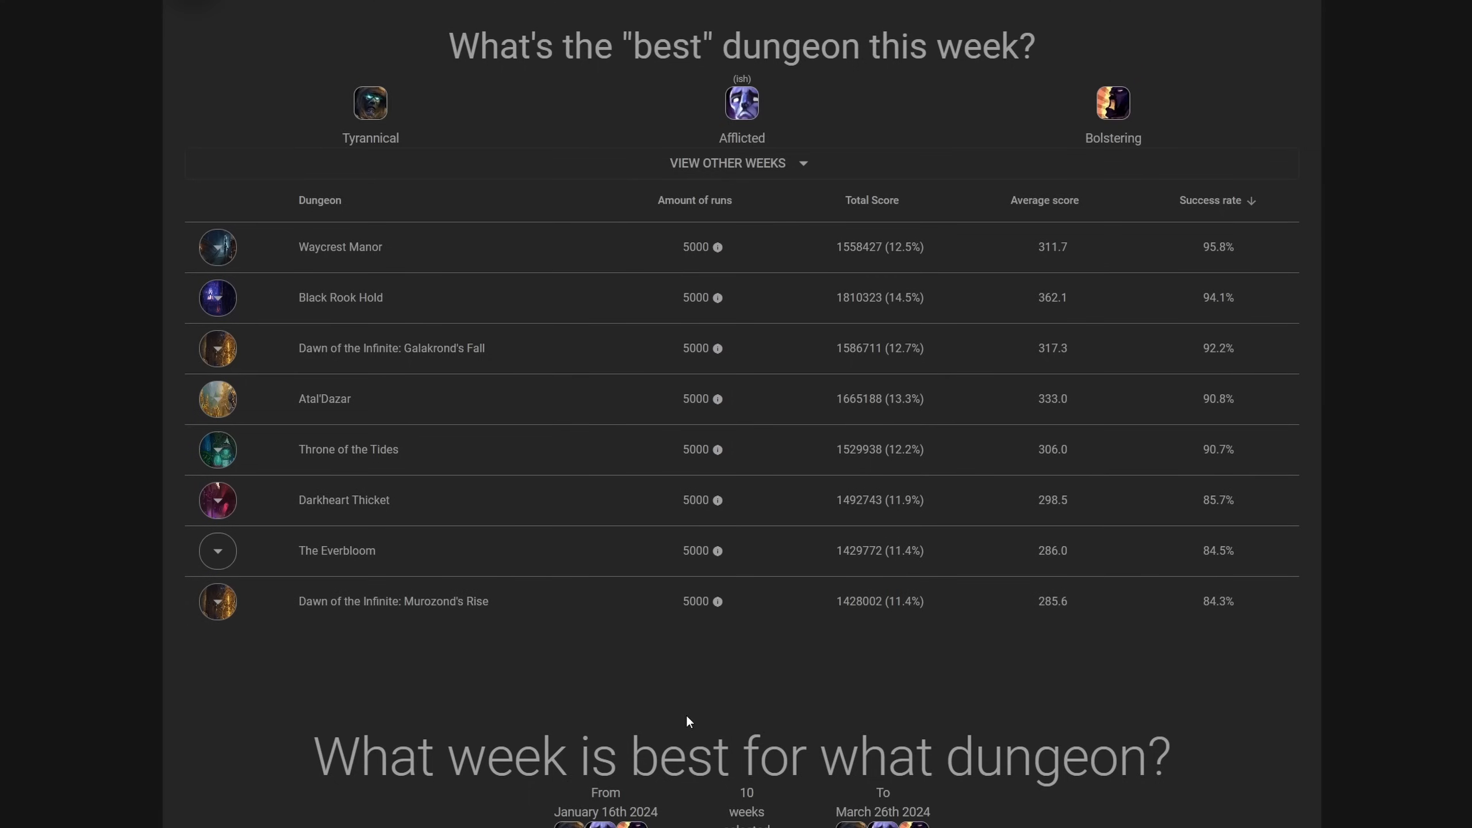
mouse_move(299, 611)
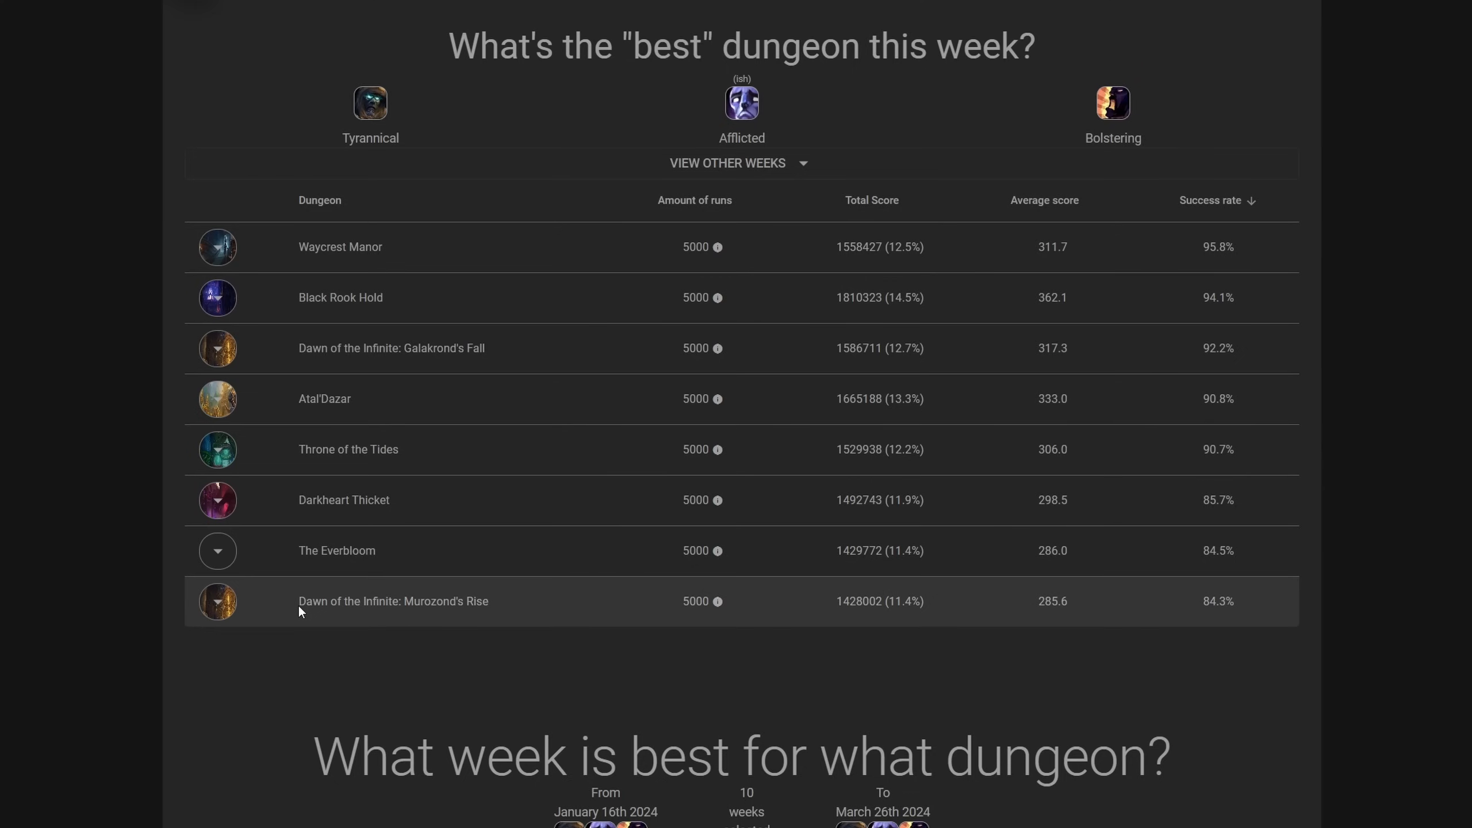
double_click(1217, 601)
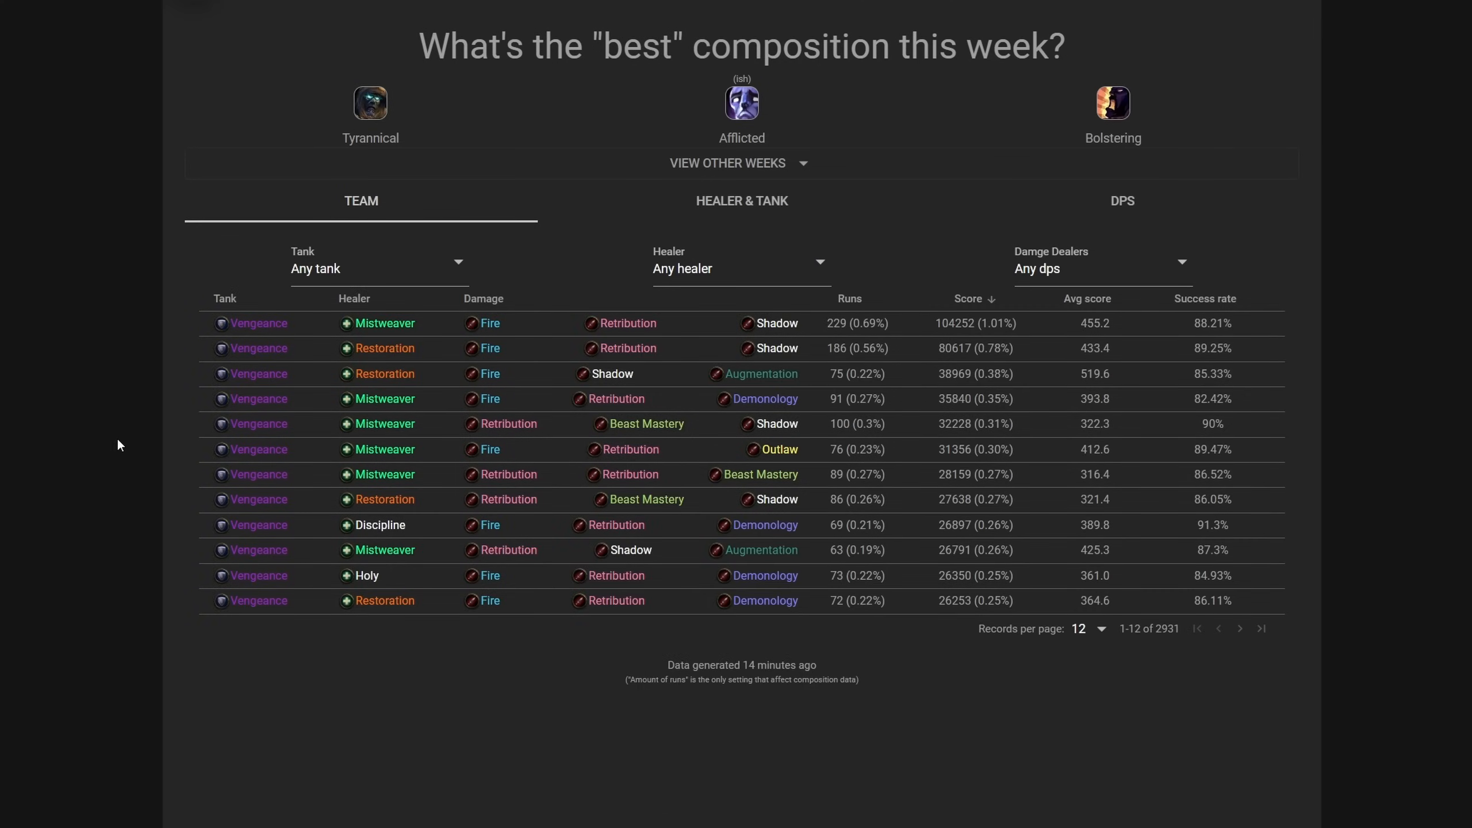
mouse_move(227, 316)
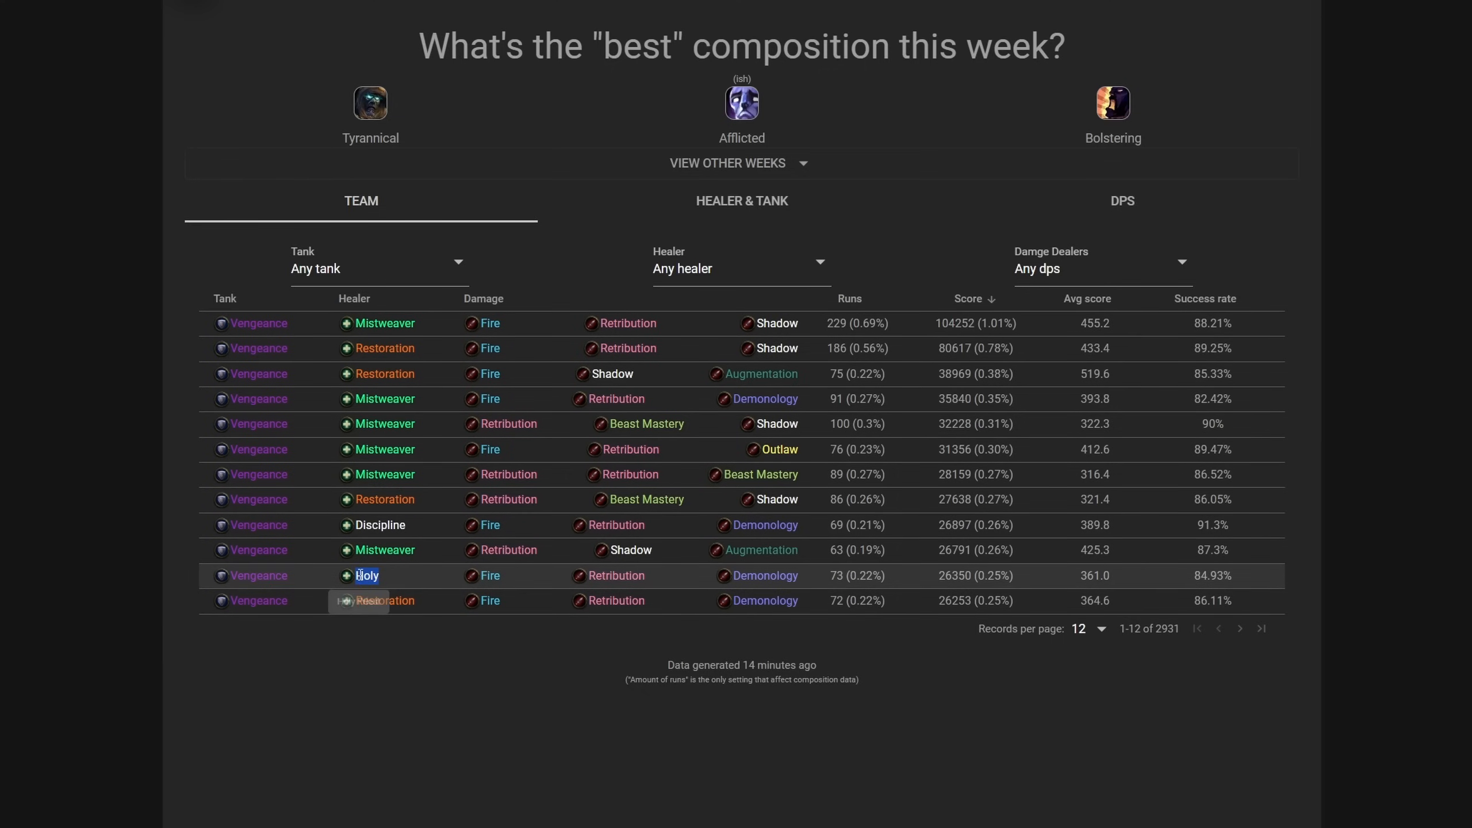
mouse_move(365, 575)
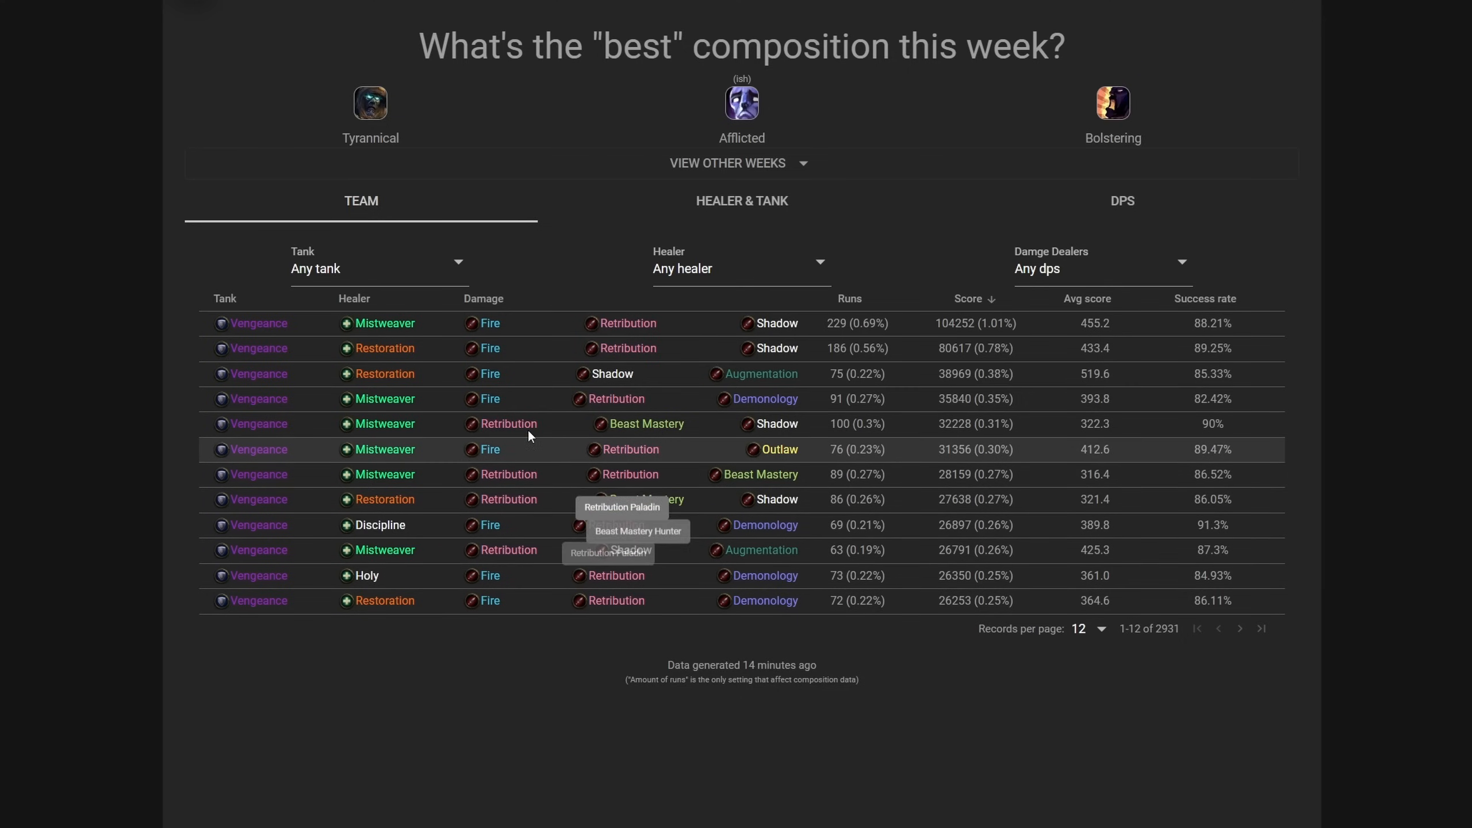
mouse_move(508, 474)
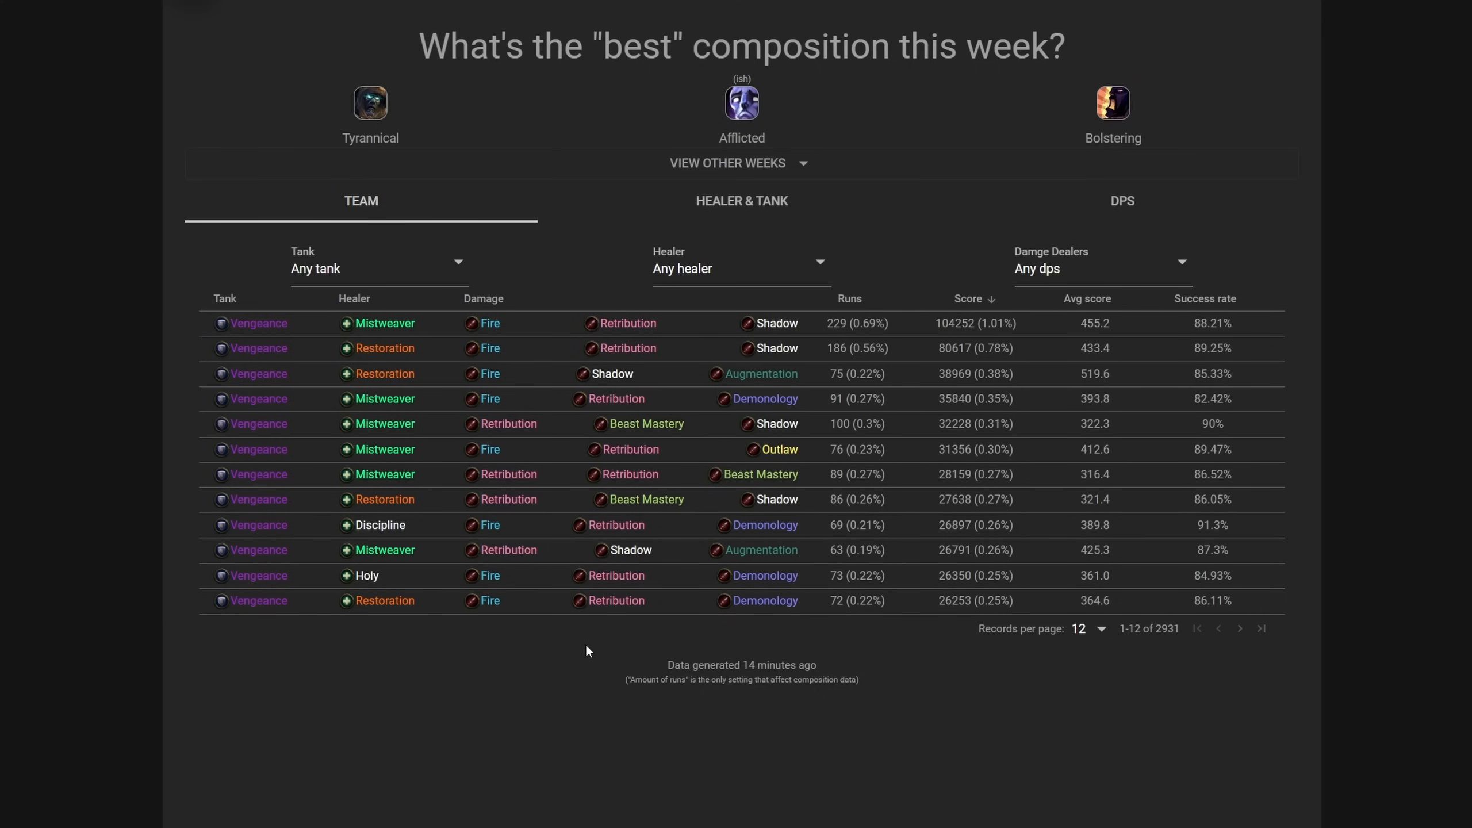
mouse_move(551, 646)
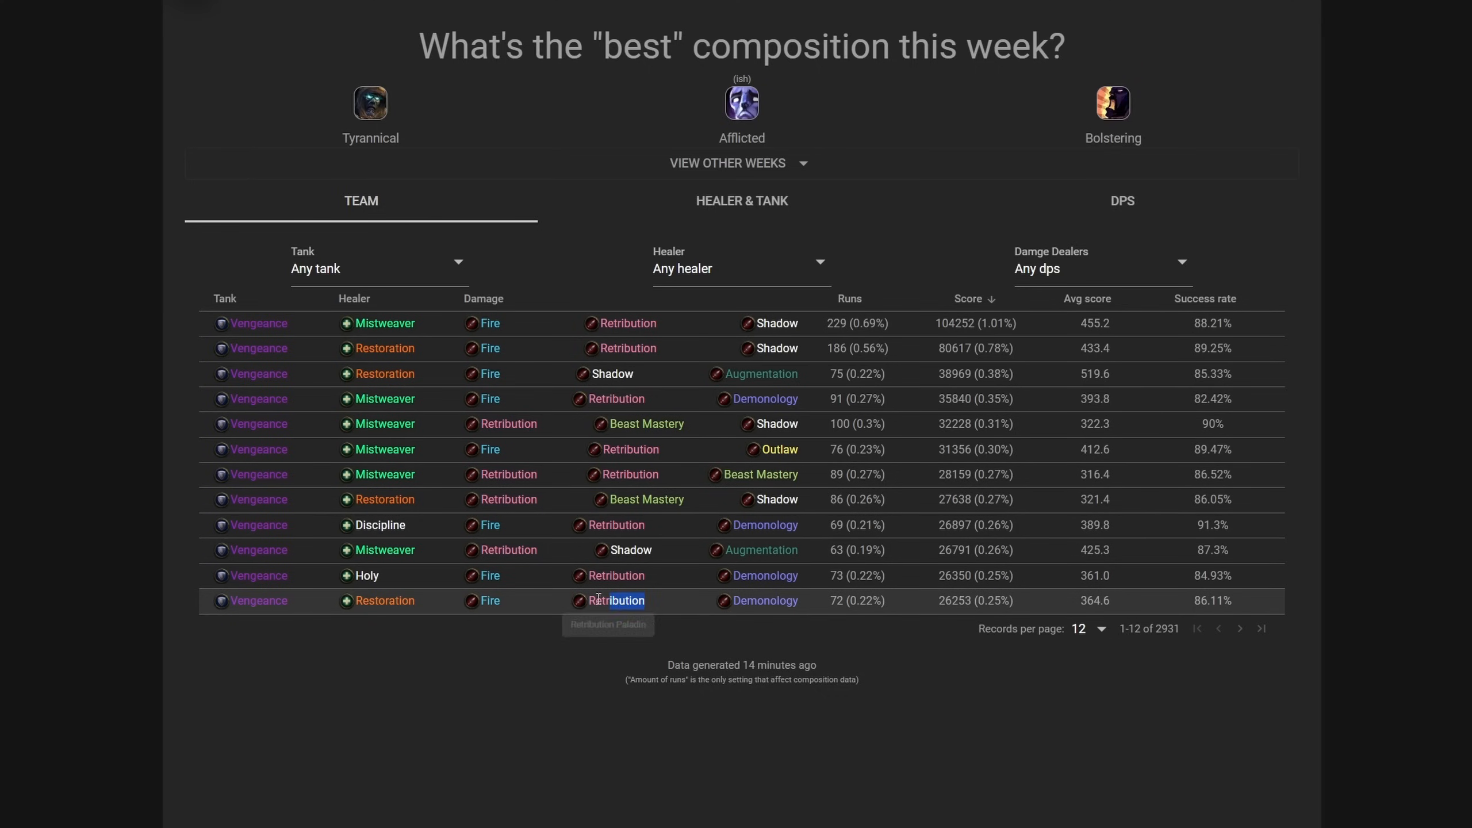
mouse_move(846, 236)
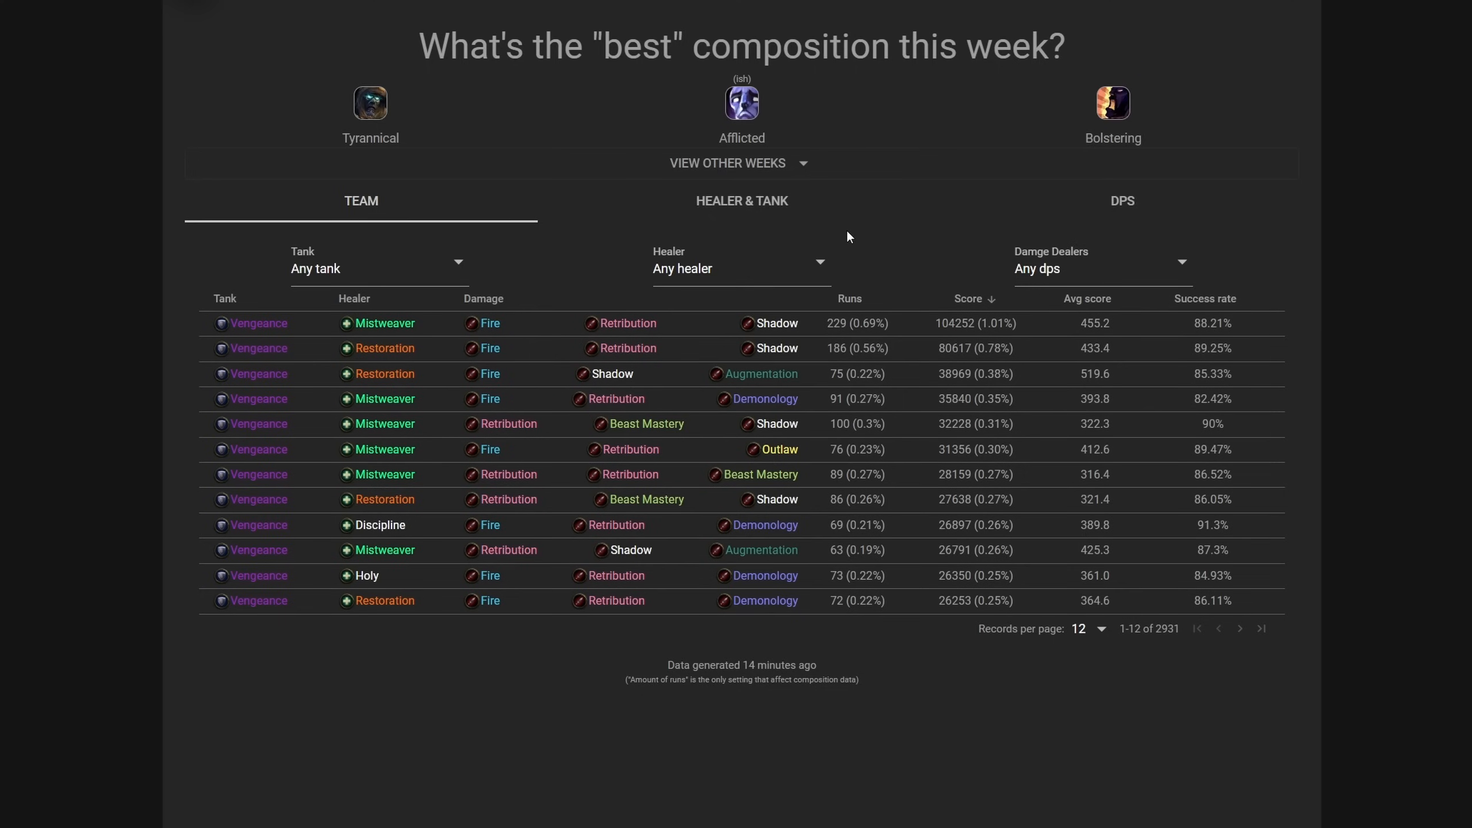
mouse_move(472, 698)
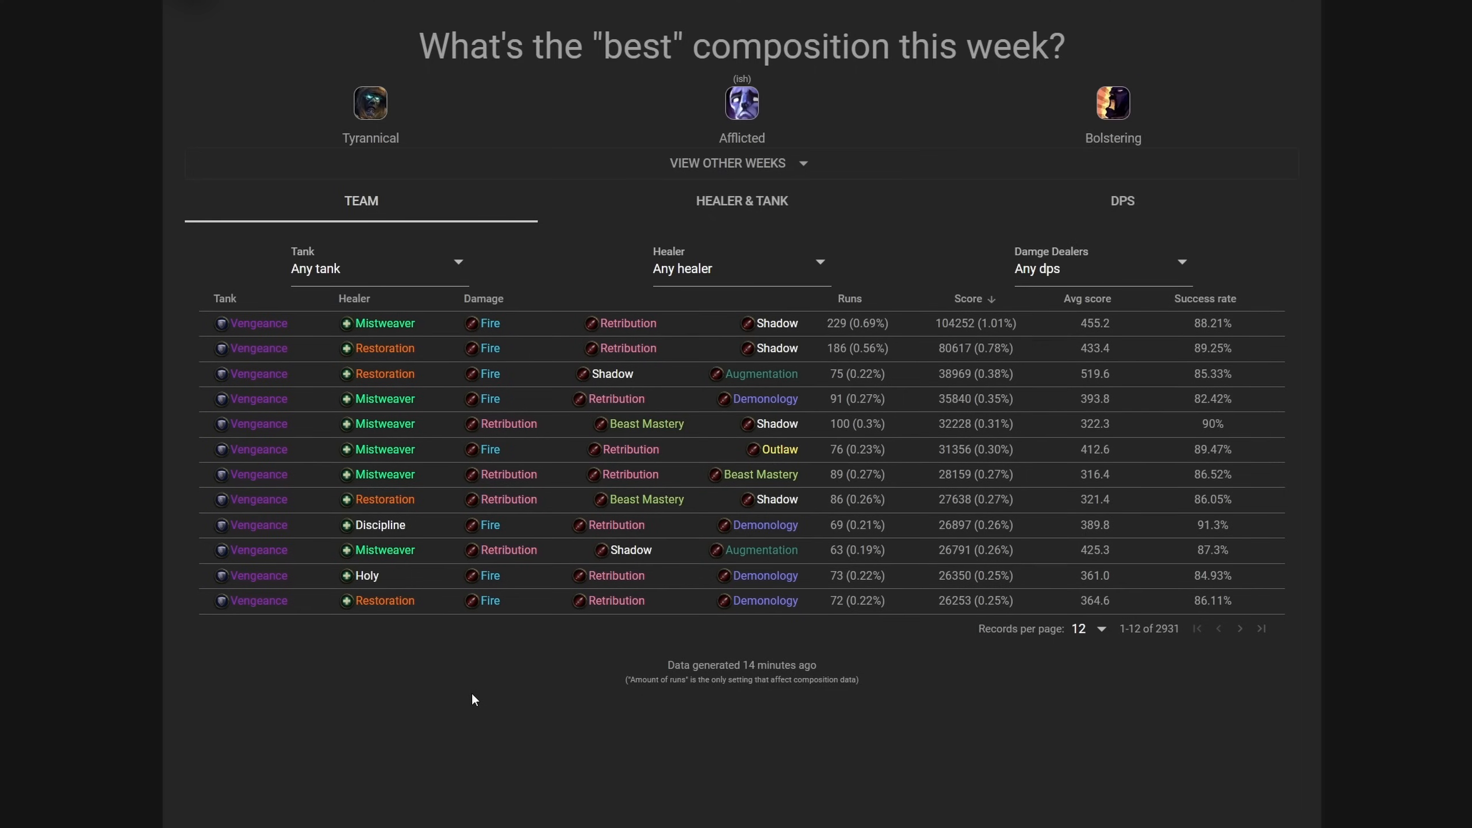
mouse_move(851, 629)
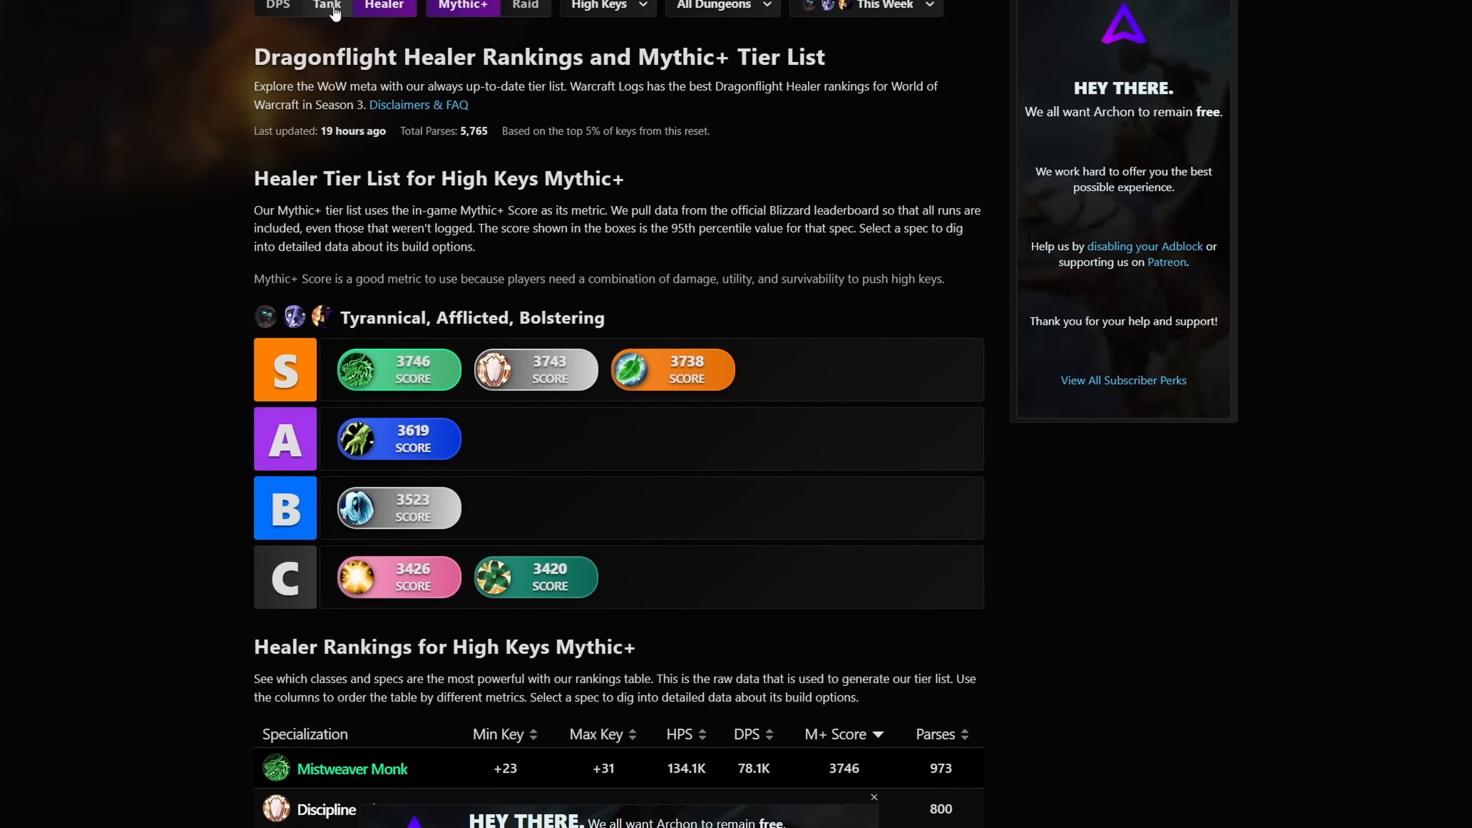
Step: Switch Archon's Mythic+ tier list to DPS specs and scroll down the list
left_click(278, 6)
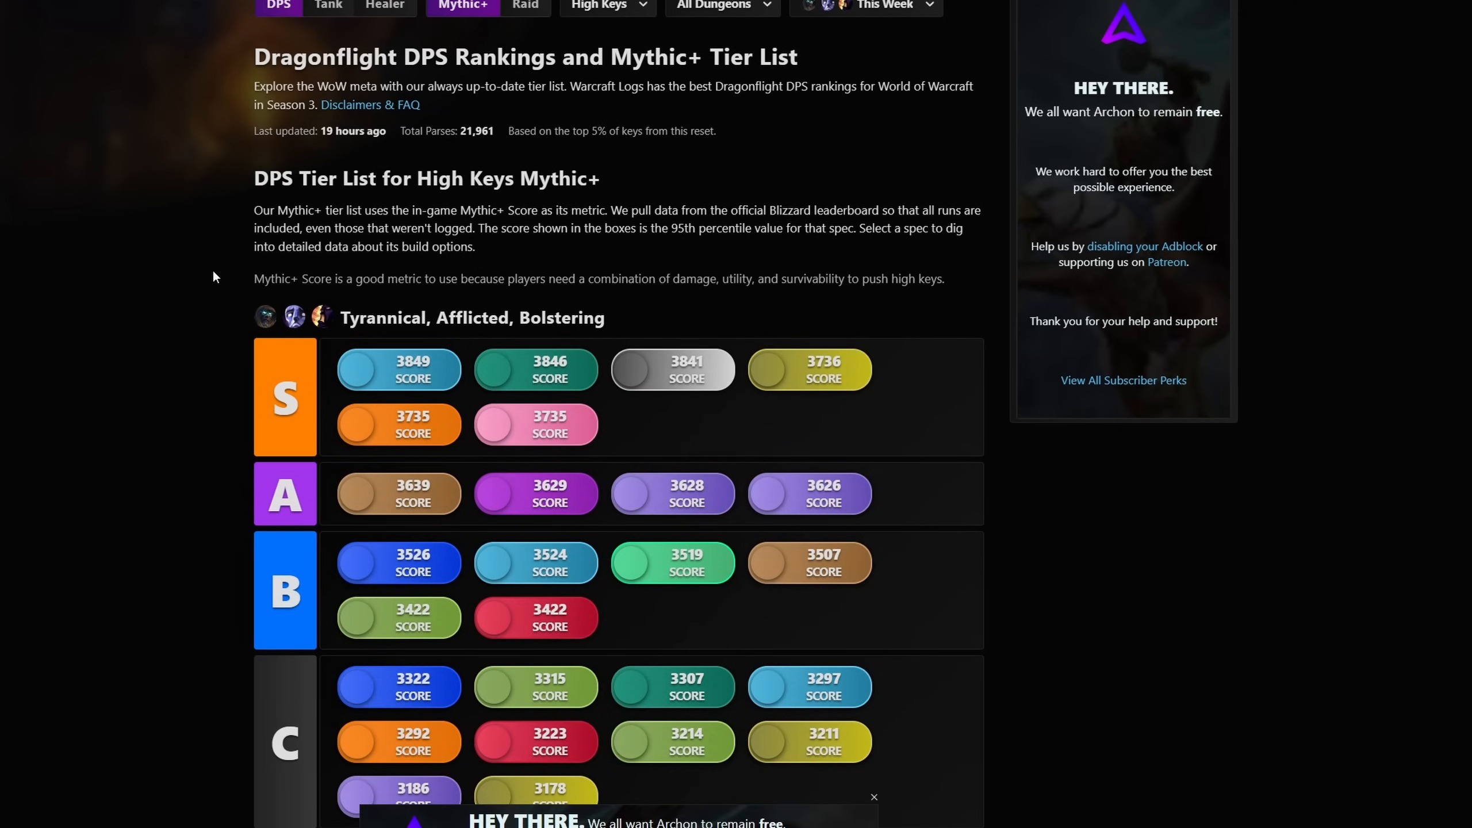
scroll("down", 3)
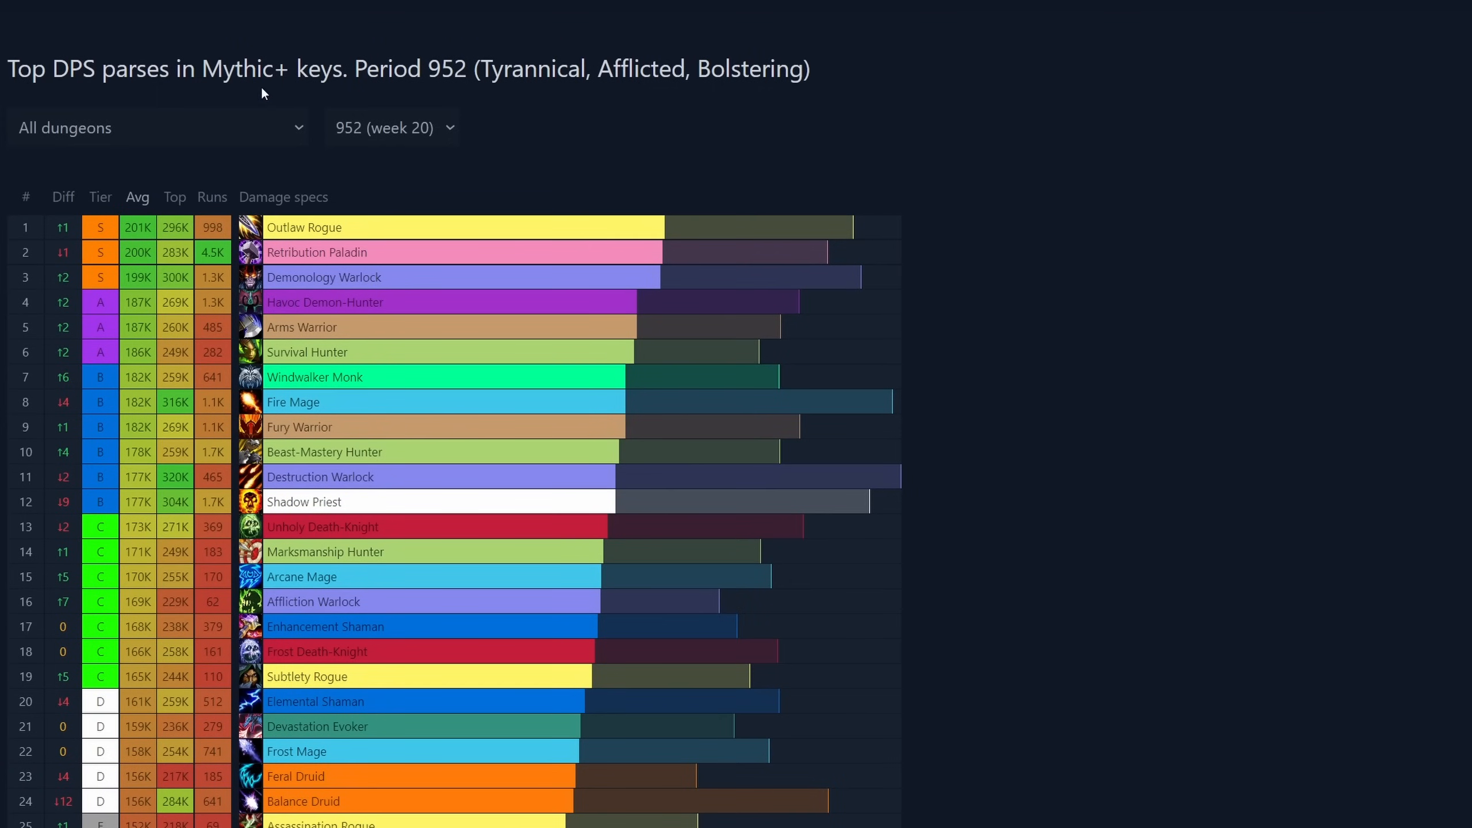
mouse_move(416, 287)
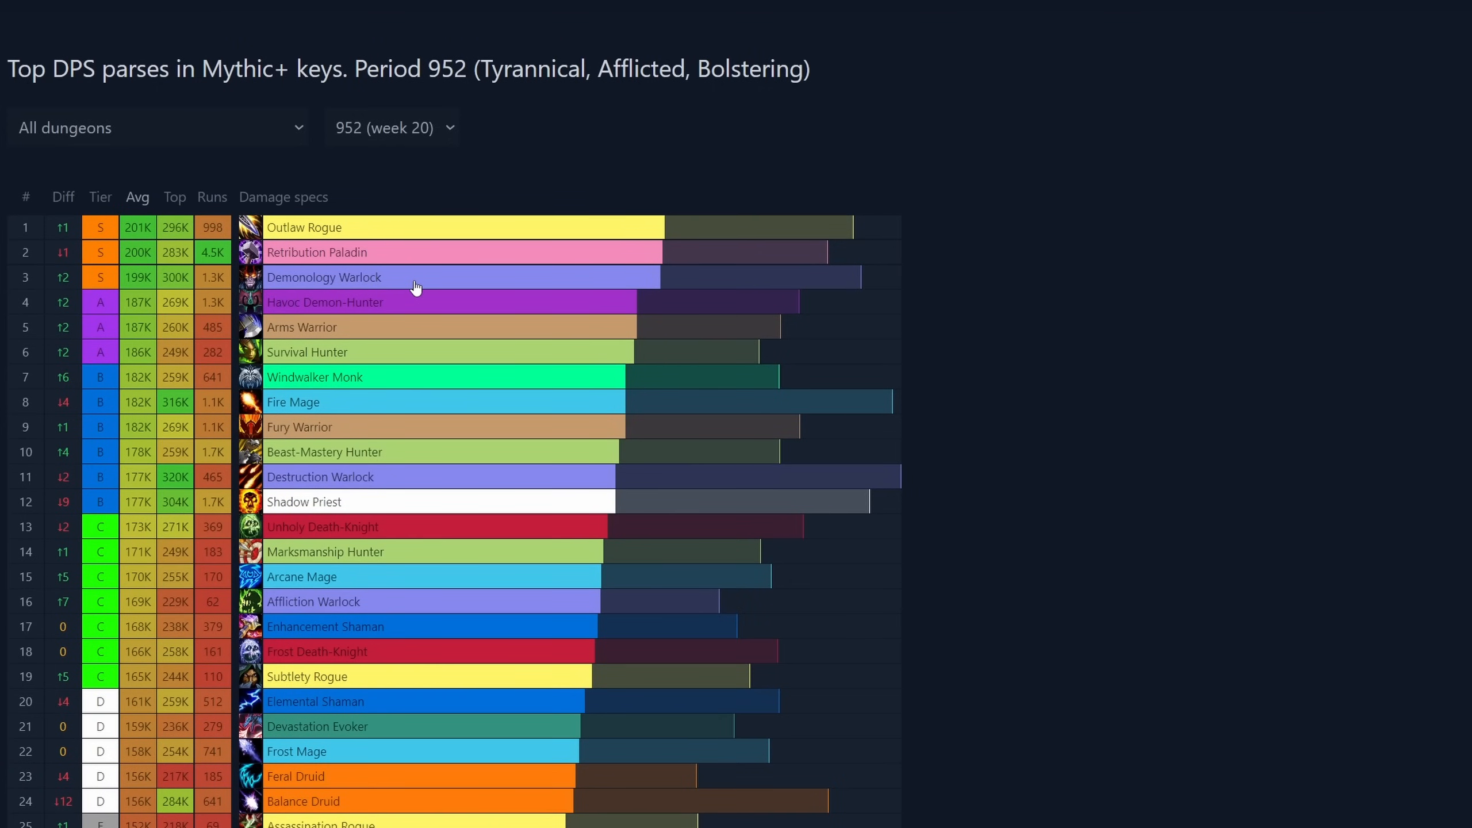
scroll("down", 3)
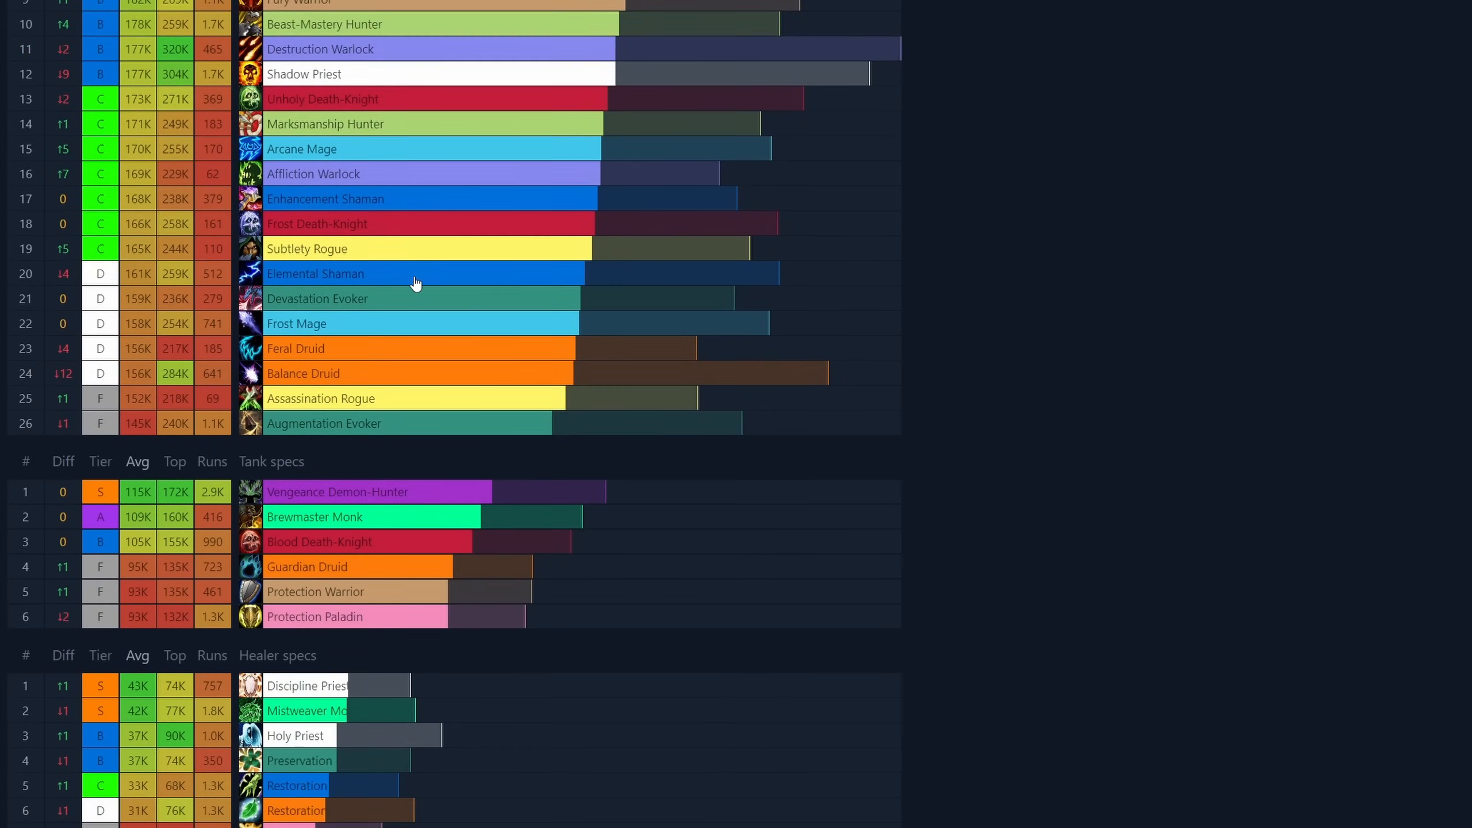
scroll("down", 3)
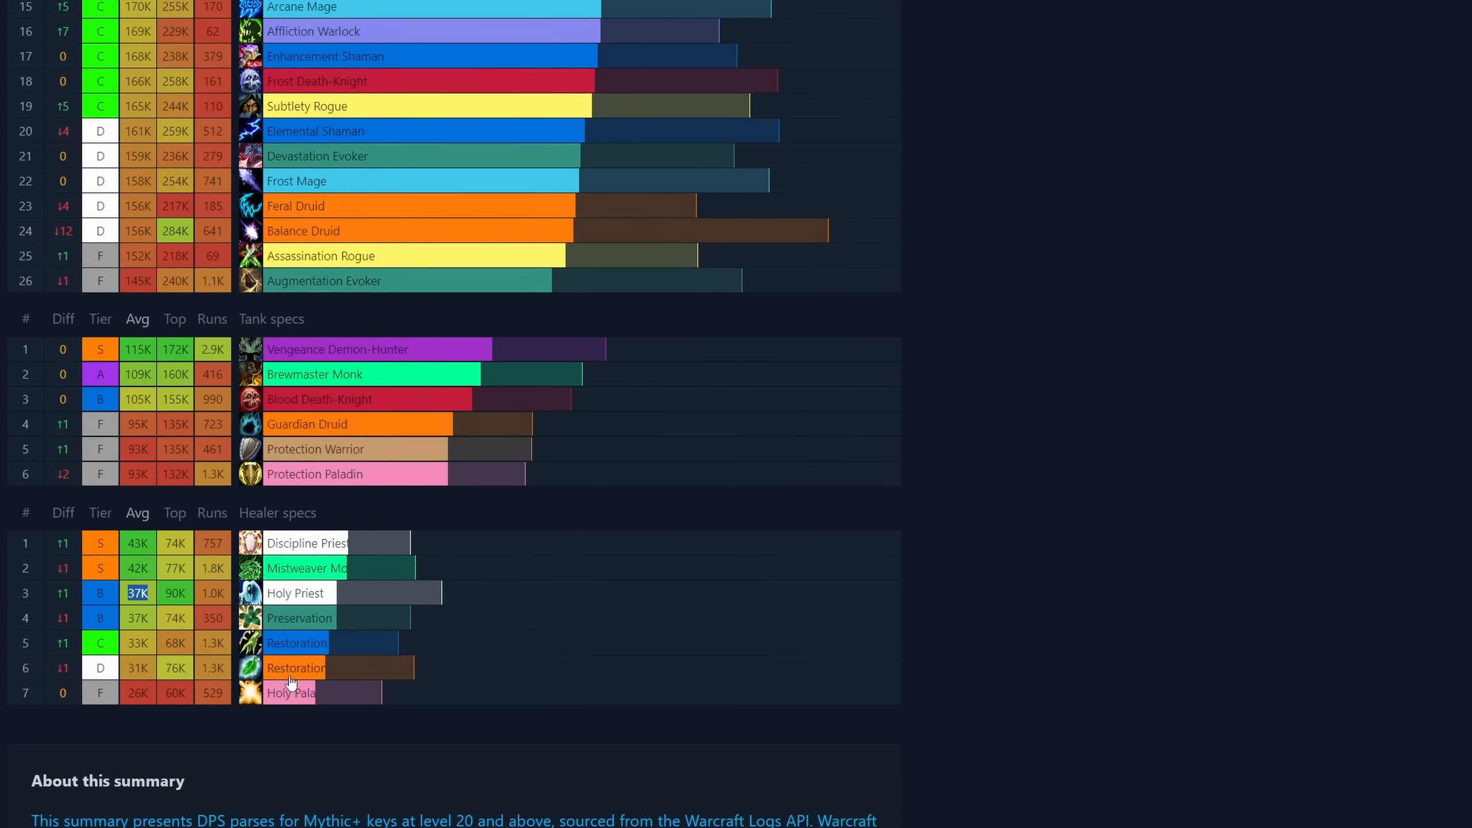
left_click(392, 126)
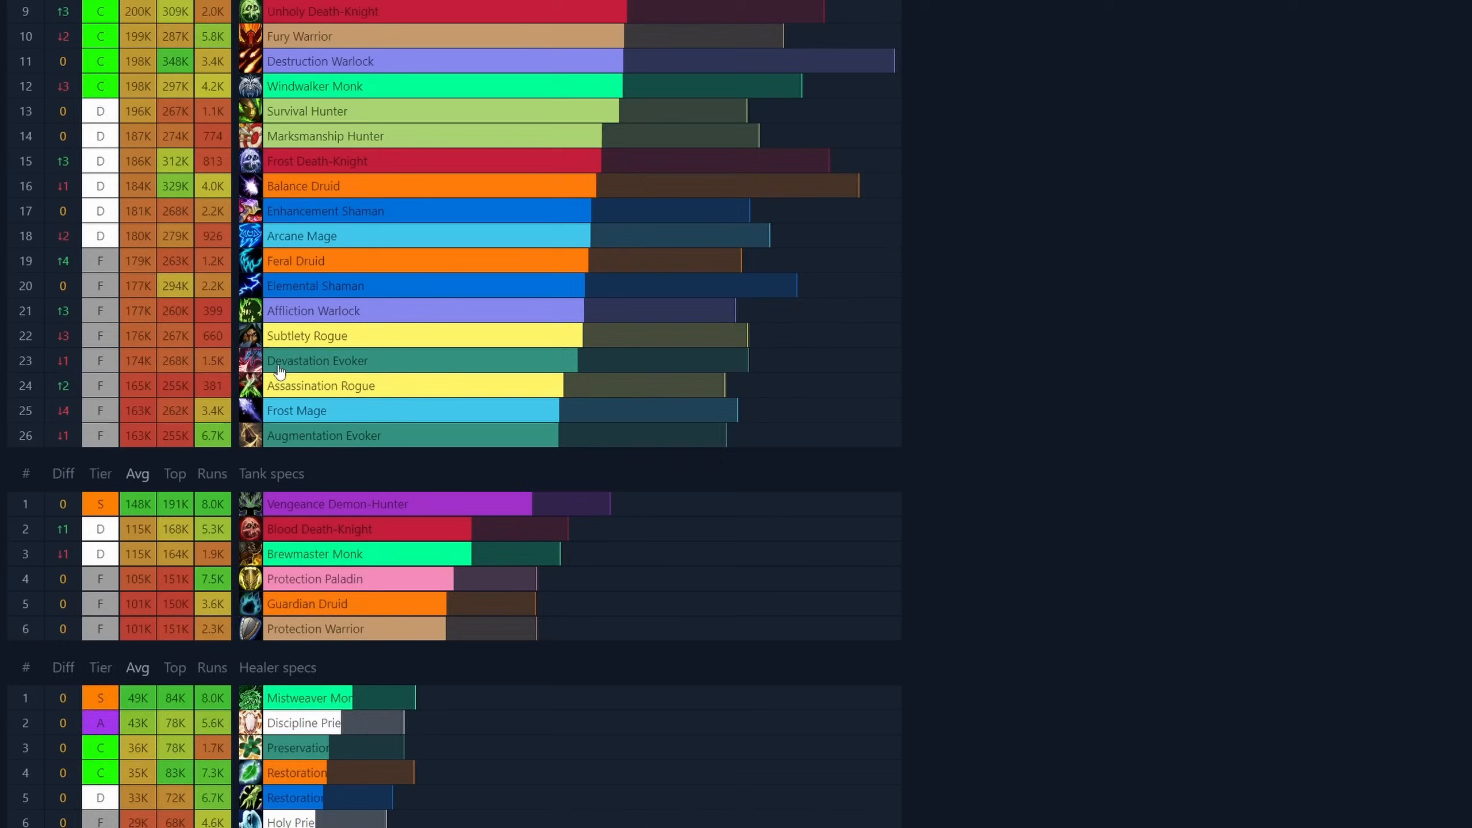
scroll("down", 3)
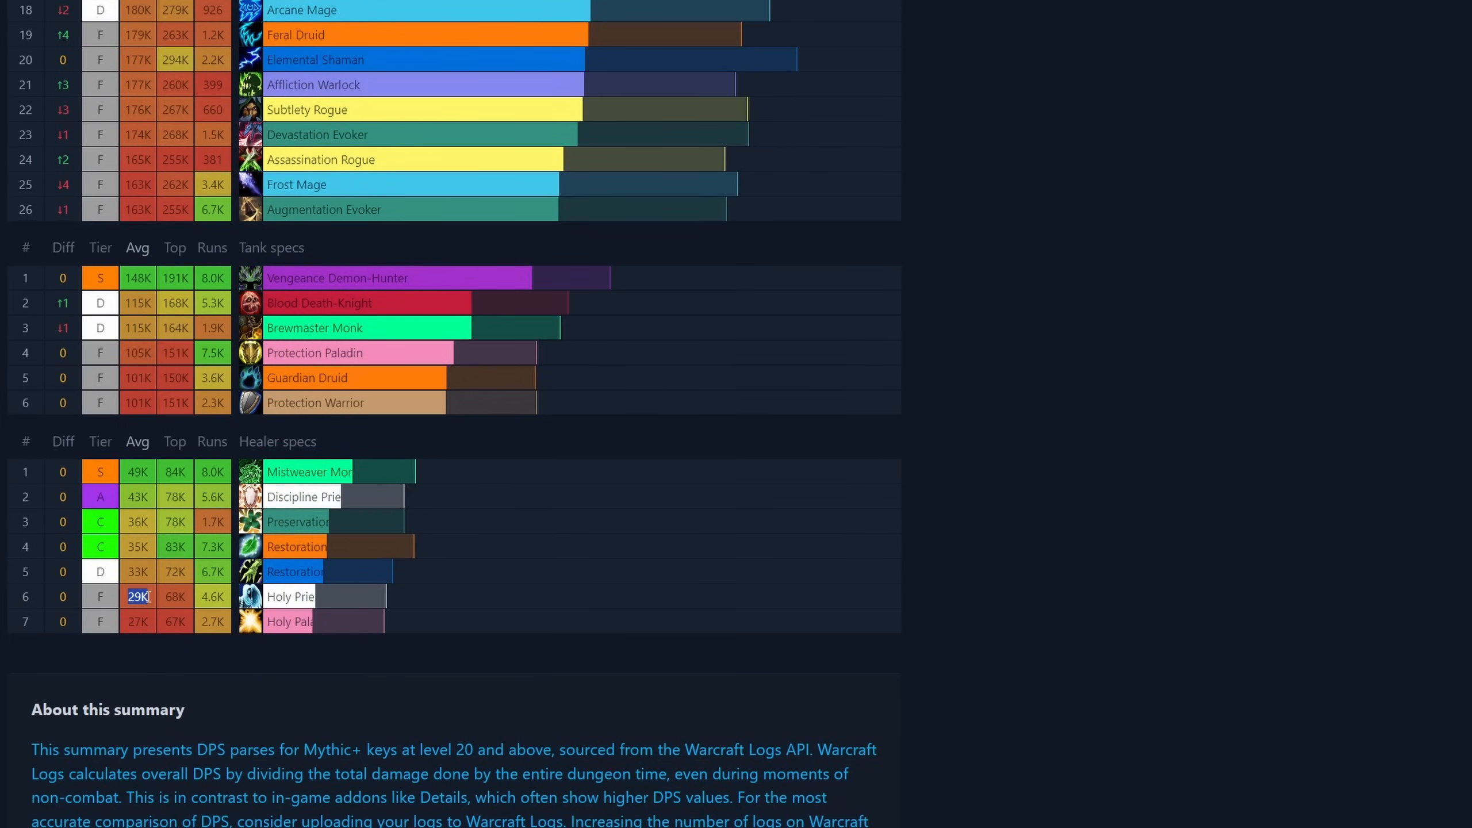
scroll("up", 3)
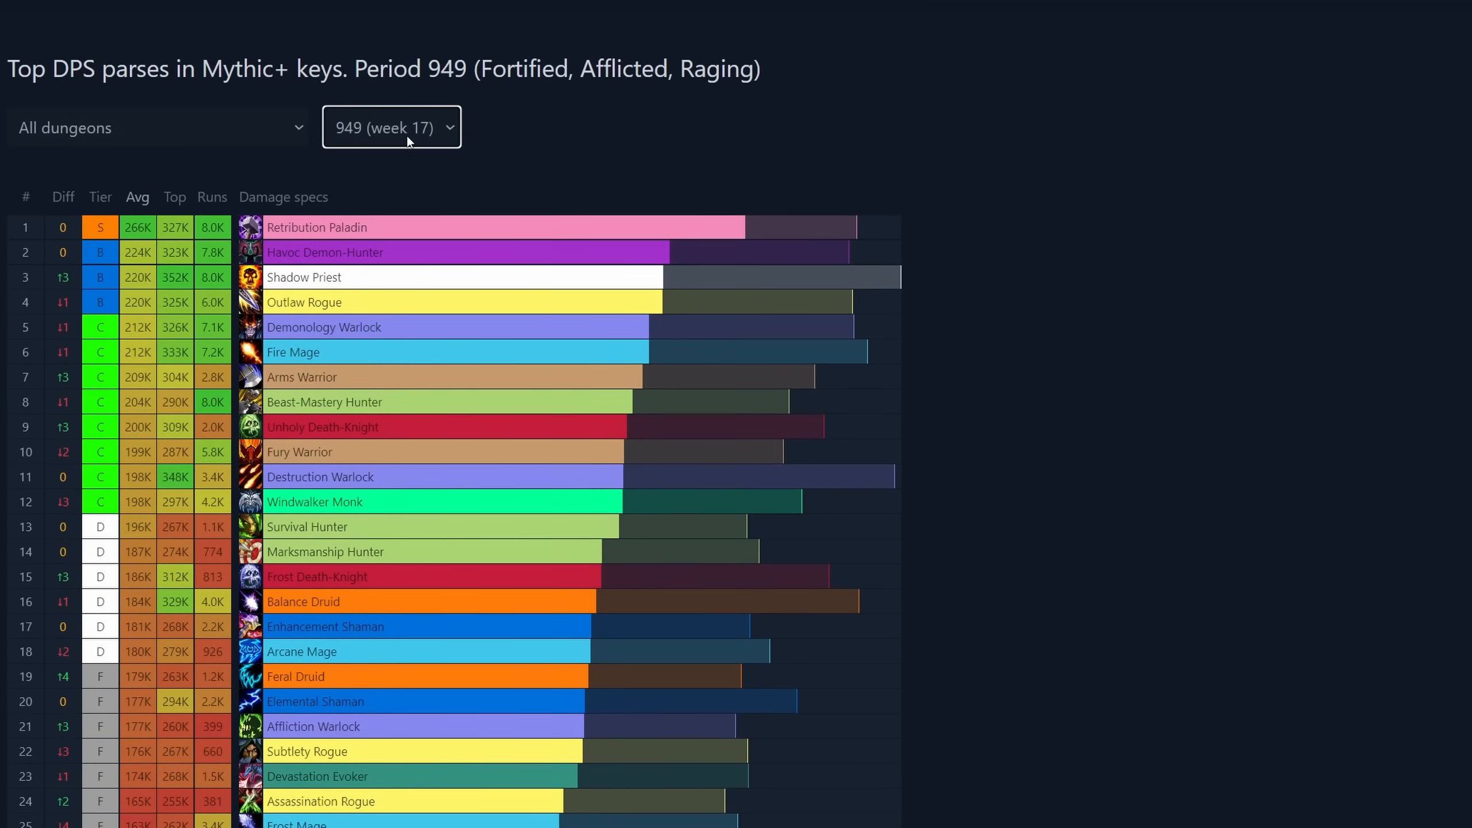
scroll("down", 3)
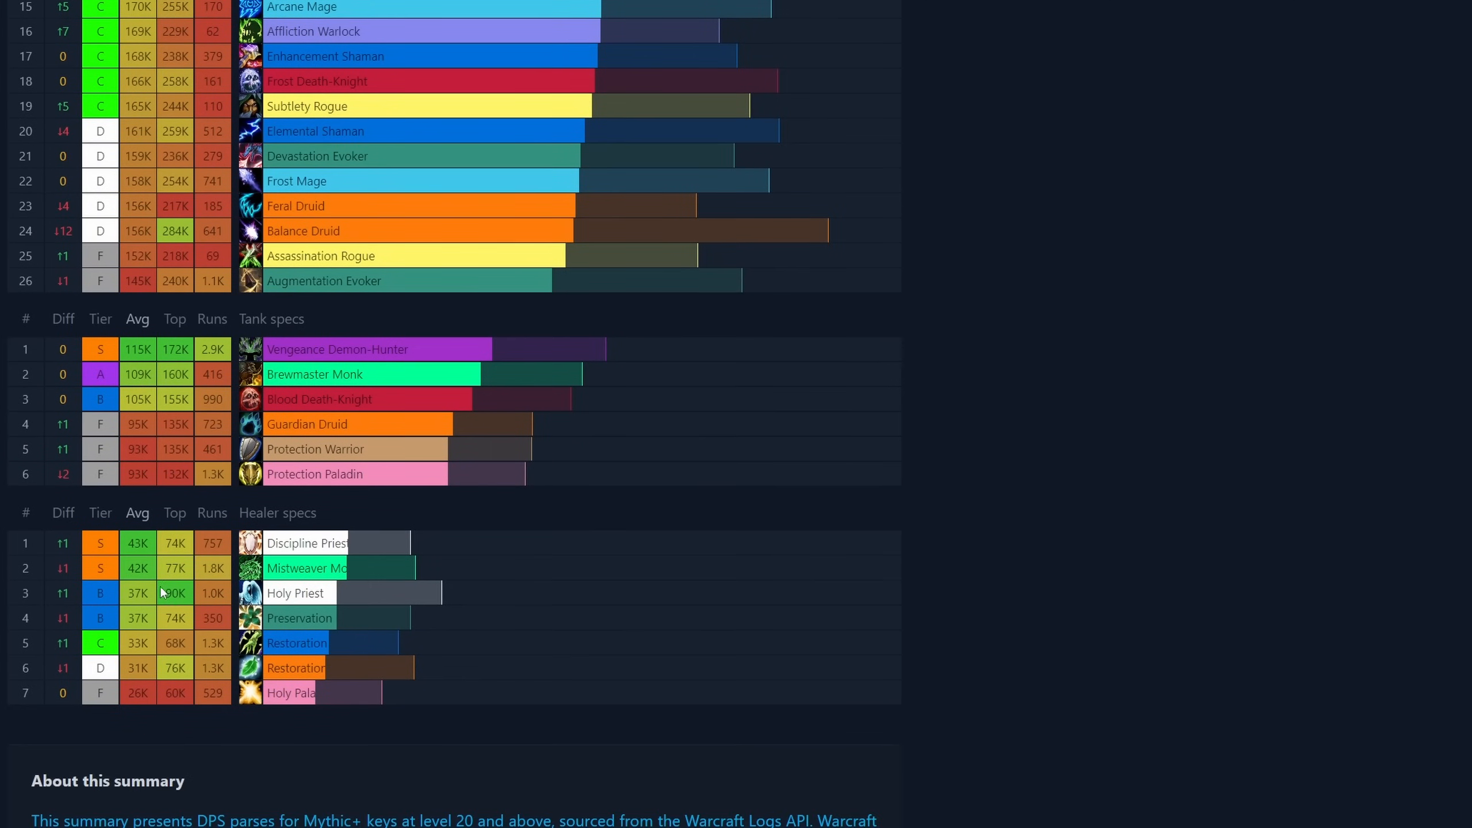
double_click(136, 592)
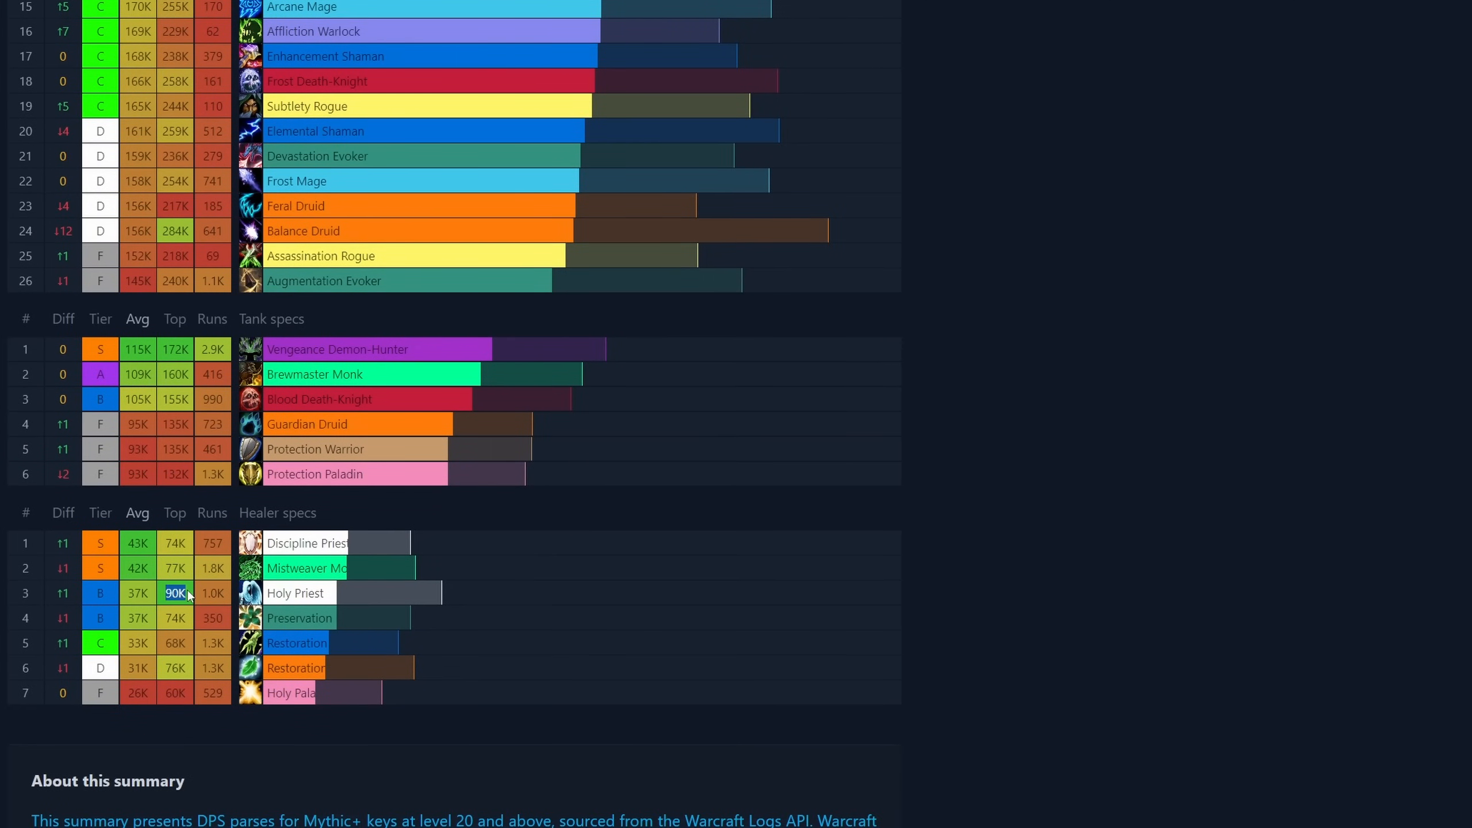
mouse_move(173, 557)
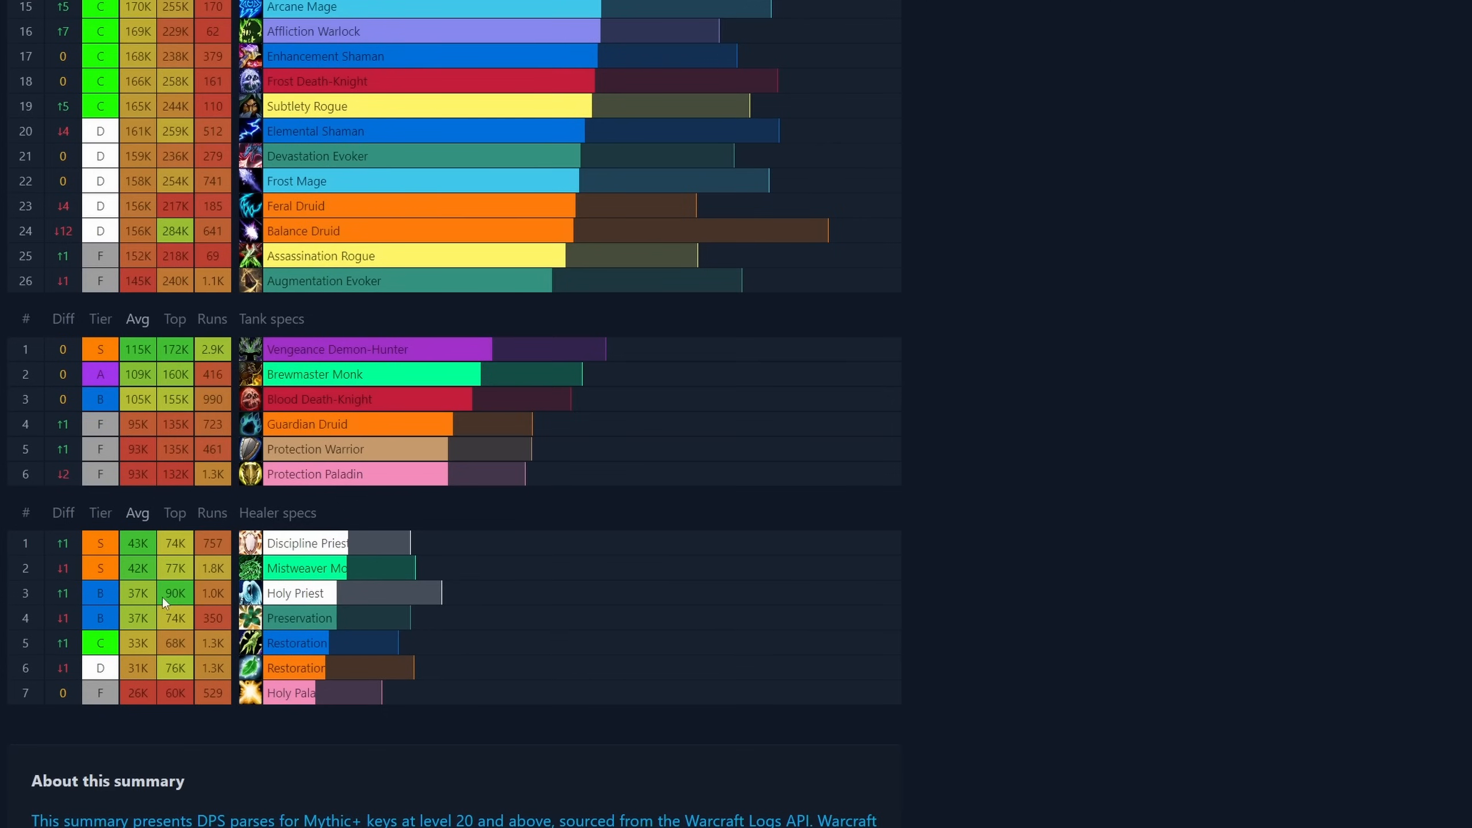
mouse_move(257, 611)
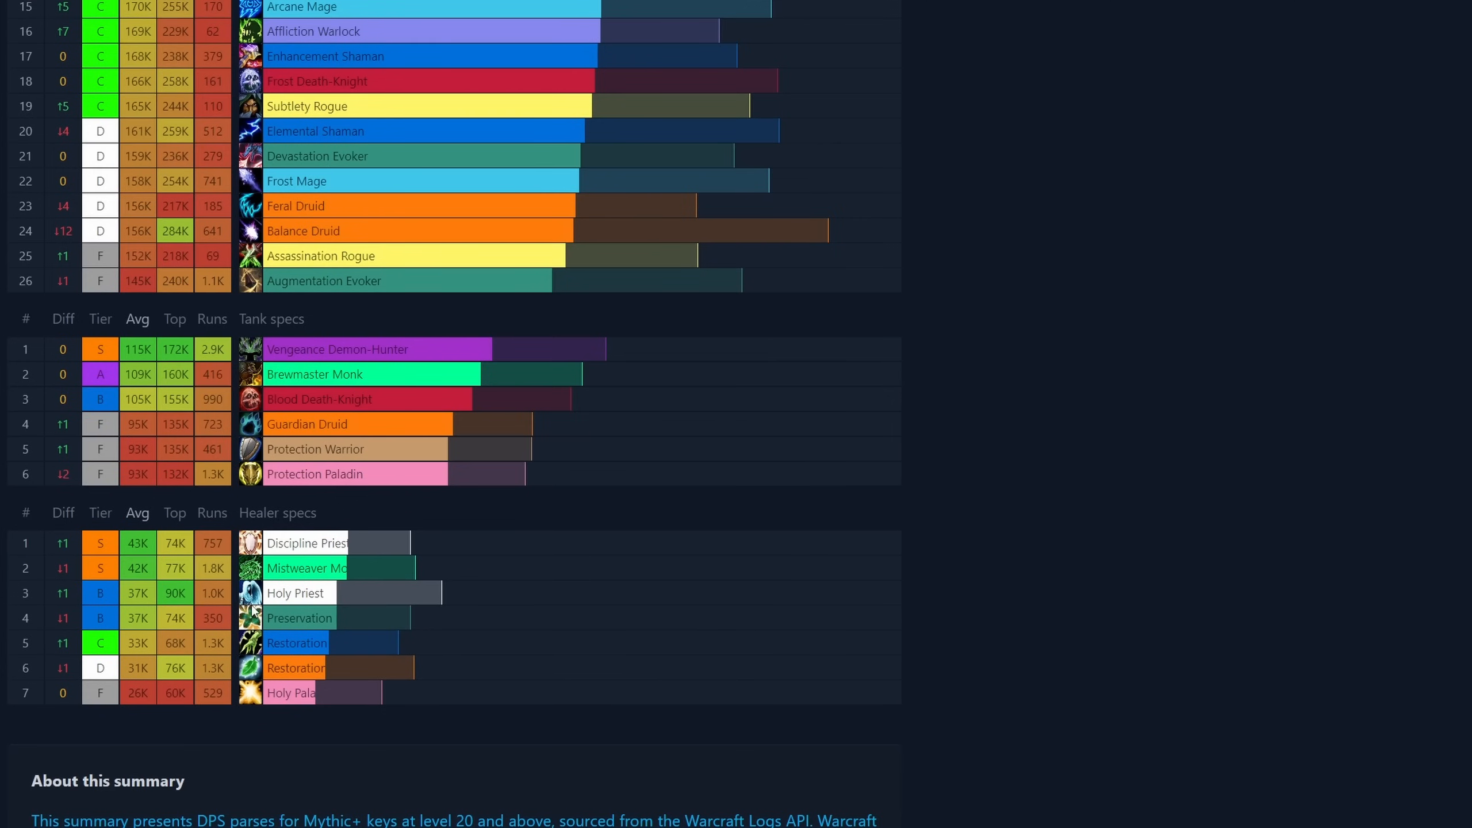
scroll("up", 3)
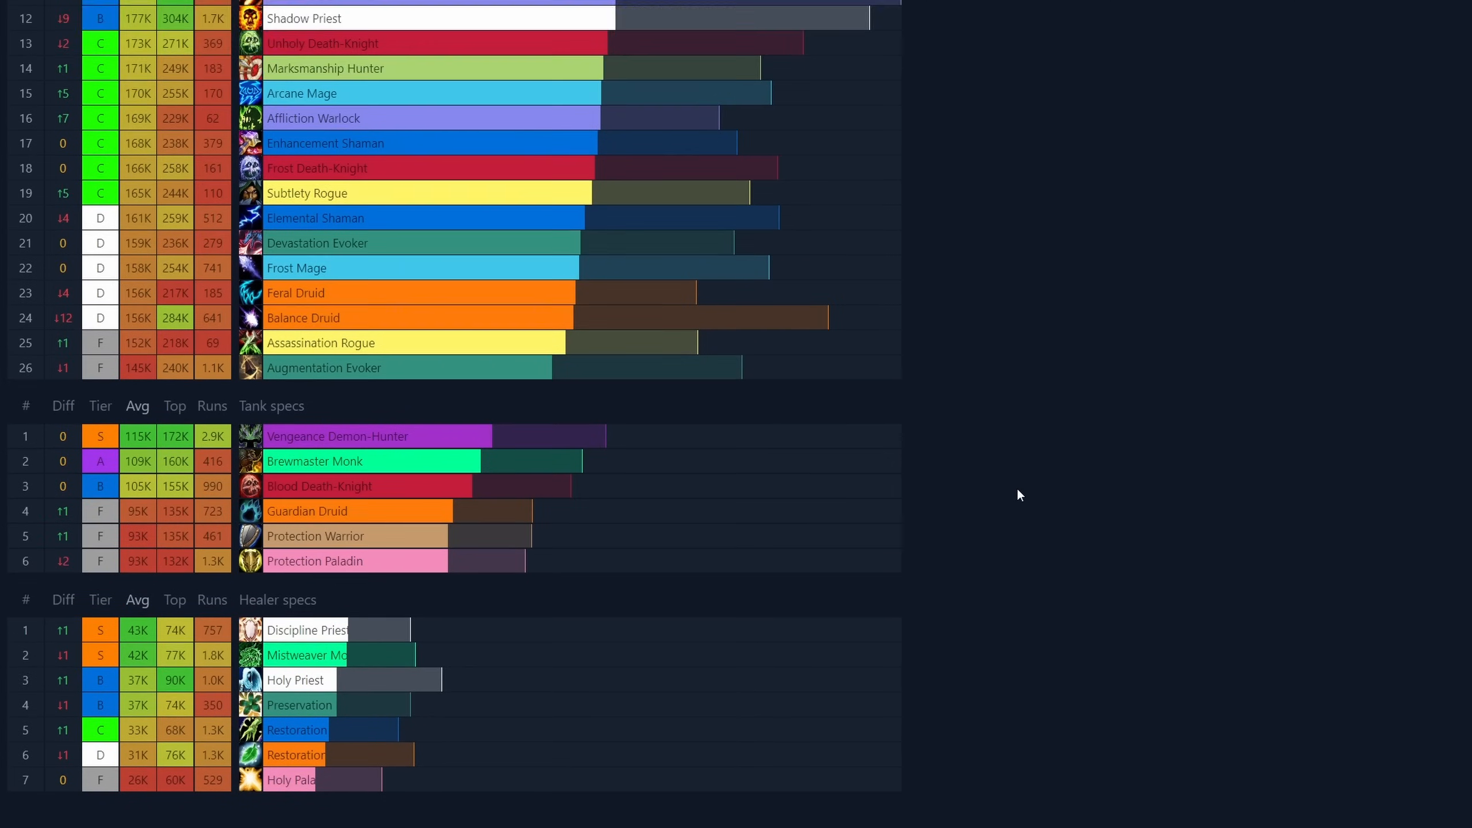
scroll("up", 3)
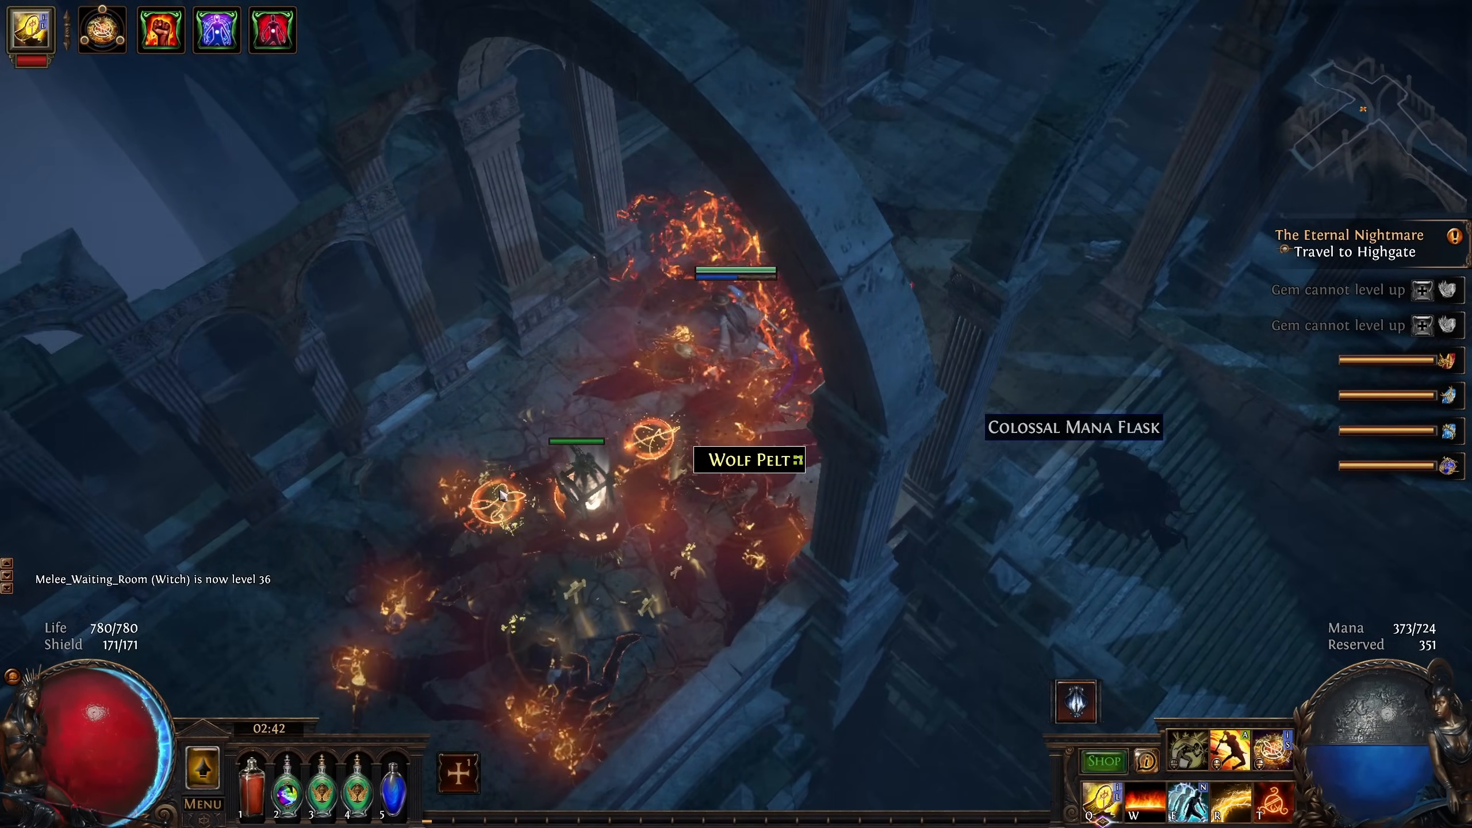
Step: Show the character's inventory and equipped gear with the I key
key("i")
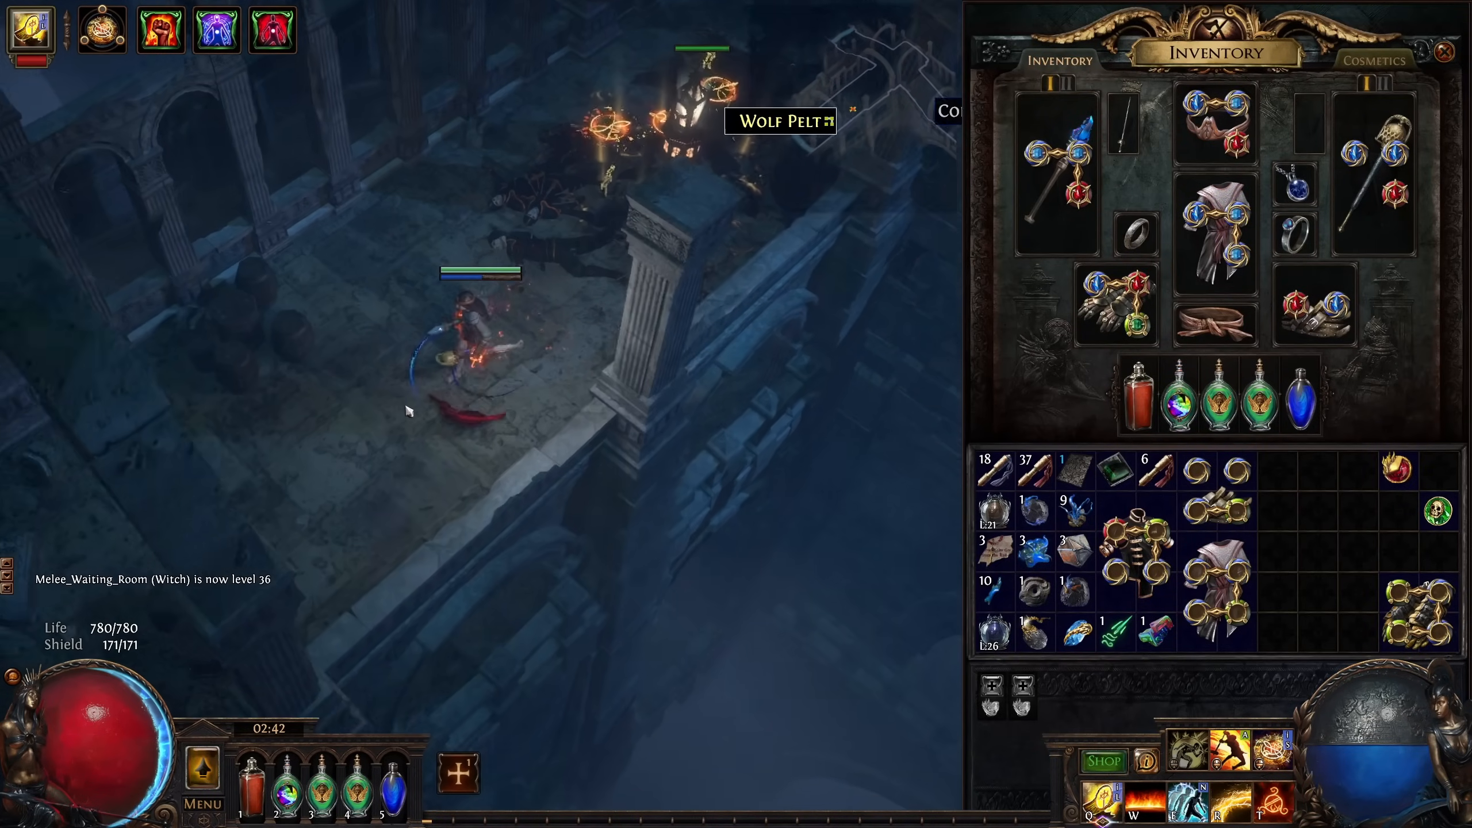